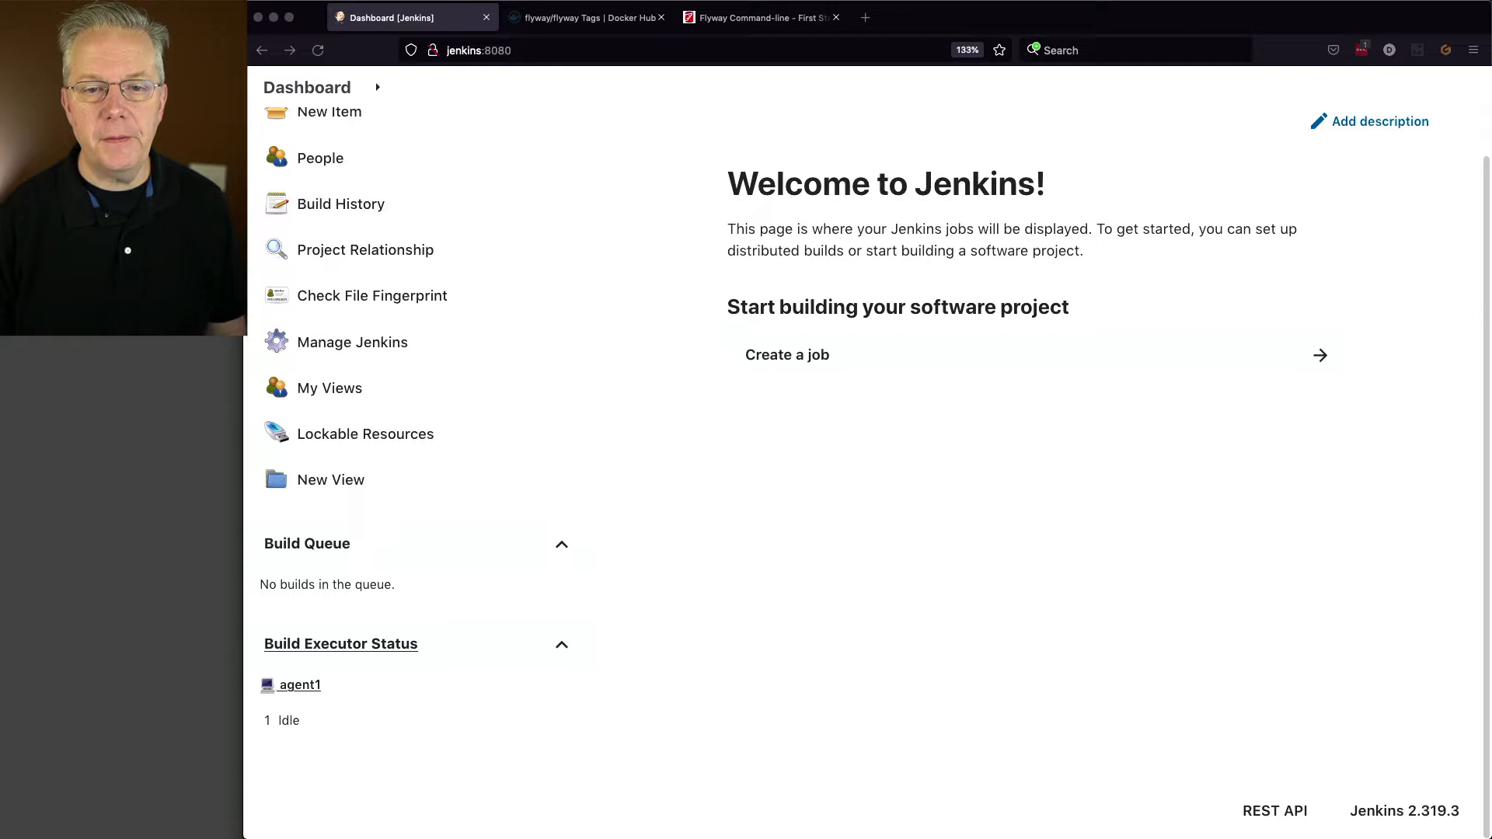
Step: Search the flyway/flyway tags for digest 'f6af' and step through matches down to tag 8.5.1
left_click(585, 17)
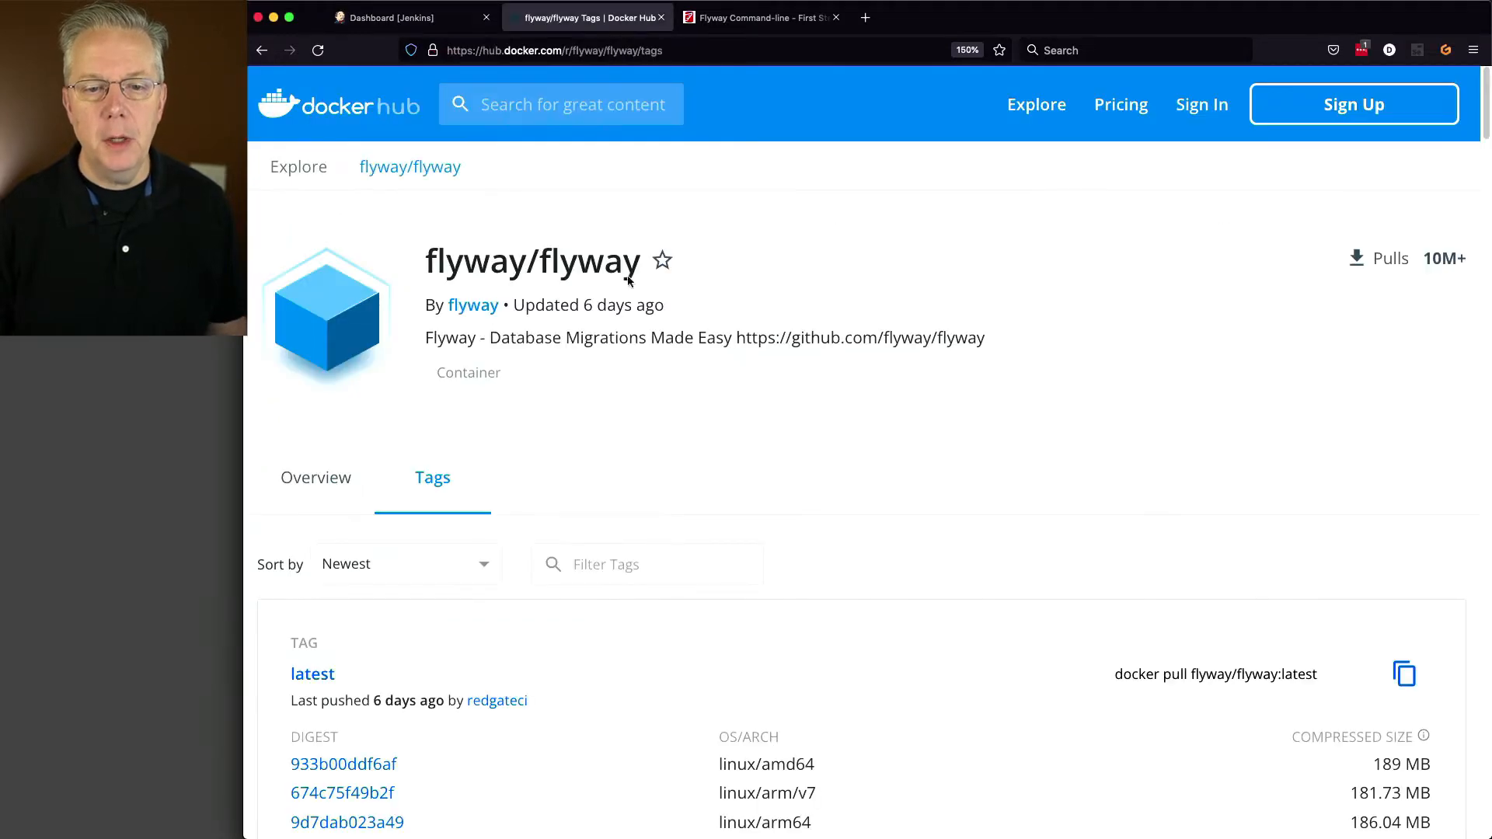
mouse_move(763, 408)
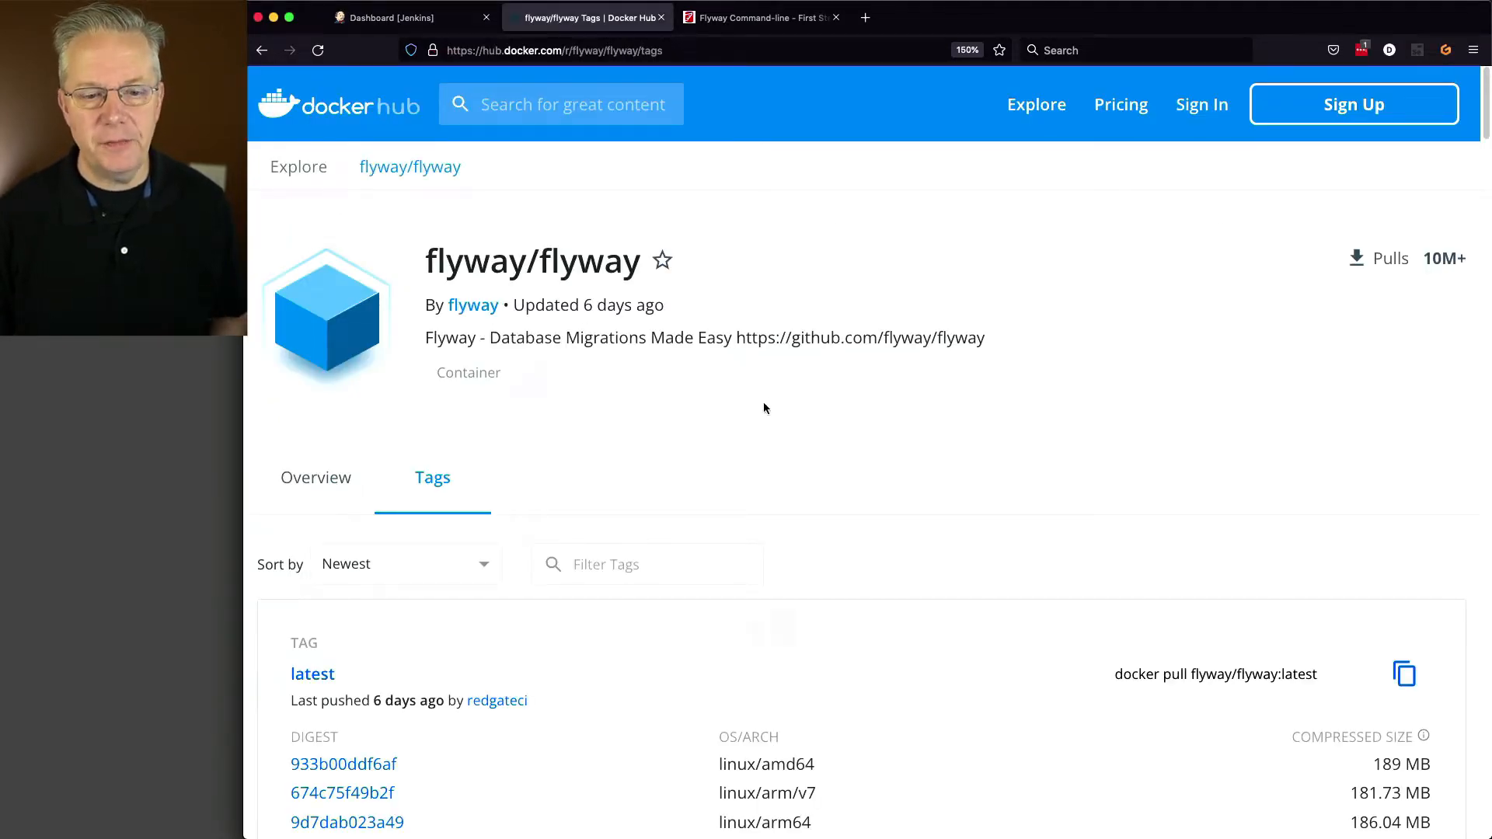
scroll("down", 3)
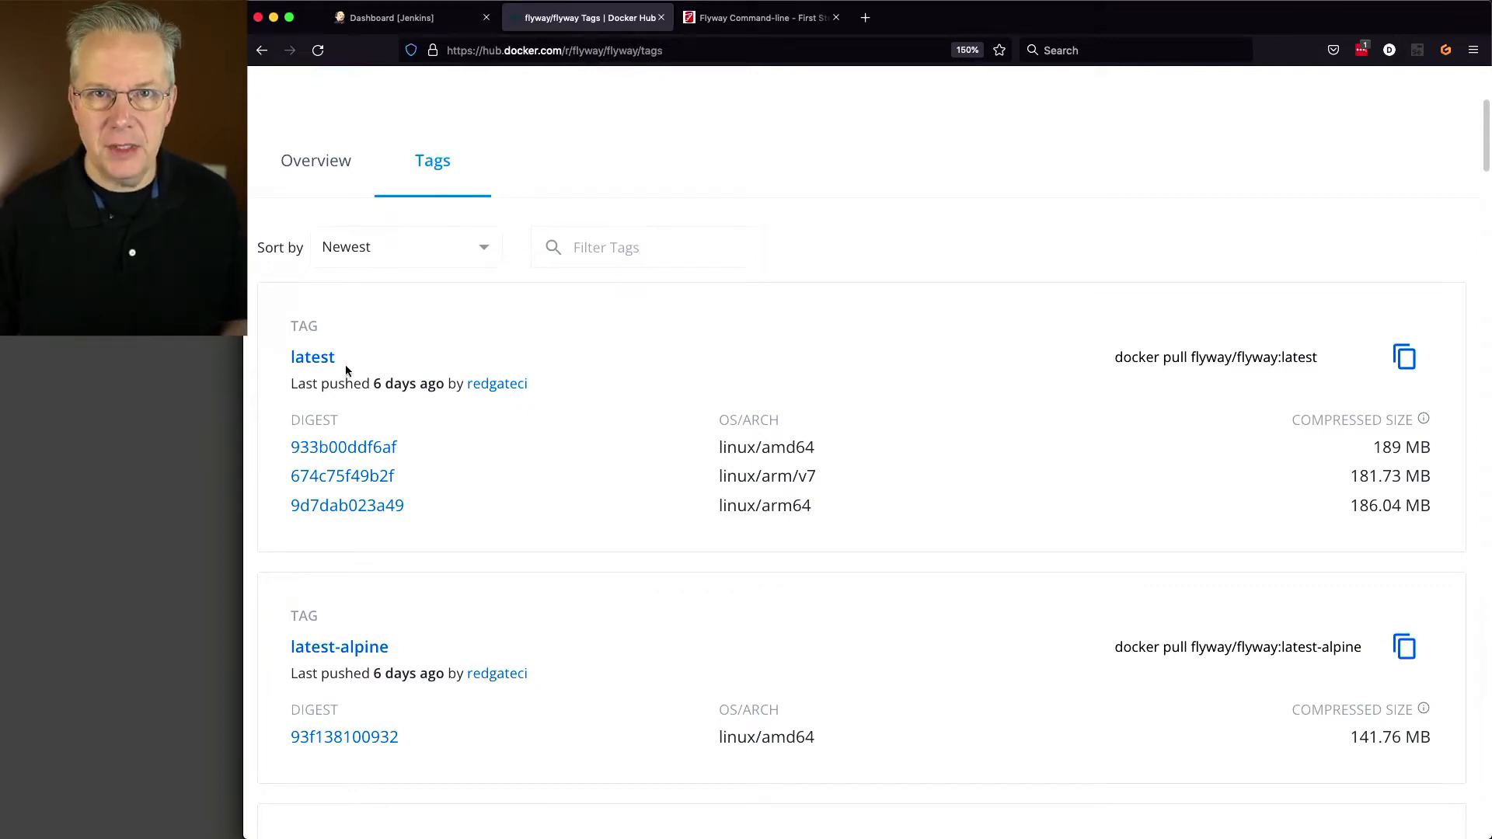
mouse_move(454, 441)
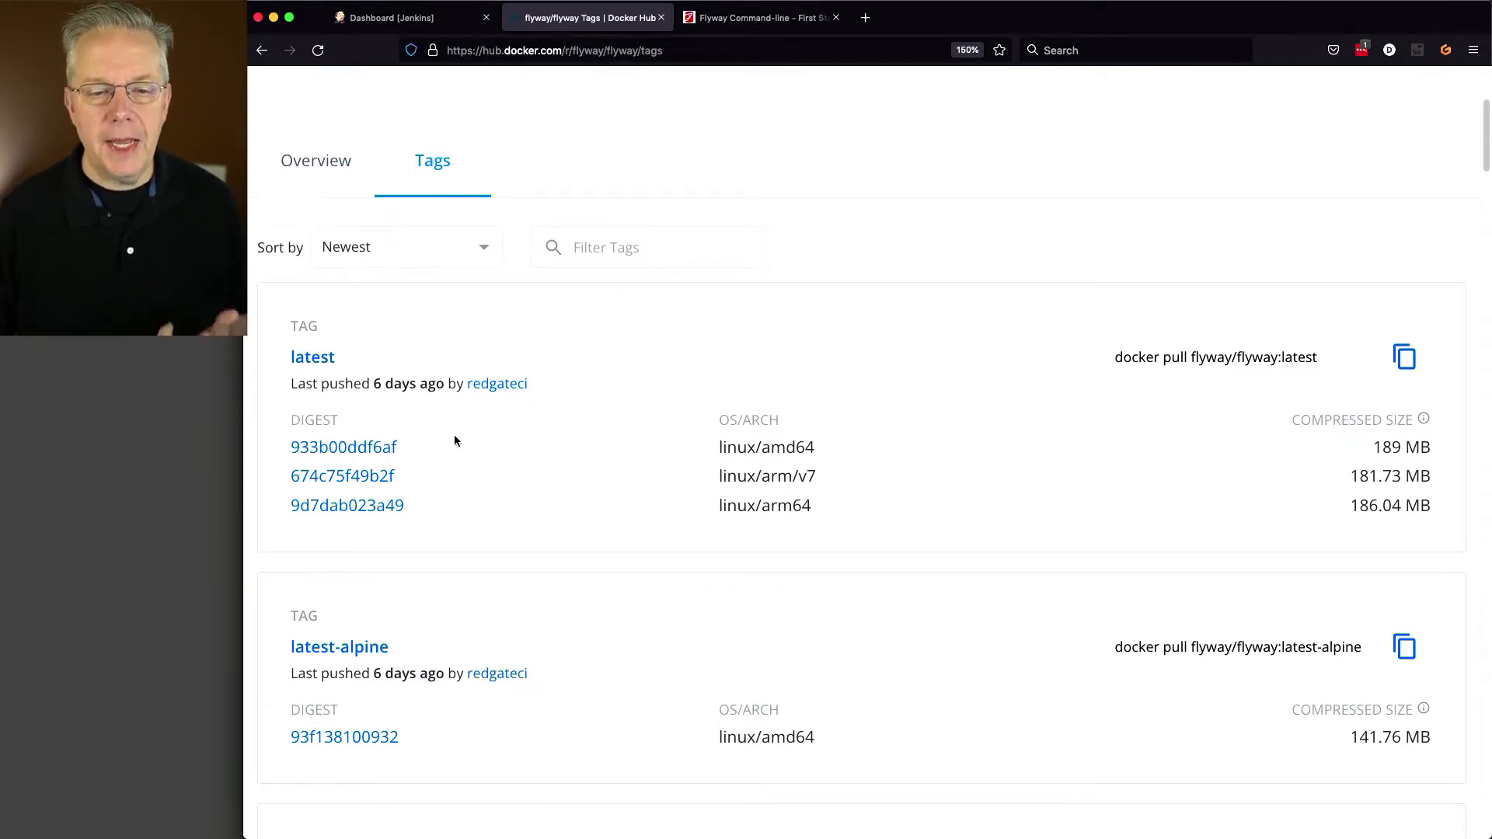
mouse_move(379, 465)
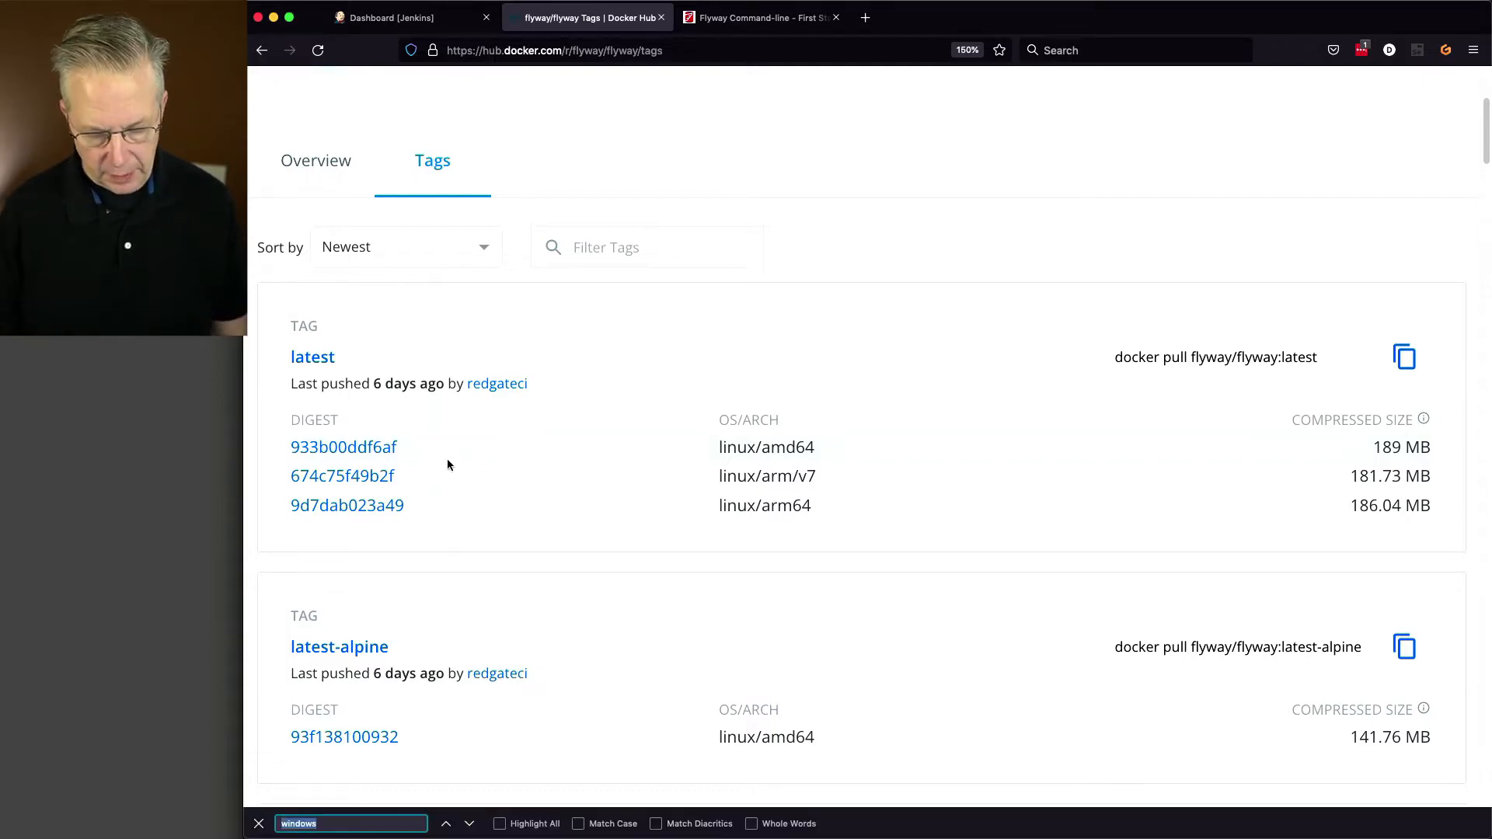
type("f6af")
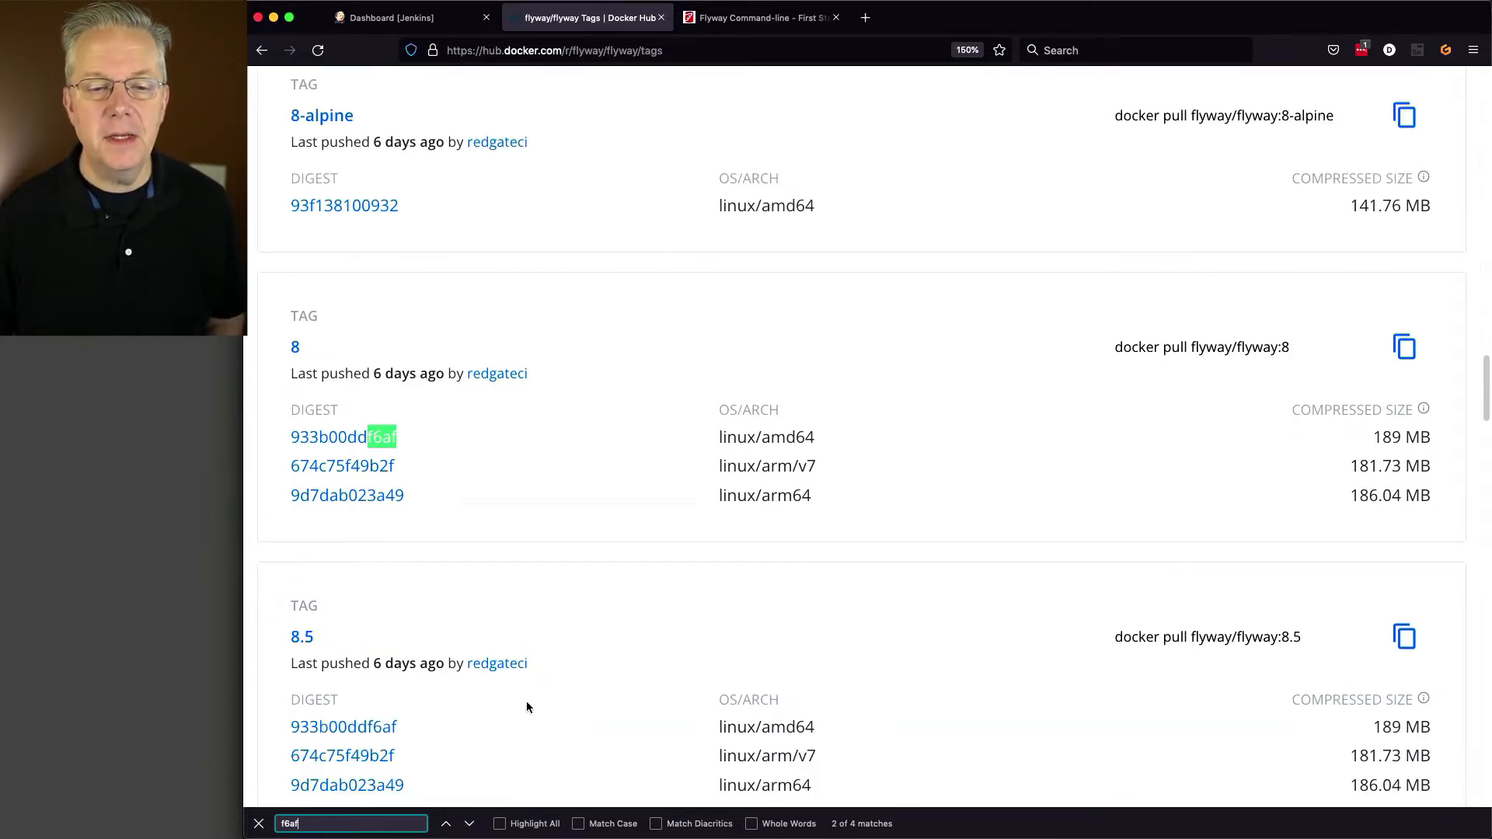
left_click(469, 822)
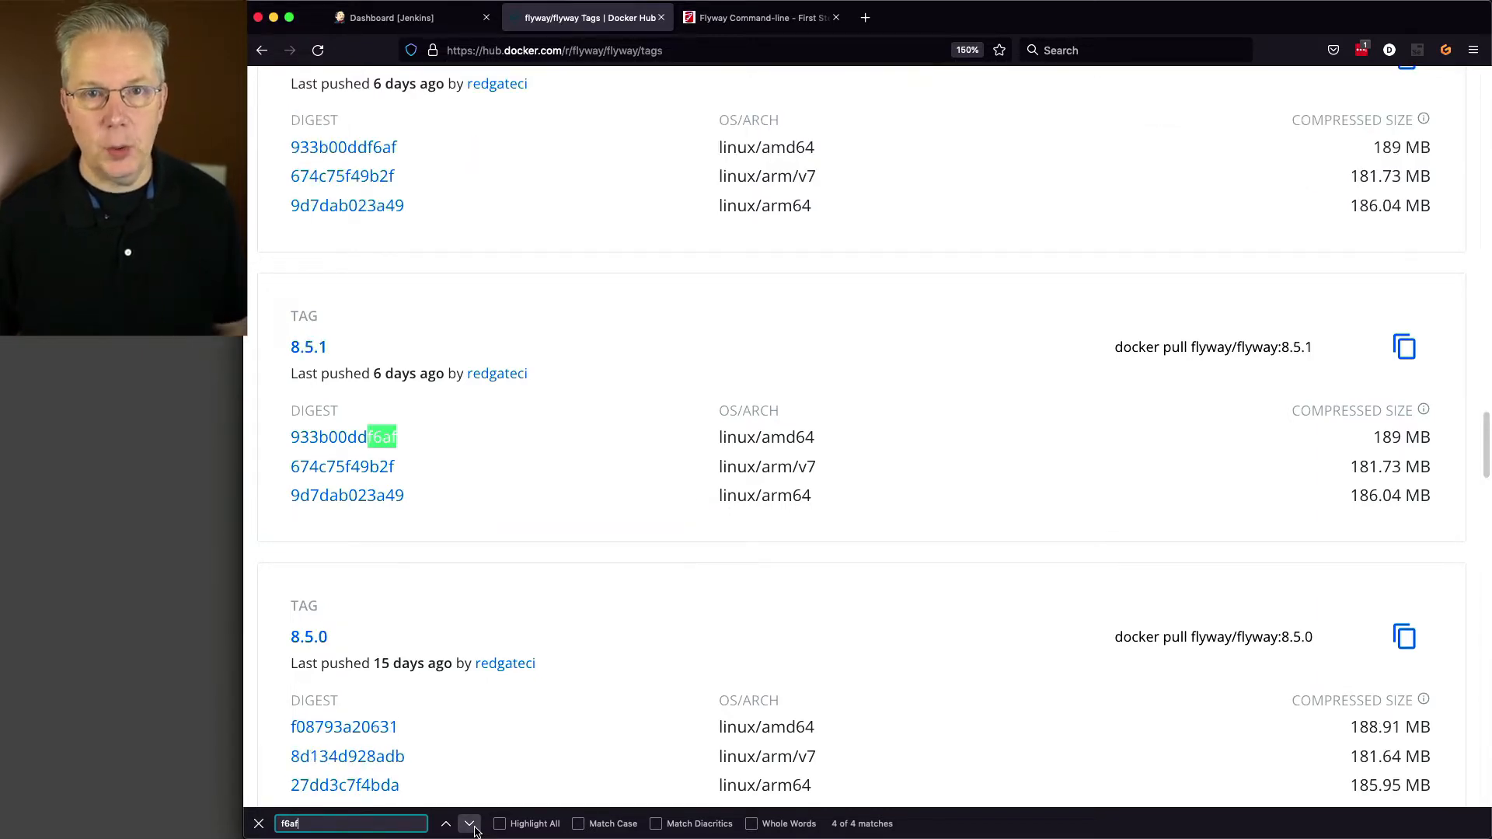
mouse_move(470, 823)
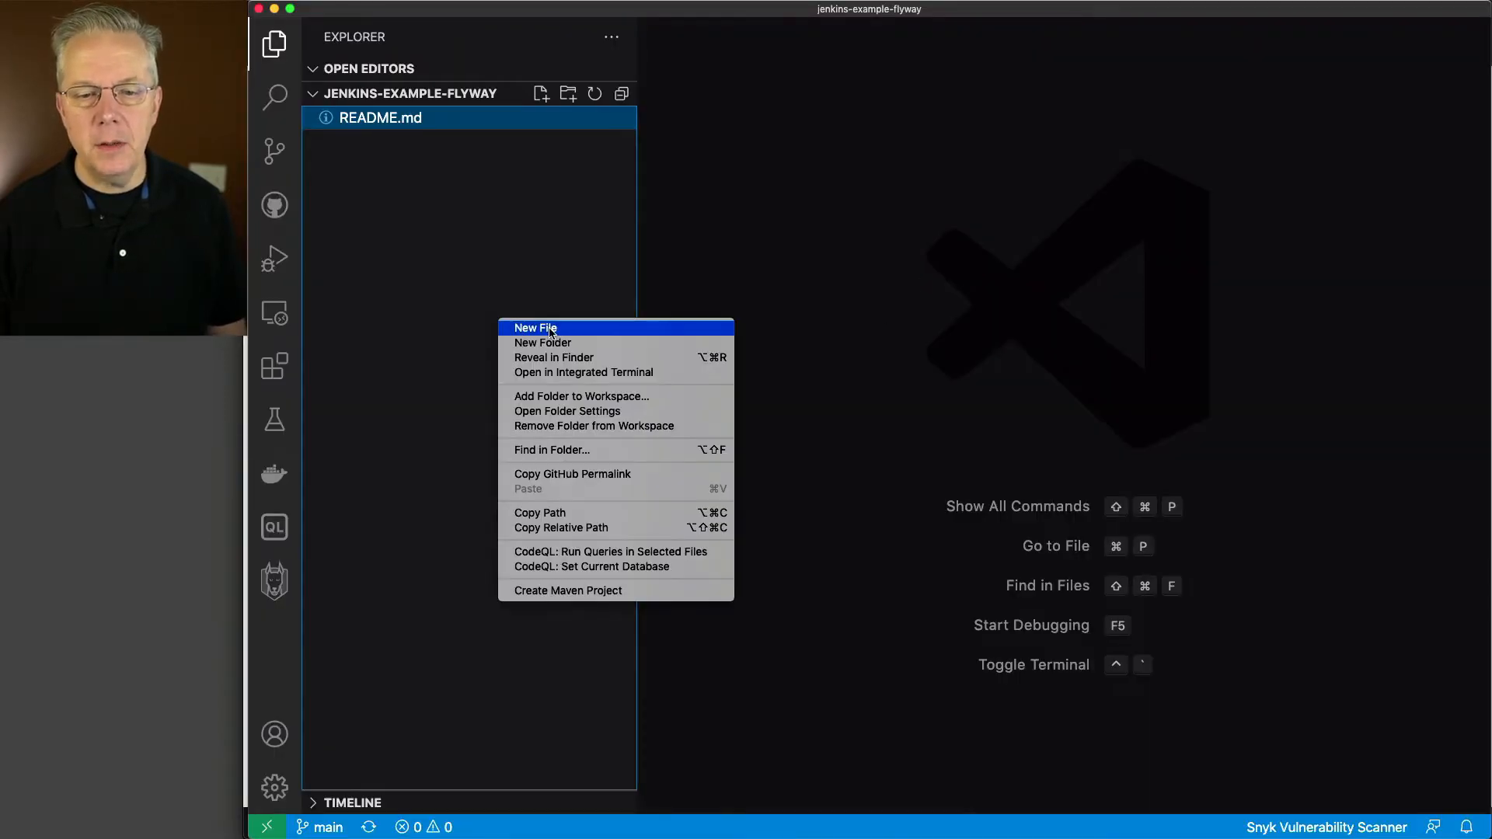
Step: Create a new file named Jenkinsfile-1 holding the flyway:8.5.1 version pipeline
left_click(535, 327)
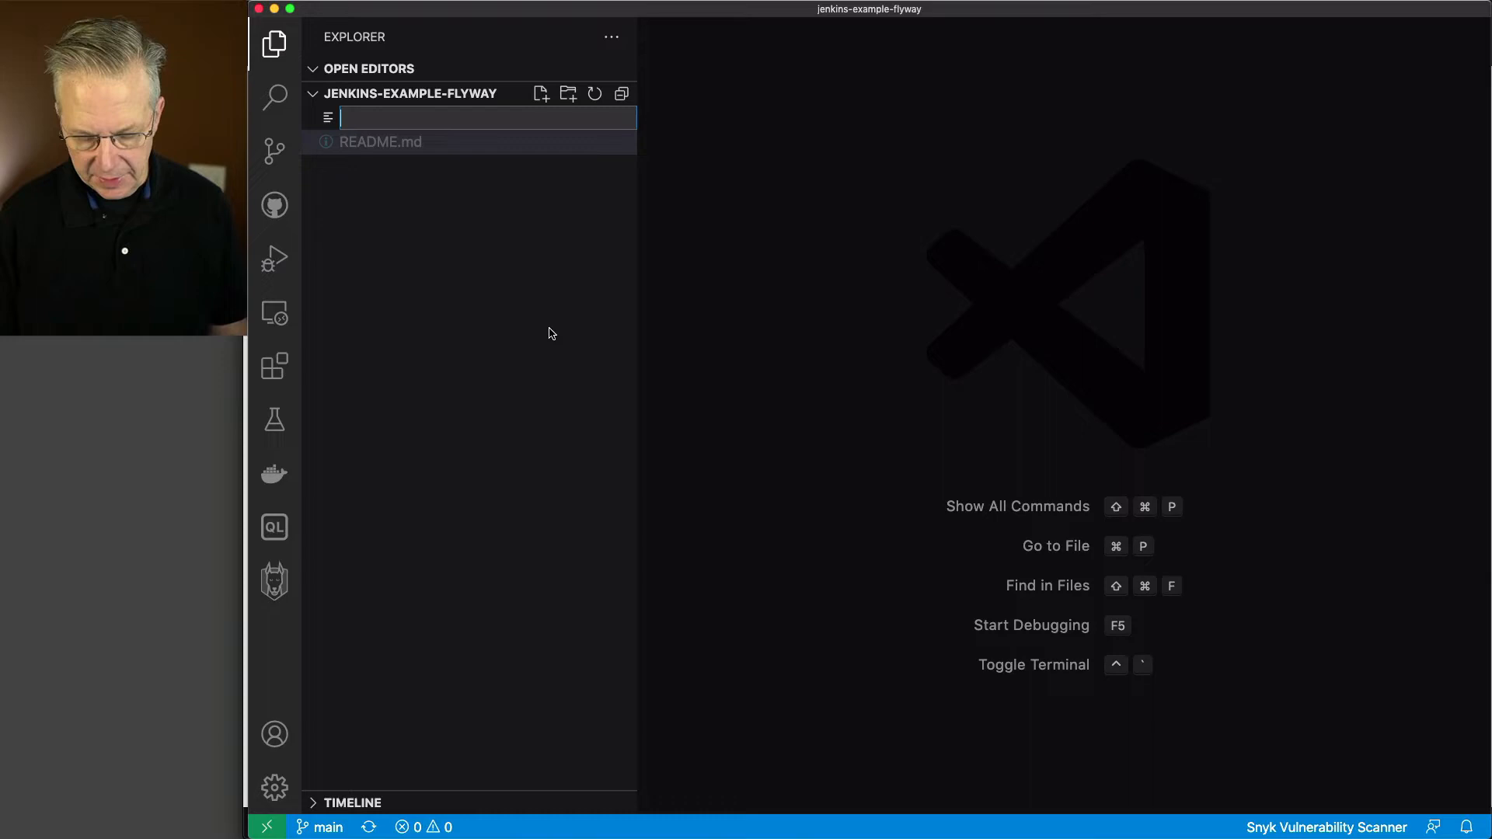
type("Jenkinsfile-1")
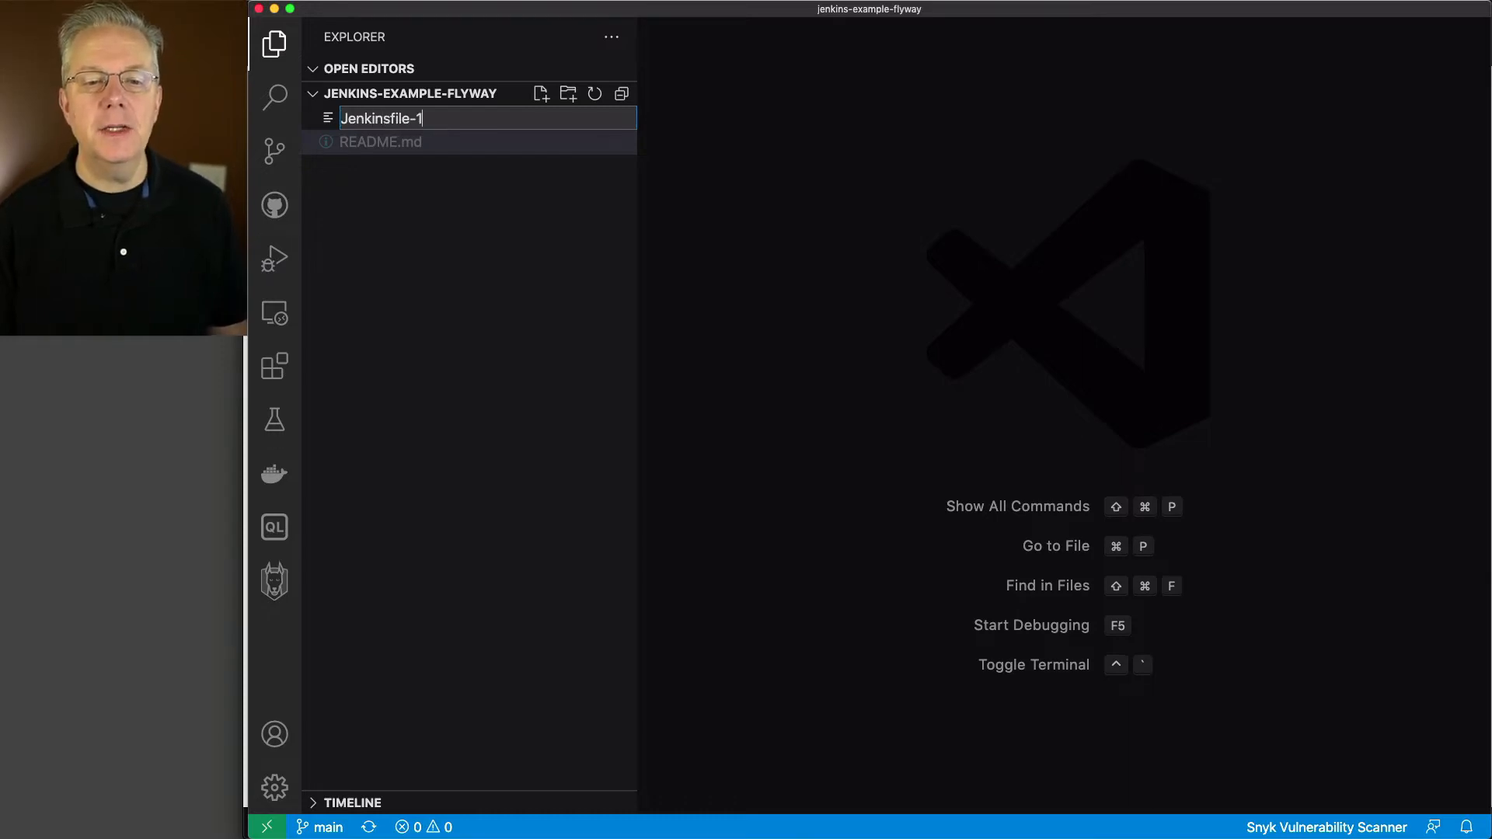
key("Return")
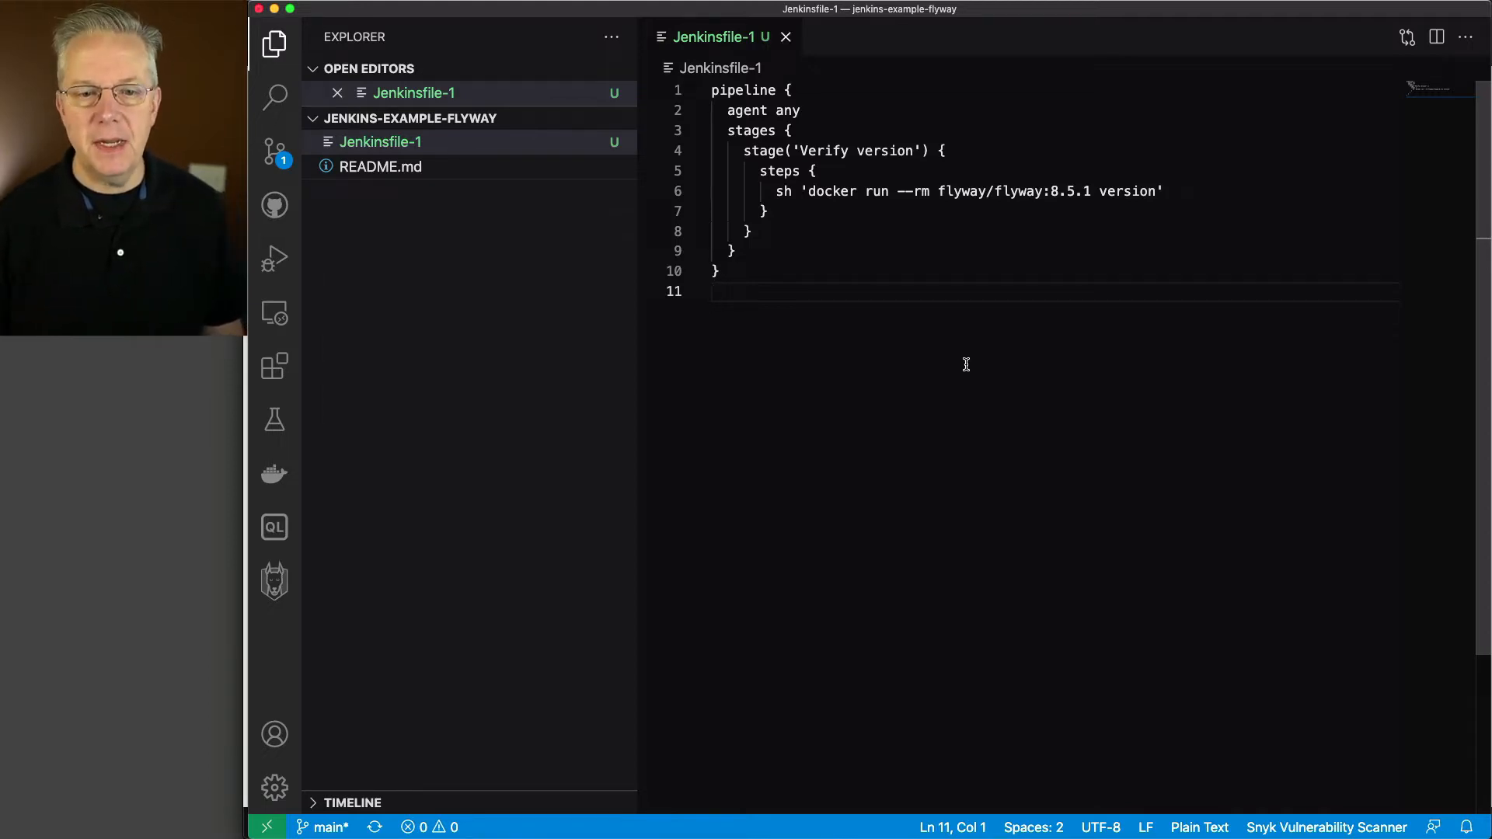
Step: Stage and commit Jenkinsfile-1, then sync the commit with origin/main
left_click(274, 152)
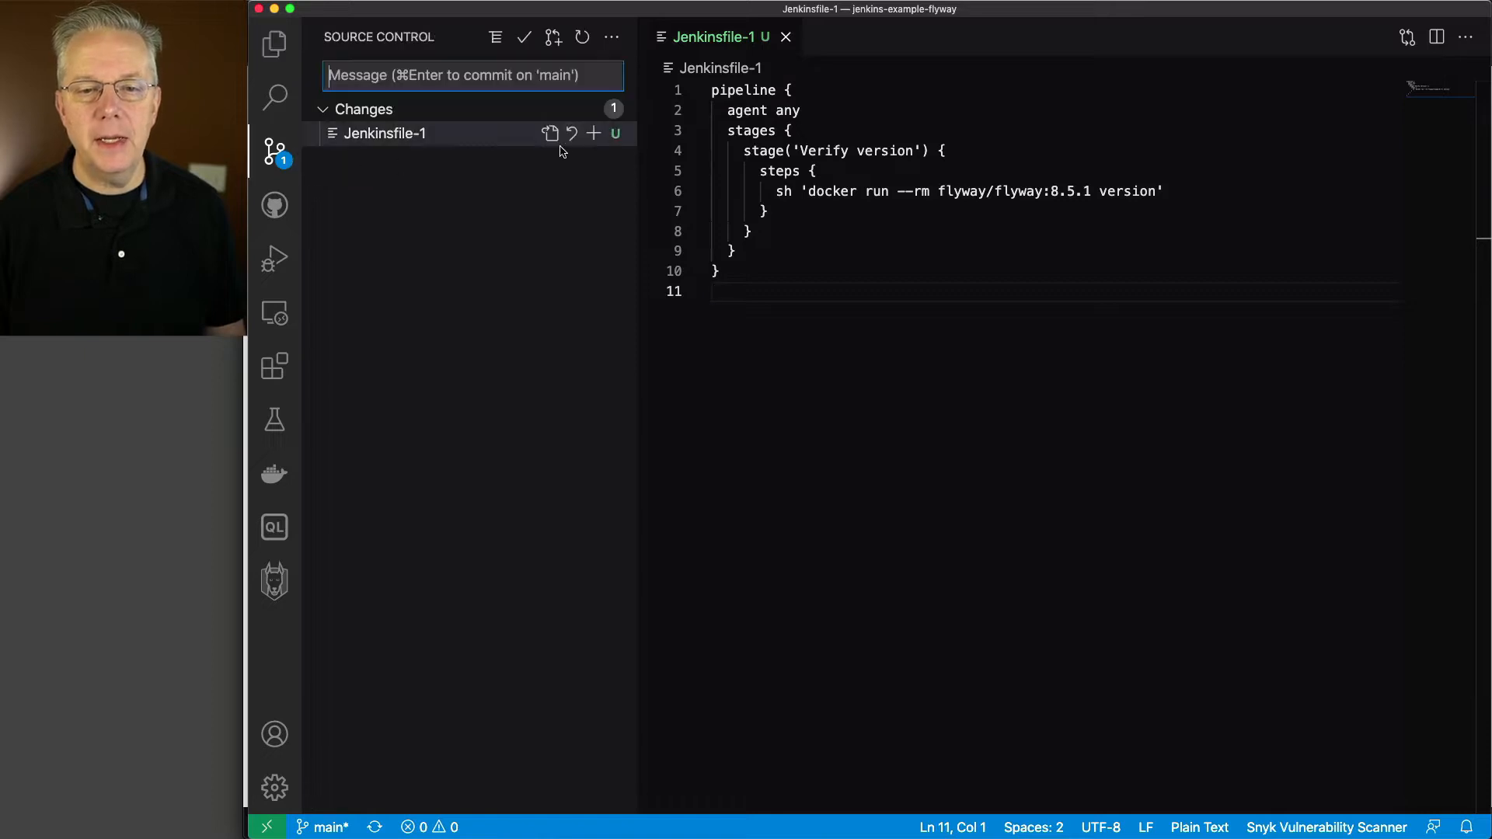
left_click(593, 133)
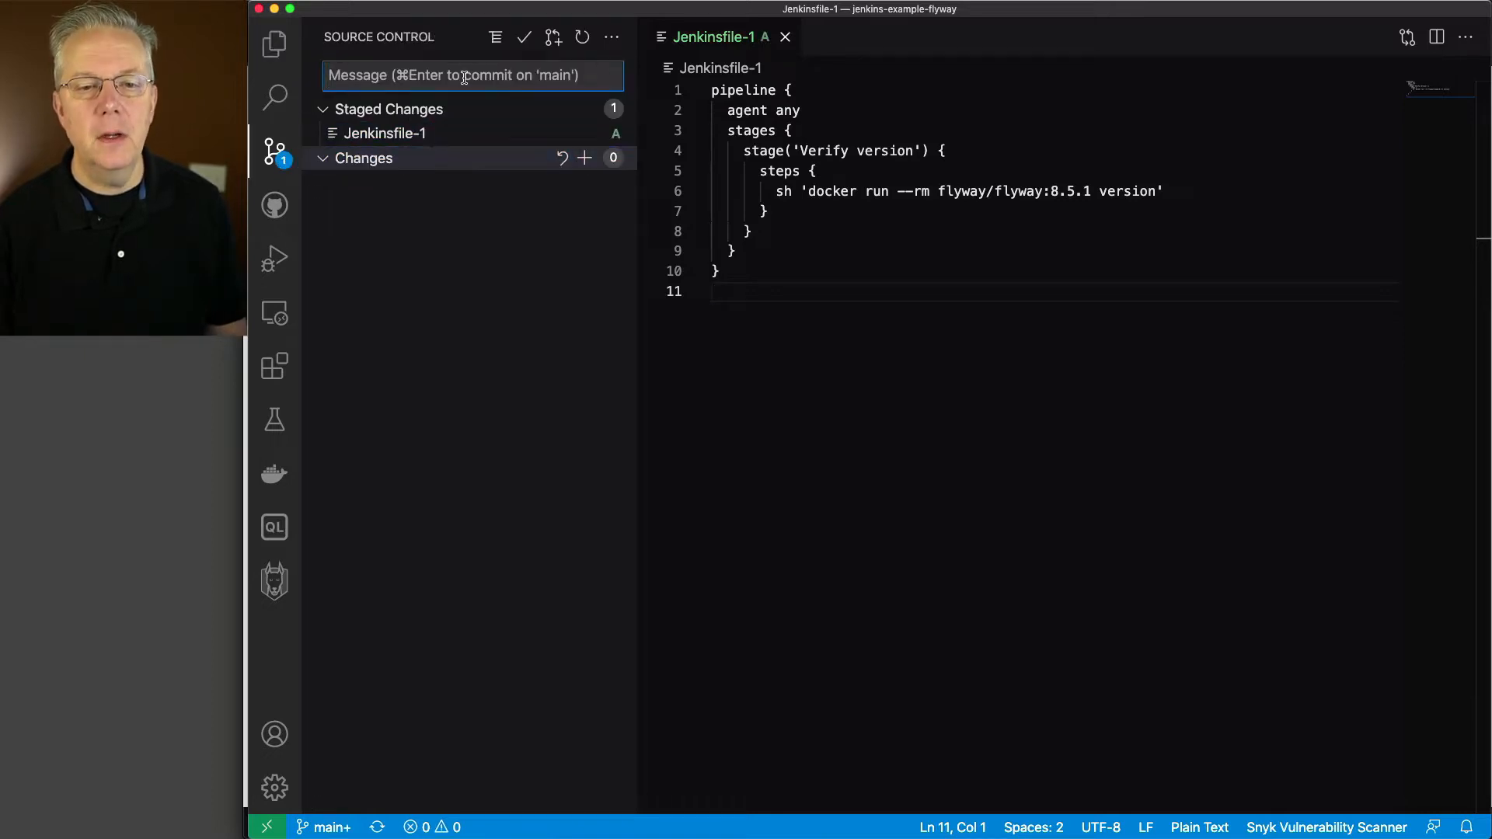
left_click(523, 37)
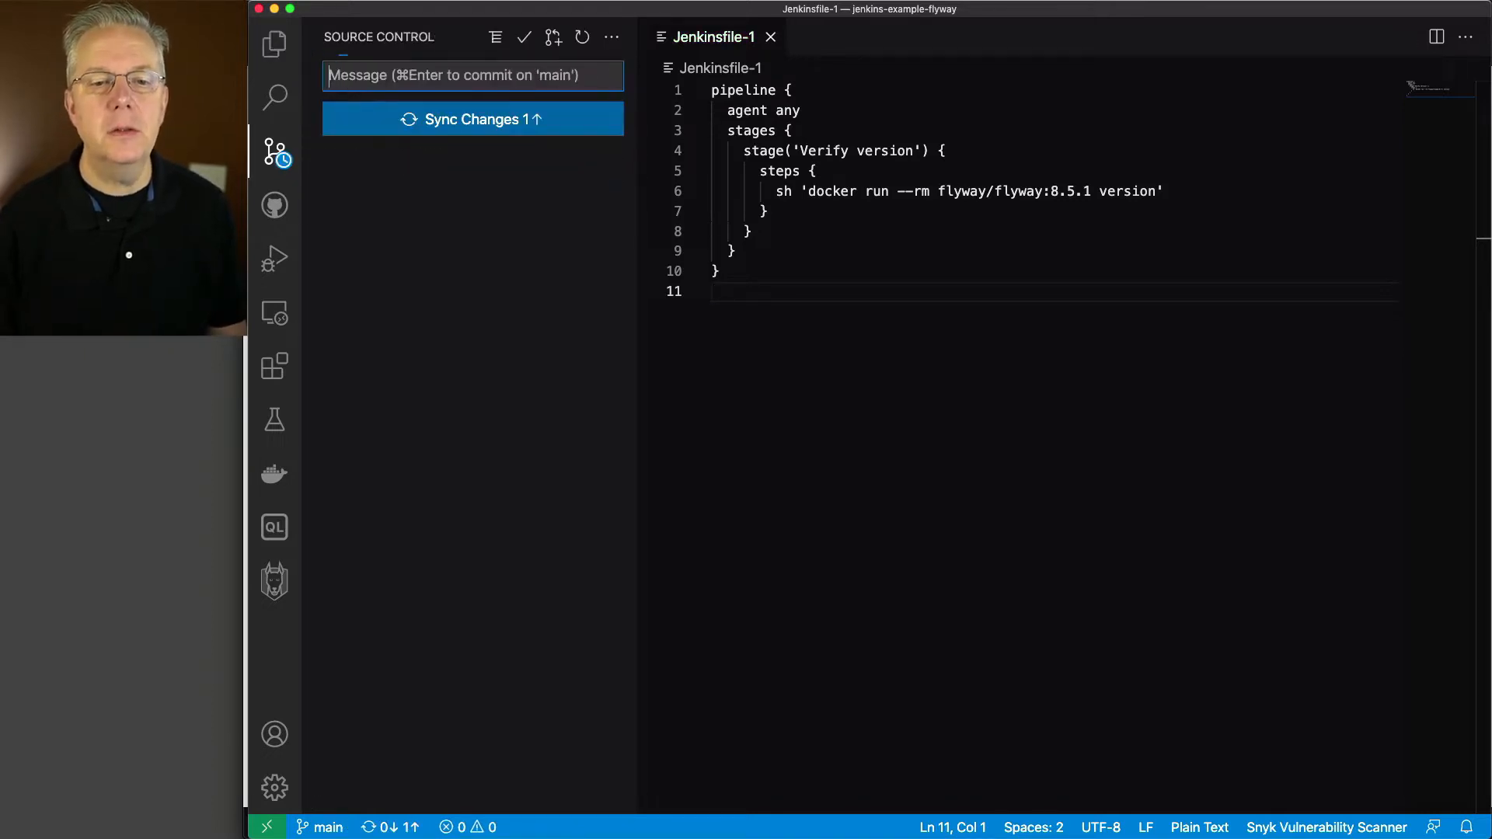
left_click(473, 119)
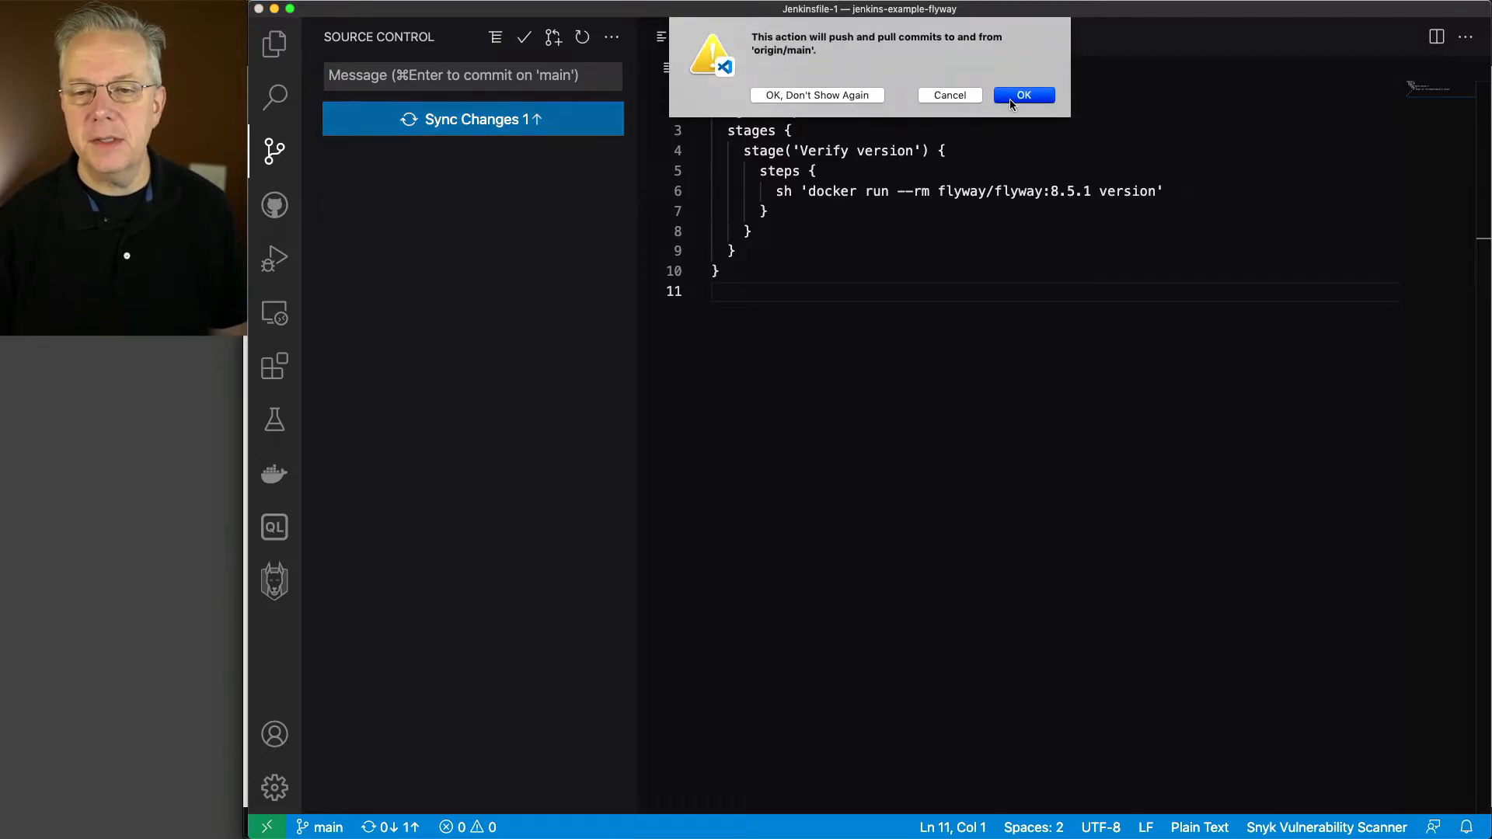
left_click(1022, 94)
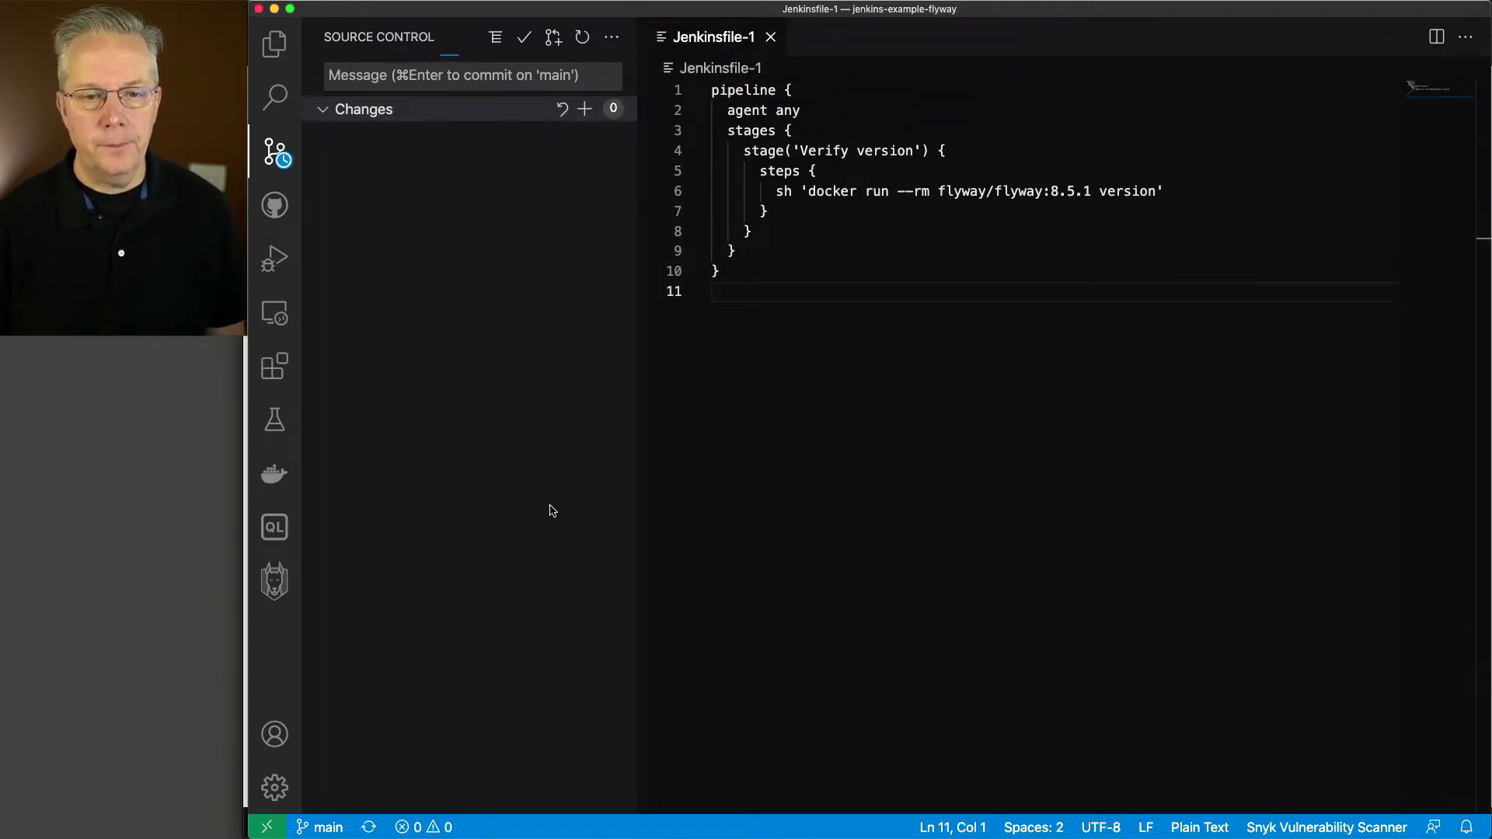
mouse_move(978, 495)
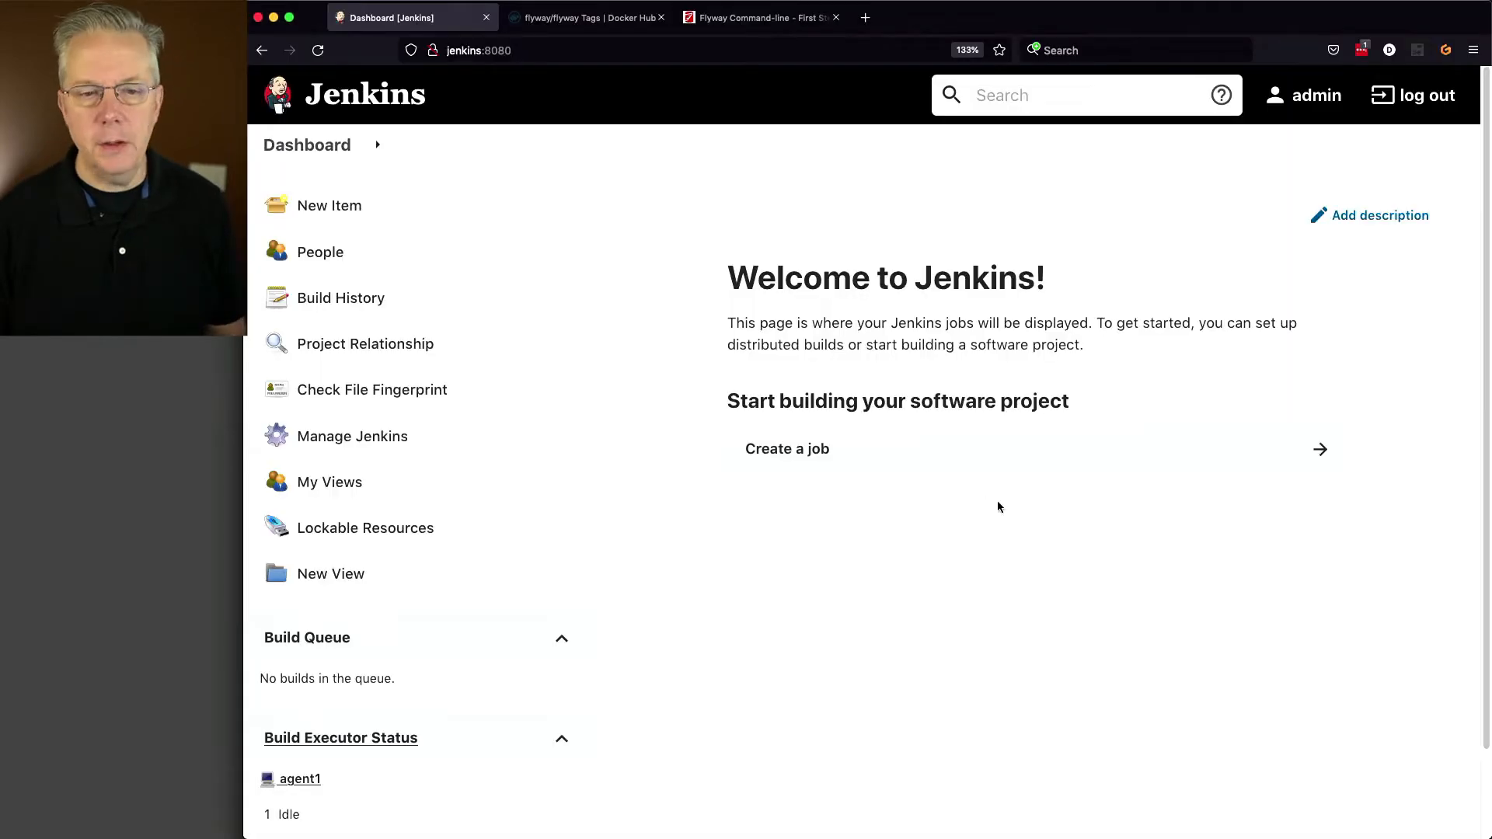
Step: Create a new Jenkins Pipeline item named flyway
left_click(330, 205)
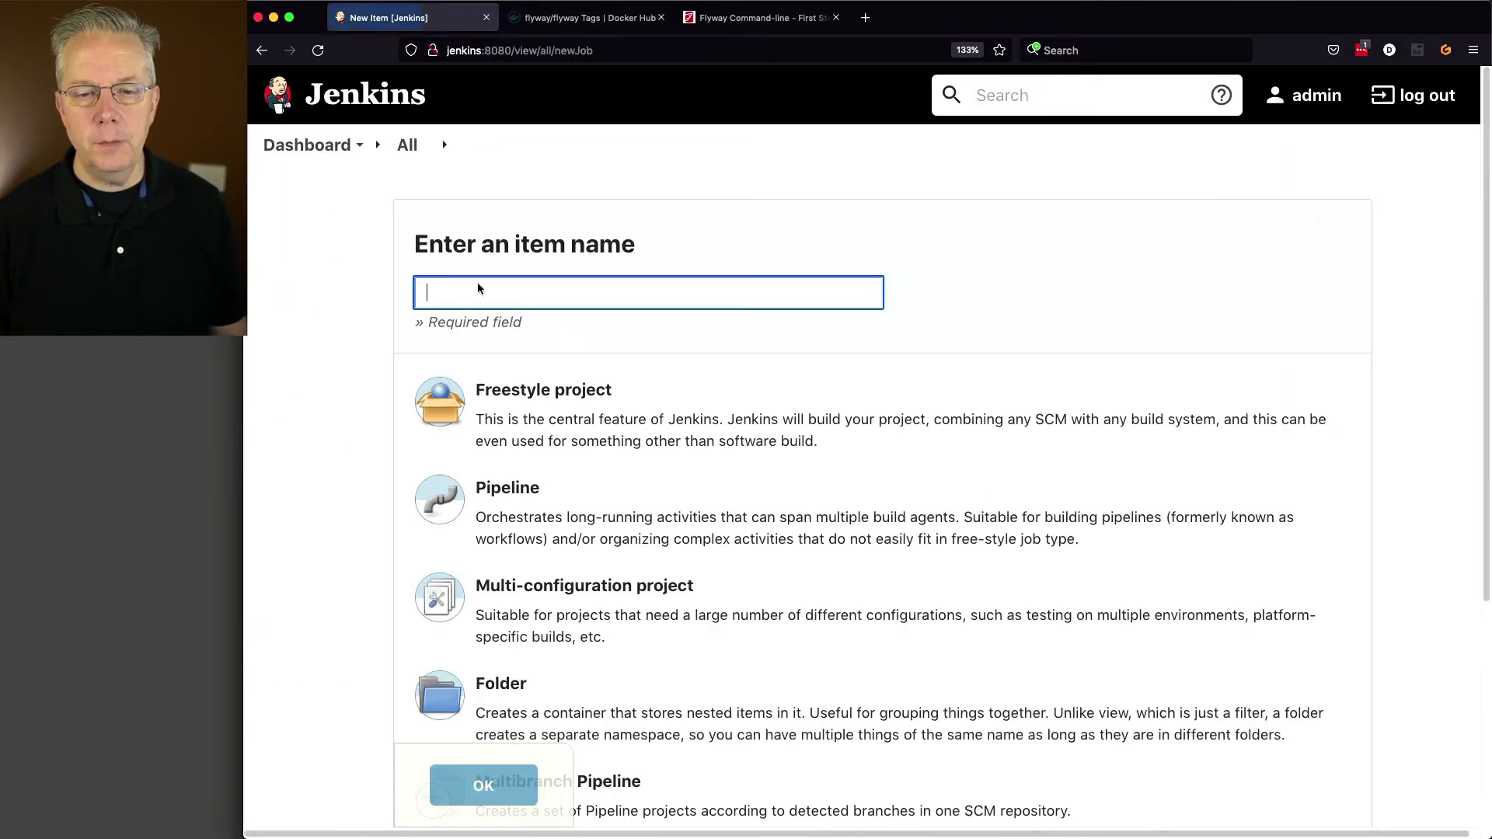
type("flyway")
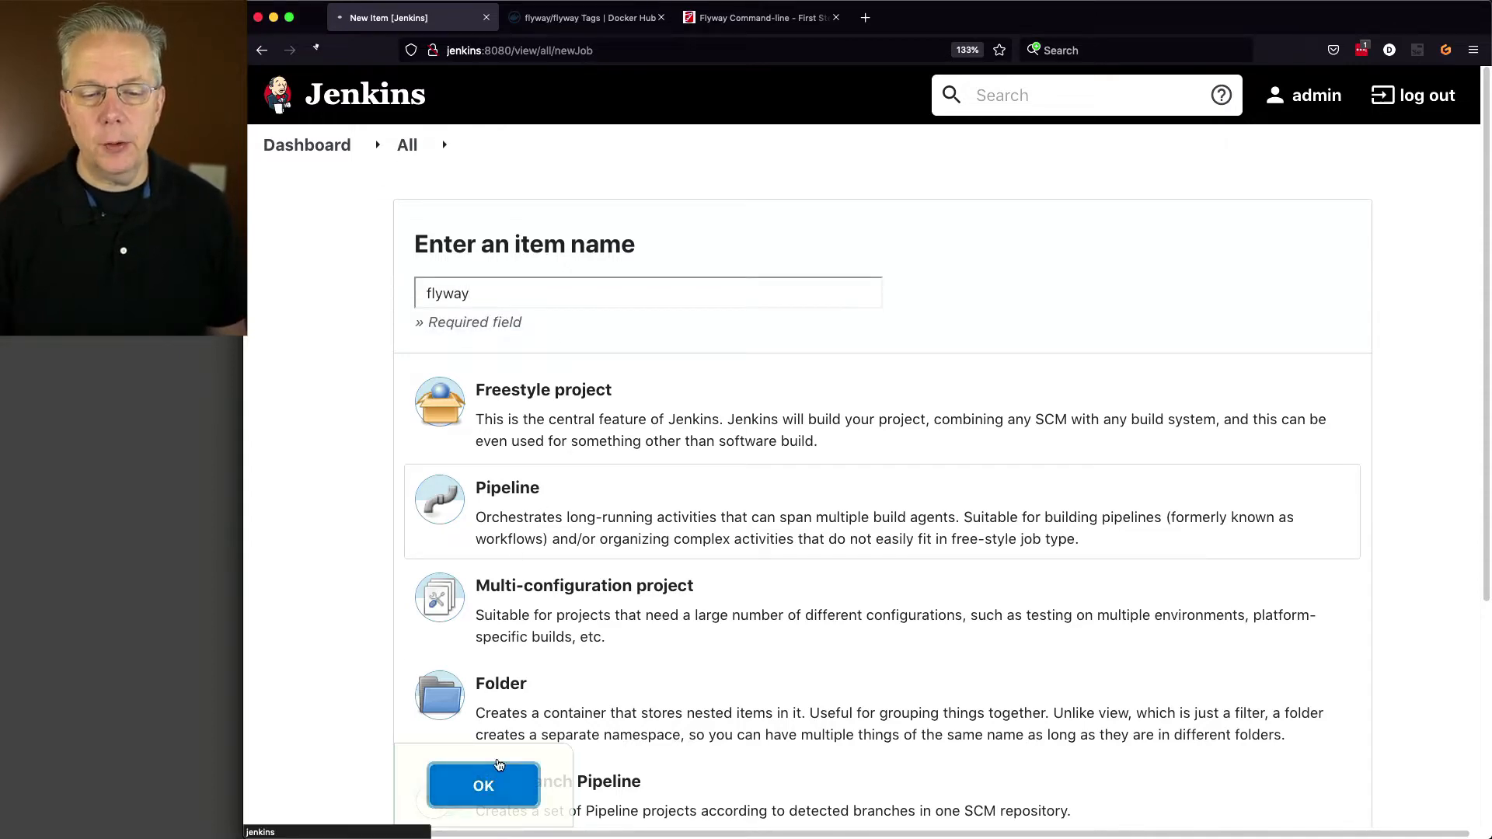
left_click(482, 784)
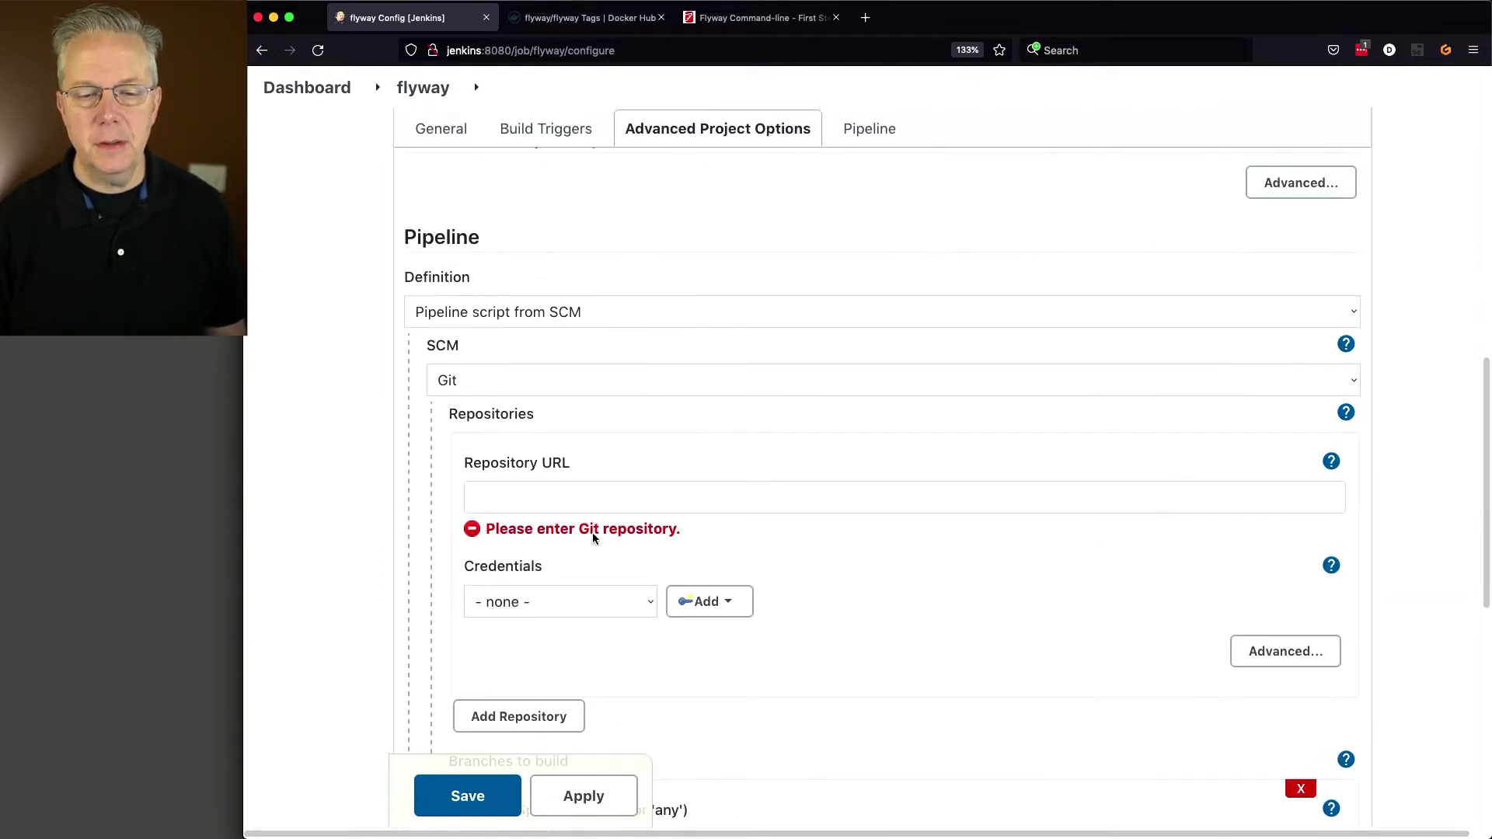
Step: Point the pipeline at the jenkins-example-flyway Git URL with Script Path Jenkinsfile-1 and save
type("https://github.com/darinpope/jenkins-example-flyway.git")
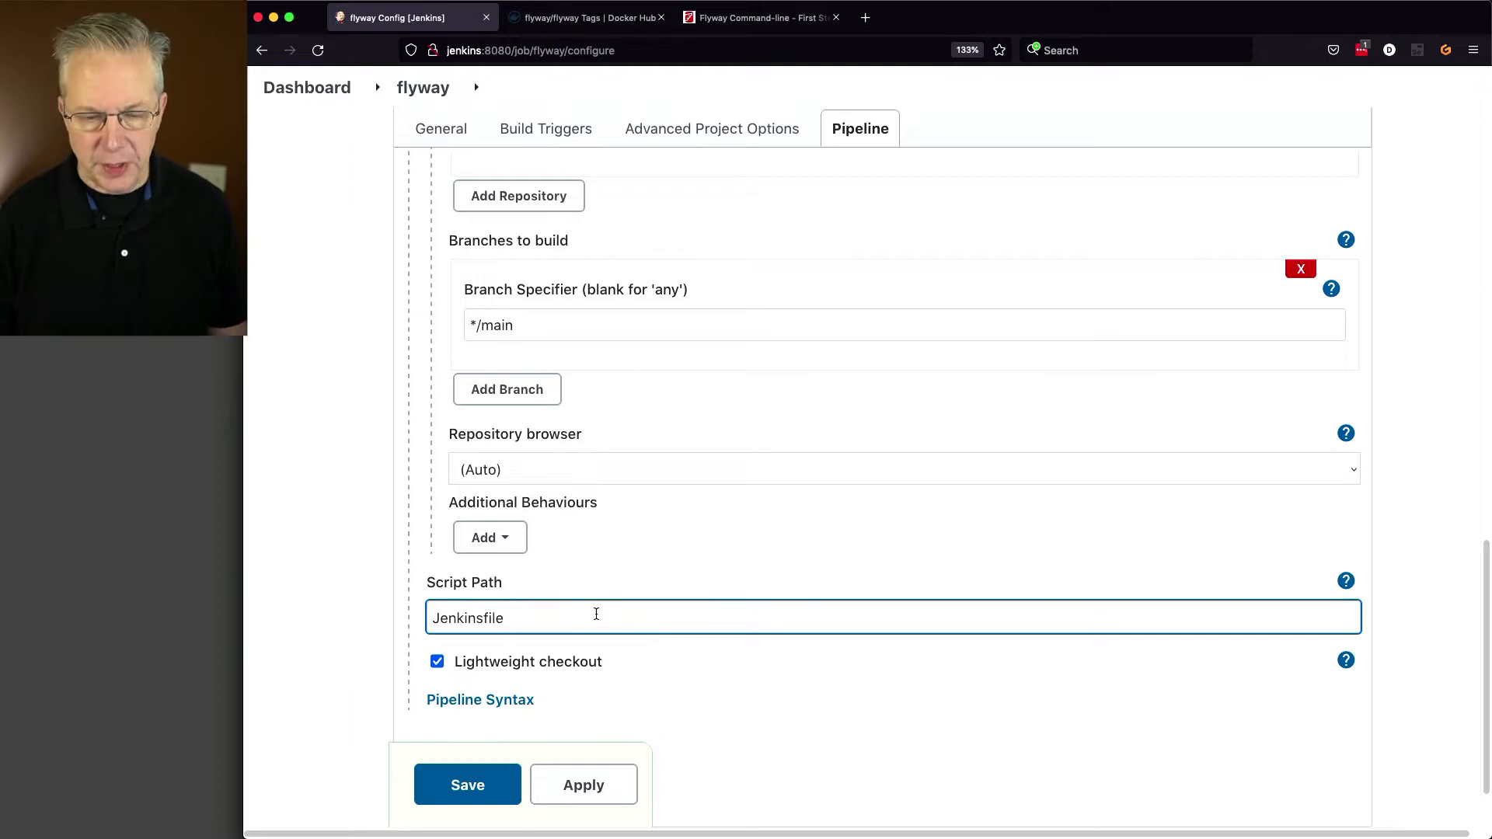
type("-1")
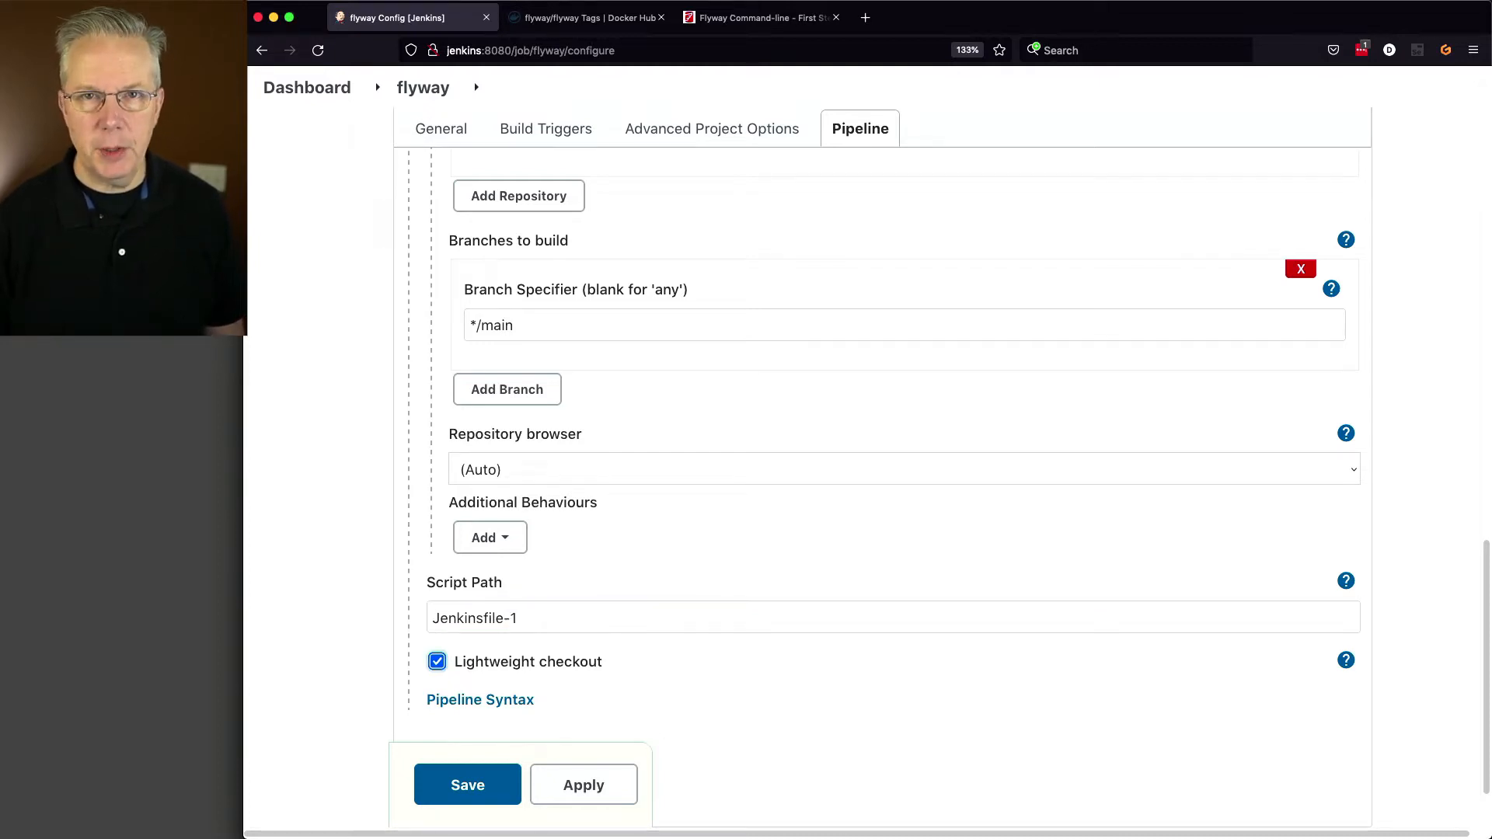
left_click(466, 784)
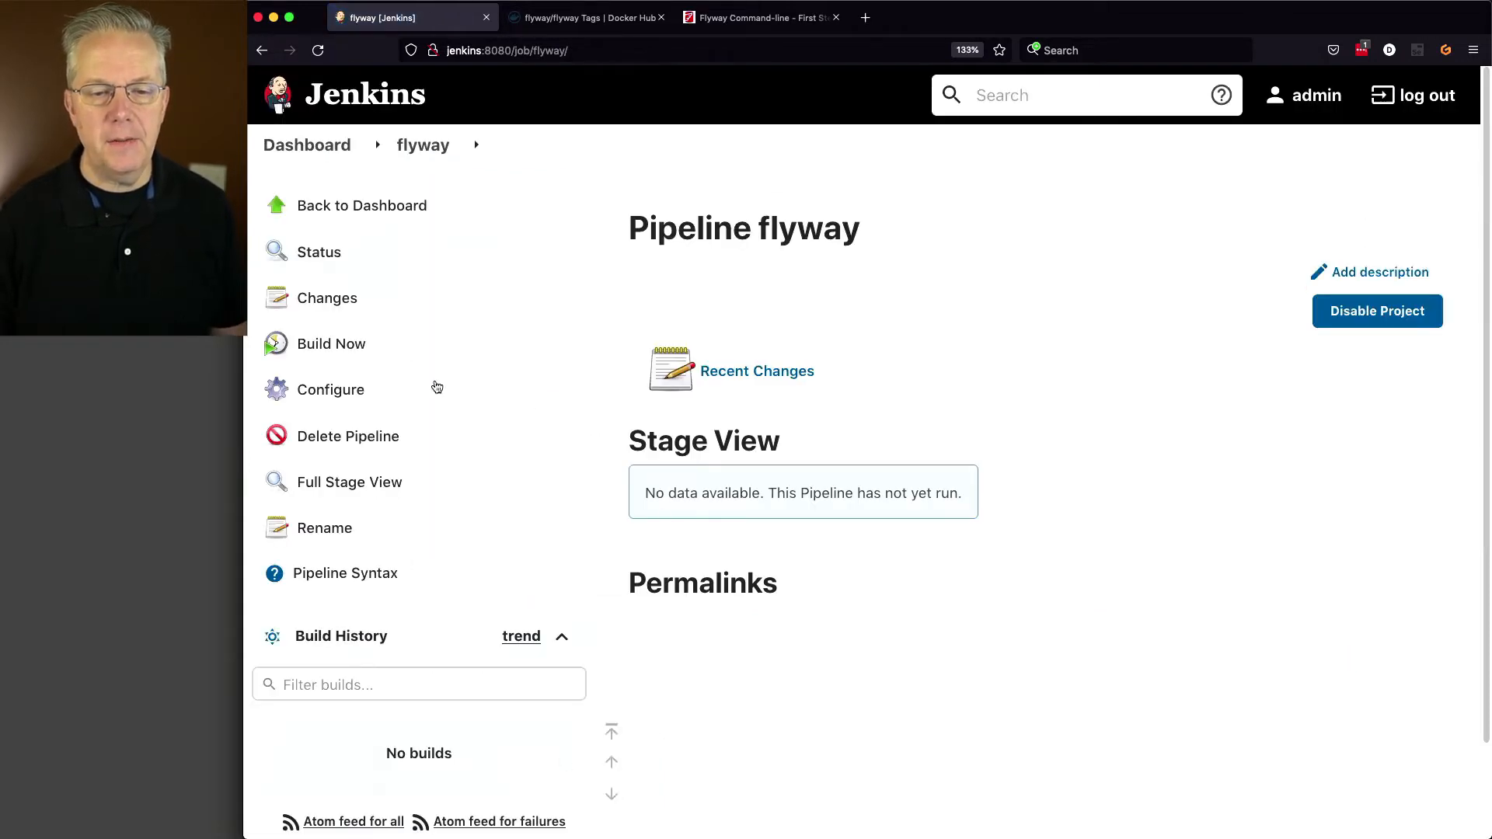
Step: Run build #1 of the flyway pipeline, then return to the Flyway command-line tutorial
left_click(331, 344)
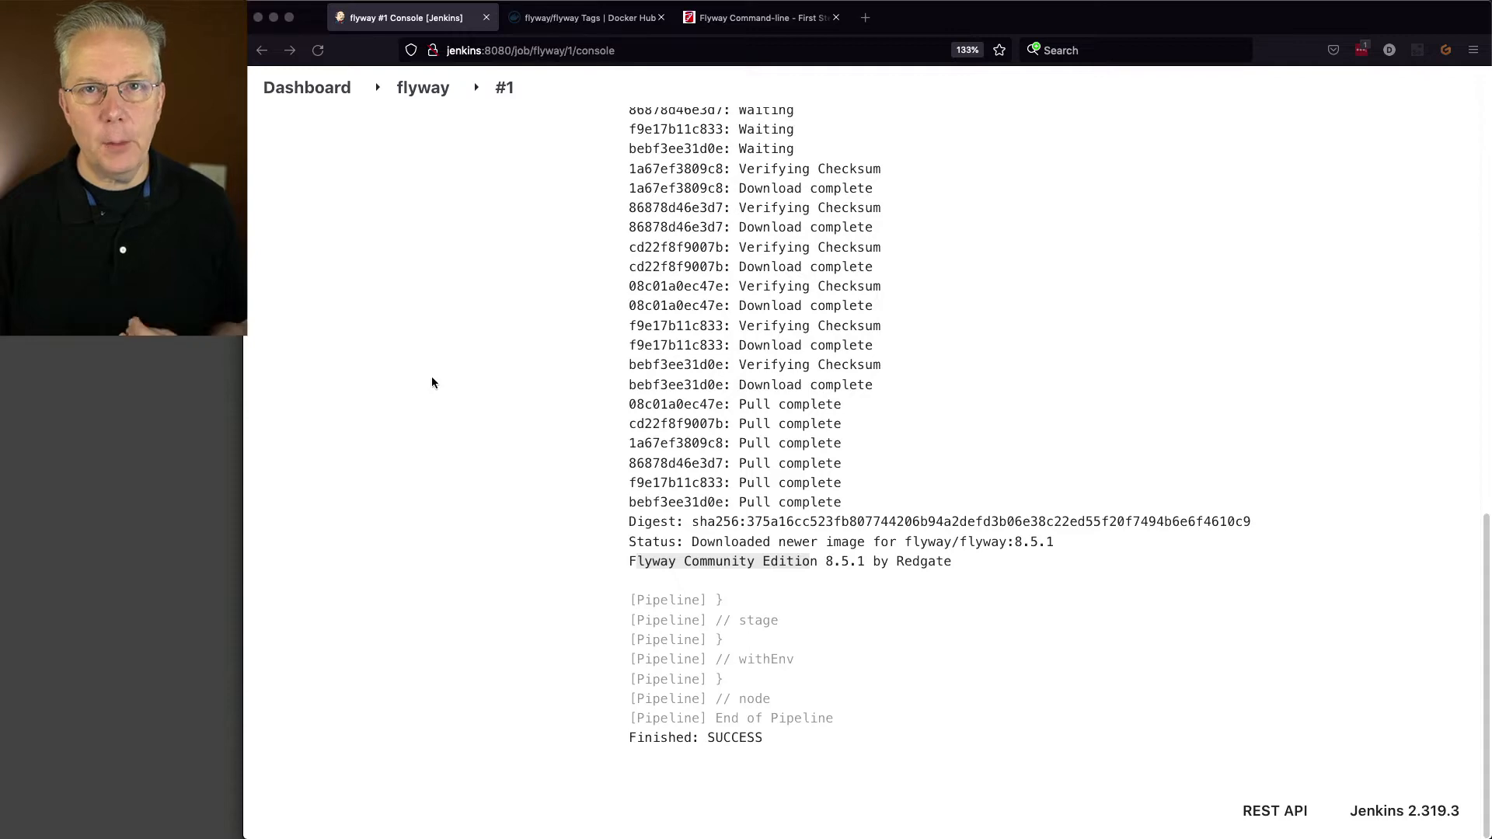
left_click(758, 17)
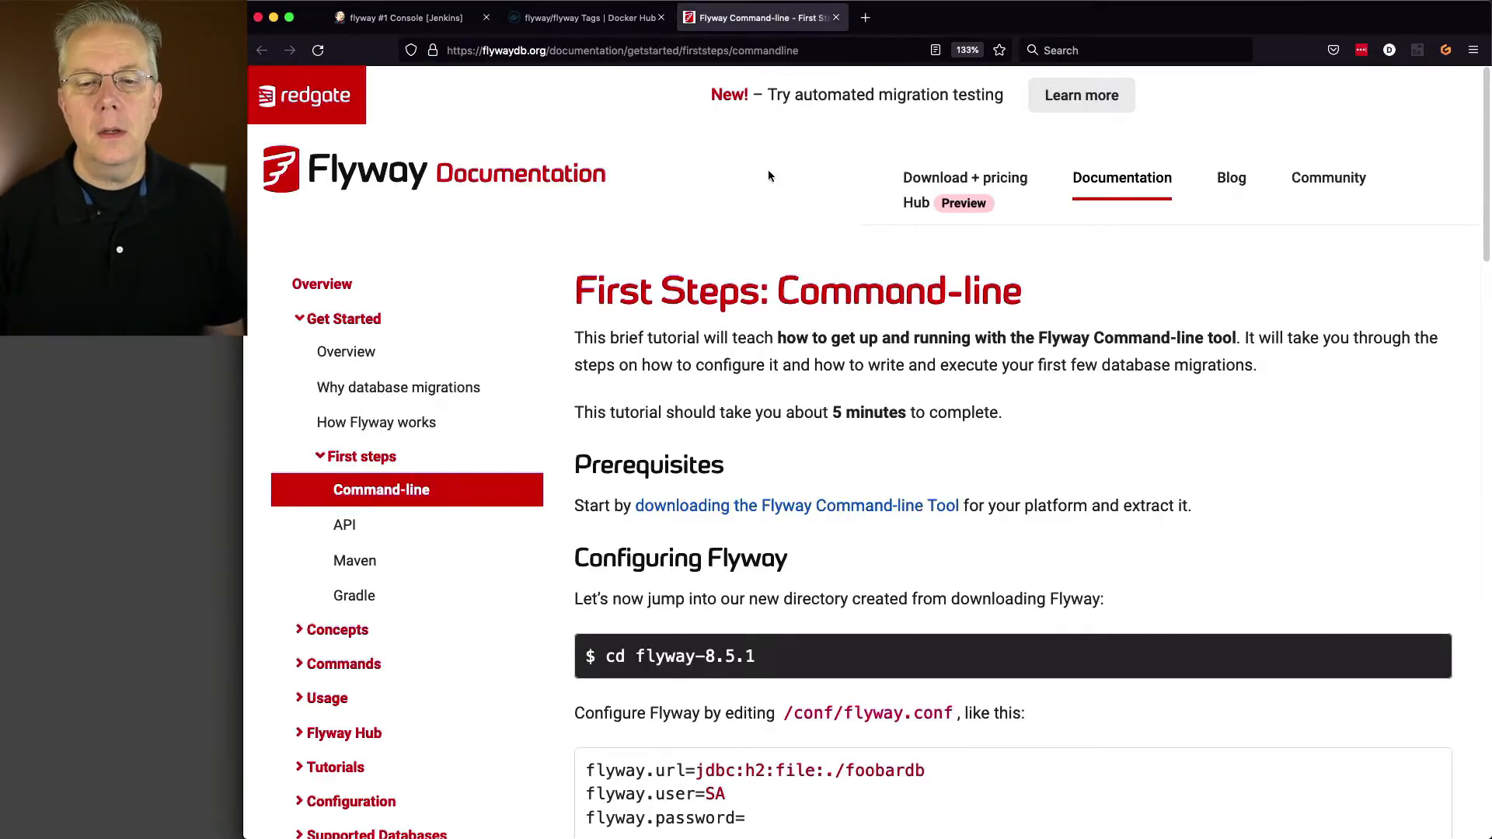
mouse_move(882, 262)
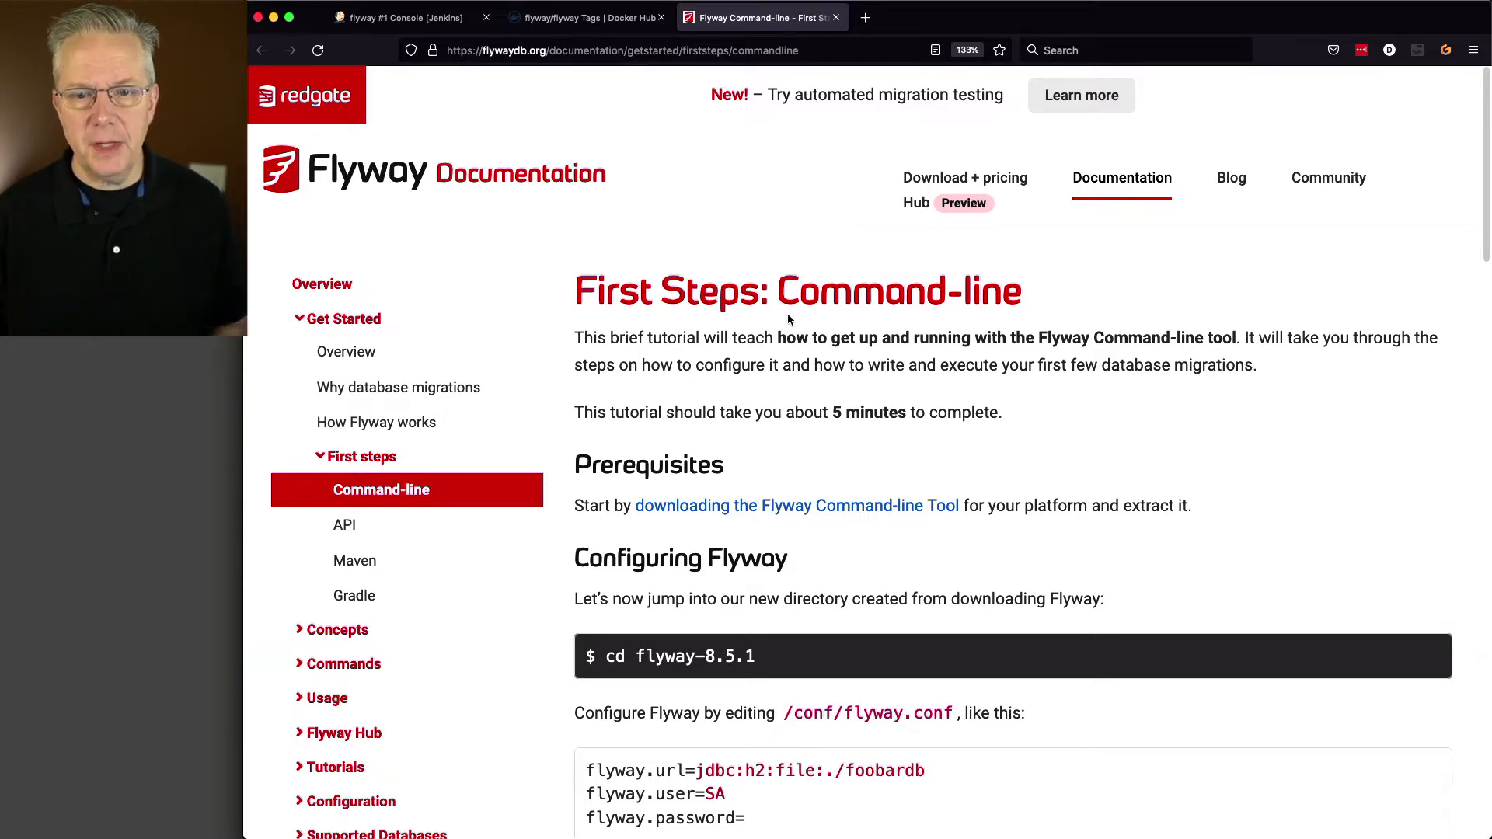
Step: Scroll through the create-table and V2__Add_people.sql migration examples, then bring up the project's Explorer
scroll("down", 3)
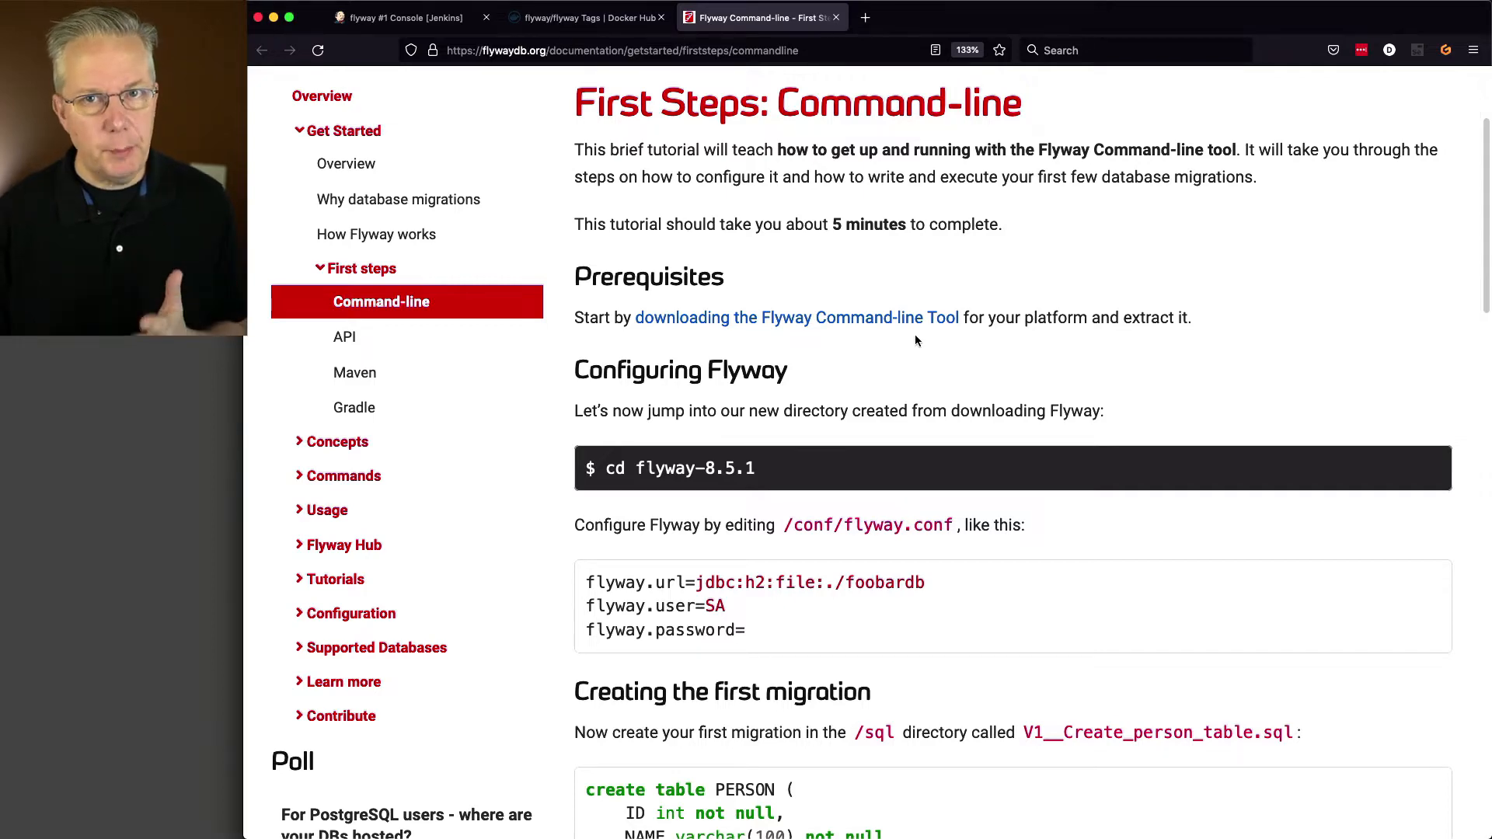
scroll("down", 3)
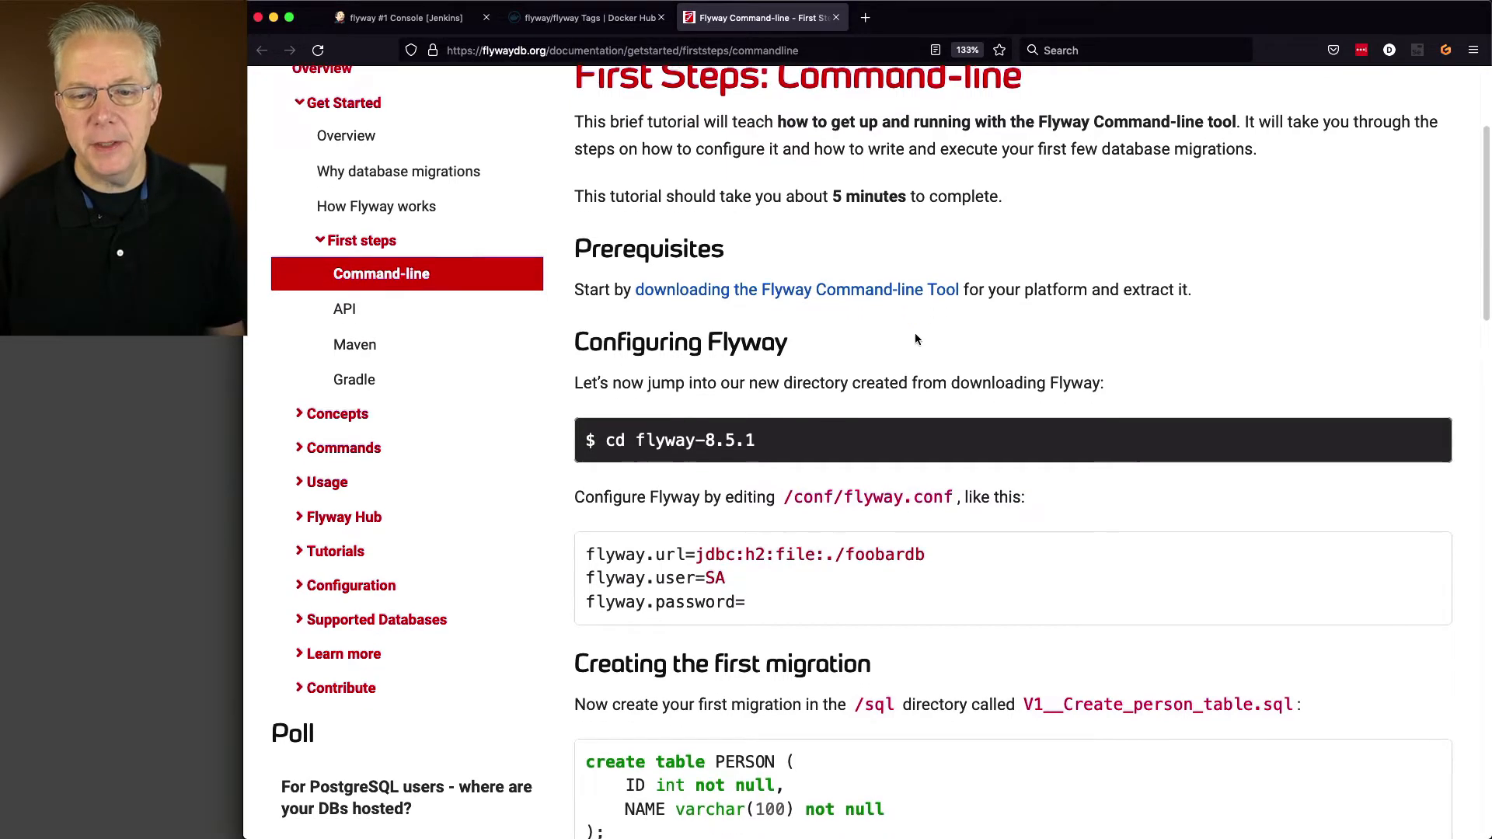
scroll("down", 3)
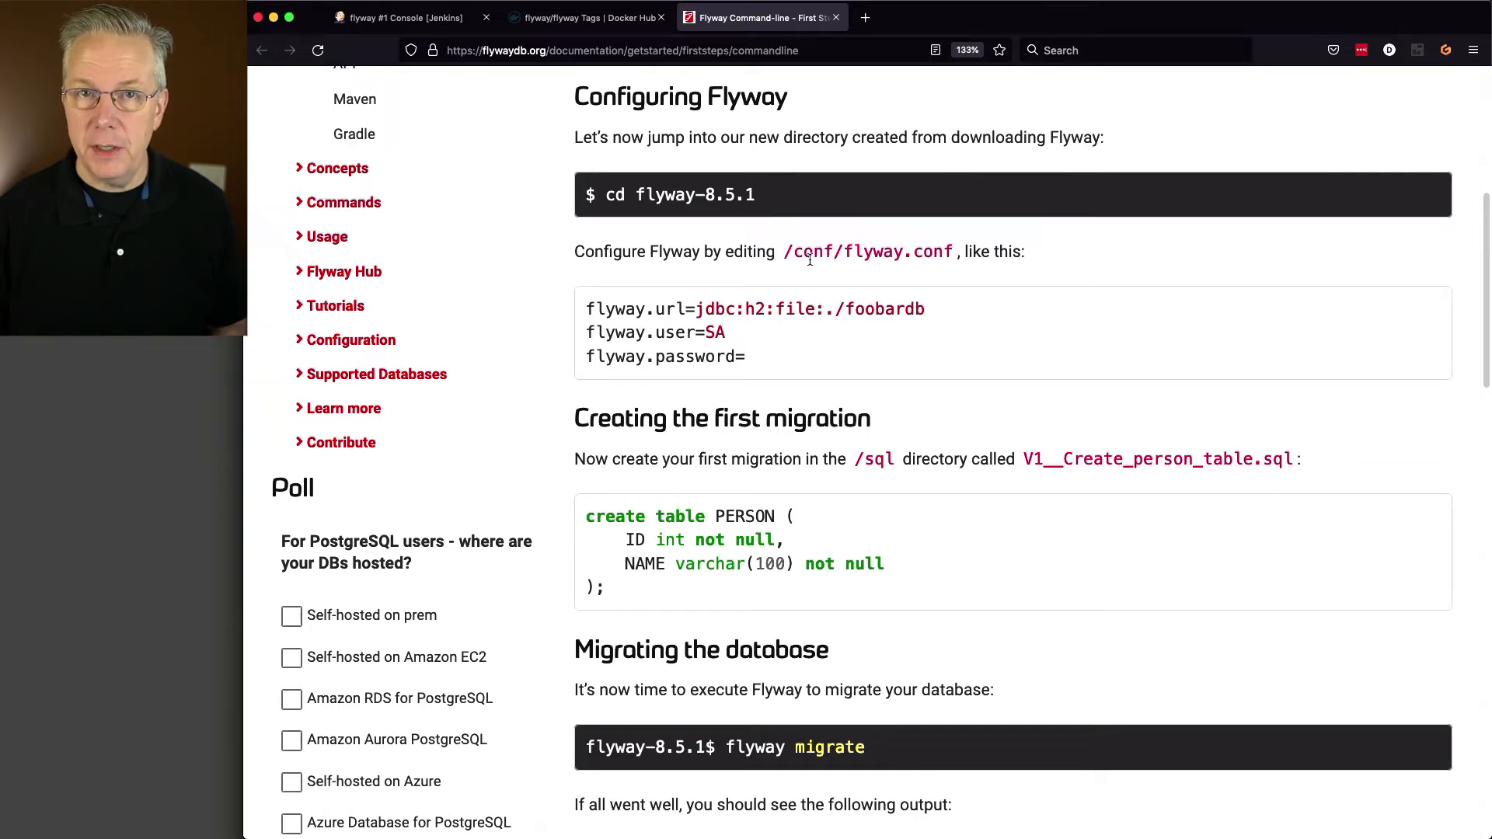
mouse_move(873, 298)
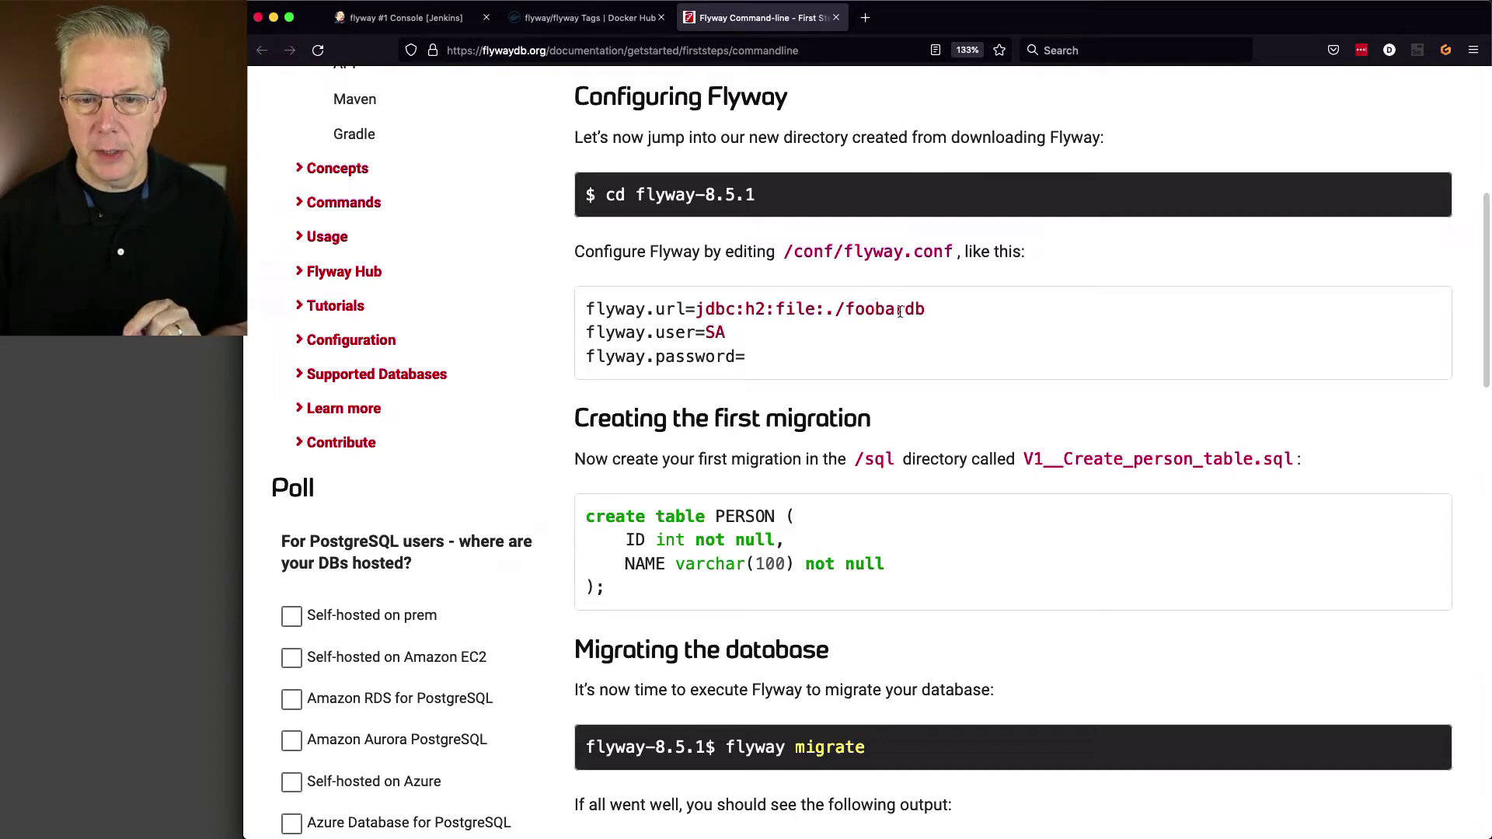
scroll("down", 3)
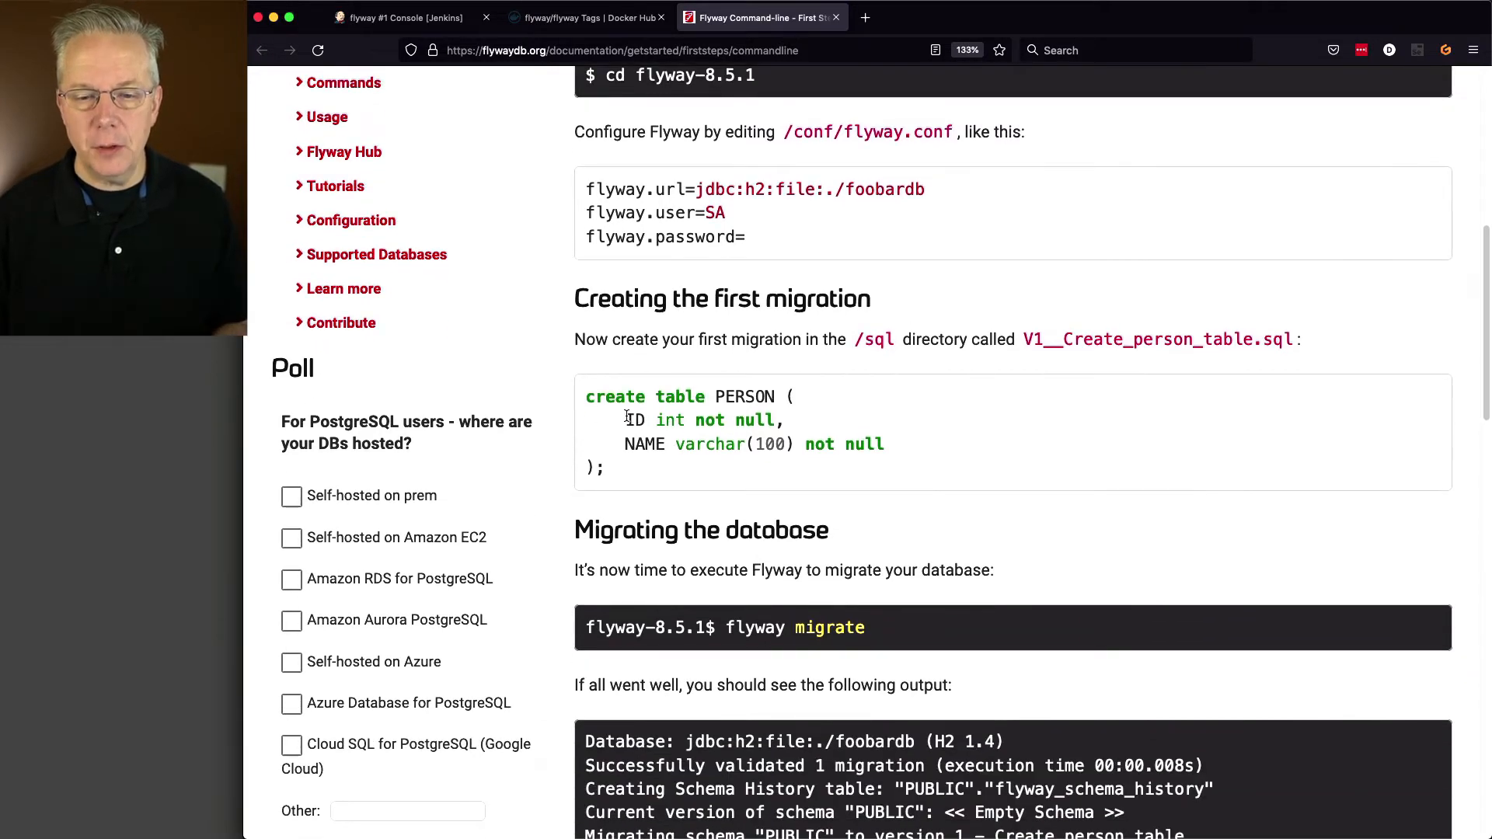
scroll("down", 3)
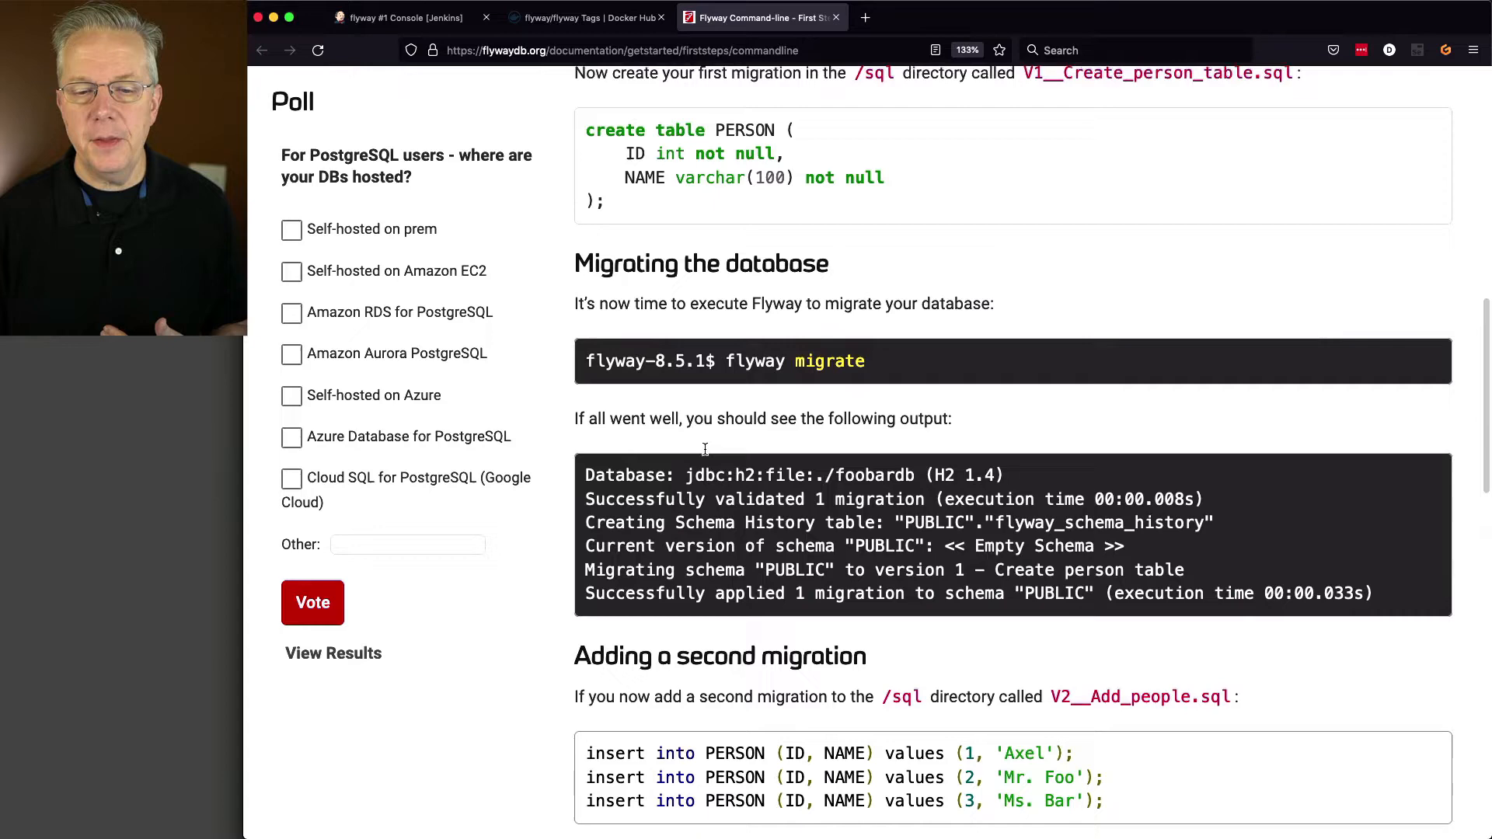
scroll("down", 3)
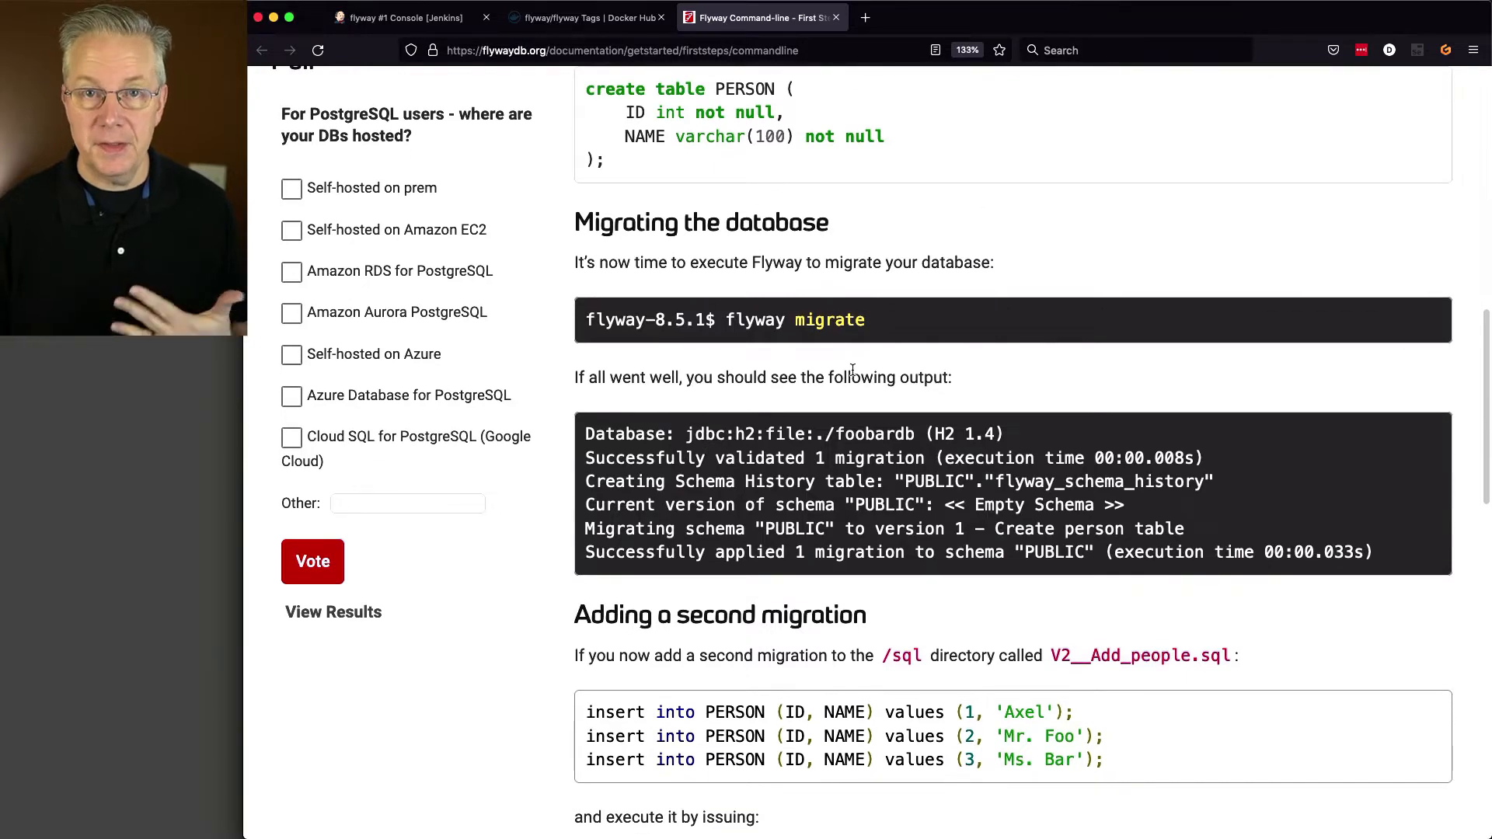
scroll("down", 3)
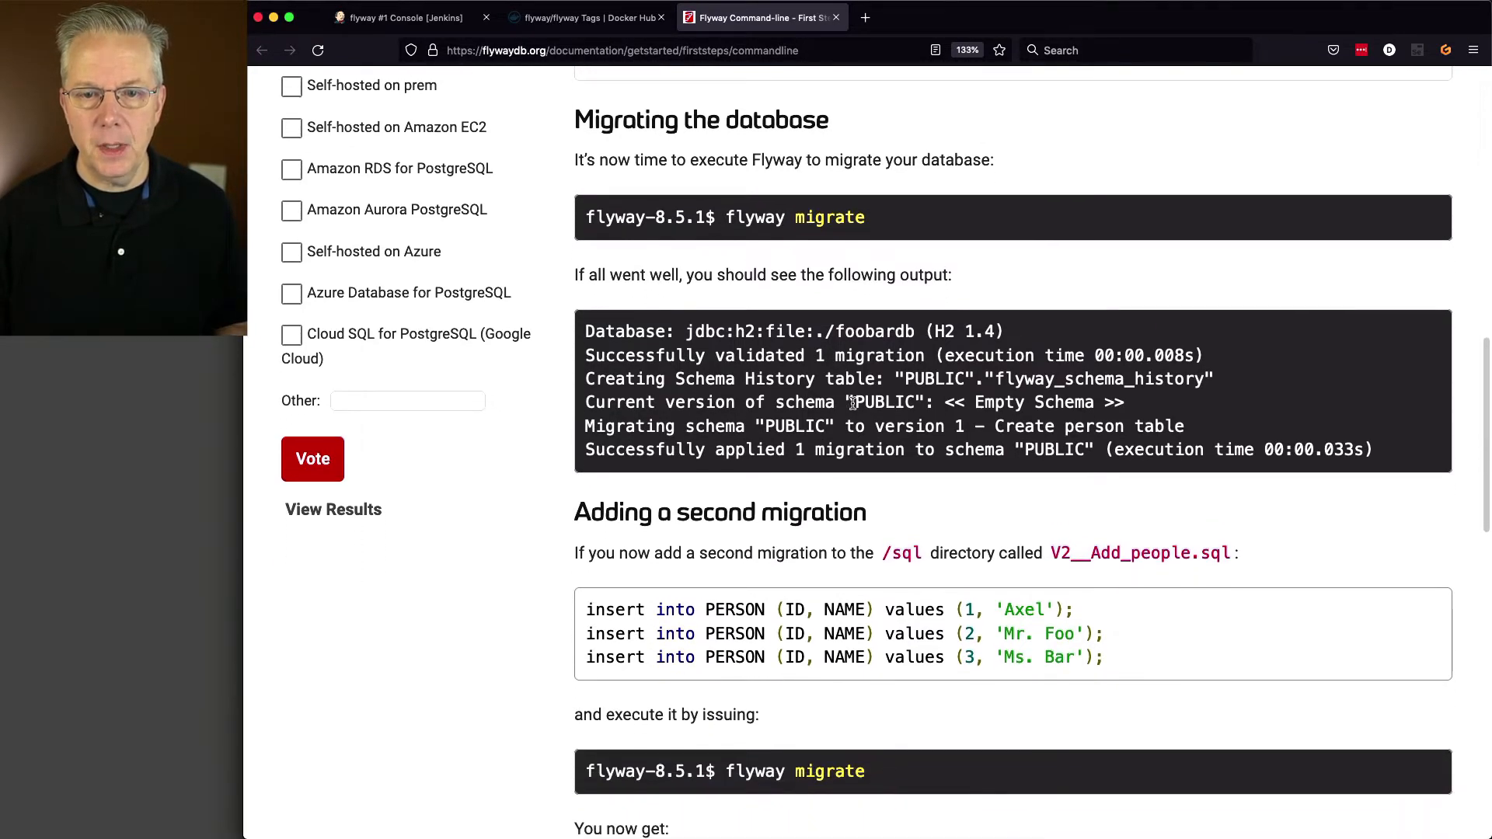
scroll("down", 3)
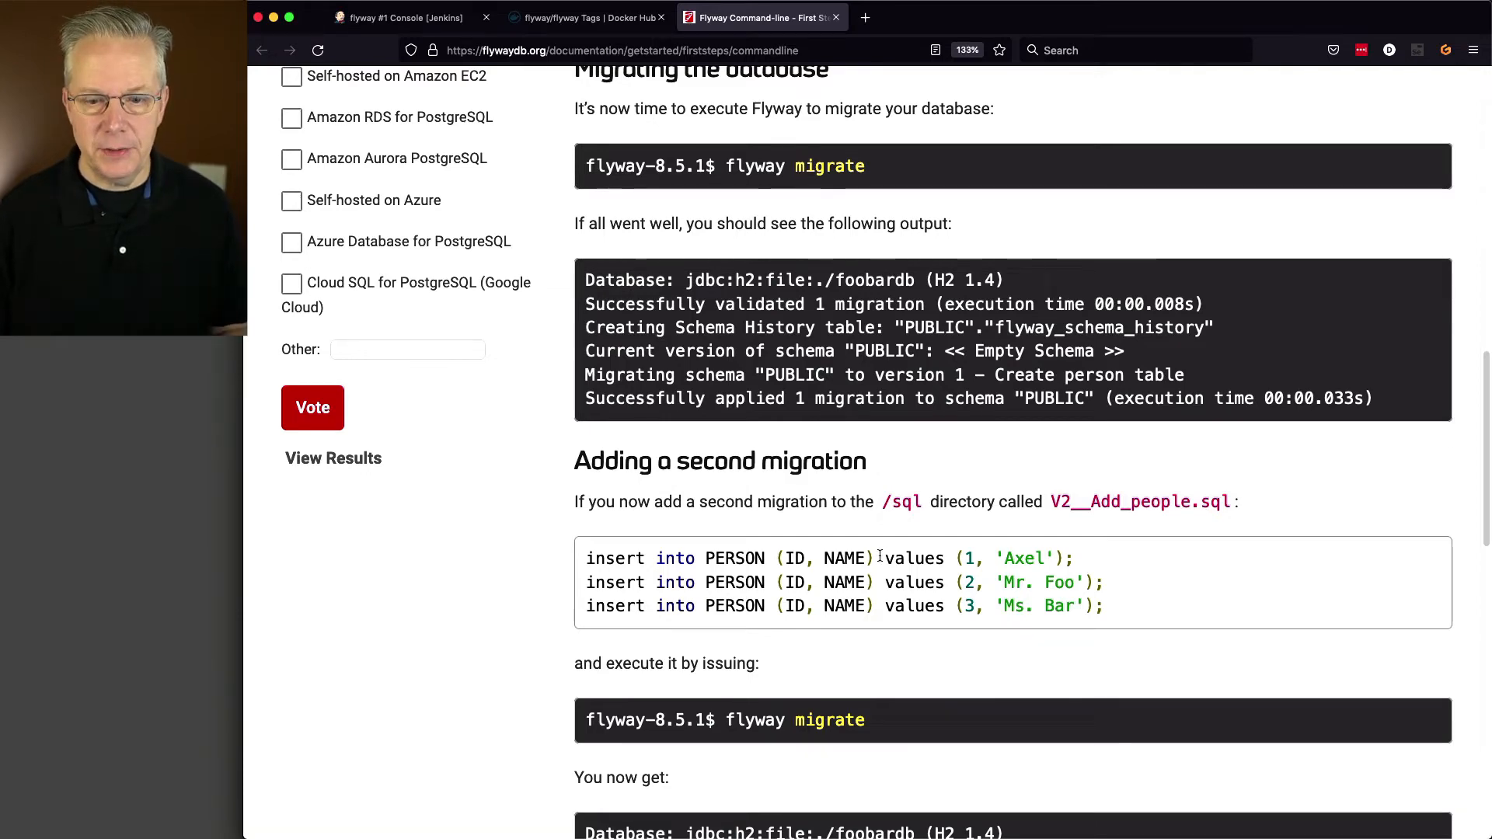
scroll("down", 3)
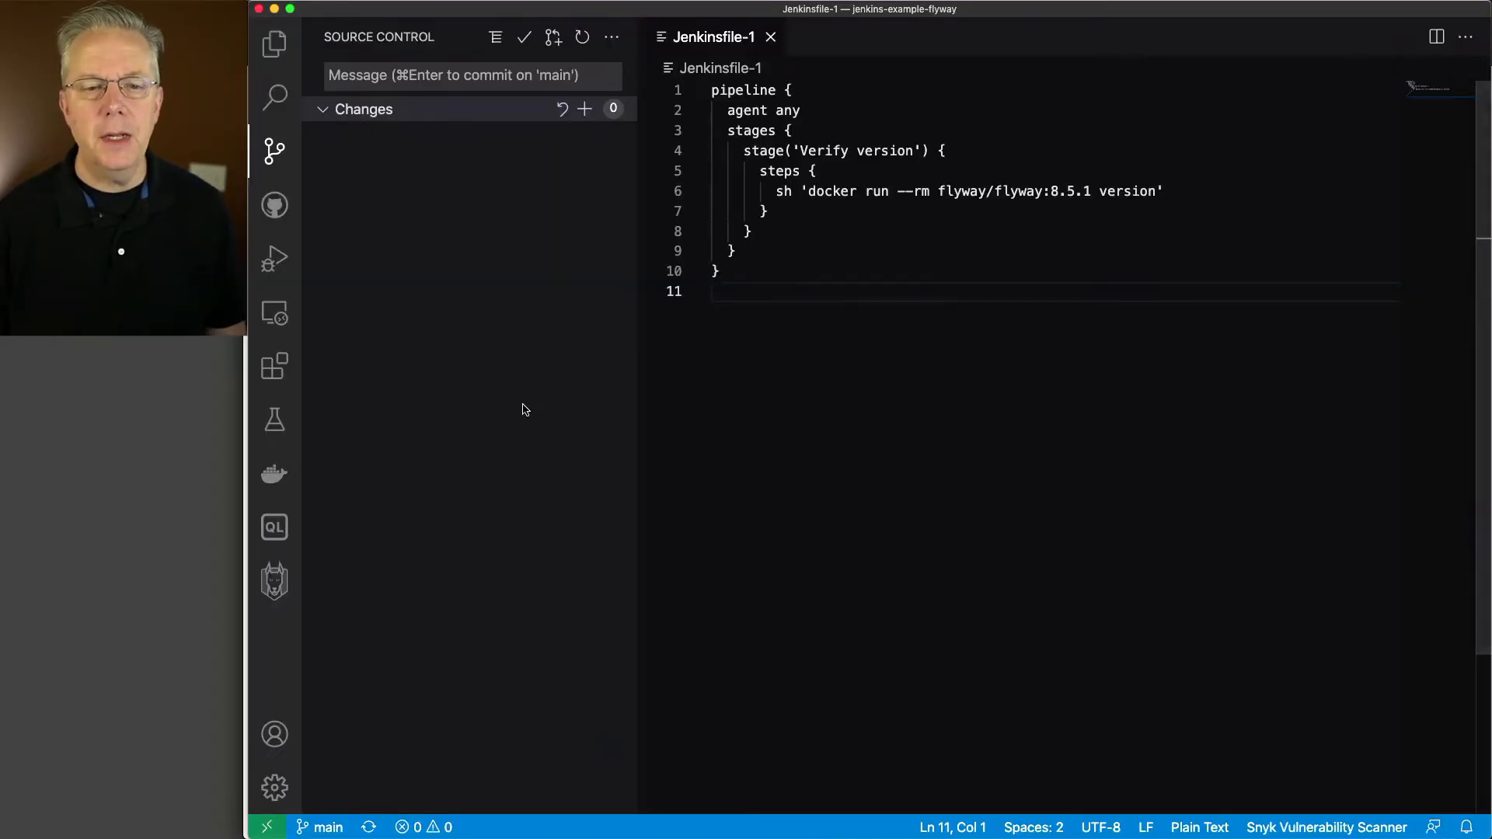
left_click(275, 44)
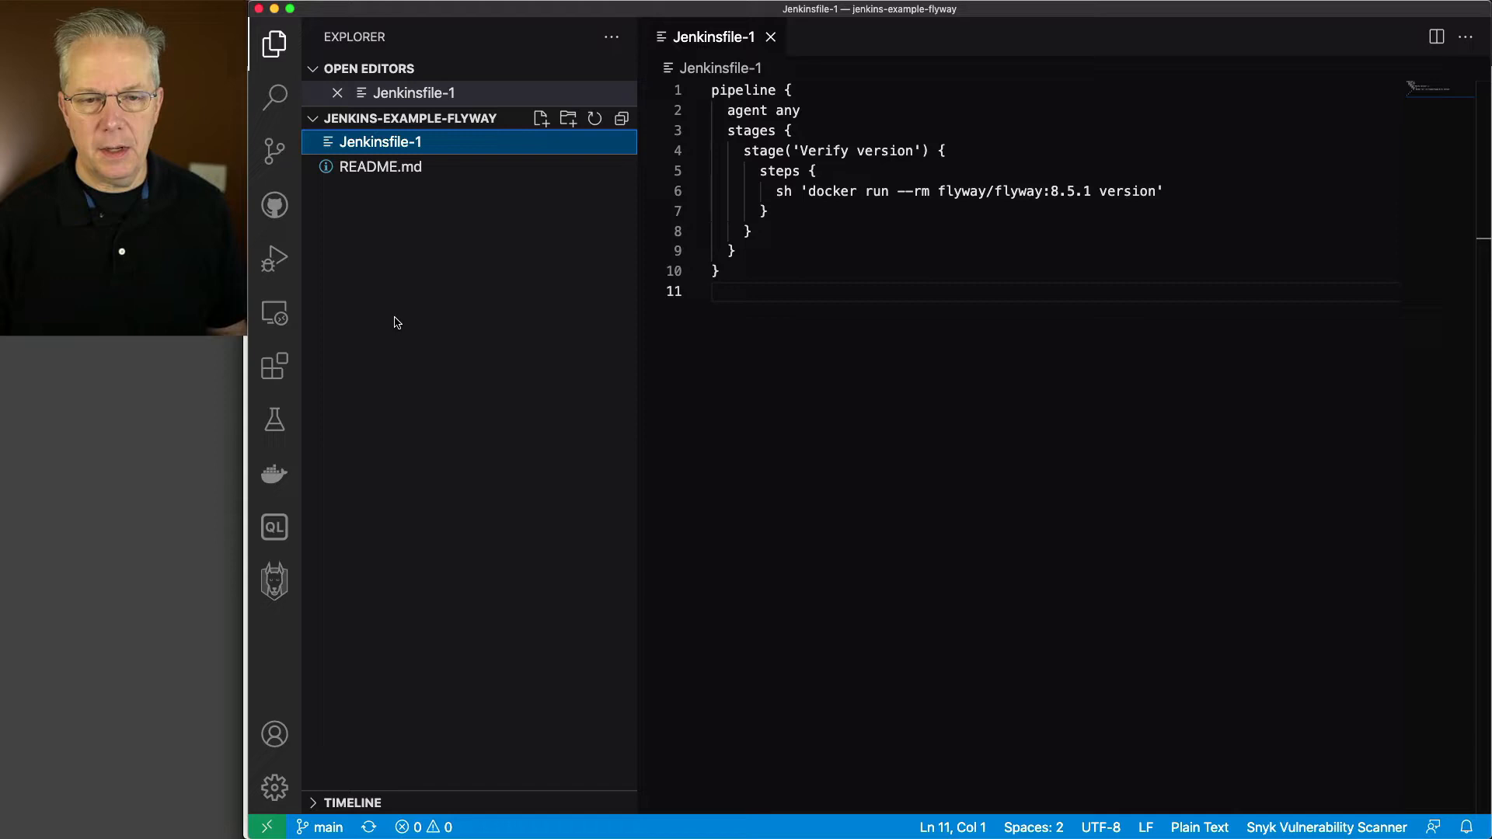
mouse_move(399, 325)
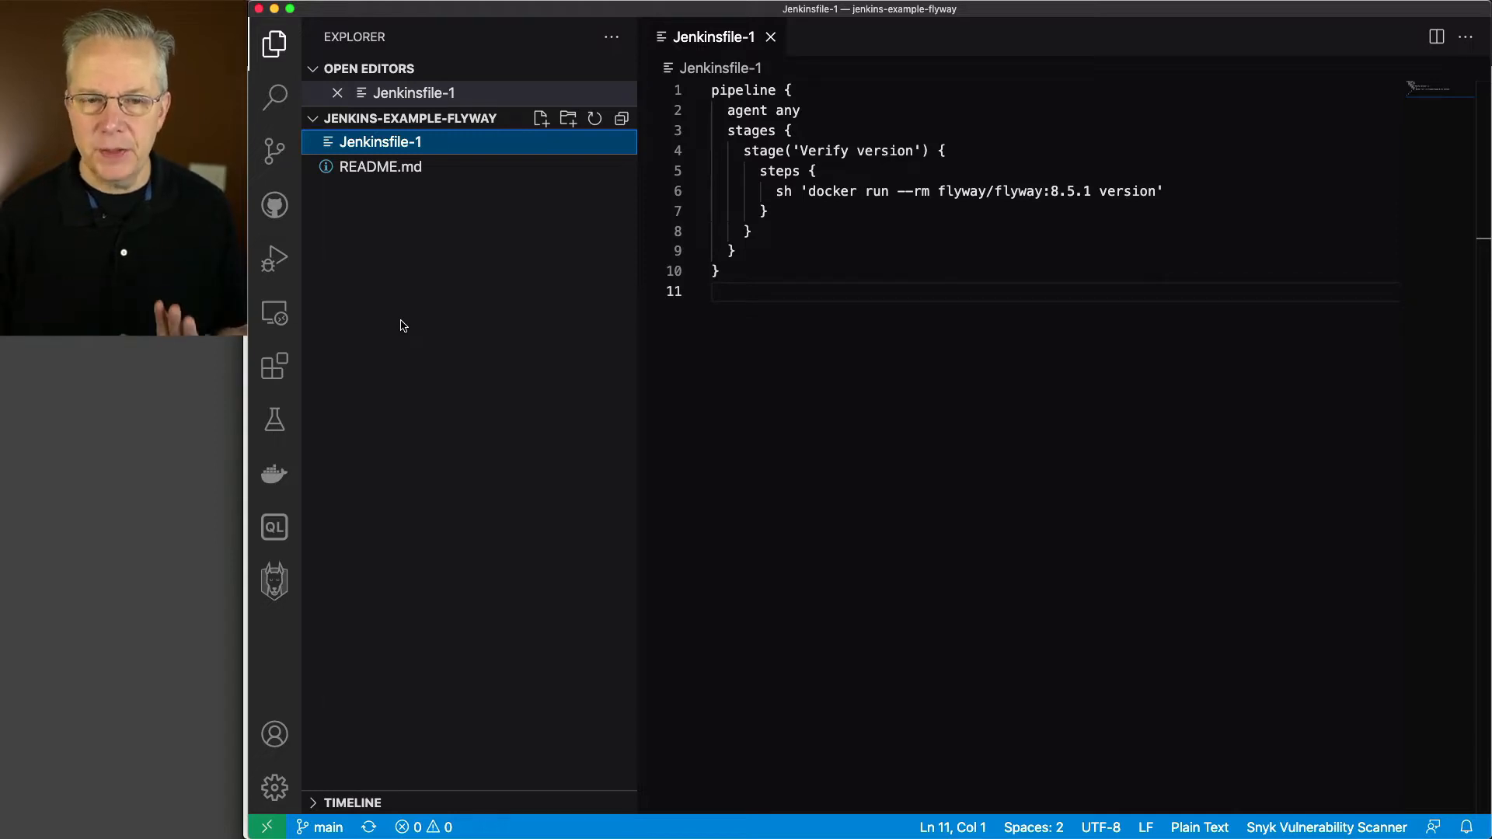
Step: Create conf/flyway.conf with flyway.url=jdbc:mysql://192.168.32.11:3306/my_app
right_click(399, 325)
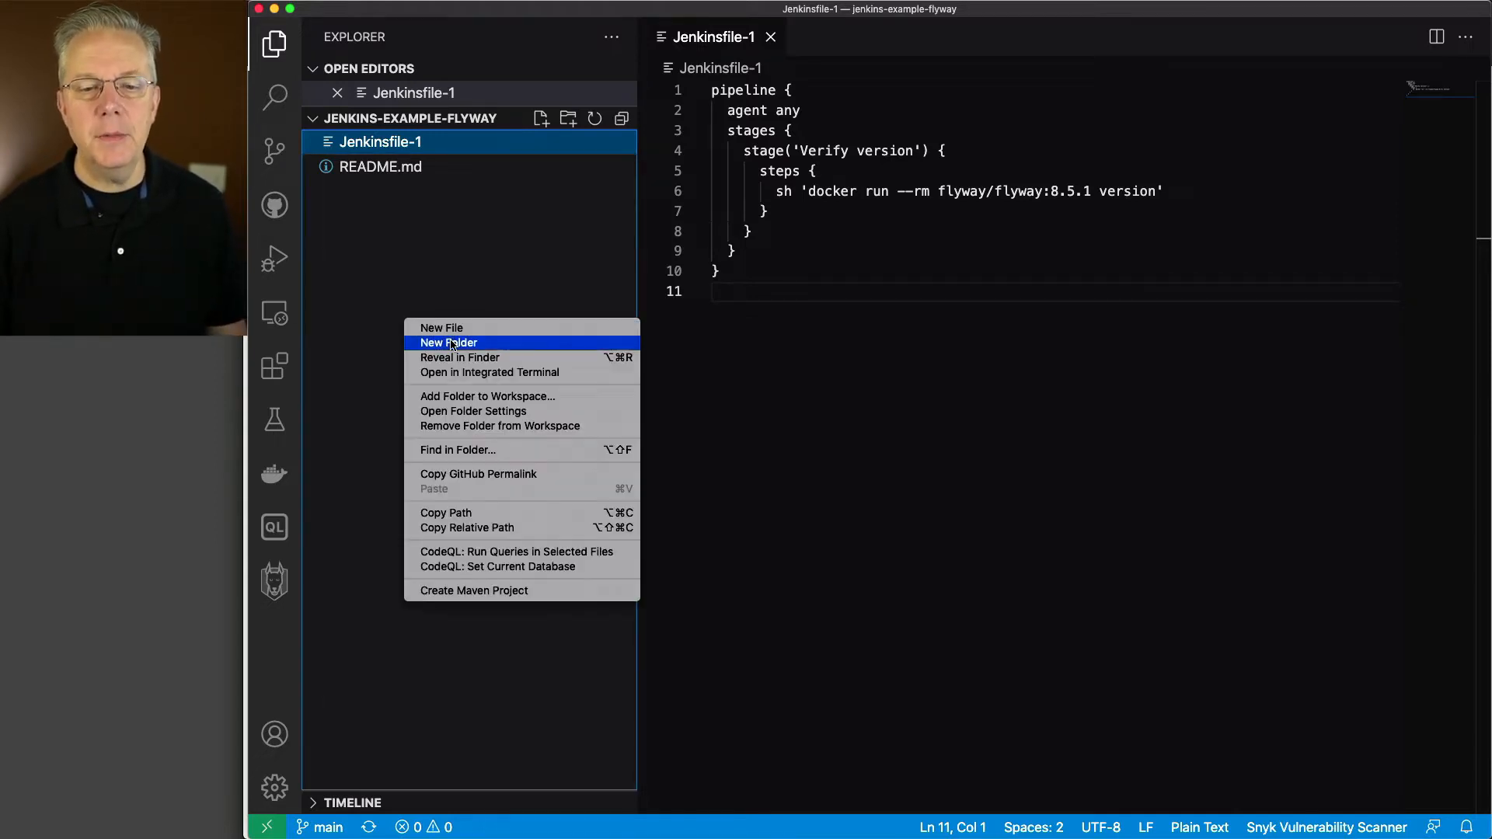
left_click(441, 327)
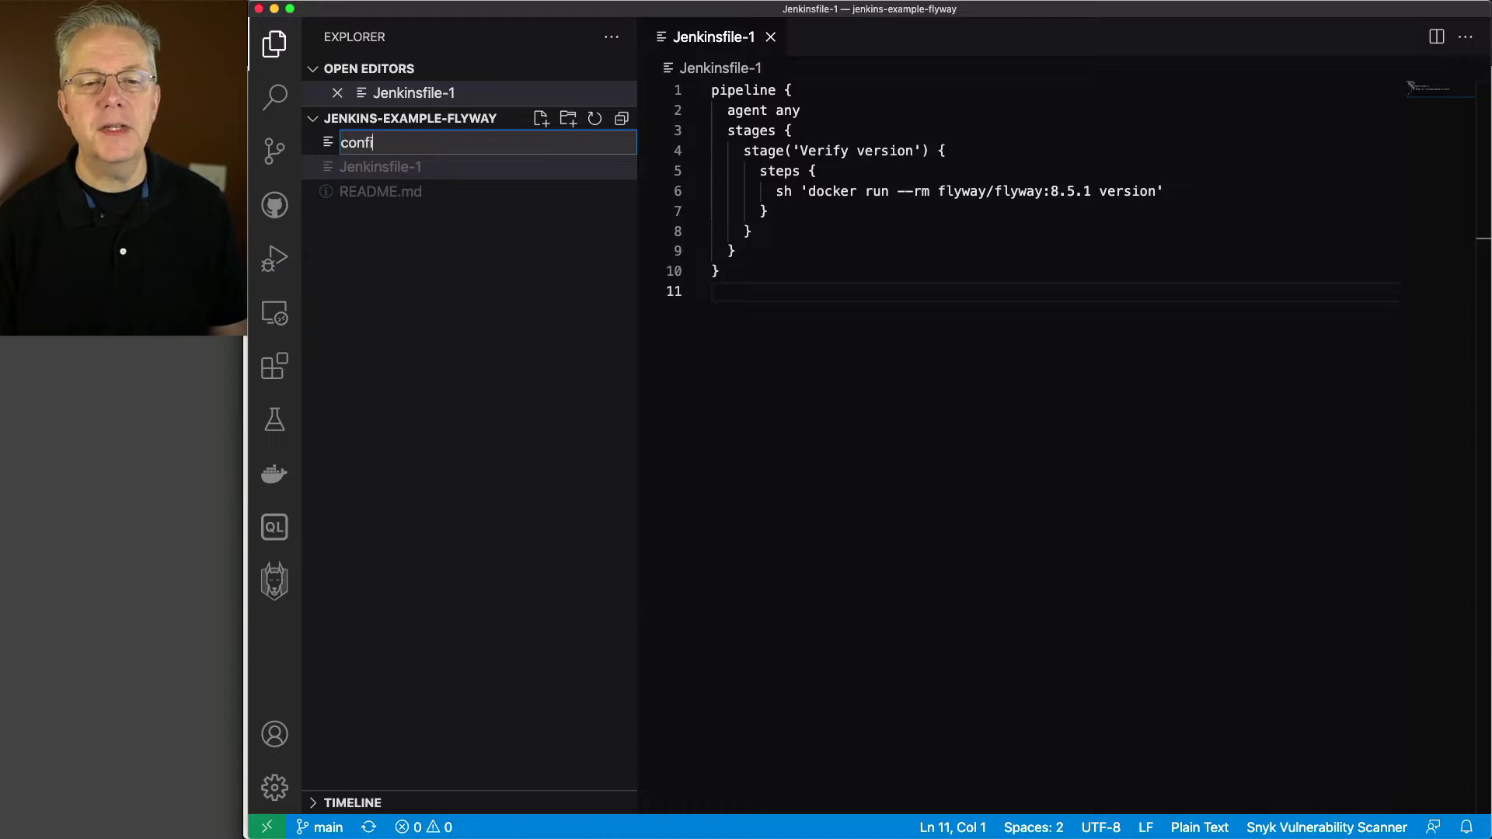
type("/flyway")
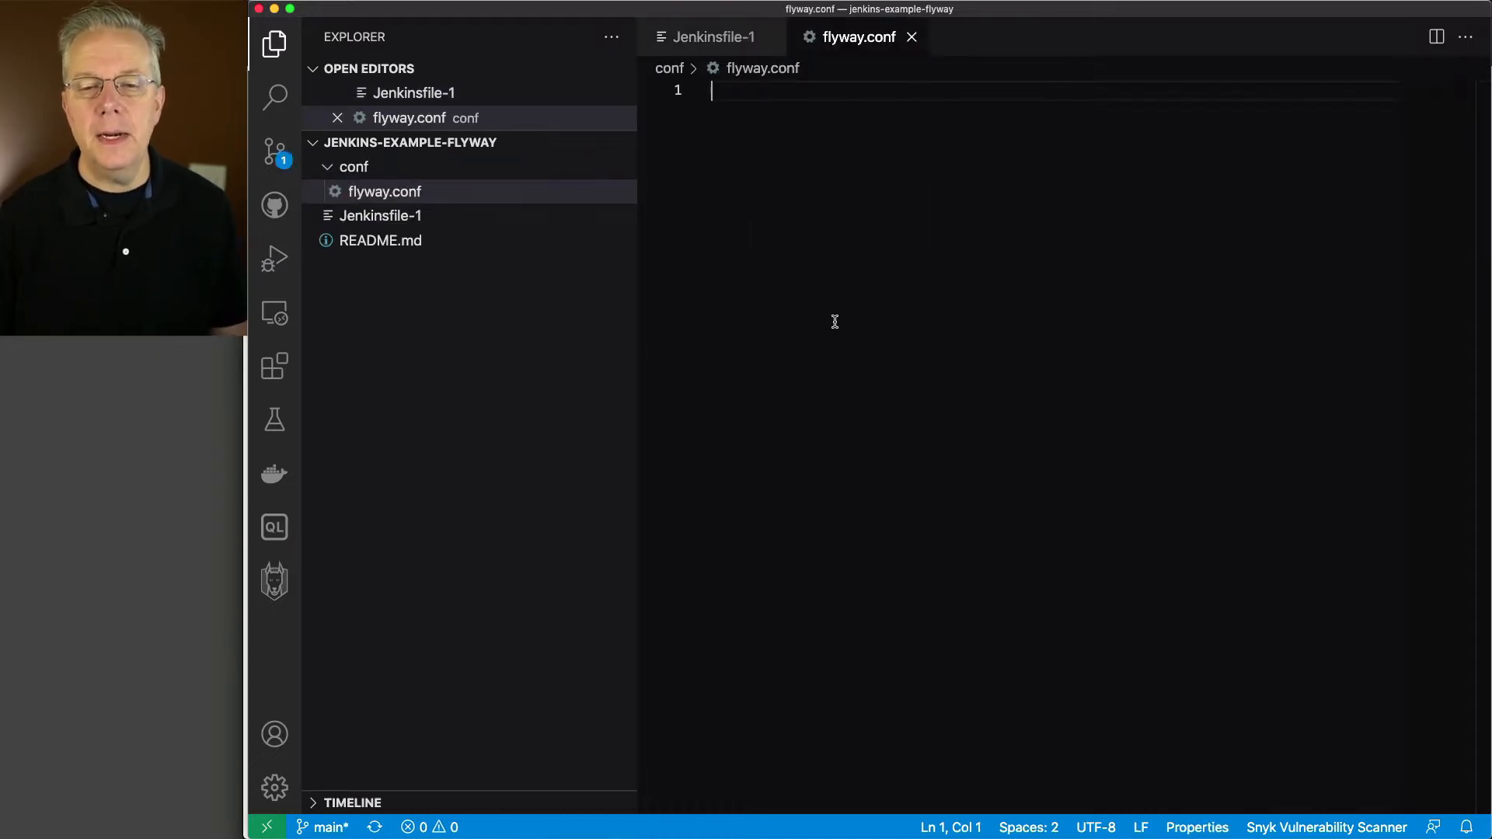
type("flyway.url=jdbc:mysql://192.168.32.11:3306/my_app")
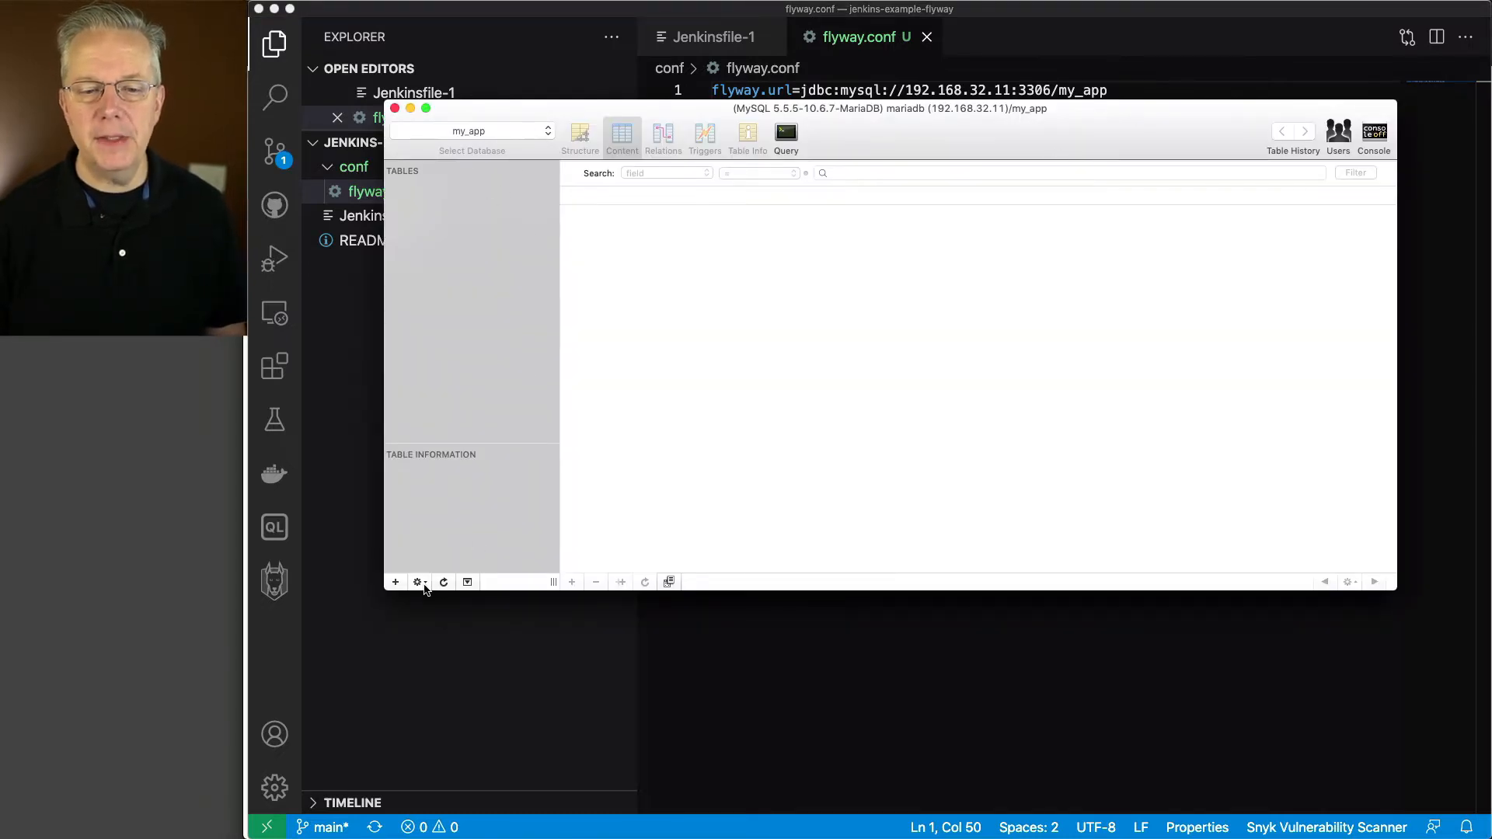
mouse_move(522, 382)
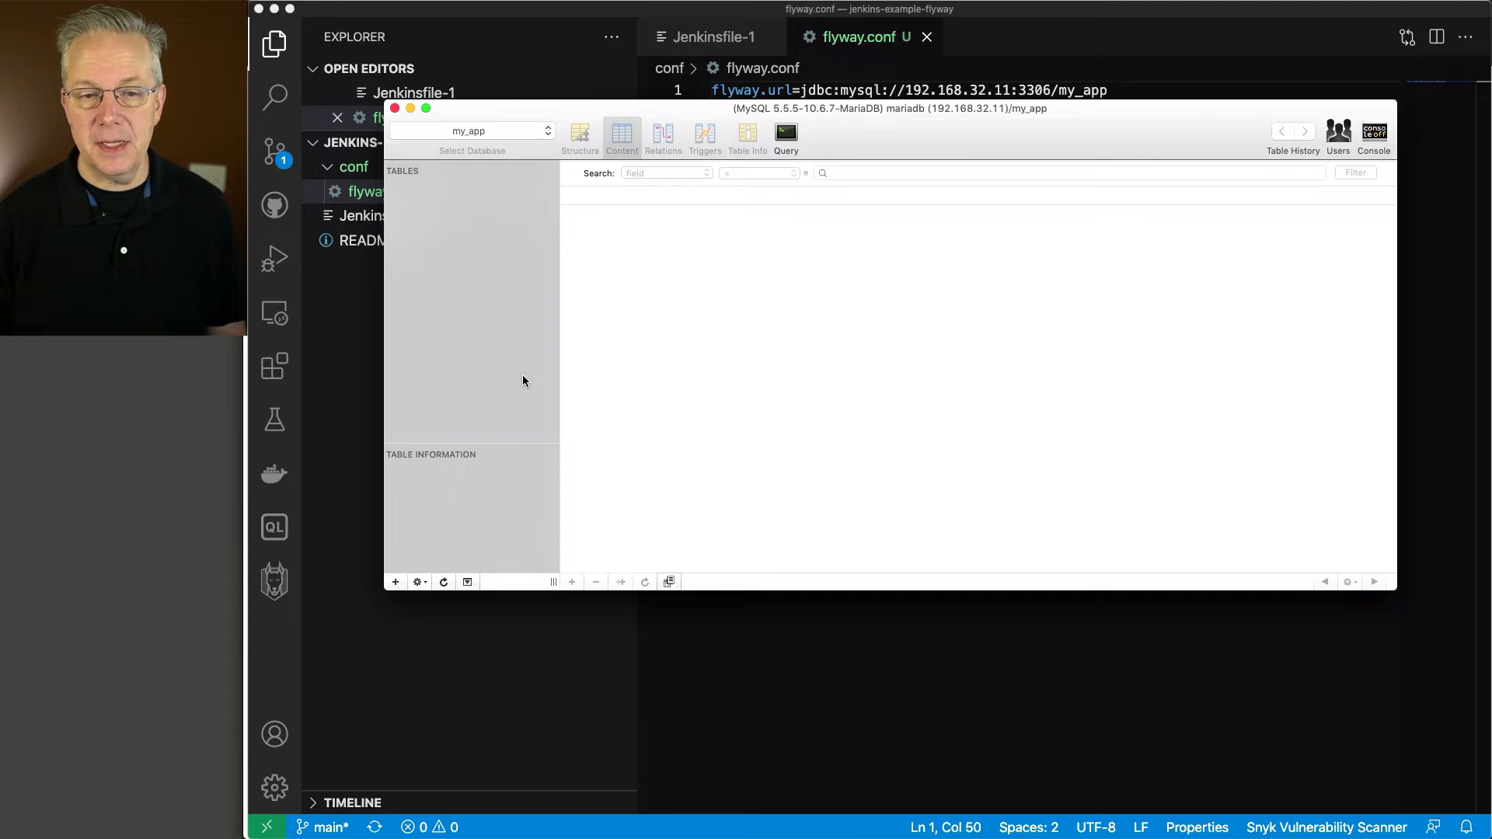
mouse_move(1052, 643)
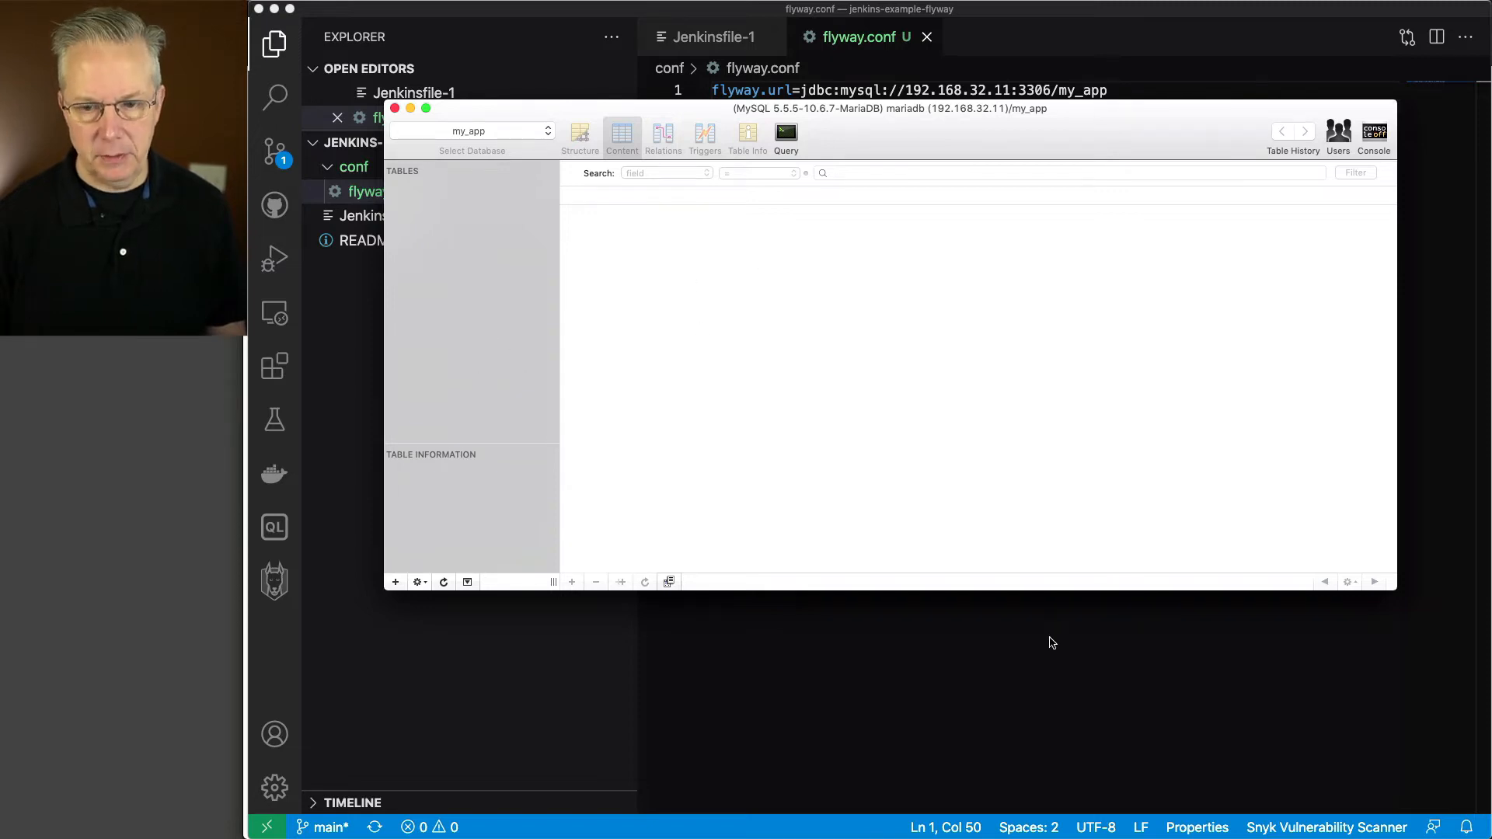
Step: Return from Sequel Pro's empty my_app database to flyway.conf in the editor
left_click(394, 107)
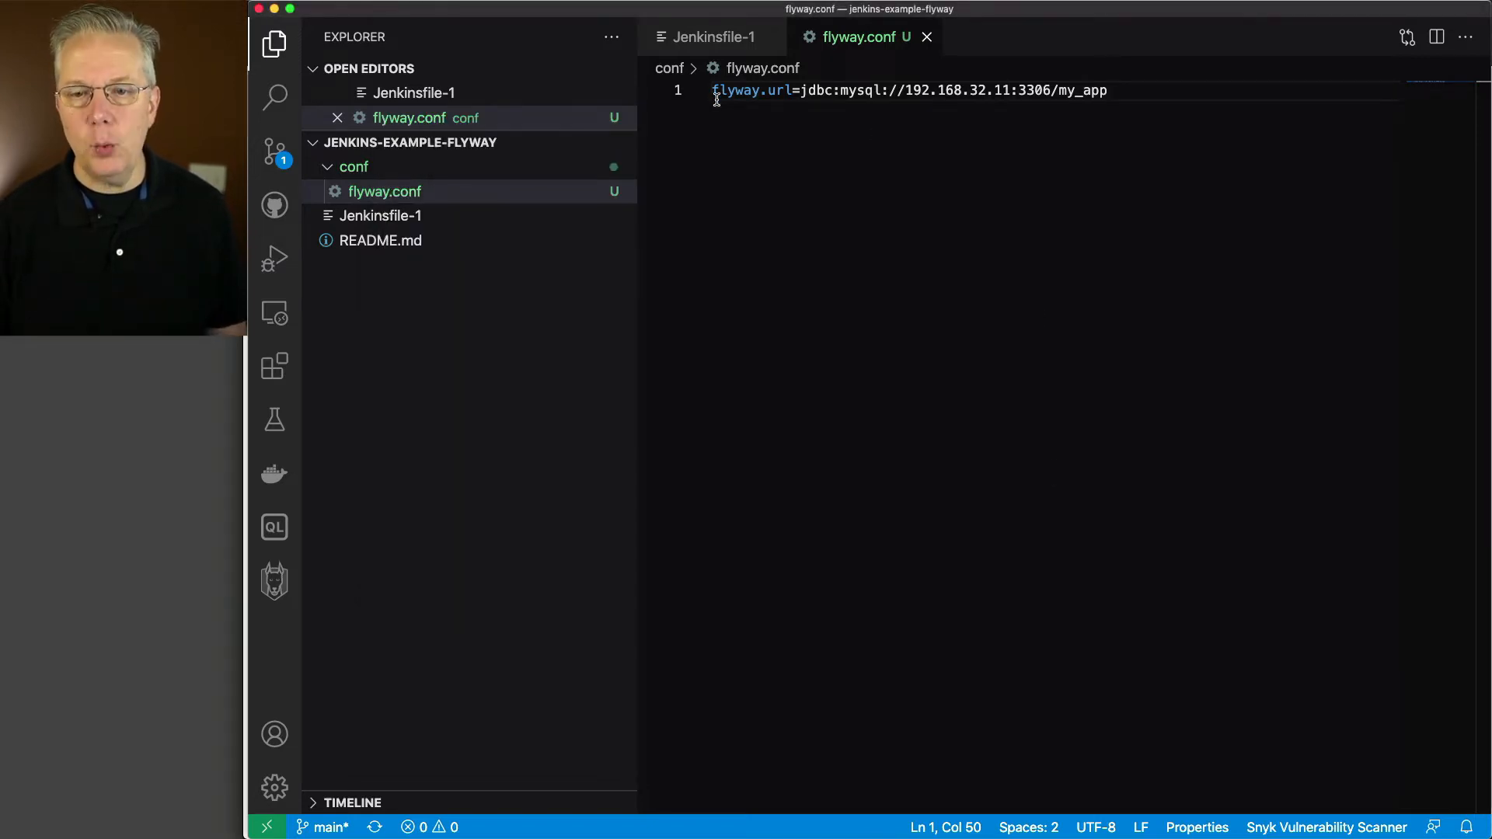
mouse_move(530, 408)
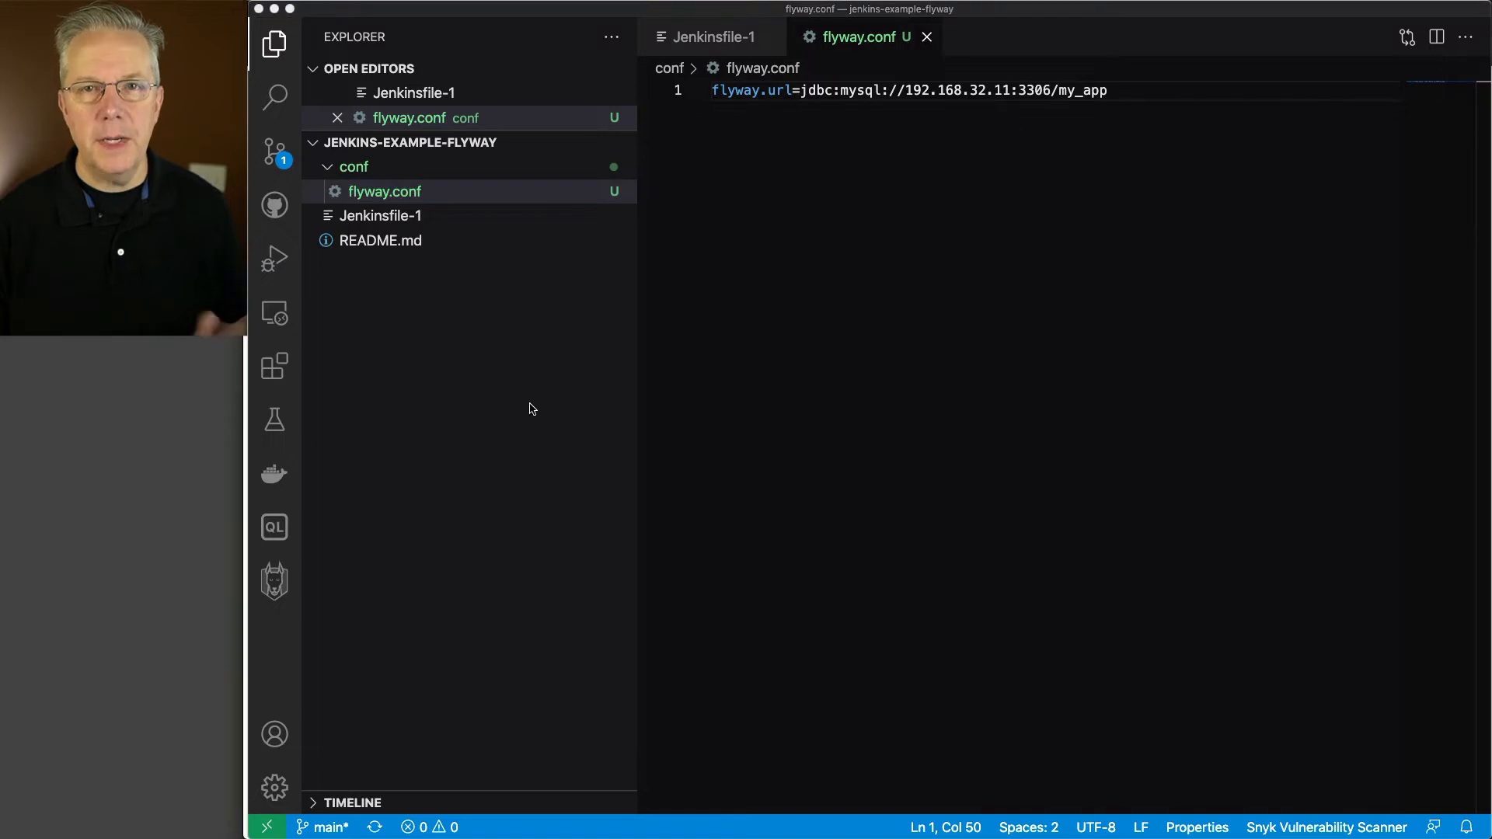
mouse_move(475, 402)
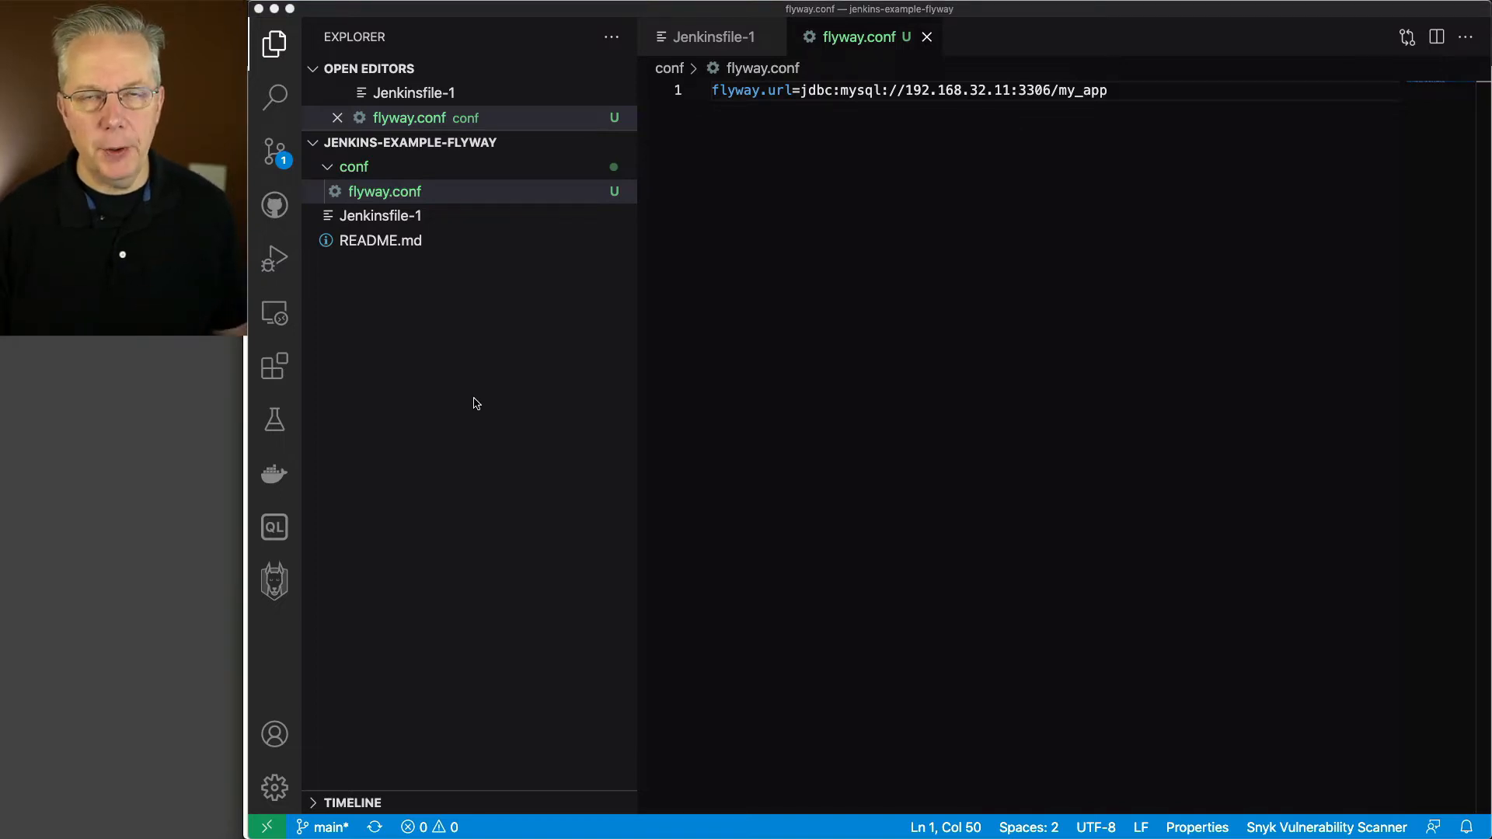
Step: Add a new file at sql/V1__Create_person_table.sql for the person table migration
right_click(475, 402)
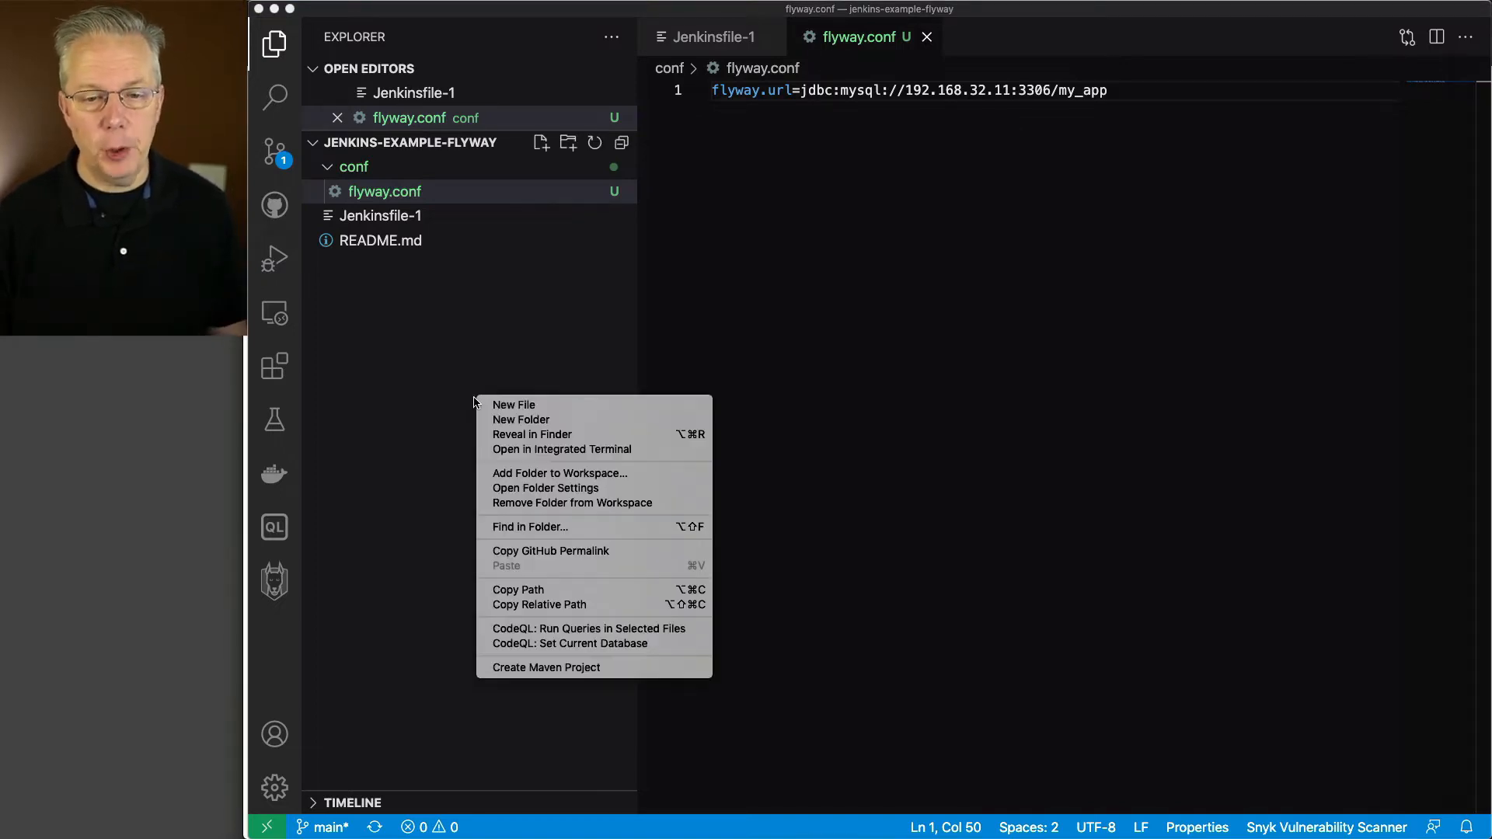
left_click(513, 404)
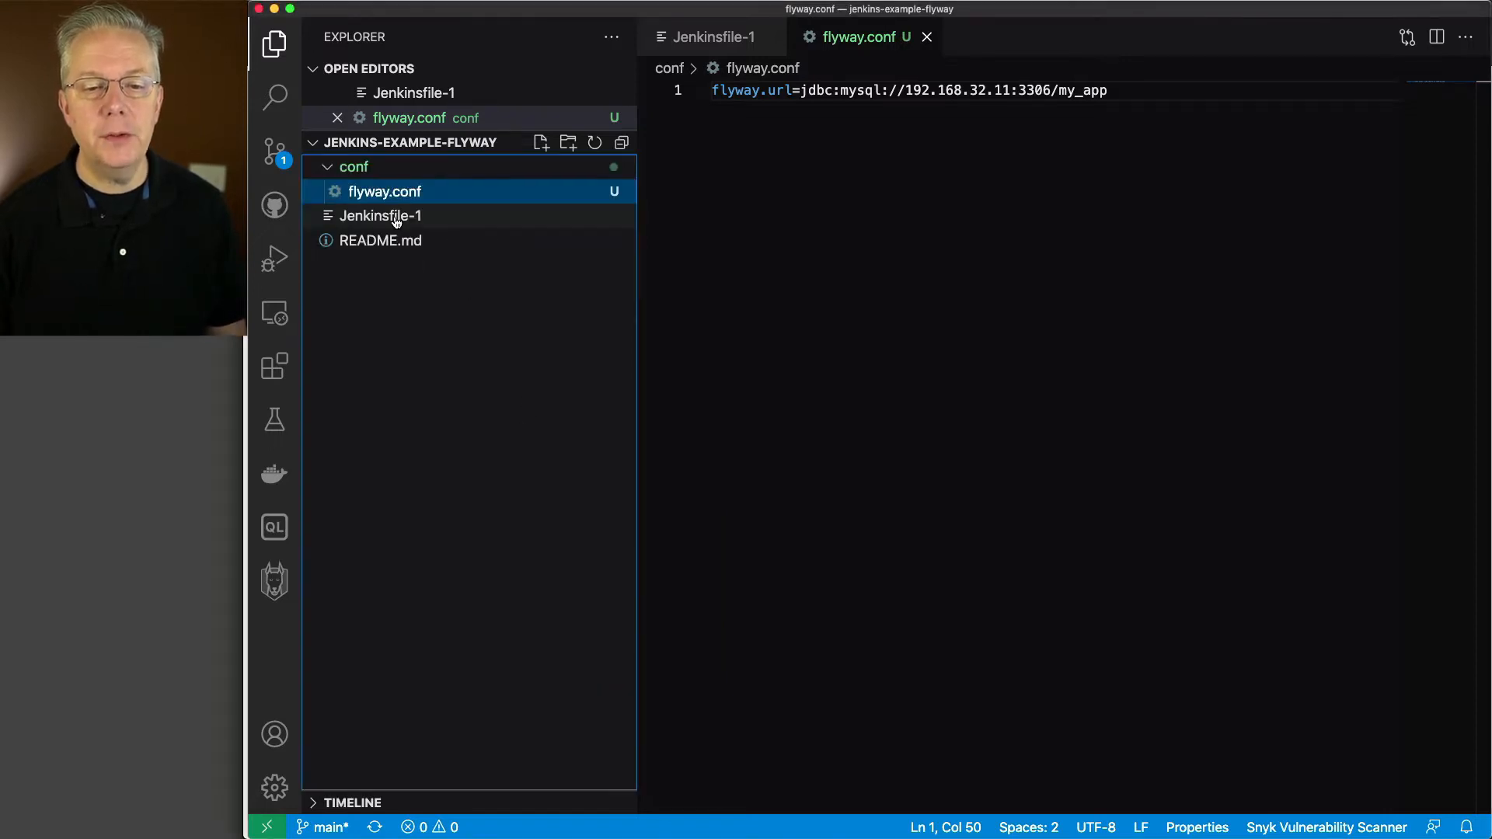
left_click(540, 142)
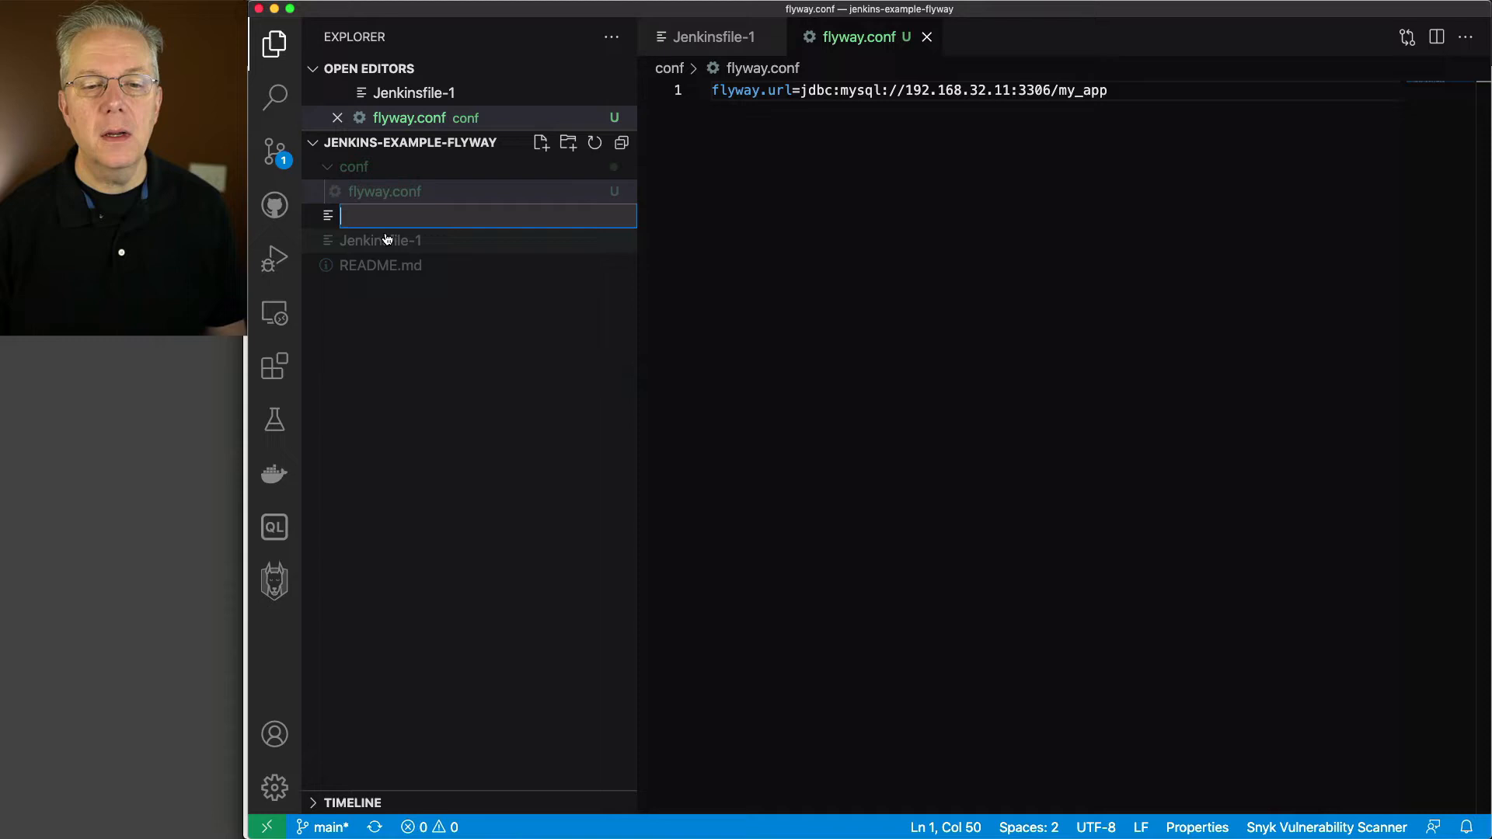
type("sql/V1__Create_person_table.sql")
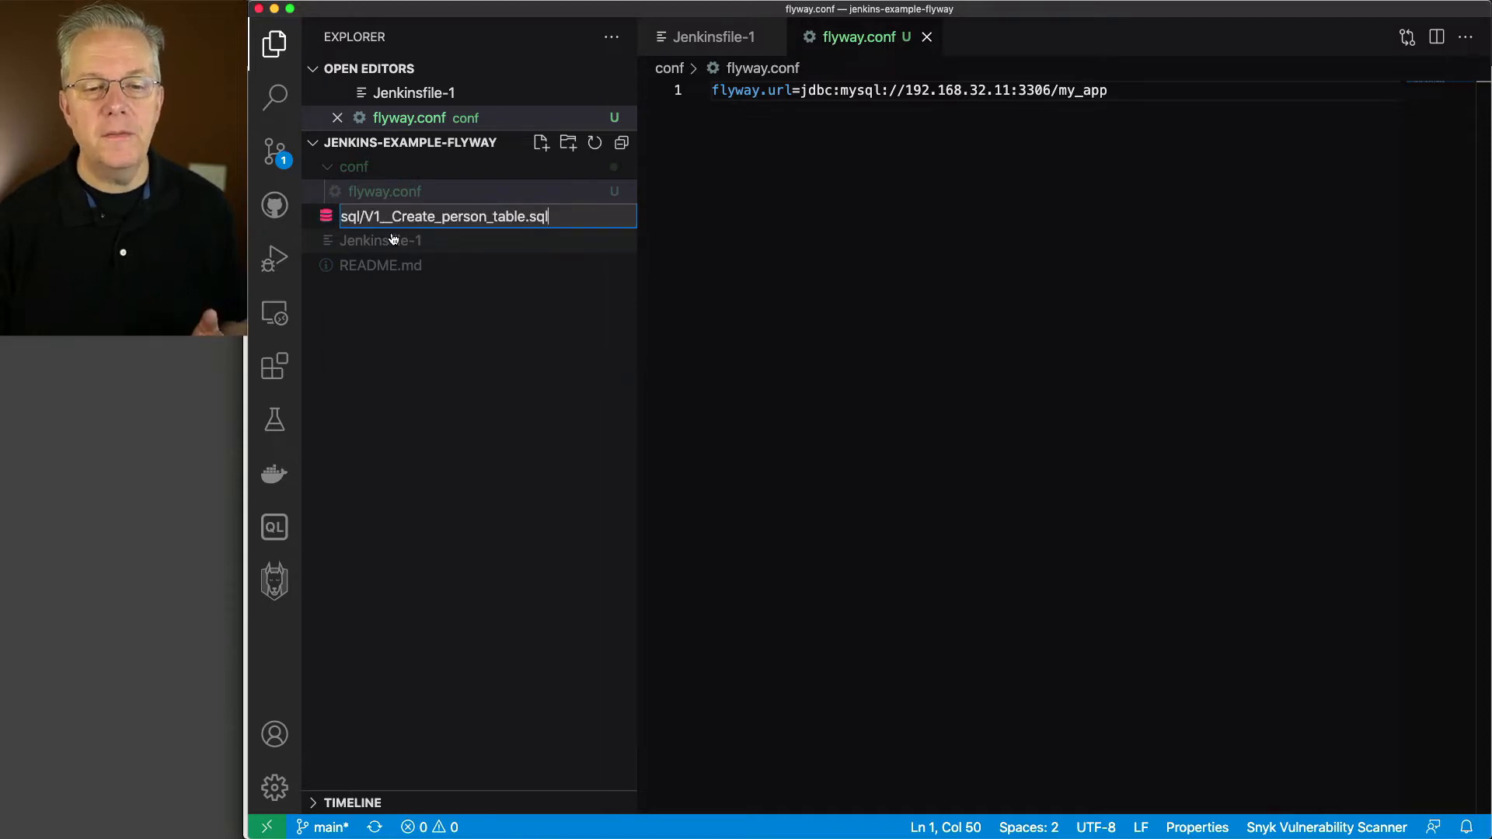
mouse_move(380, 240)
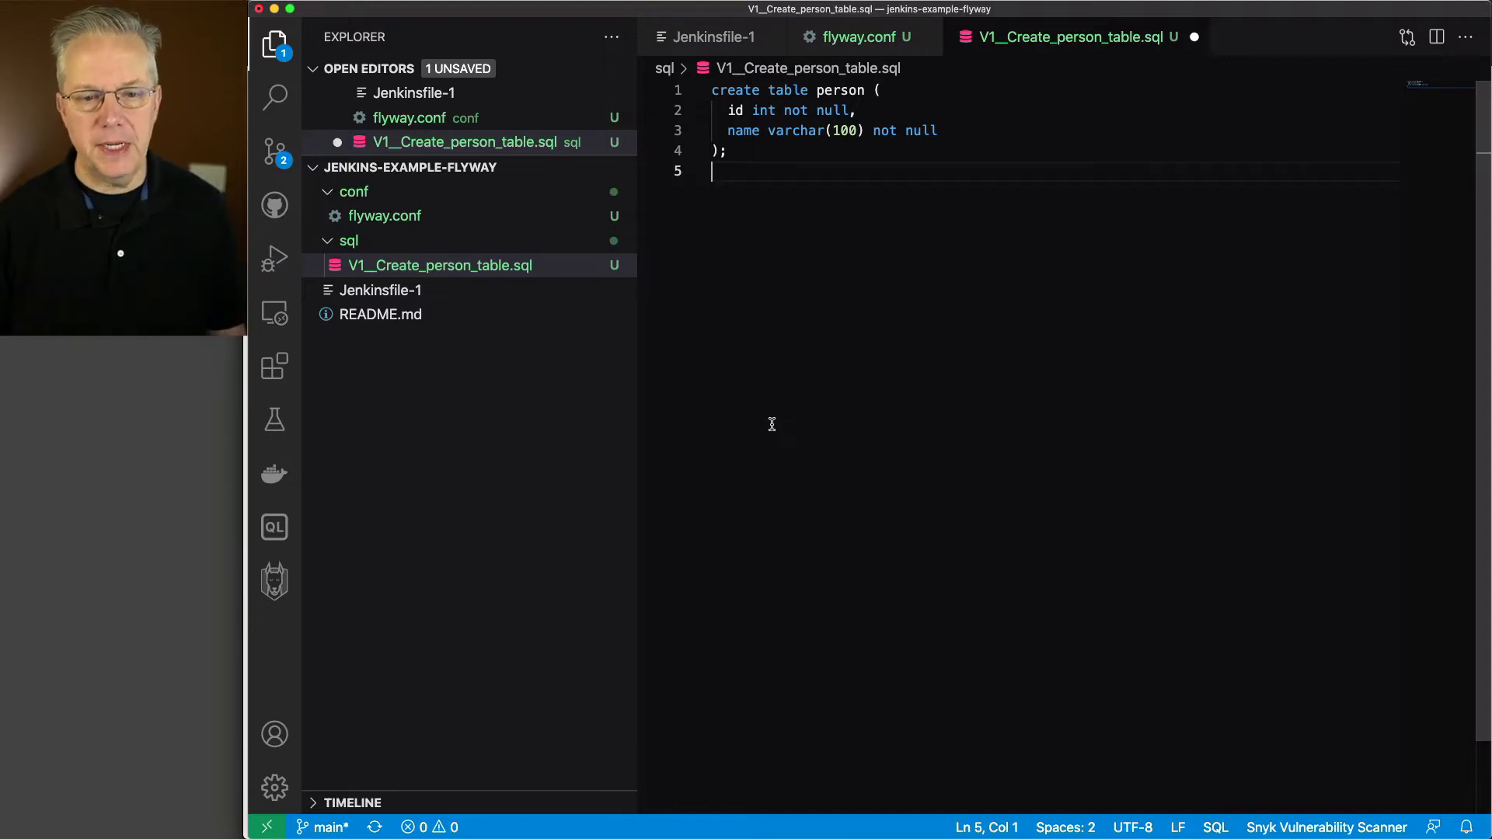
mouse_move(733, 447)
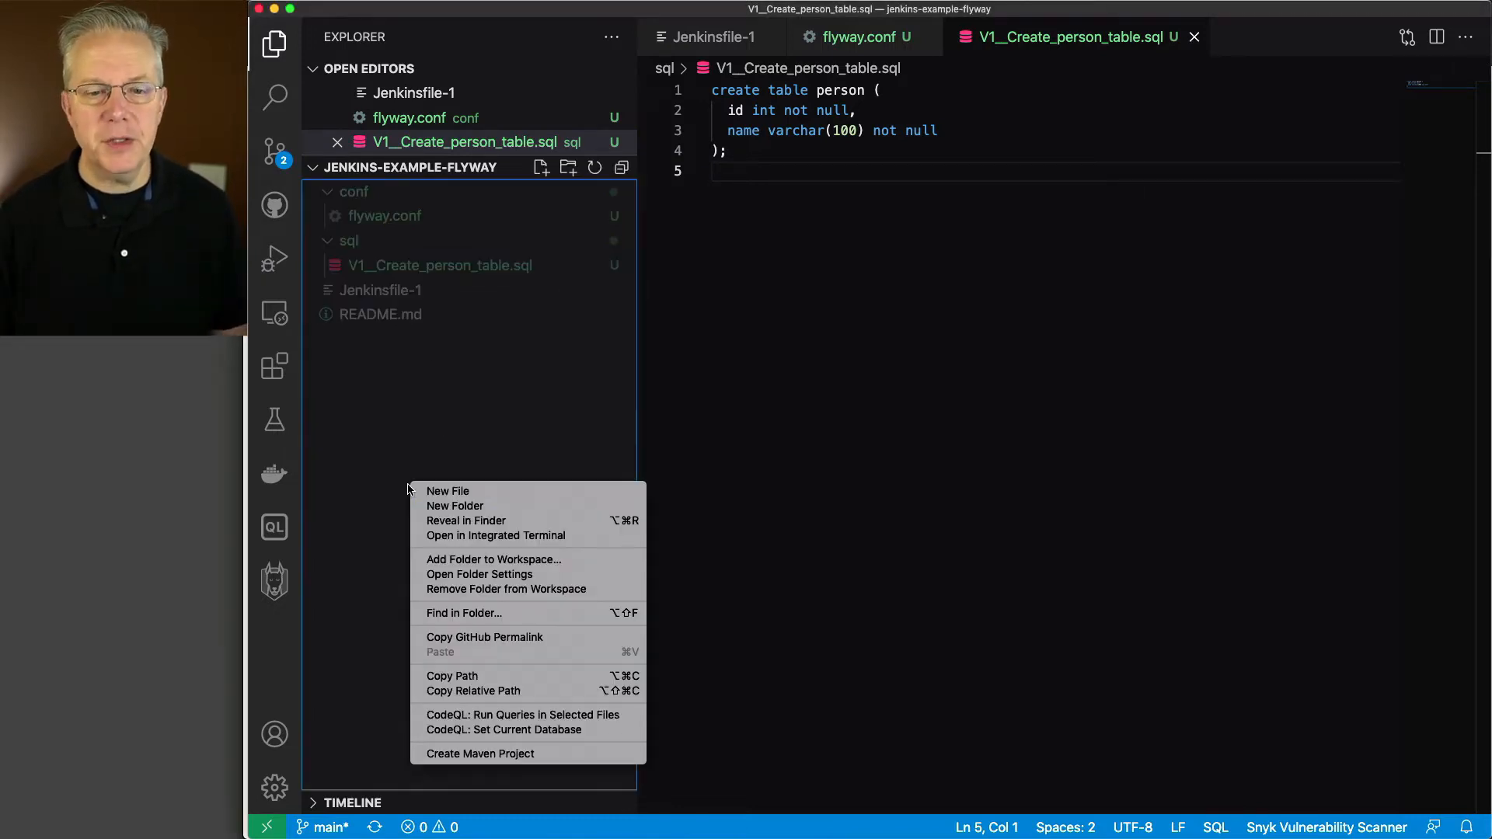
Step: Create a new file named Jenkinsfile-2 for the db-creds migrate/validate/info pipeline
left_click(448, 491)
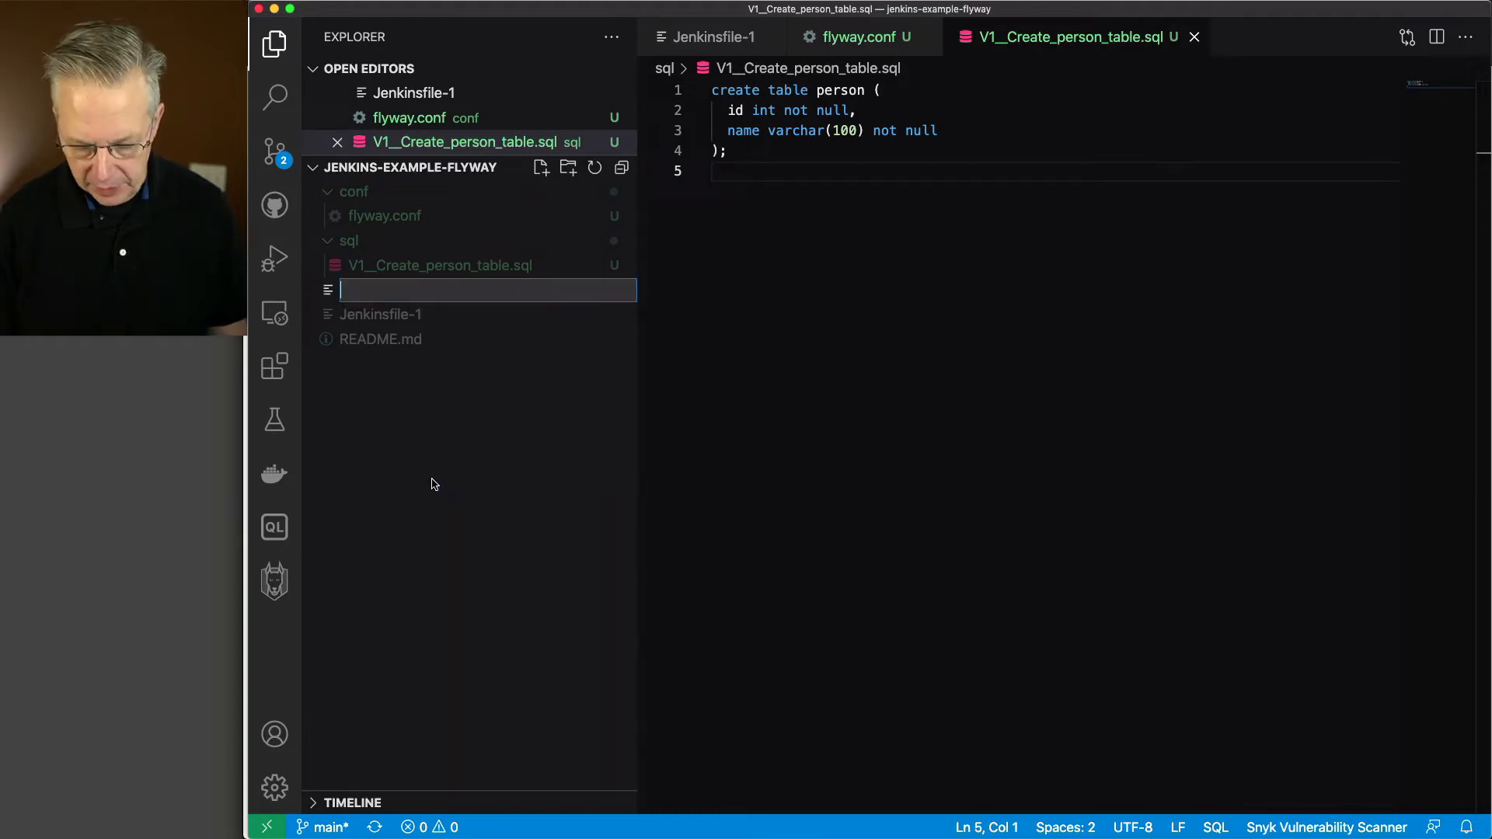
type("Jenkinsfile-2")
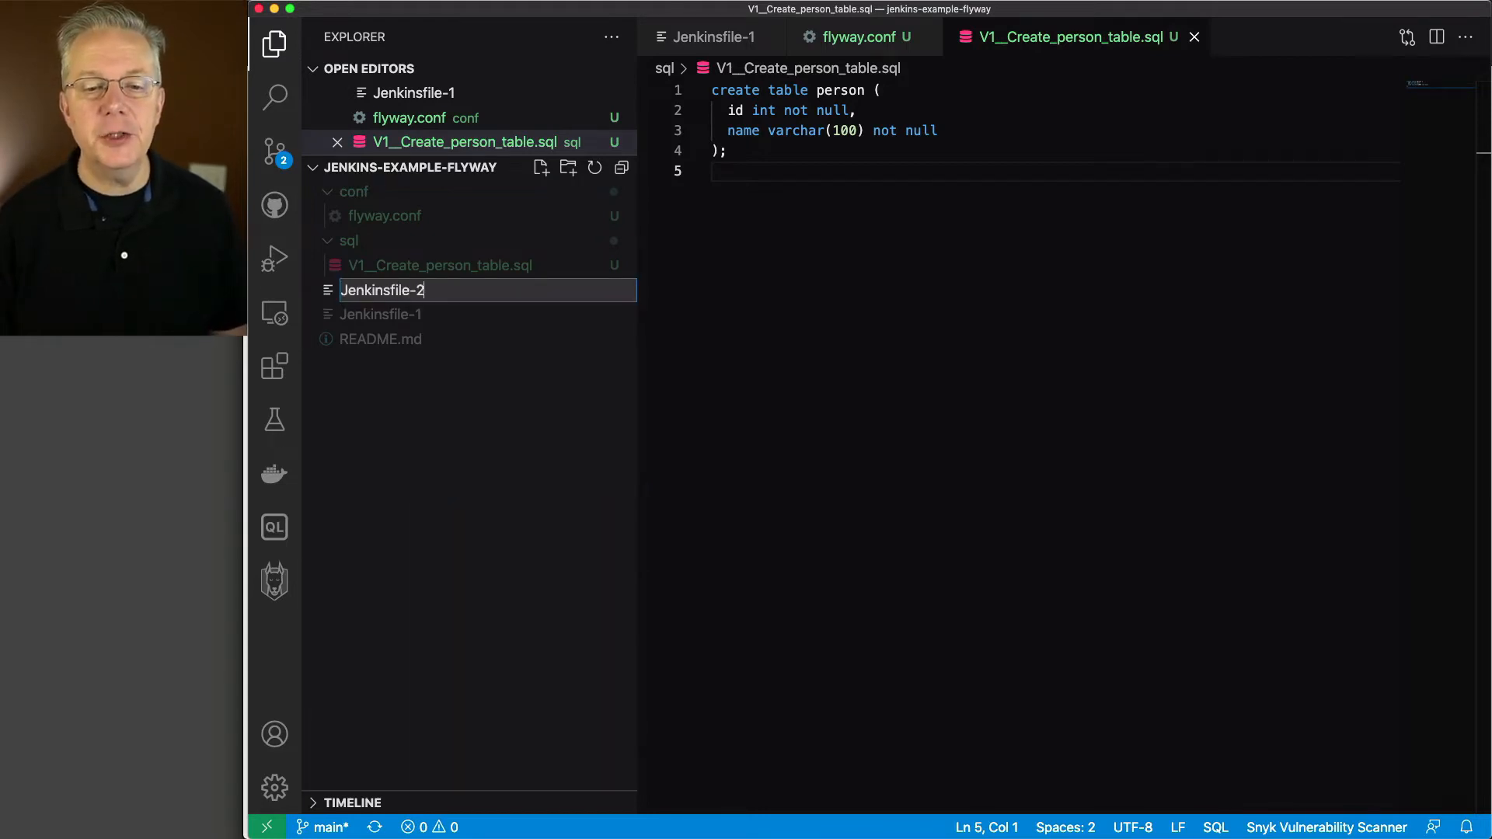
key("Enter")
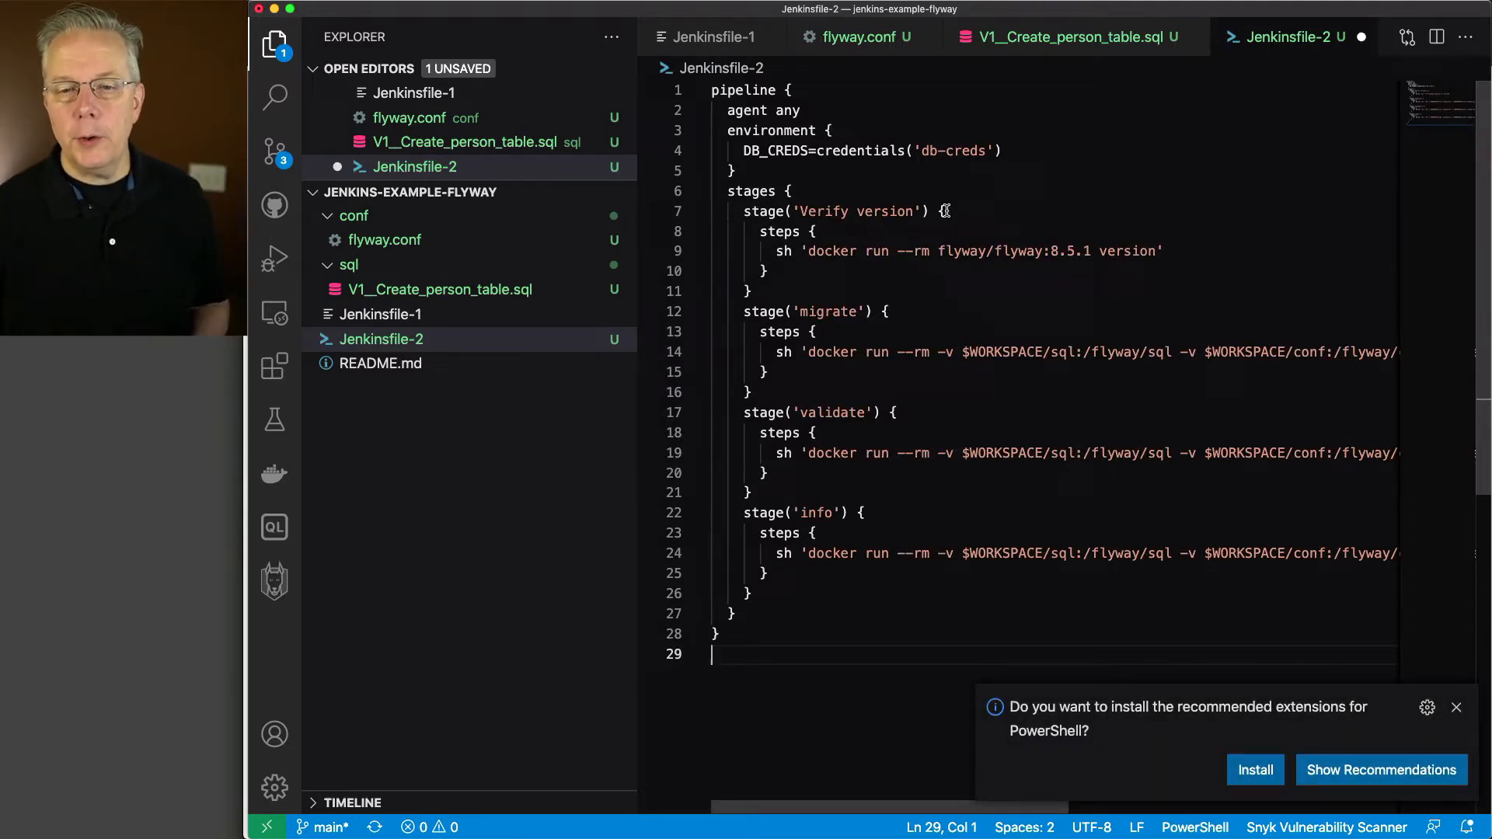
mouse_move(847, 167)
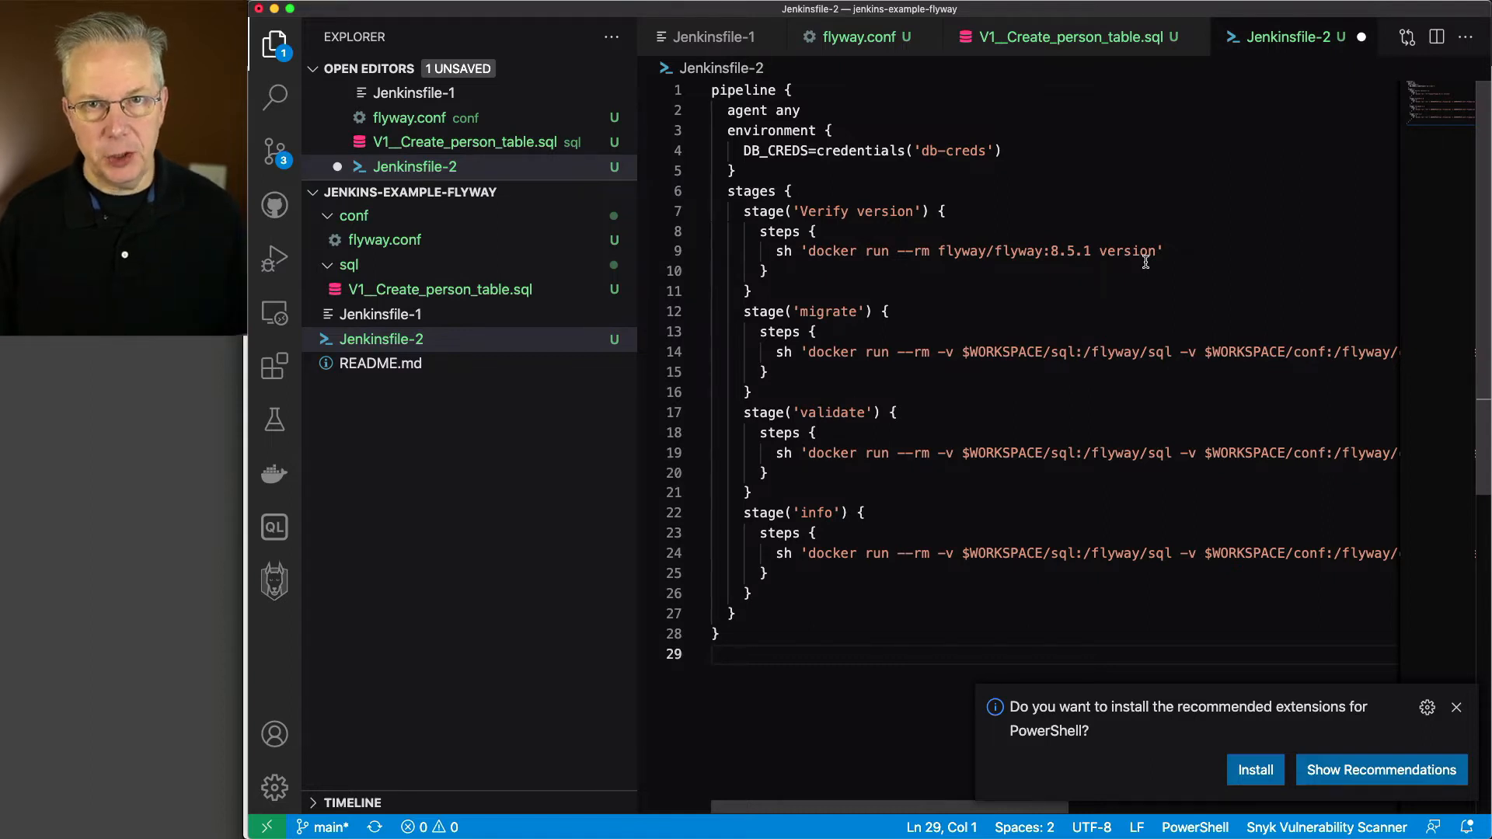
mouse_move(856, 331)
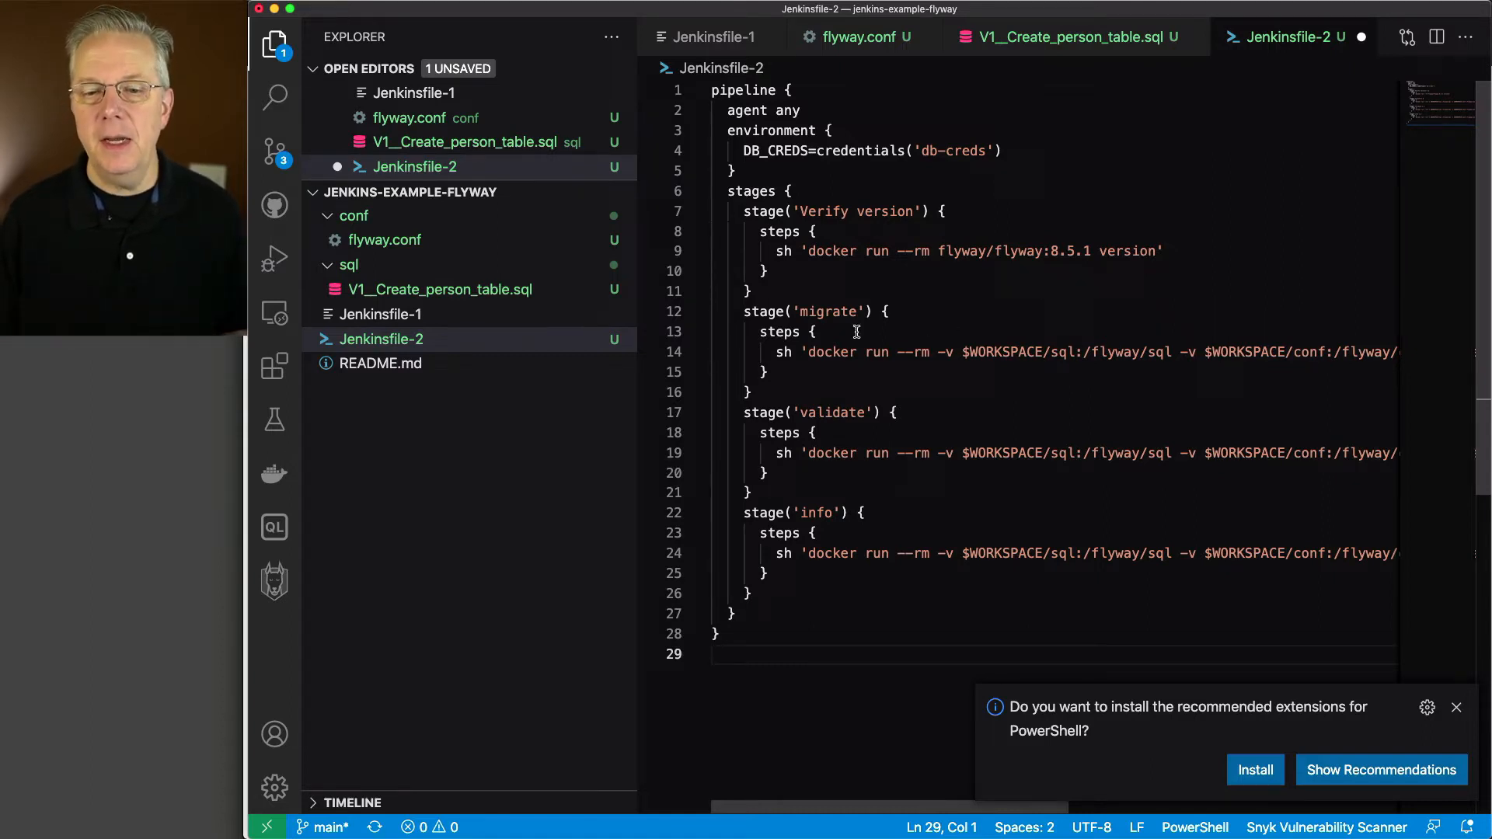
mouse_move(855, 411)
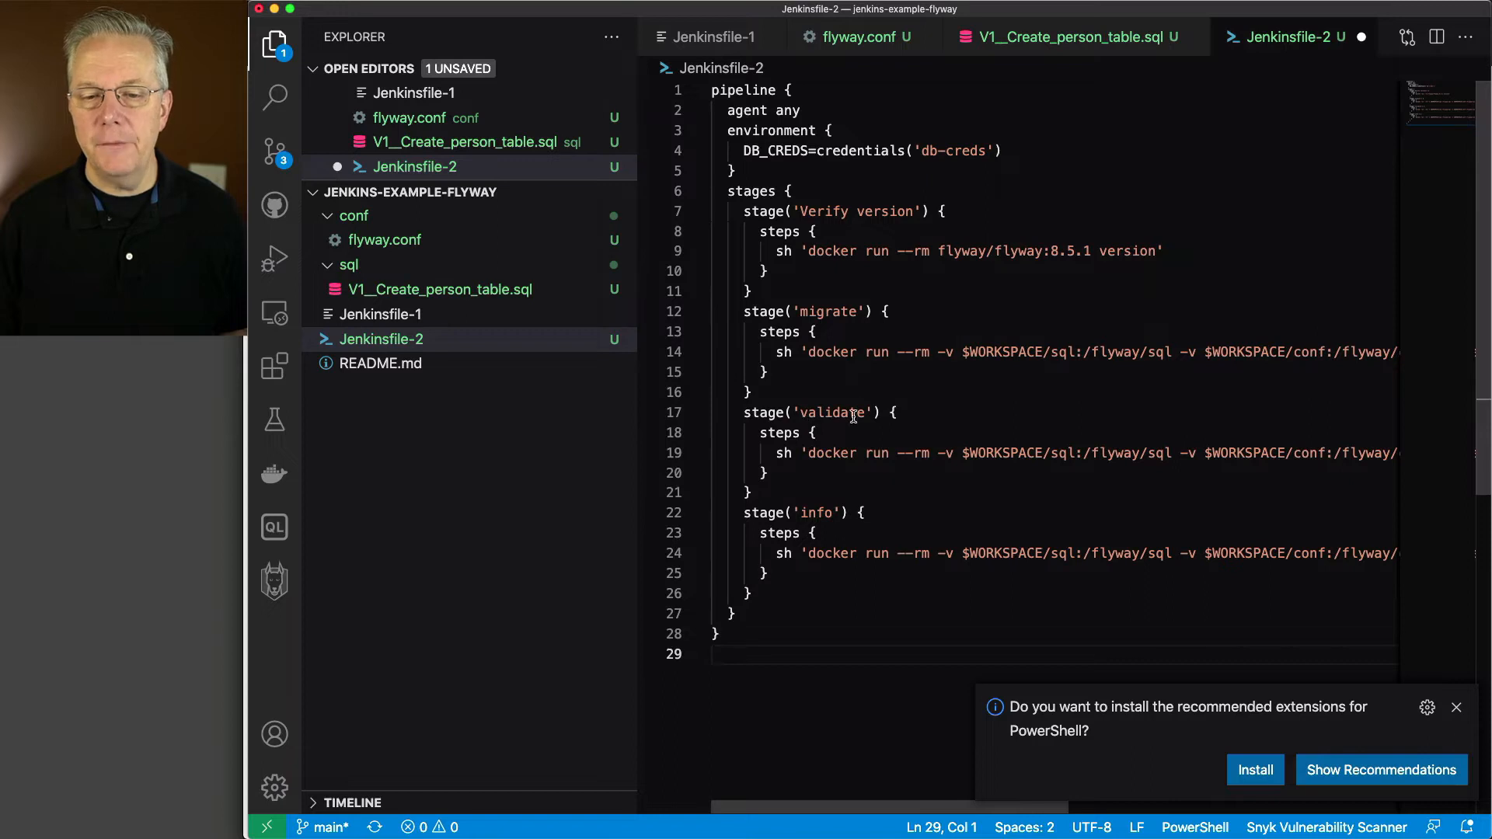
mouse_move(989, 581)
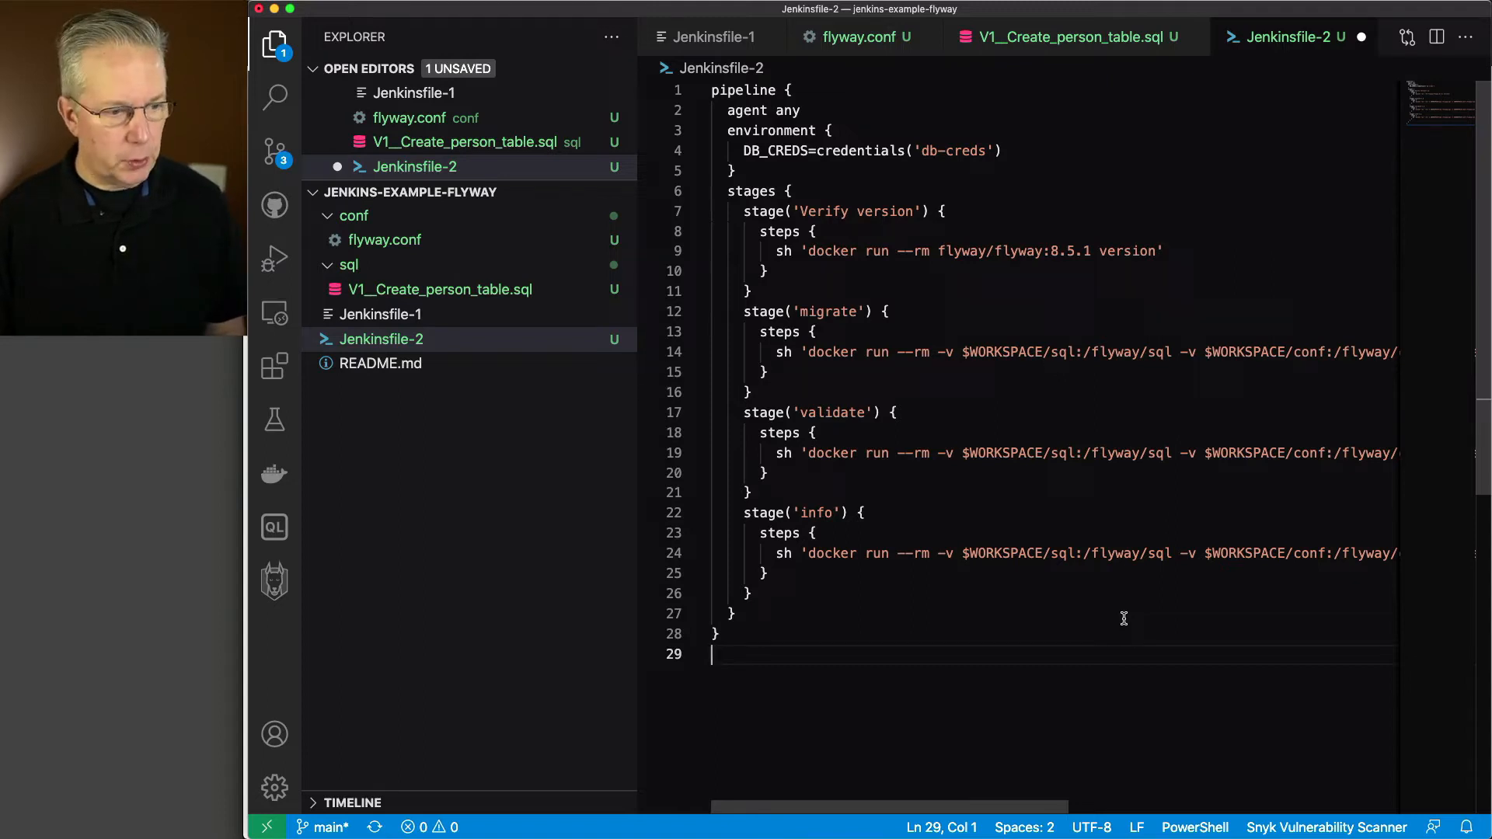
mouse_move(1122, 622)
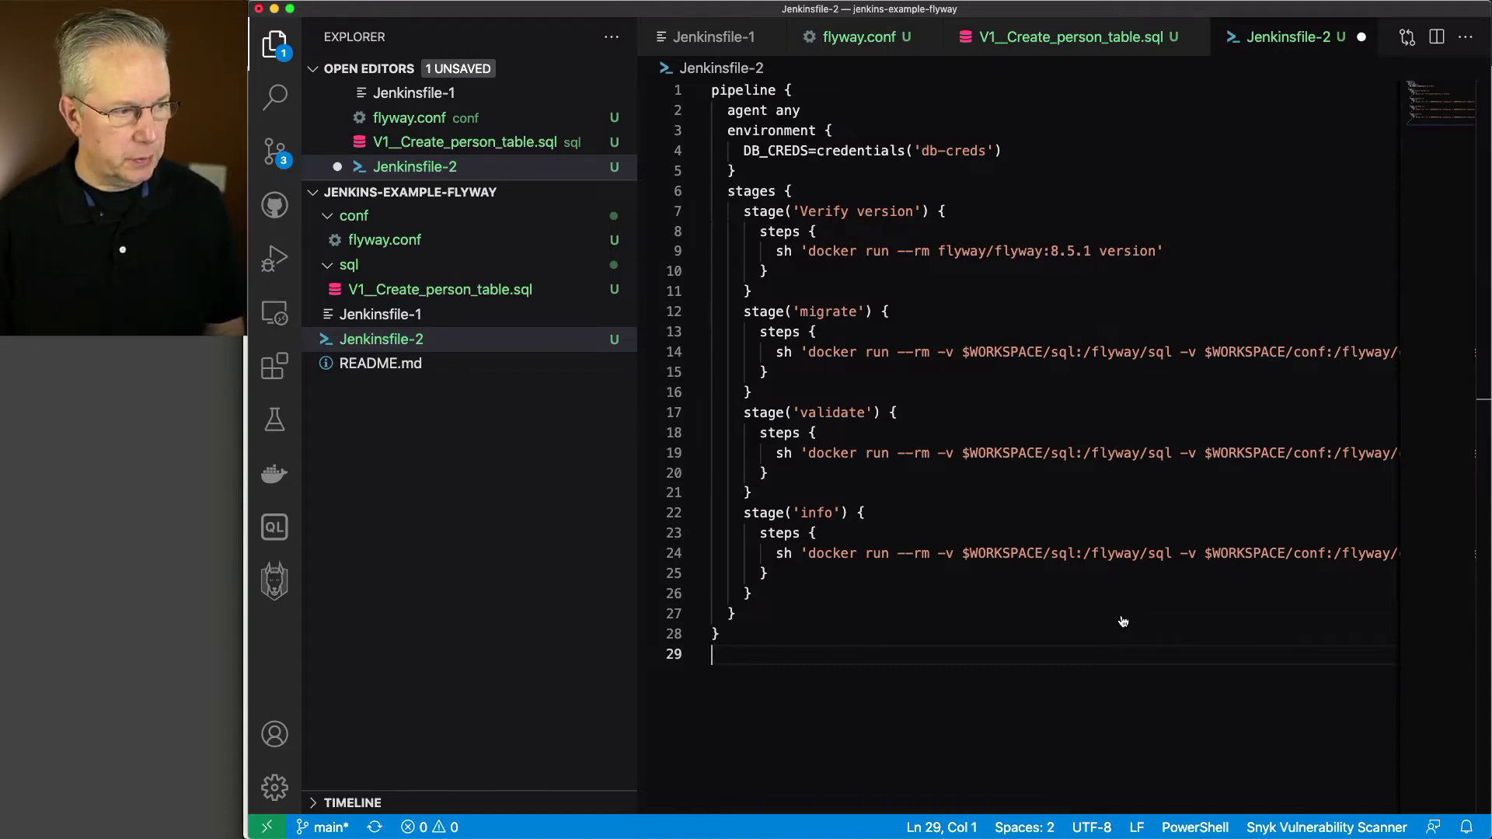
mouse_move(1006, 508)
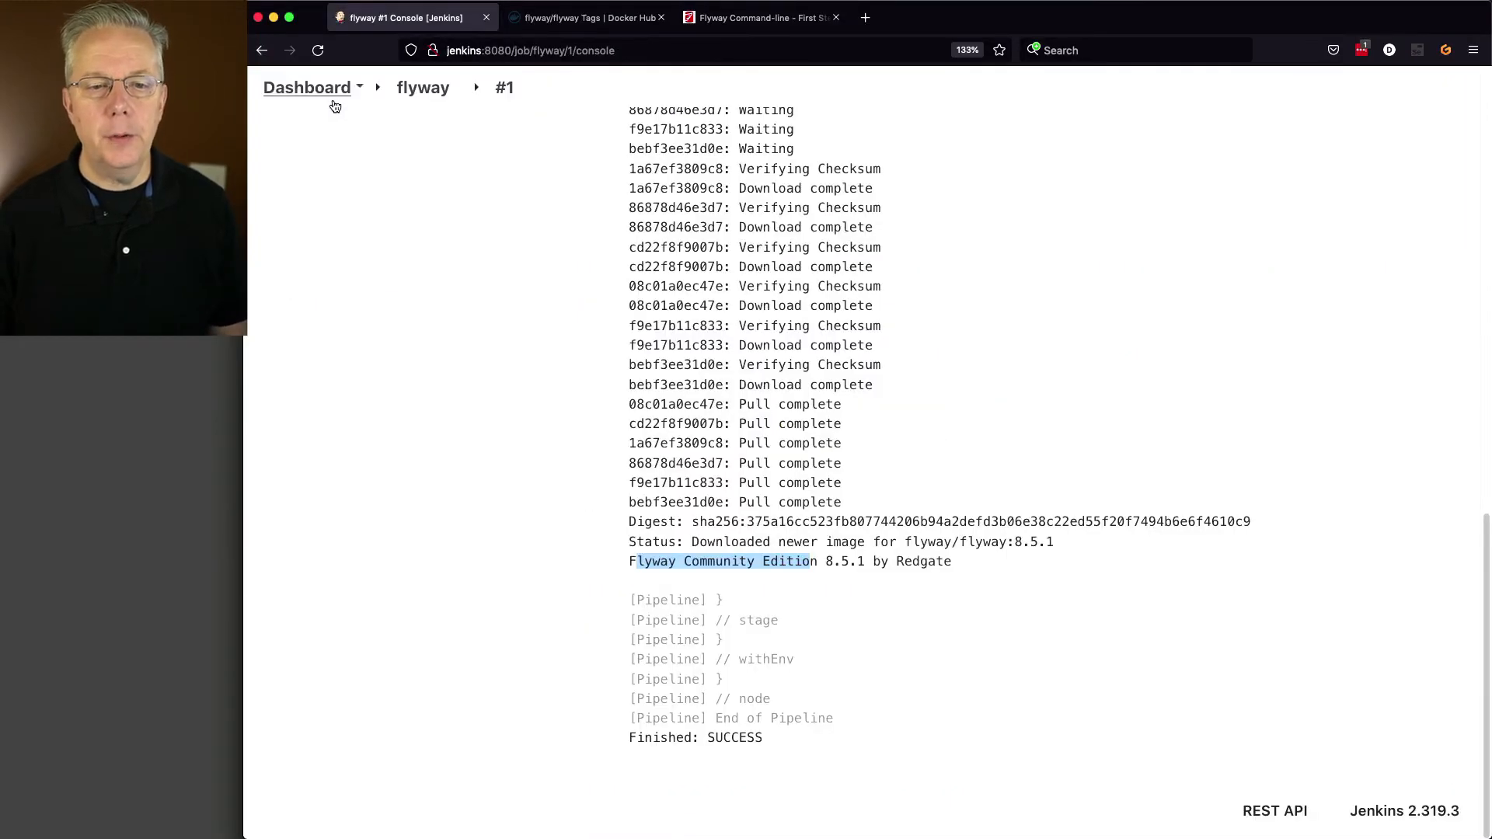
Step: Go via Manage Jenkins to the global credentials list holding only the vagrant entry
left_click(352, 435)
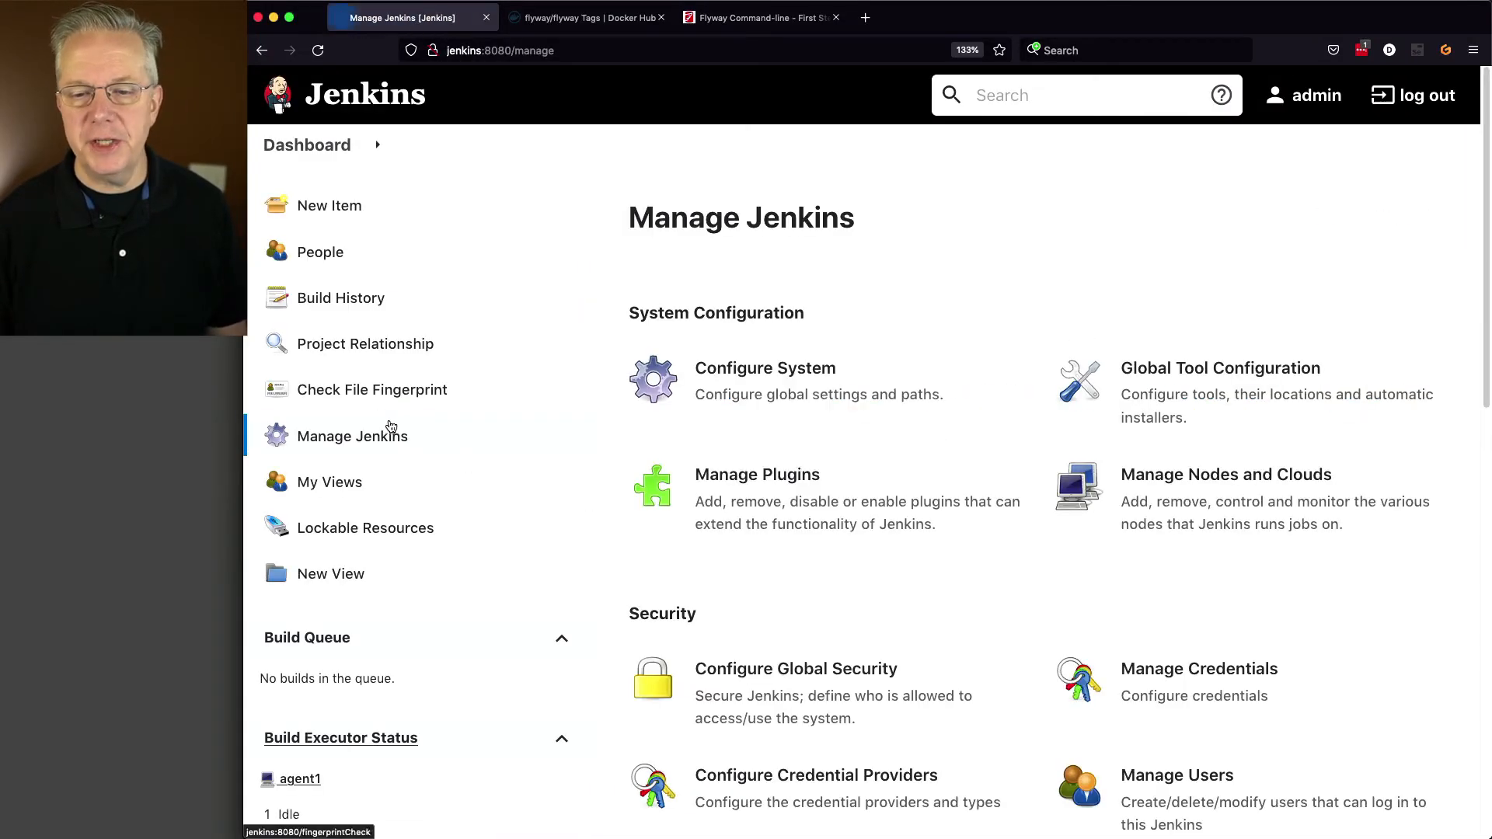
left_click(1199, 668)
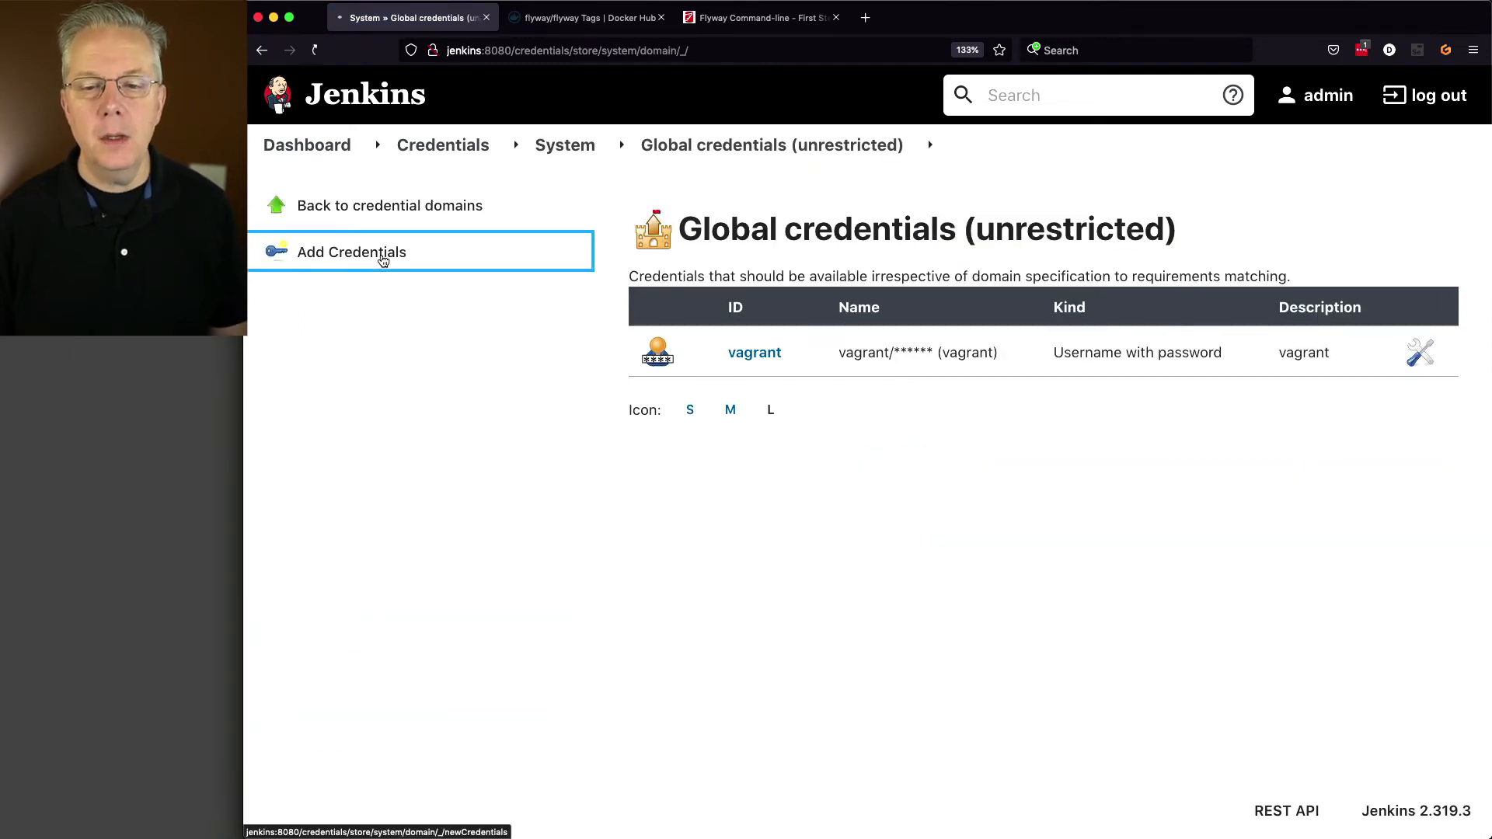
Step: Create a username-and-password credential for user jenkins with ID db-creds and description db-creds
left_click(351, 251)
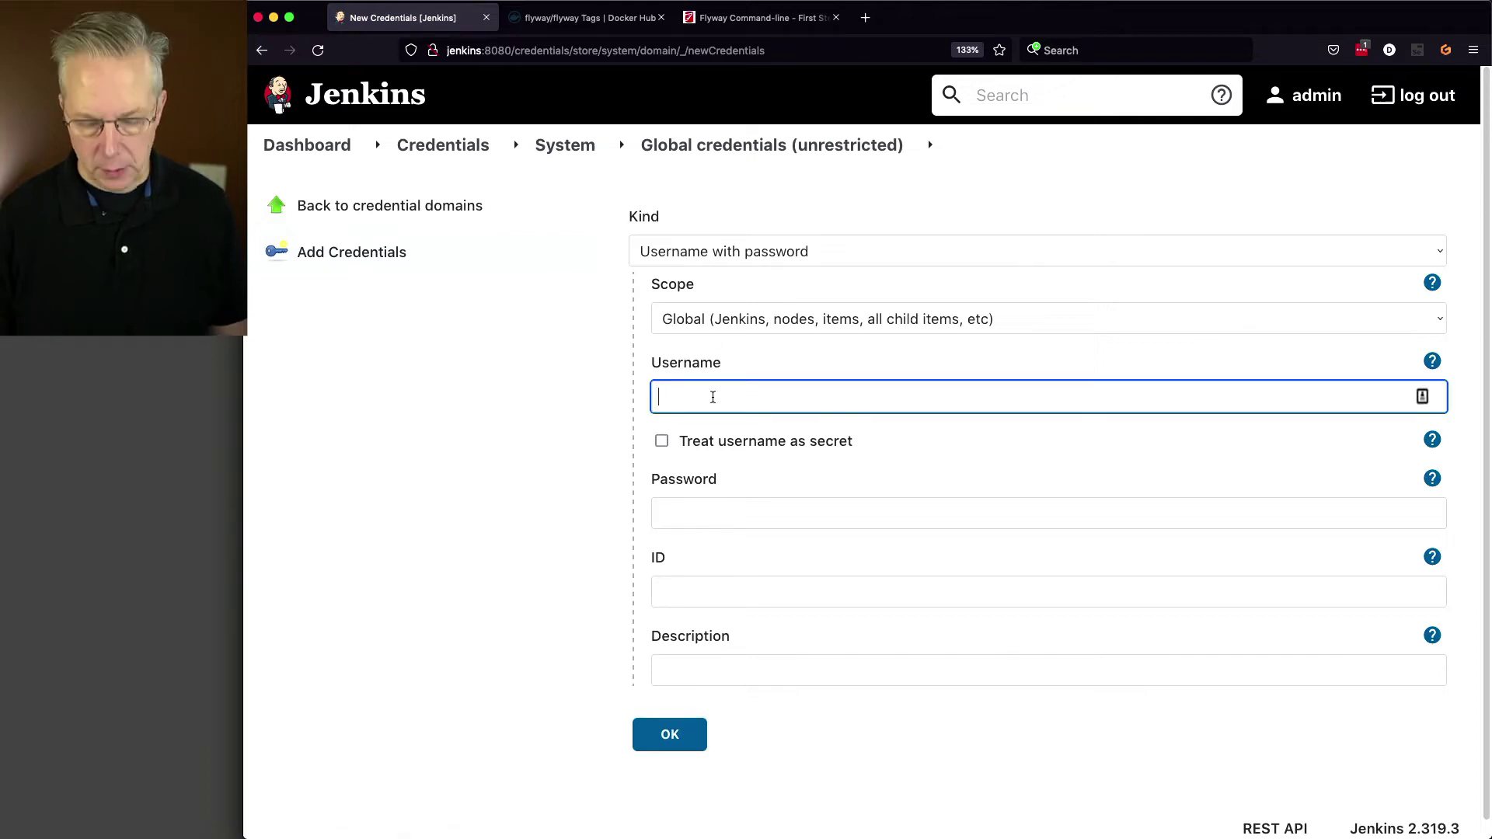
type("jenkins")
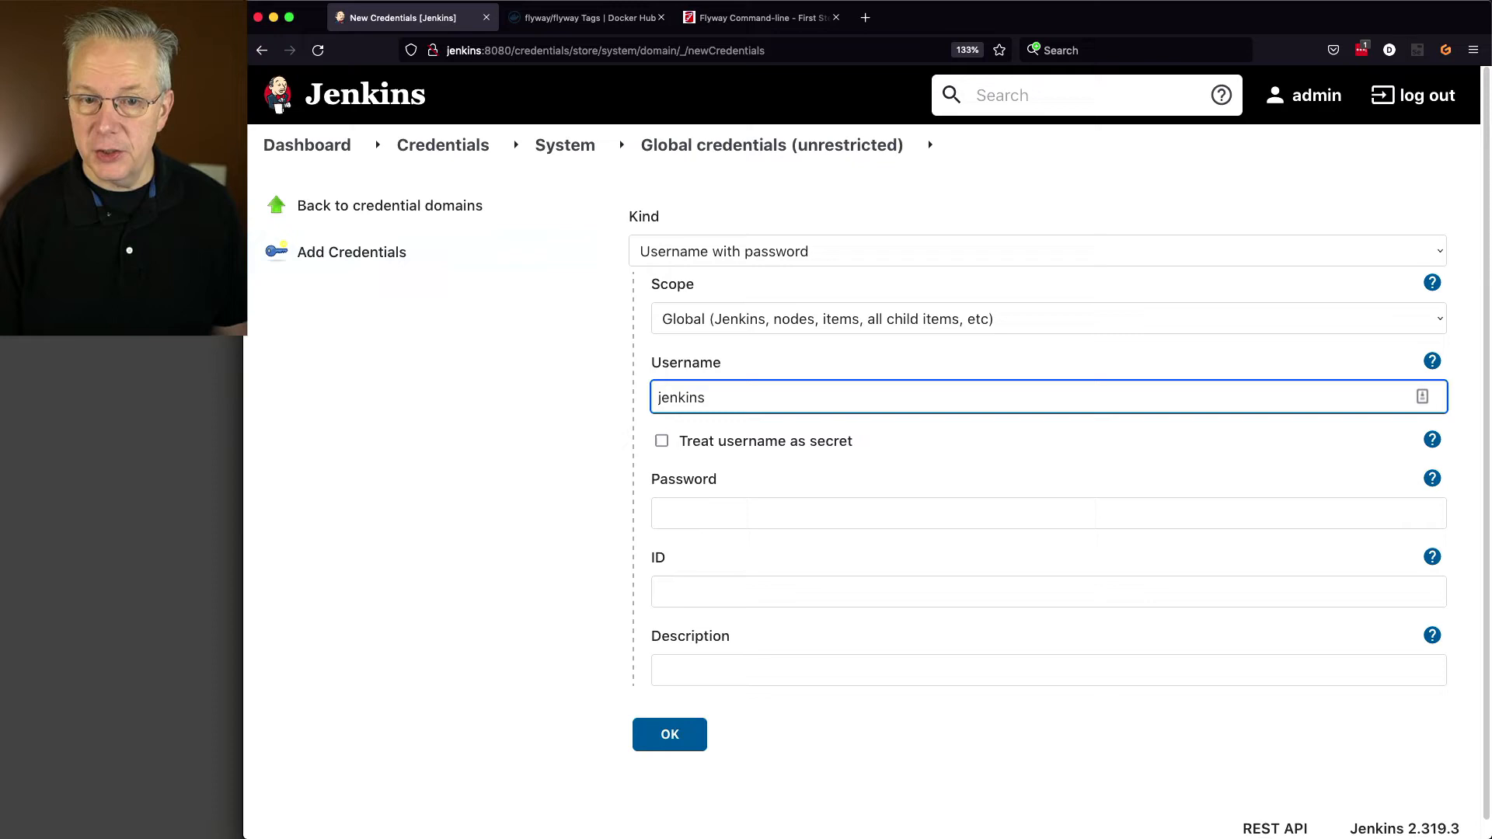
type("••")
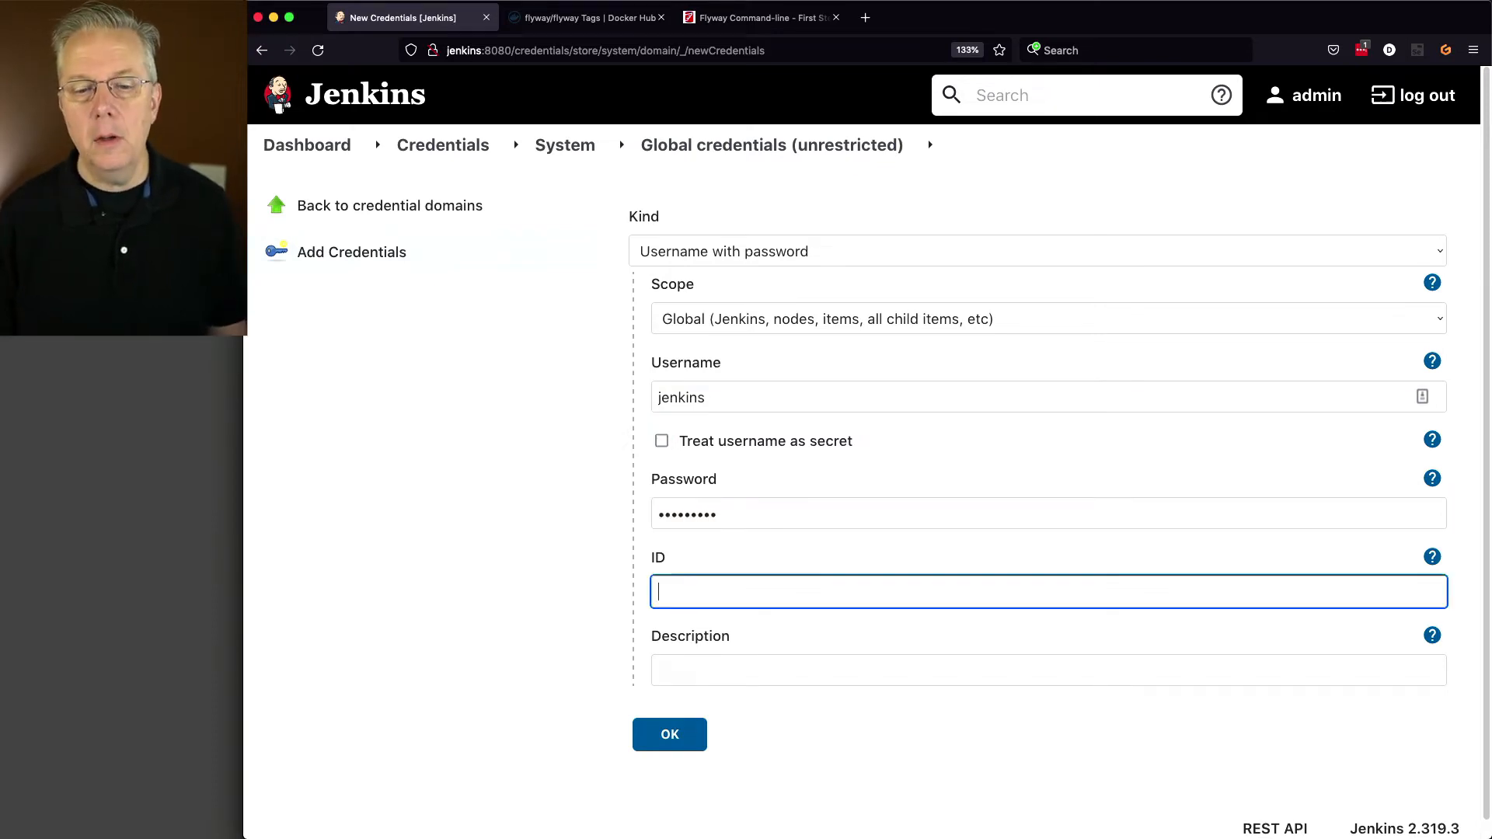
type("db-creds")
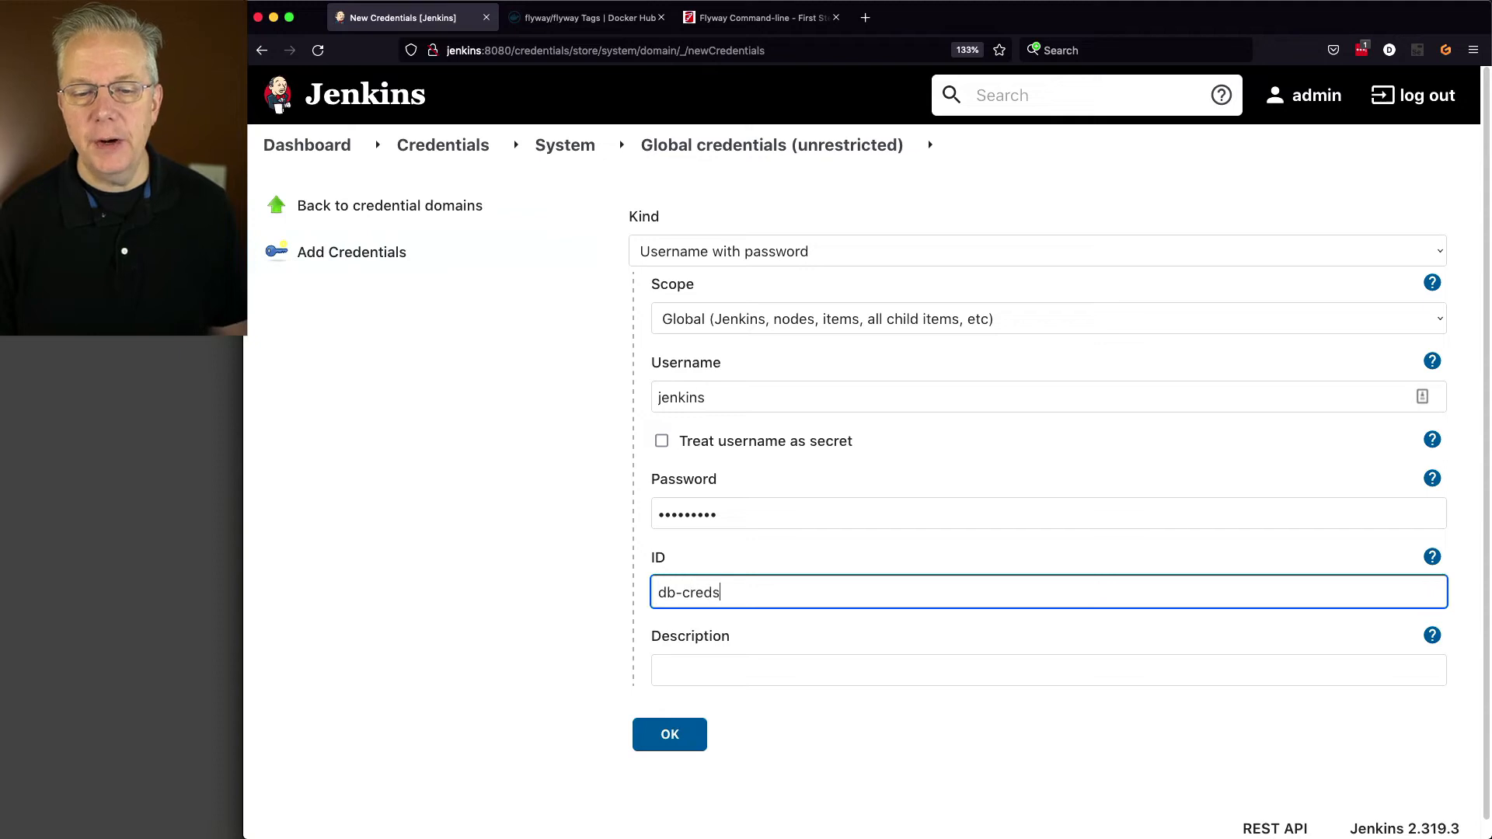
type("db-cre")
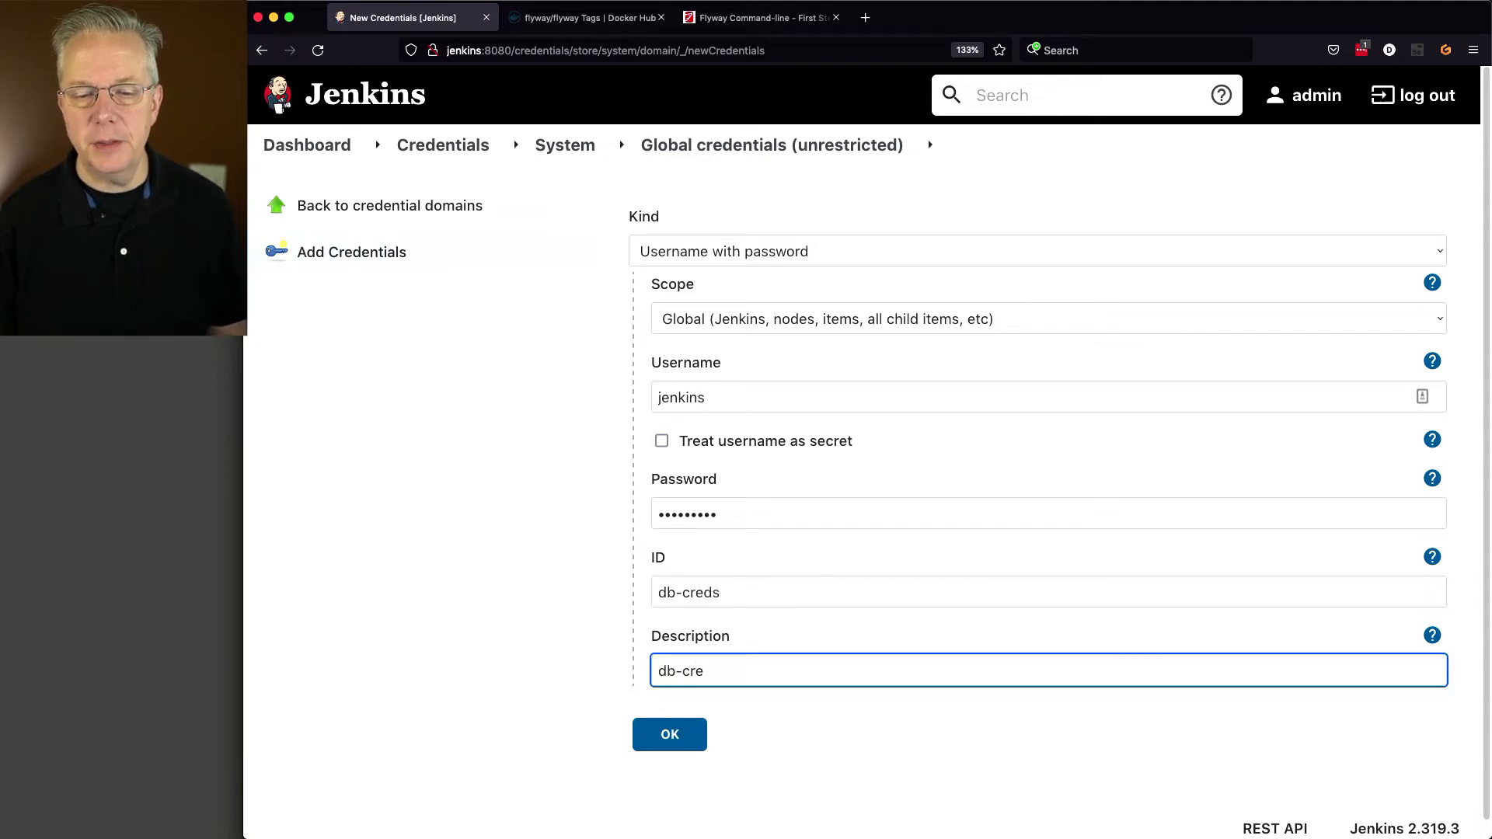
type("ds")
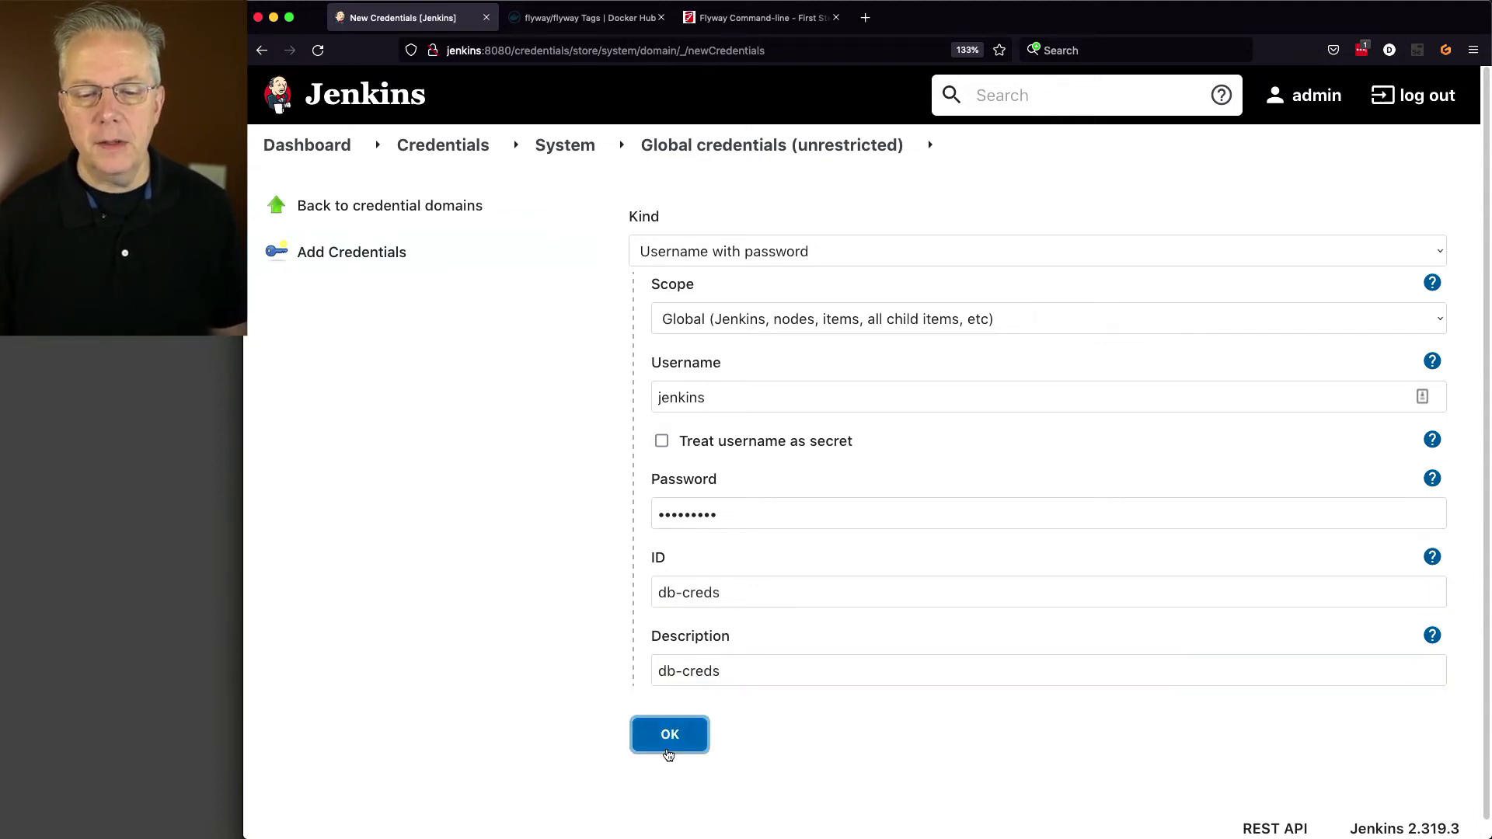
left_click(668, 734)
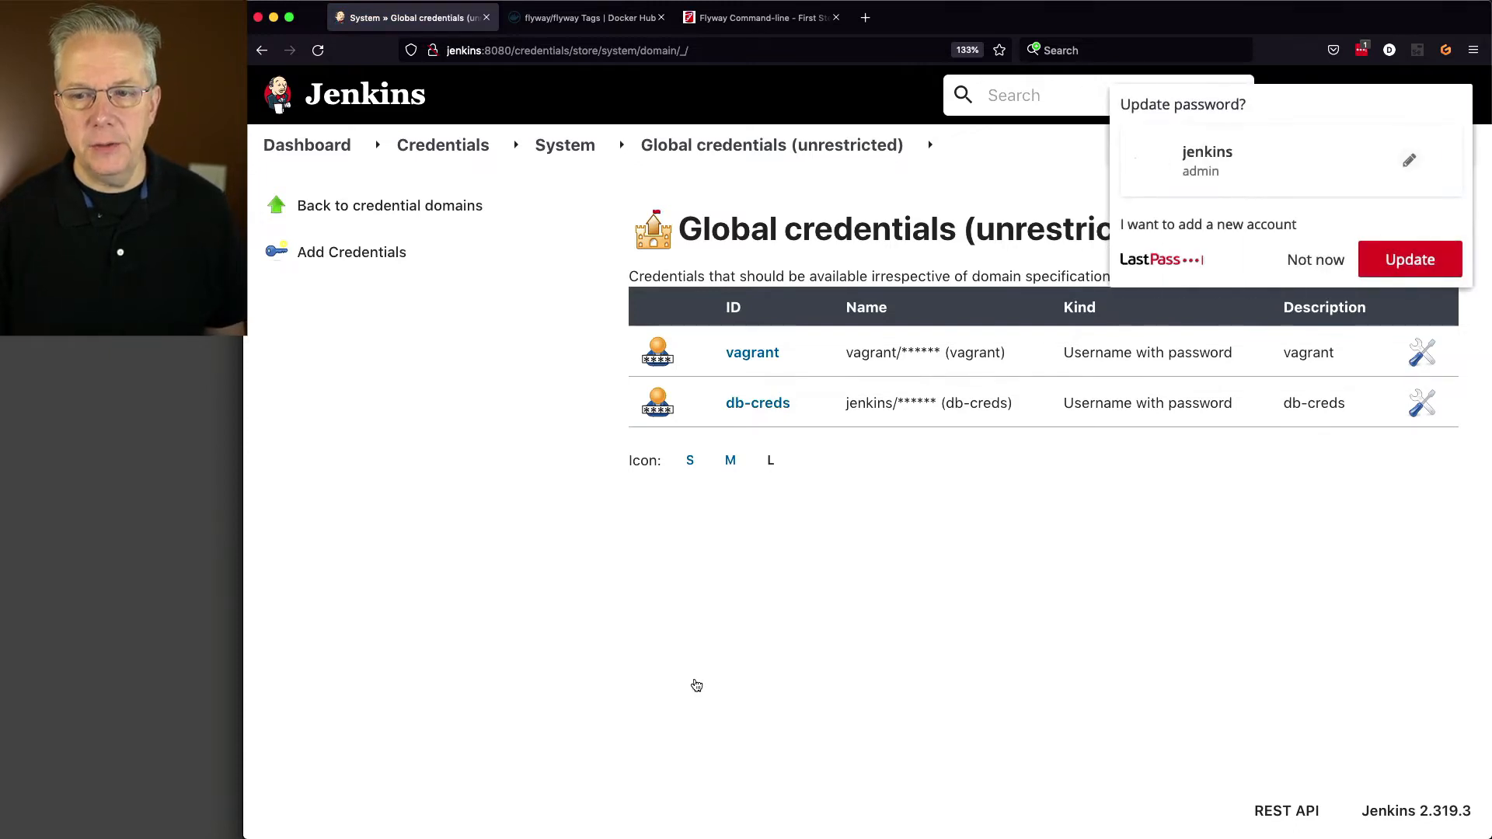
mouse_move(882, 790)
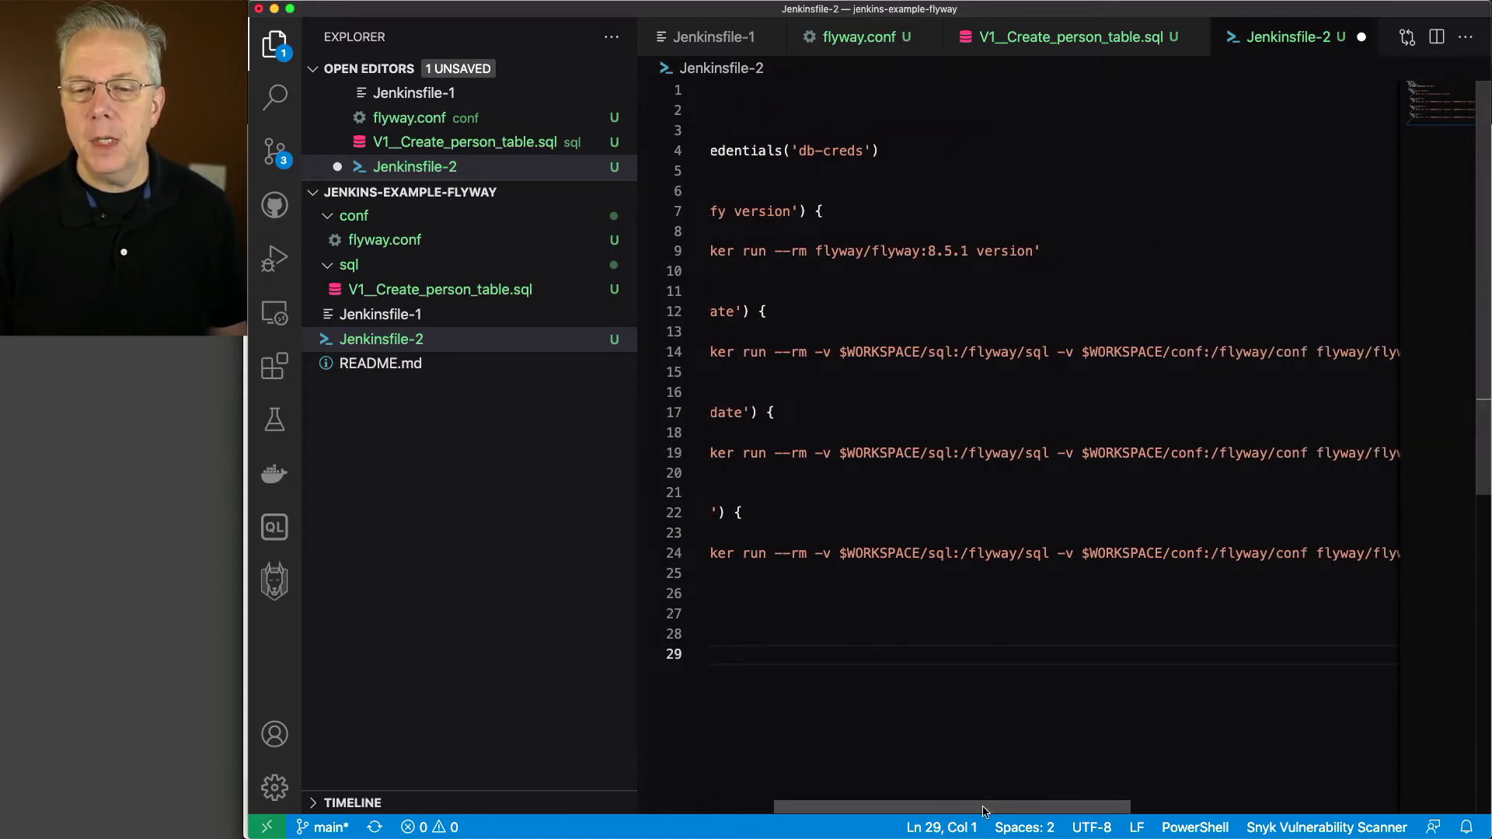
mouse_move(870, 442)
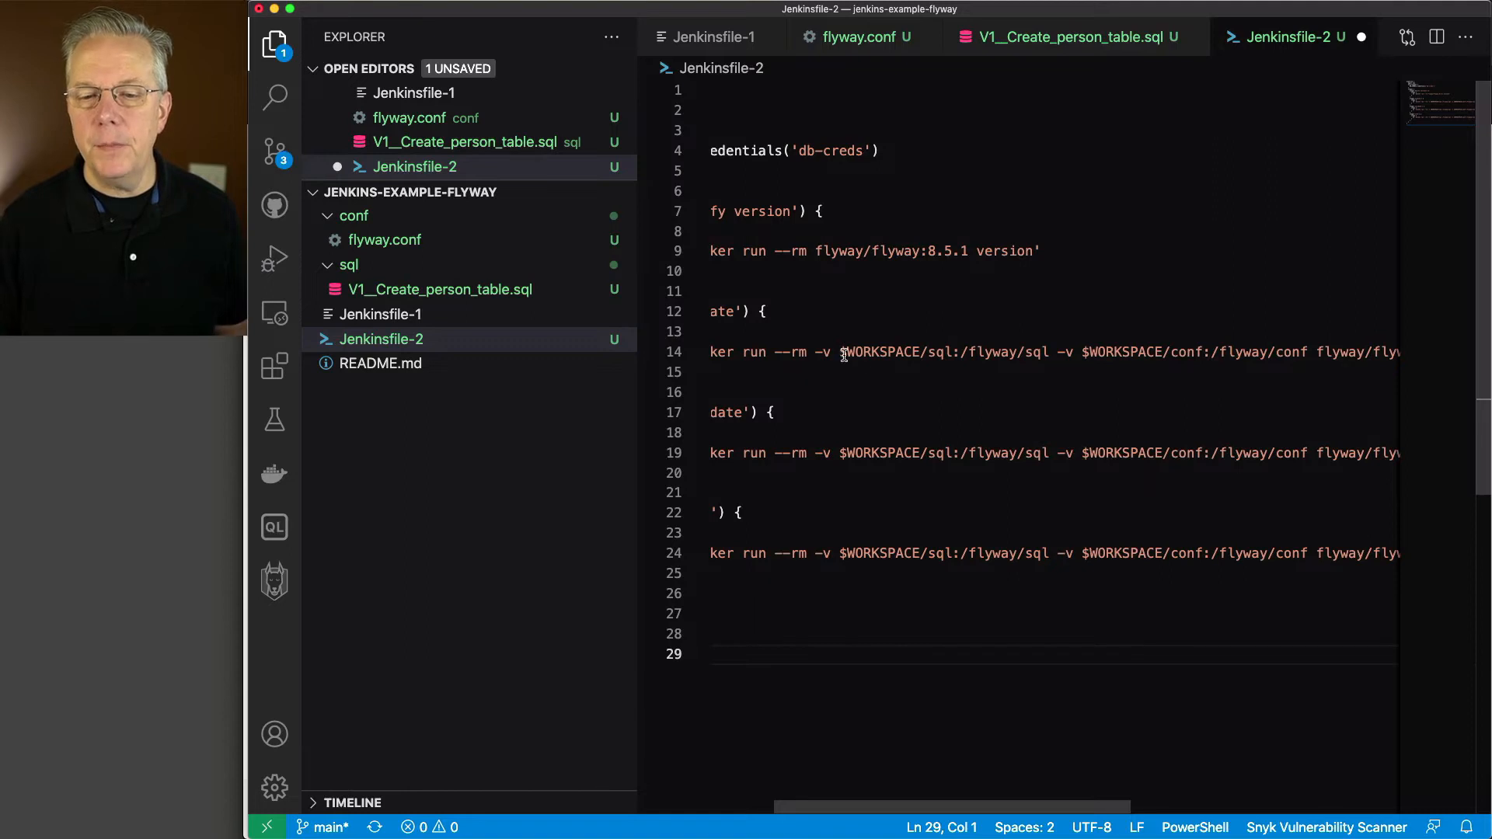
mouse_move(371, 300)
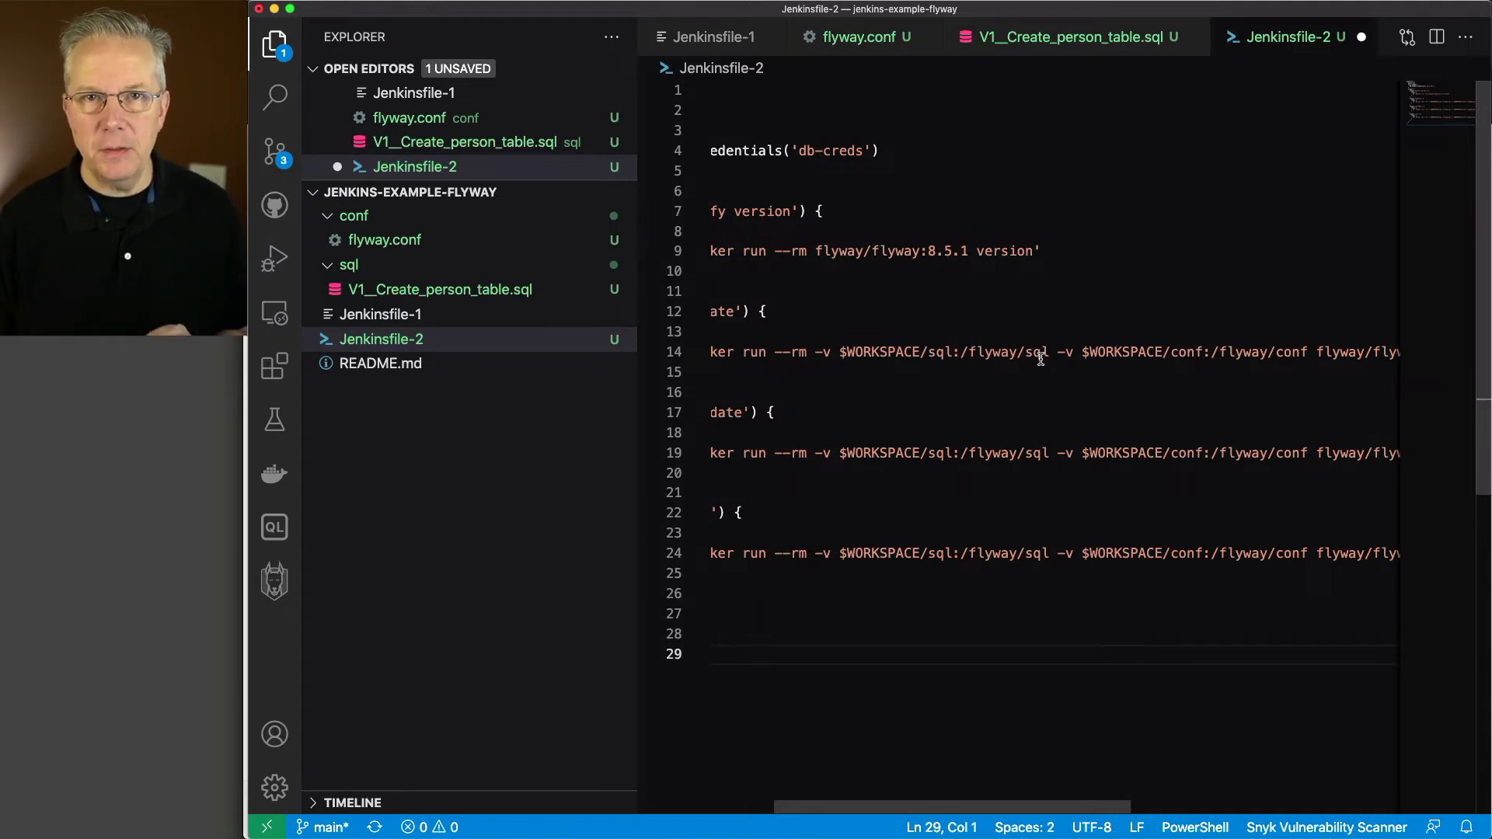
mouse_move(1007, 355)
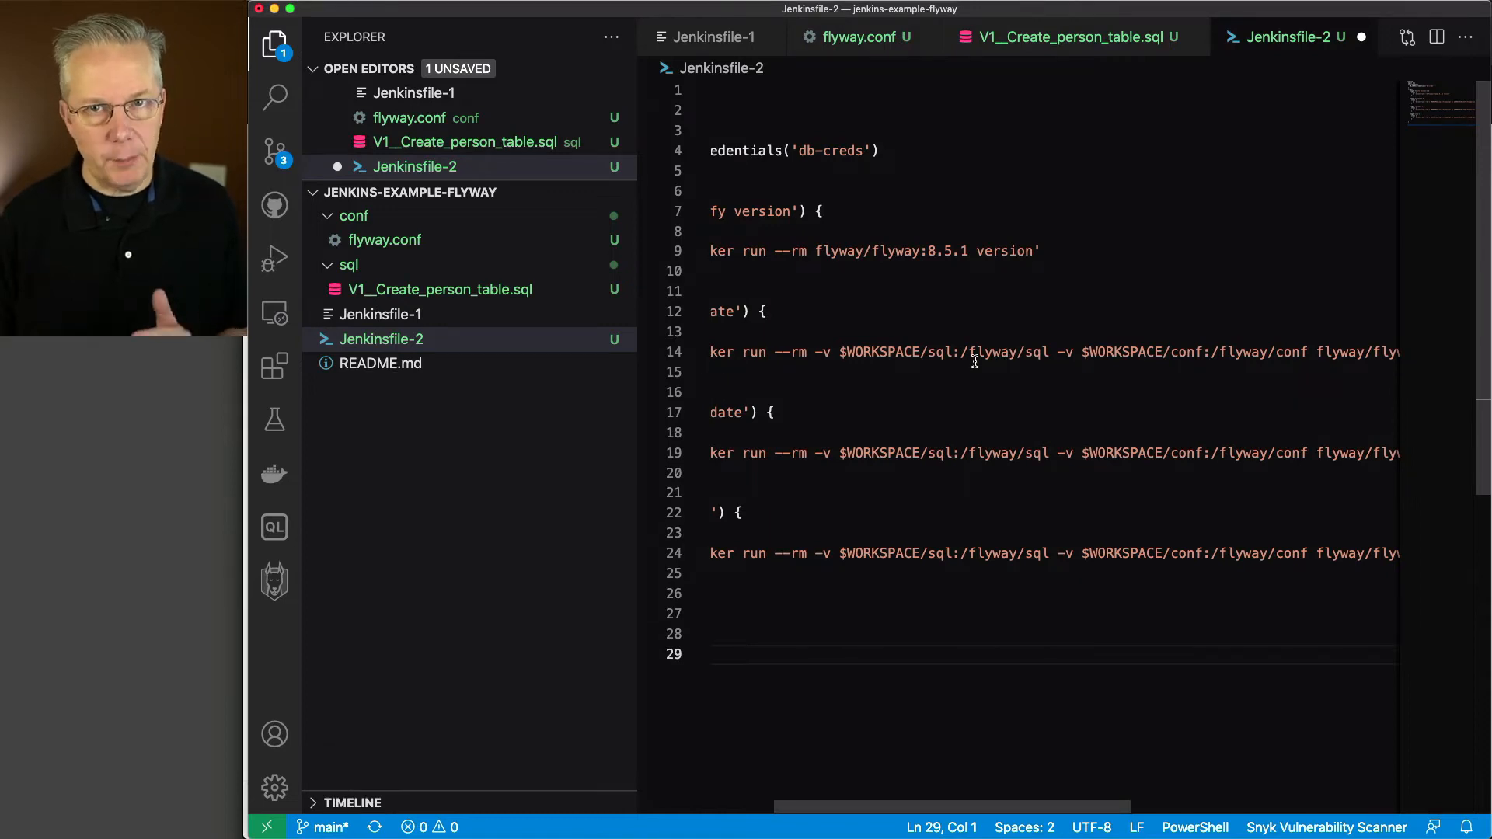
mouse_move(937, 351)
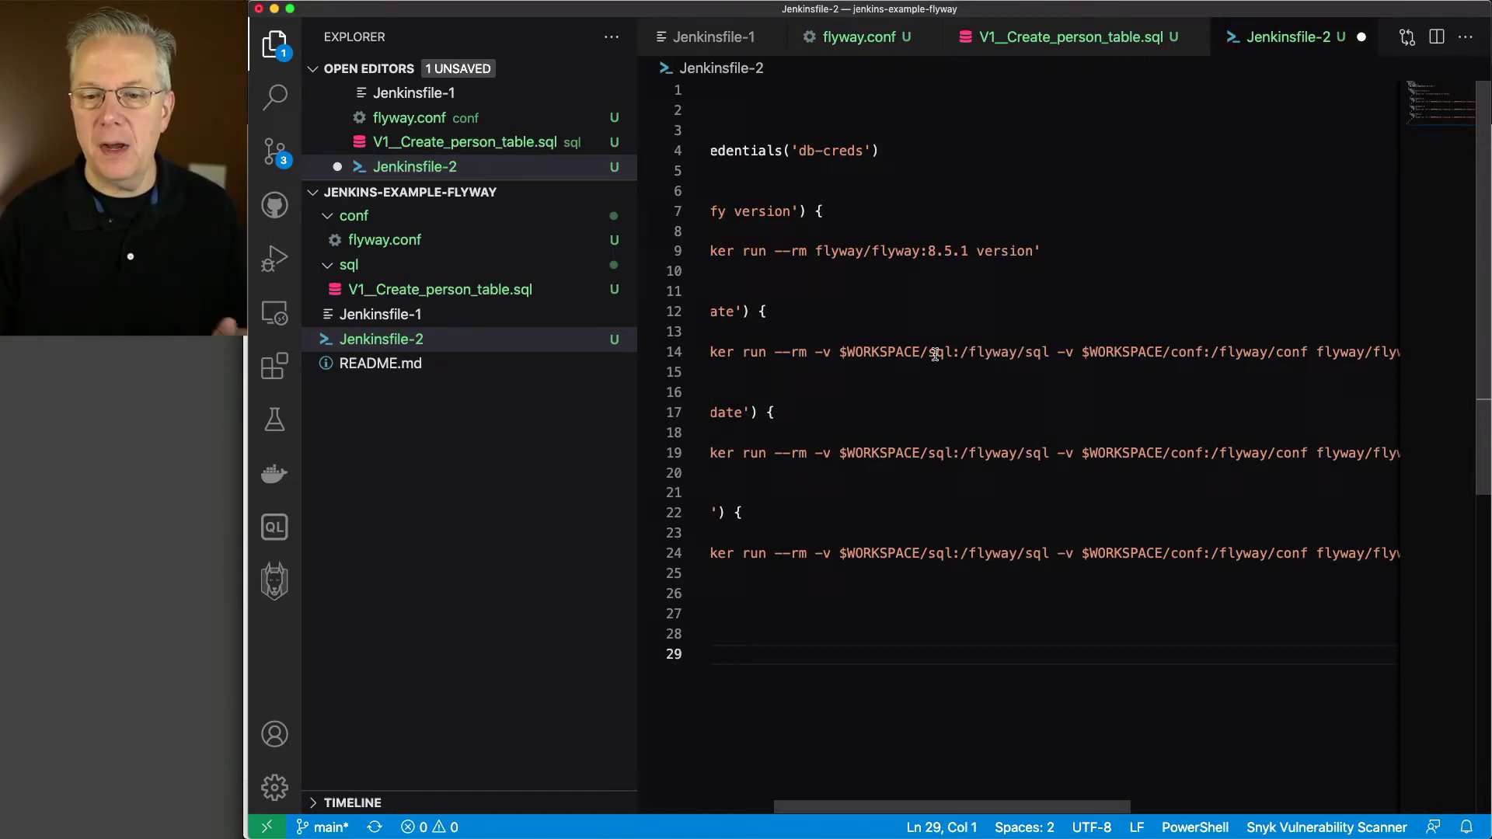
mouse_move(1203, 356)
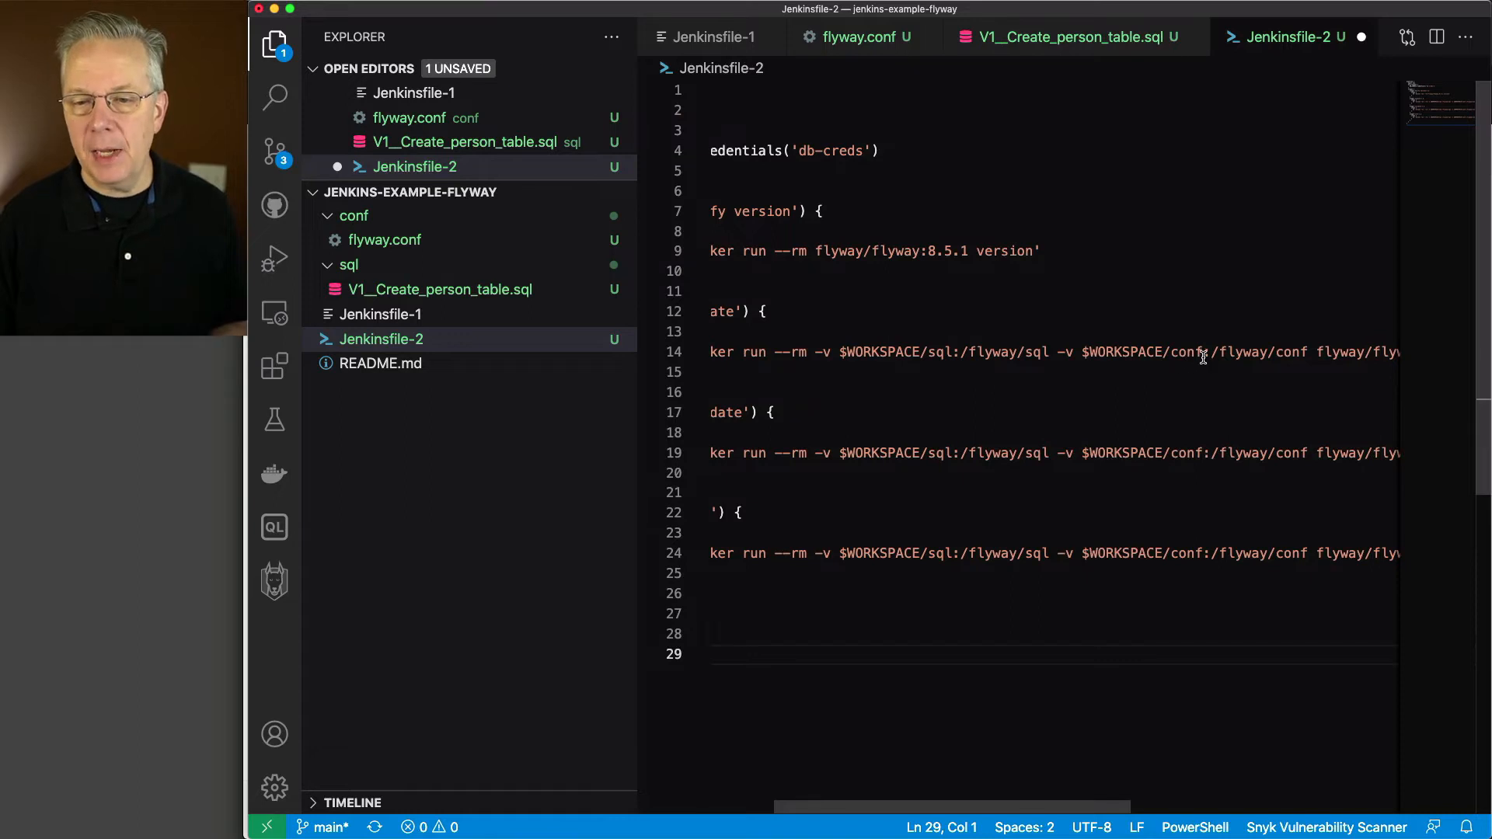
mouse_move(1222, 352)
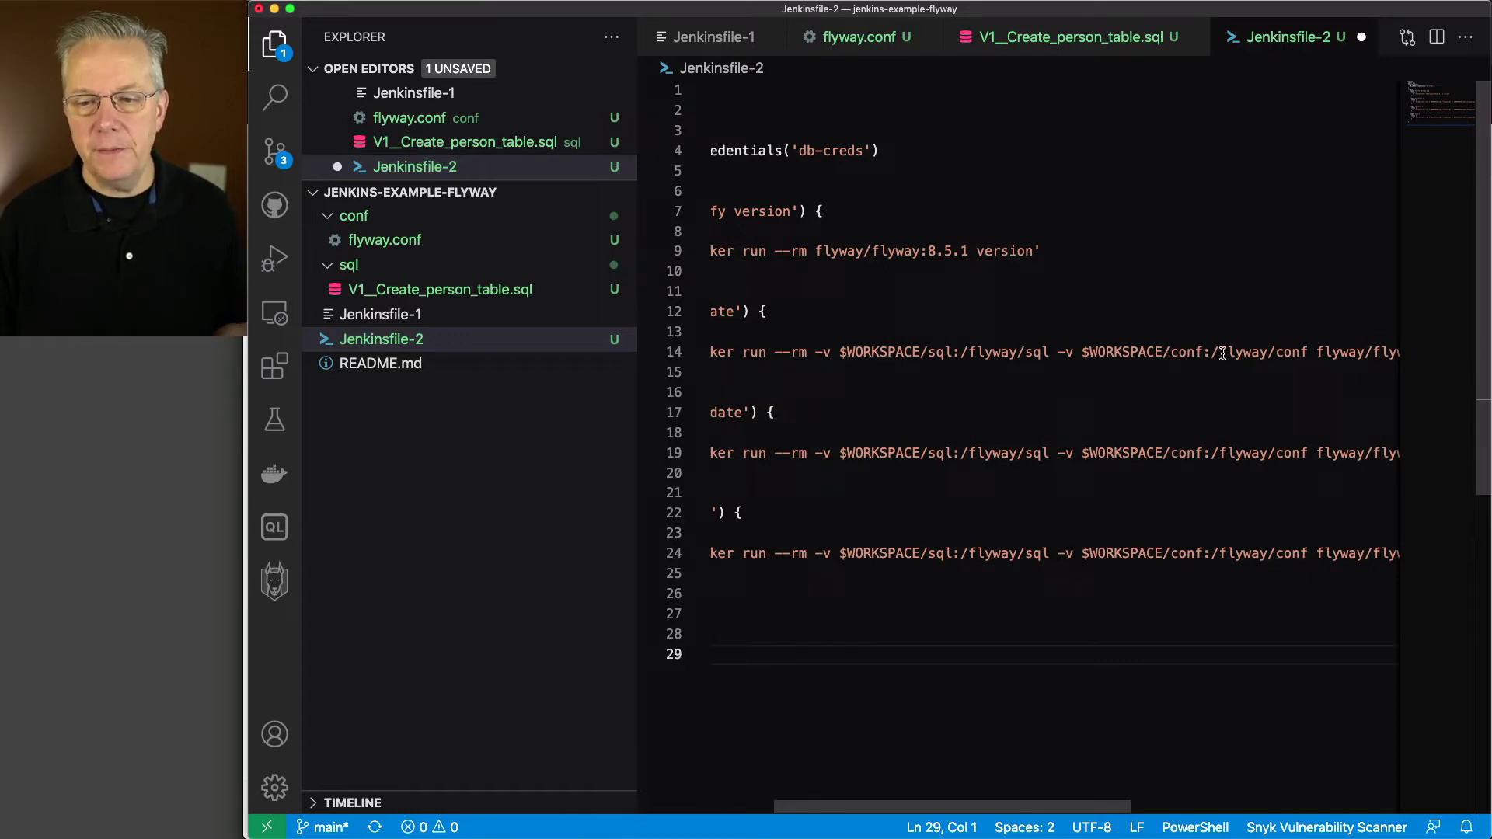
mouse_move(1078, 724)
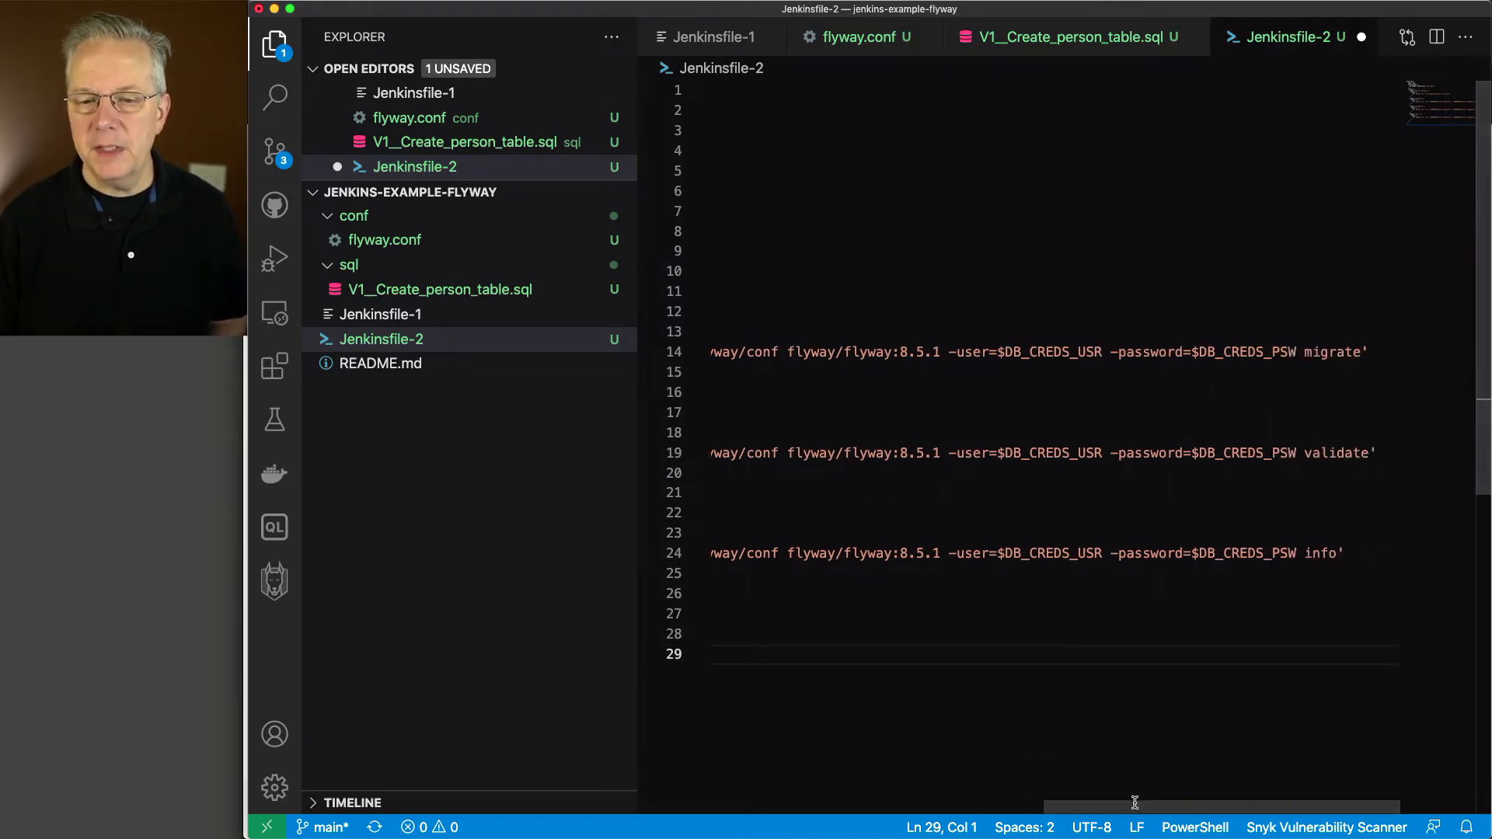
mouse_move(1167, 367)
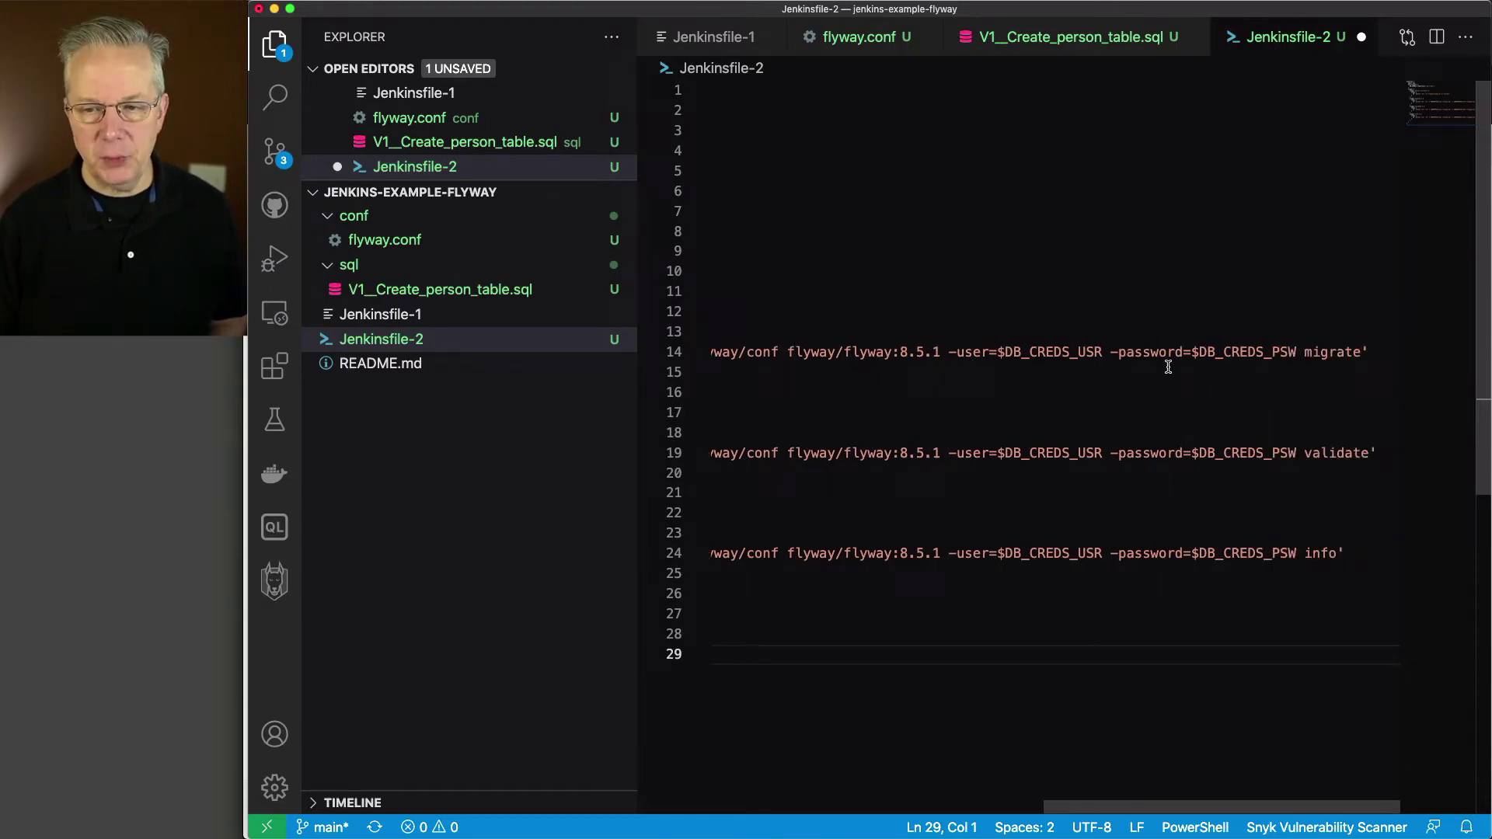
mouse_move(1332, 431)
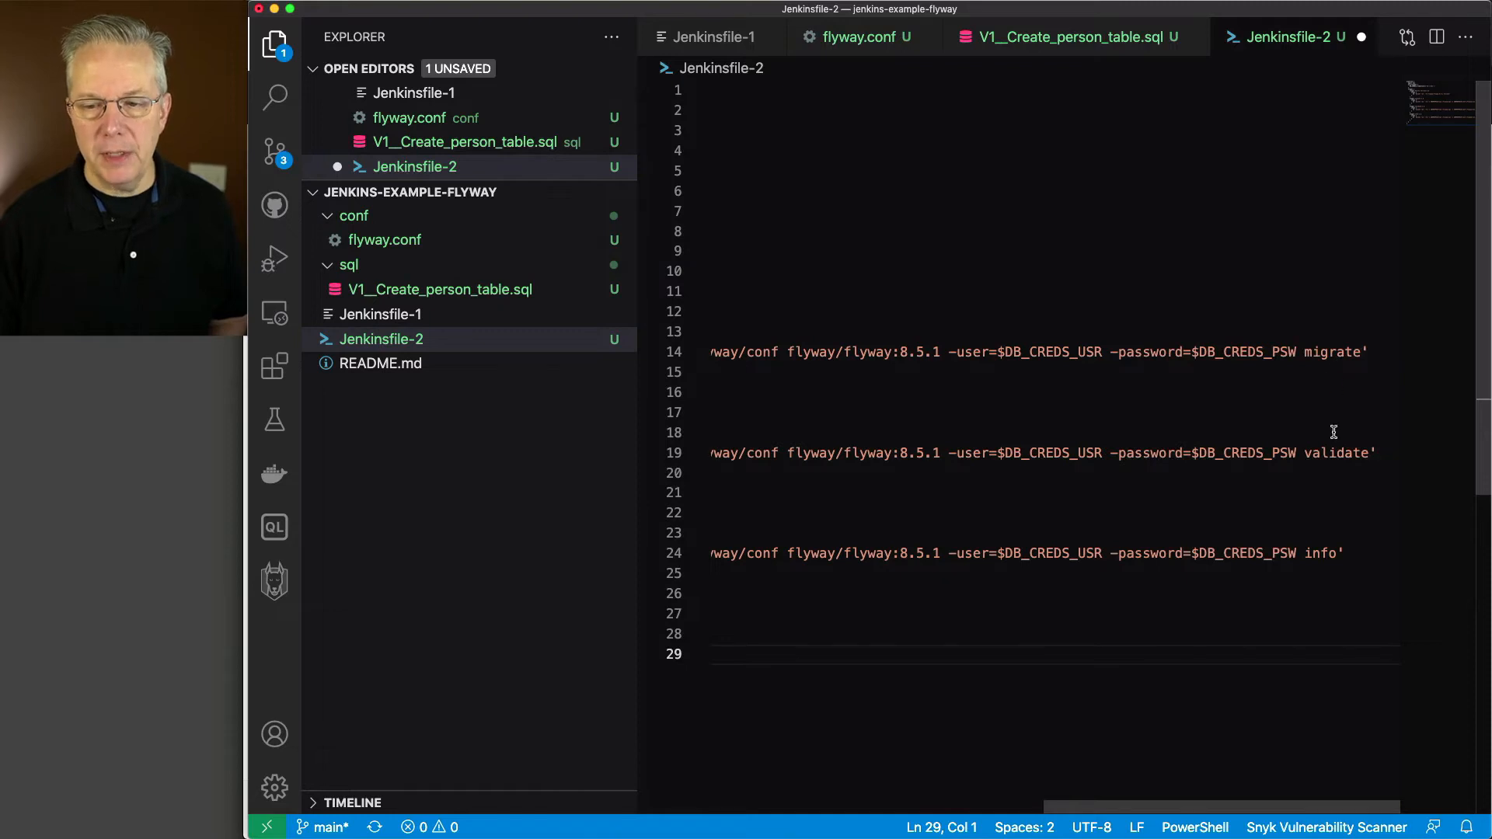
mouse_move(1274, 567)
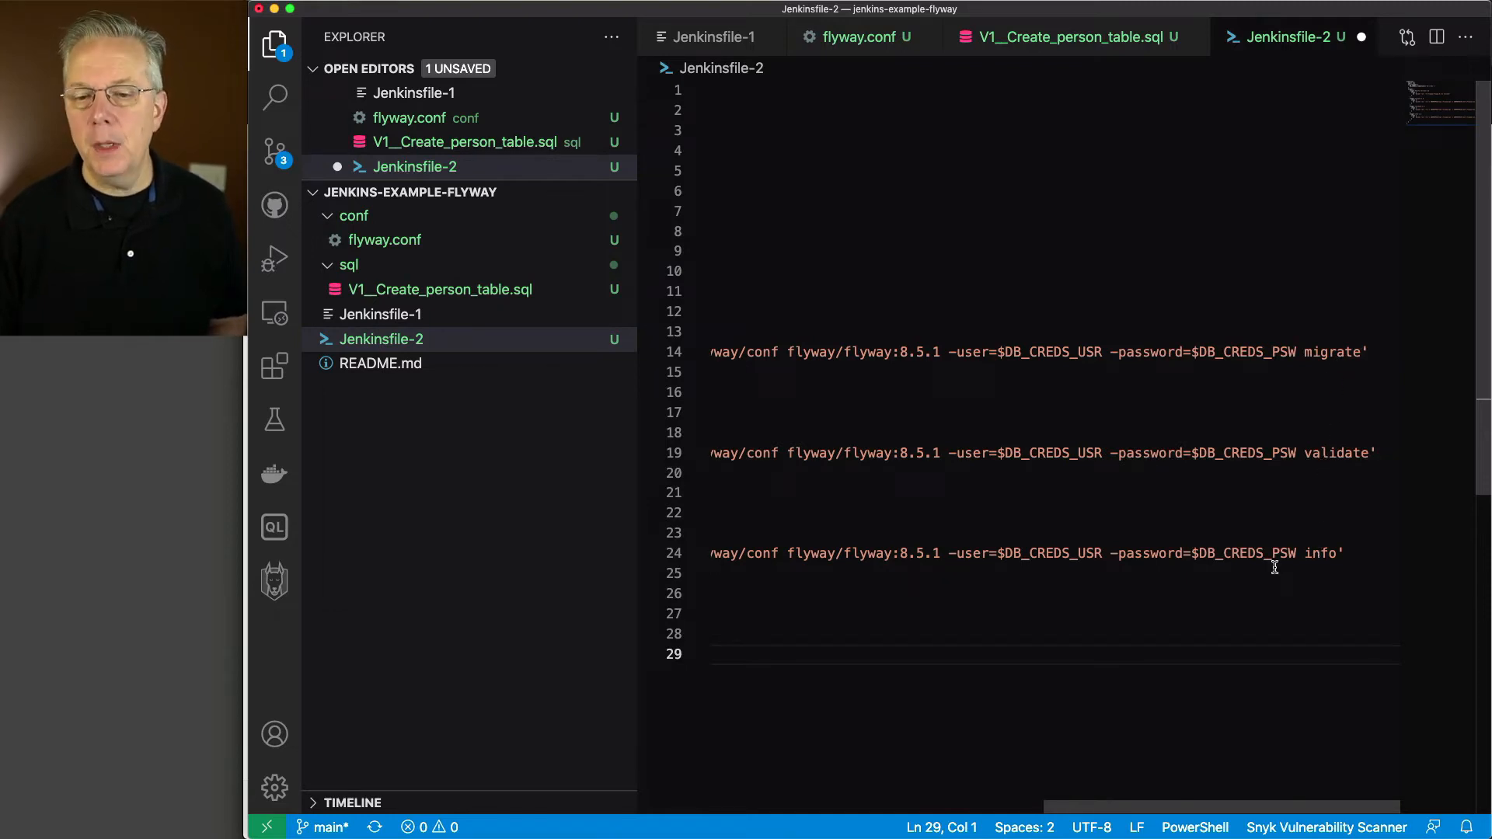
mouse_move(1091, 826)
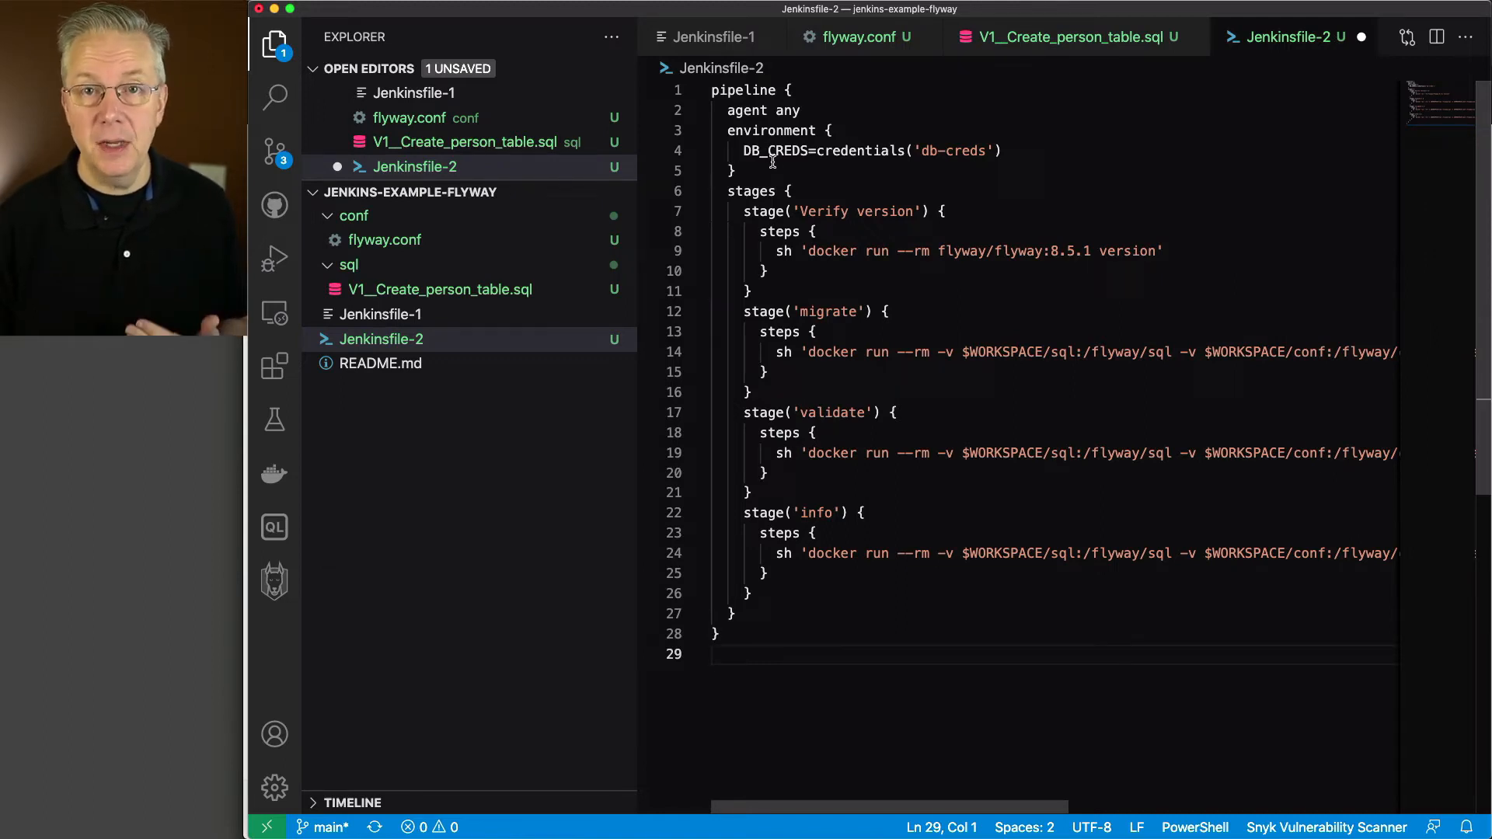
Step: Review Jenkinsfile-2's docker run commands, then show the uncommitted repository changes
scroll("right", 3)
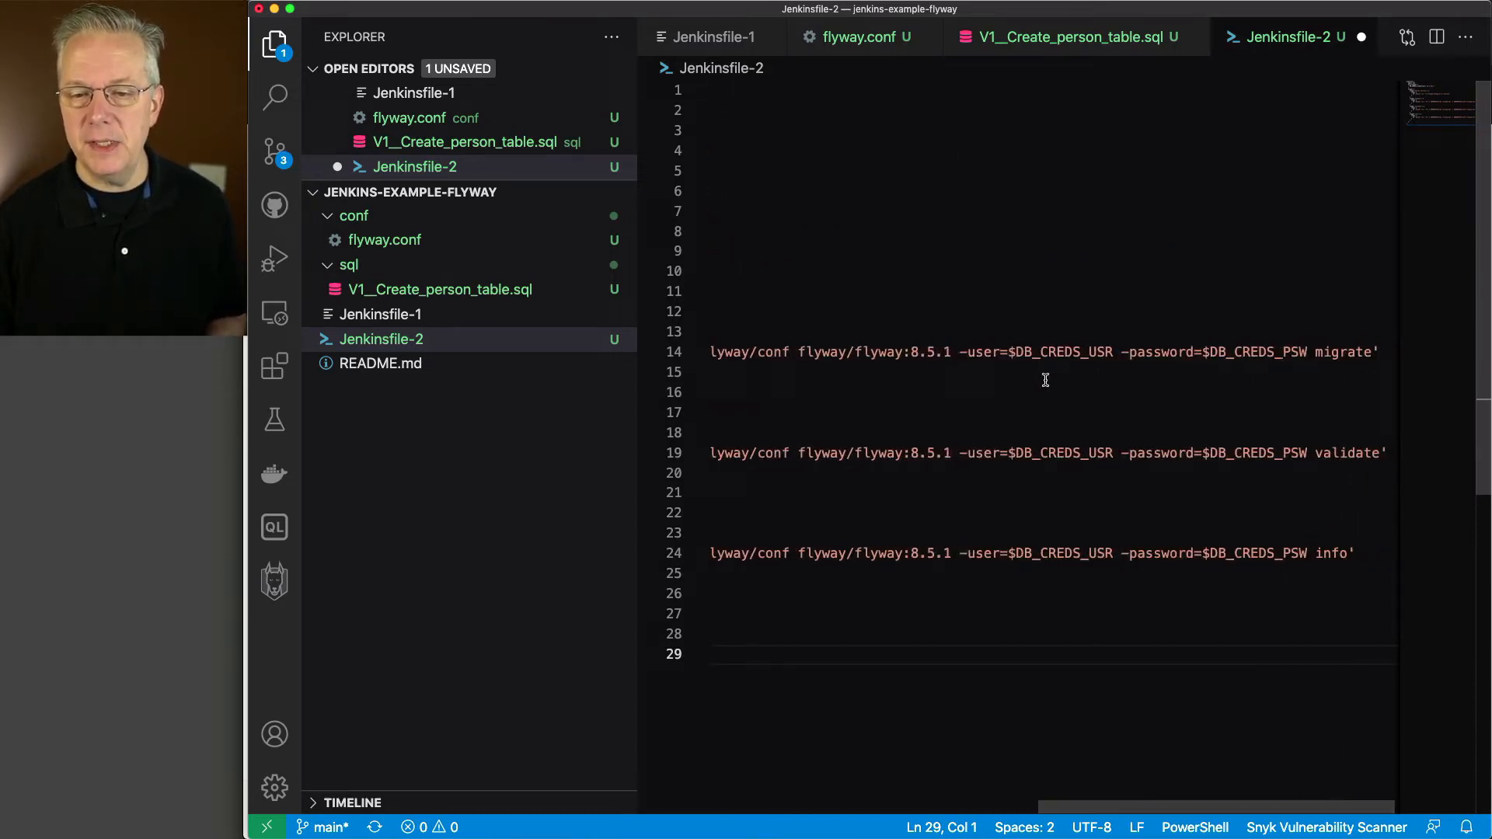
mouse_move(1256, 369)
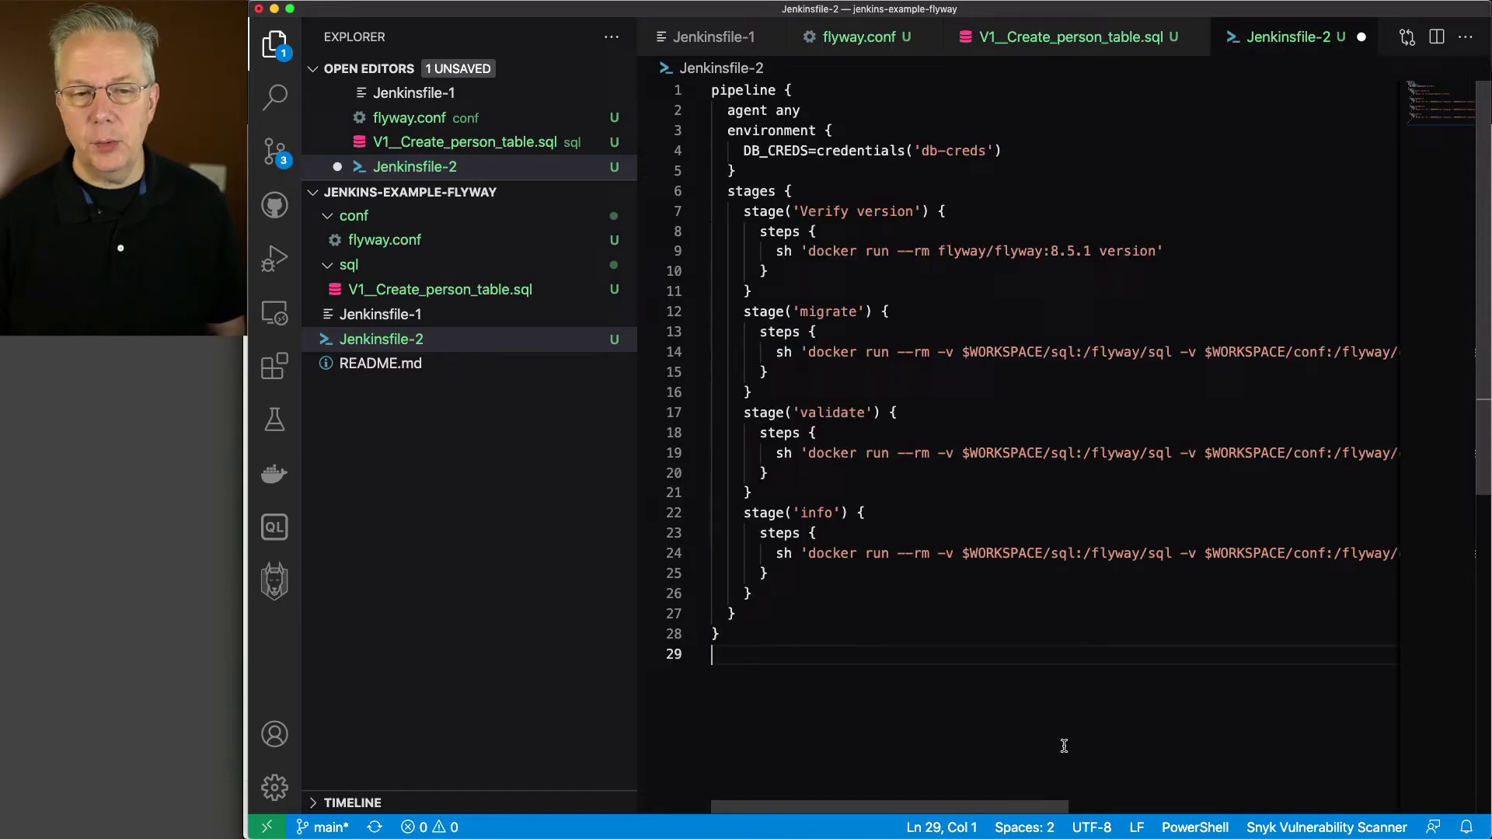
left_click(273, 152)
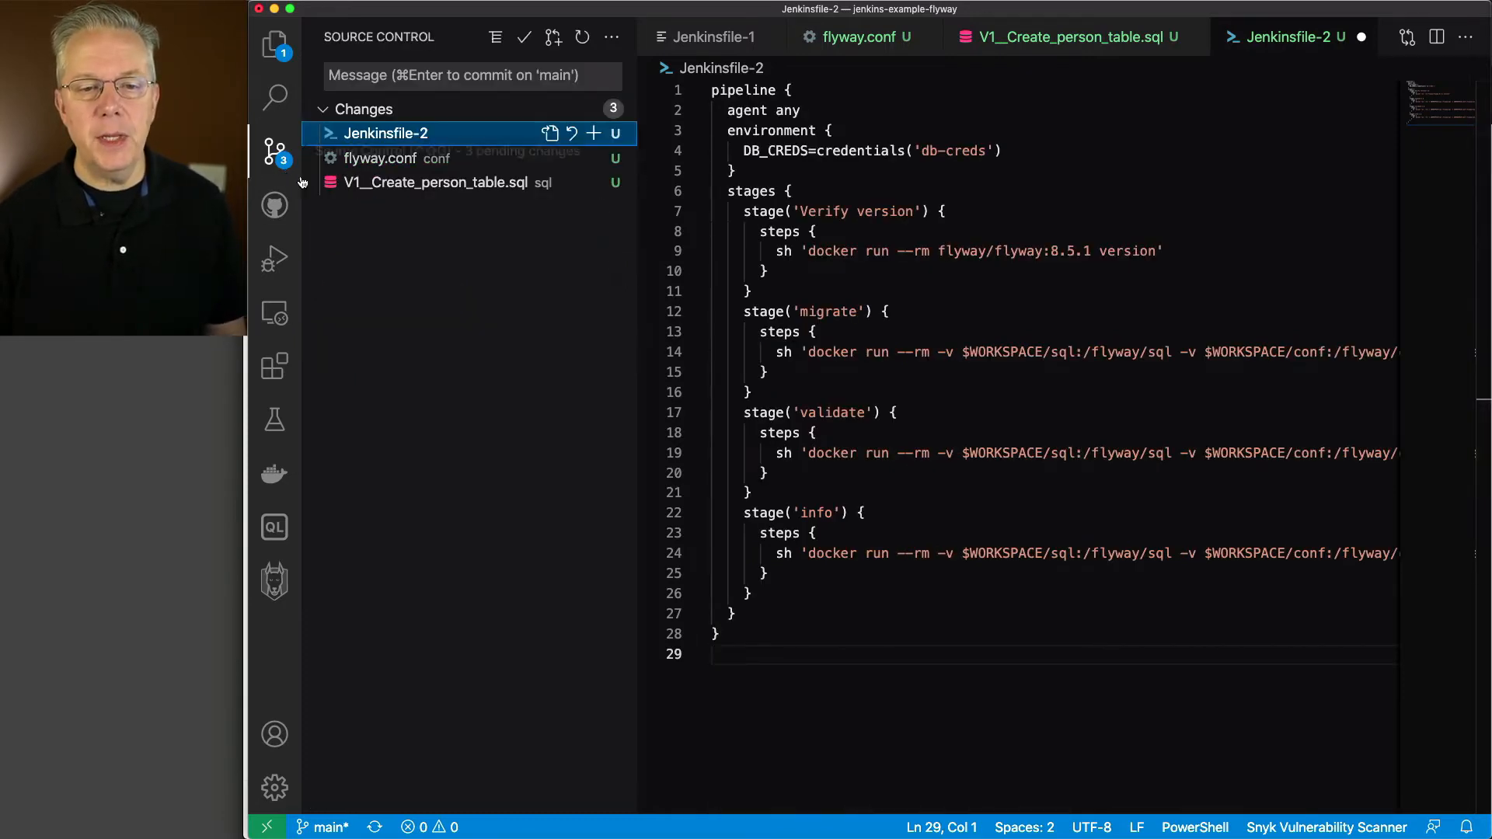
Step: Stage Jenkinsfile-2, flyway.conf and V1__Create_person_table.sql and commit them as 'migrate 1' with Save All
left_click(593, 132)
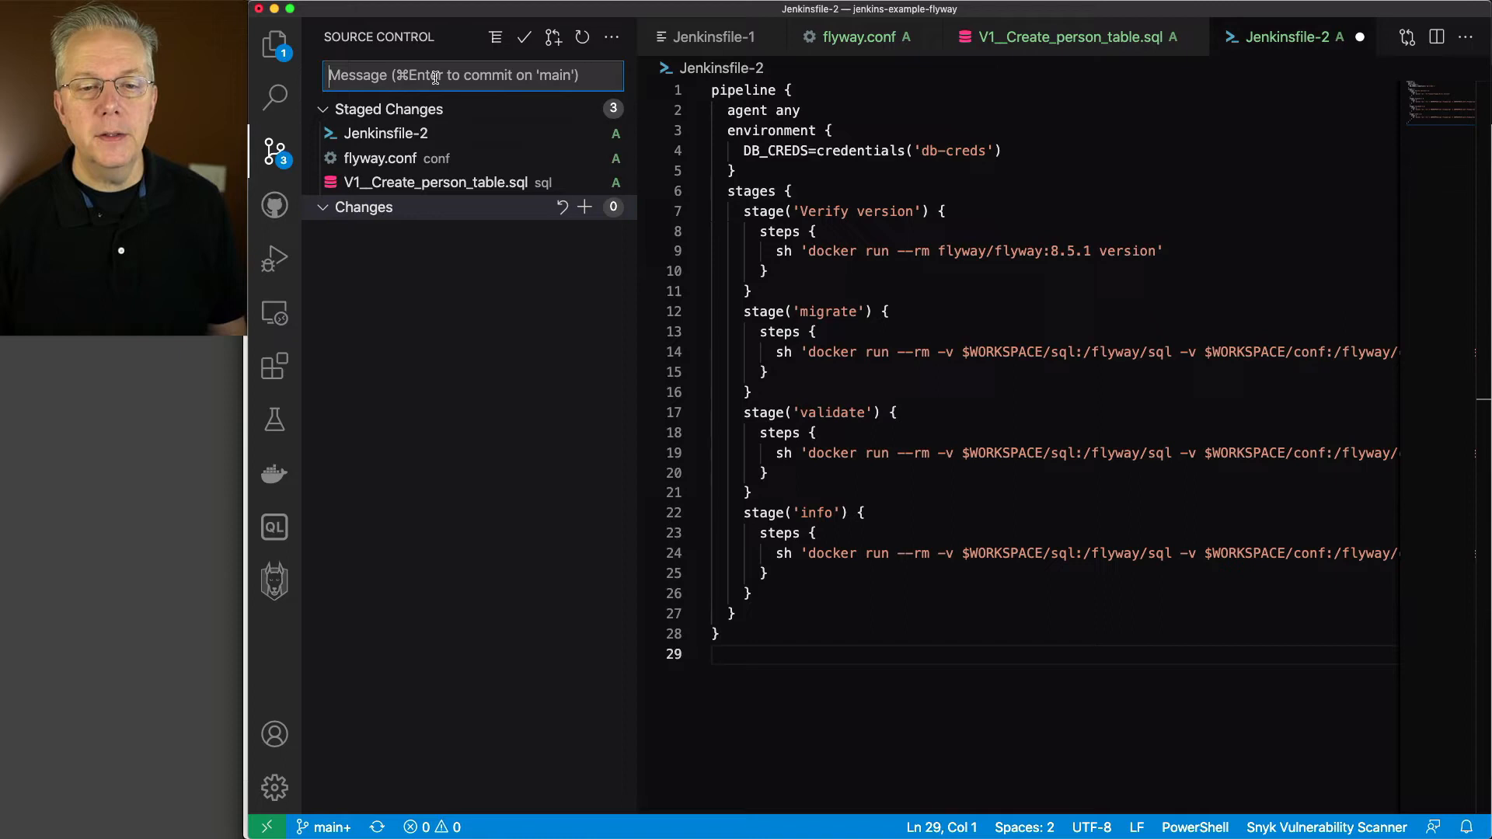
type("migrate 1")
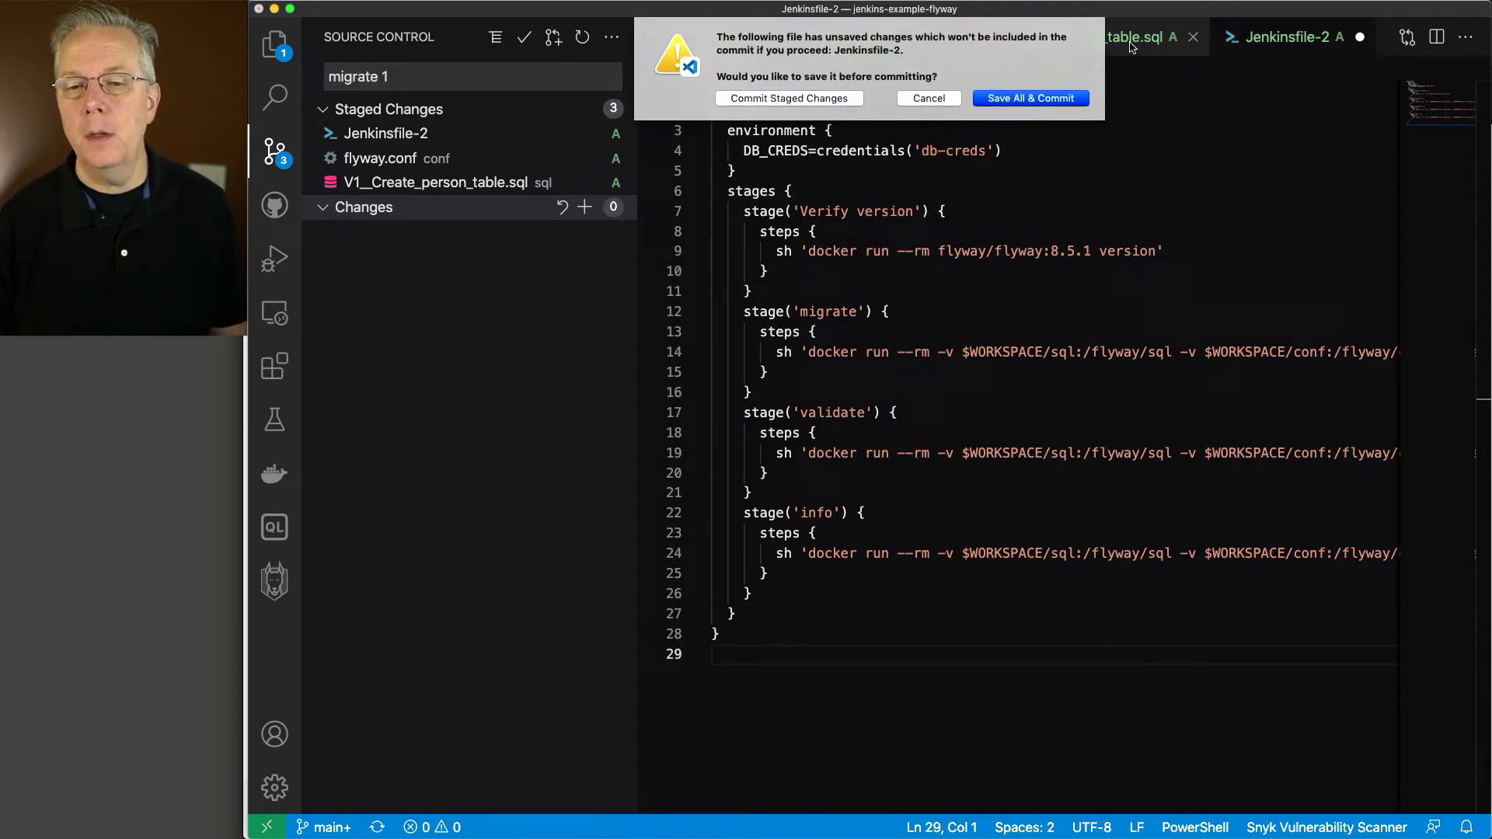
left_click(1029, 98)
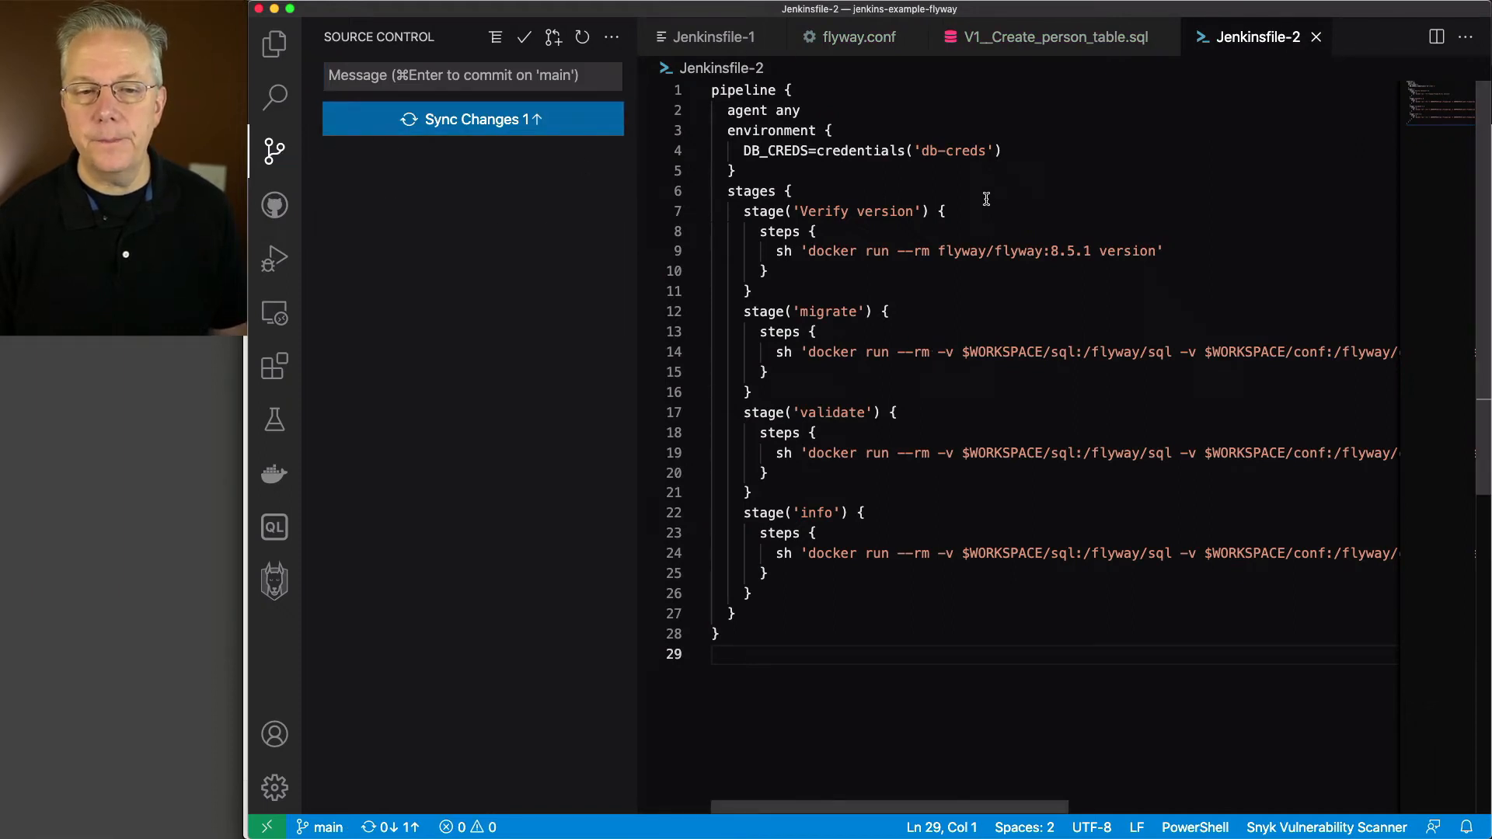
mouse_move(987, 204)
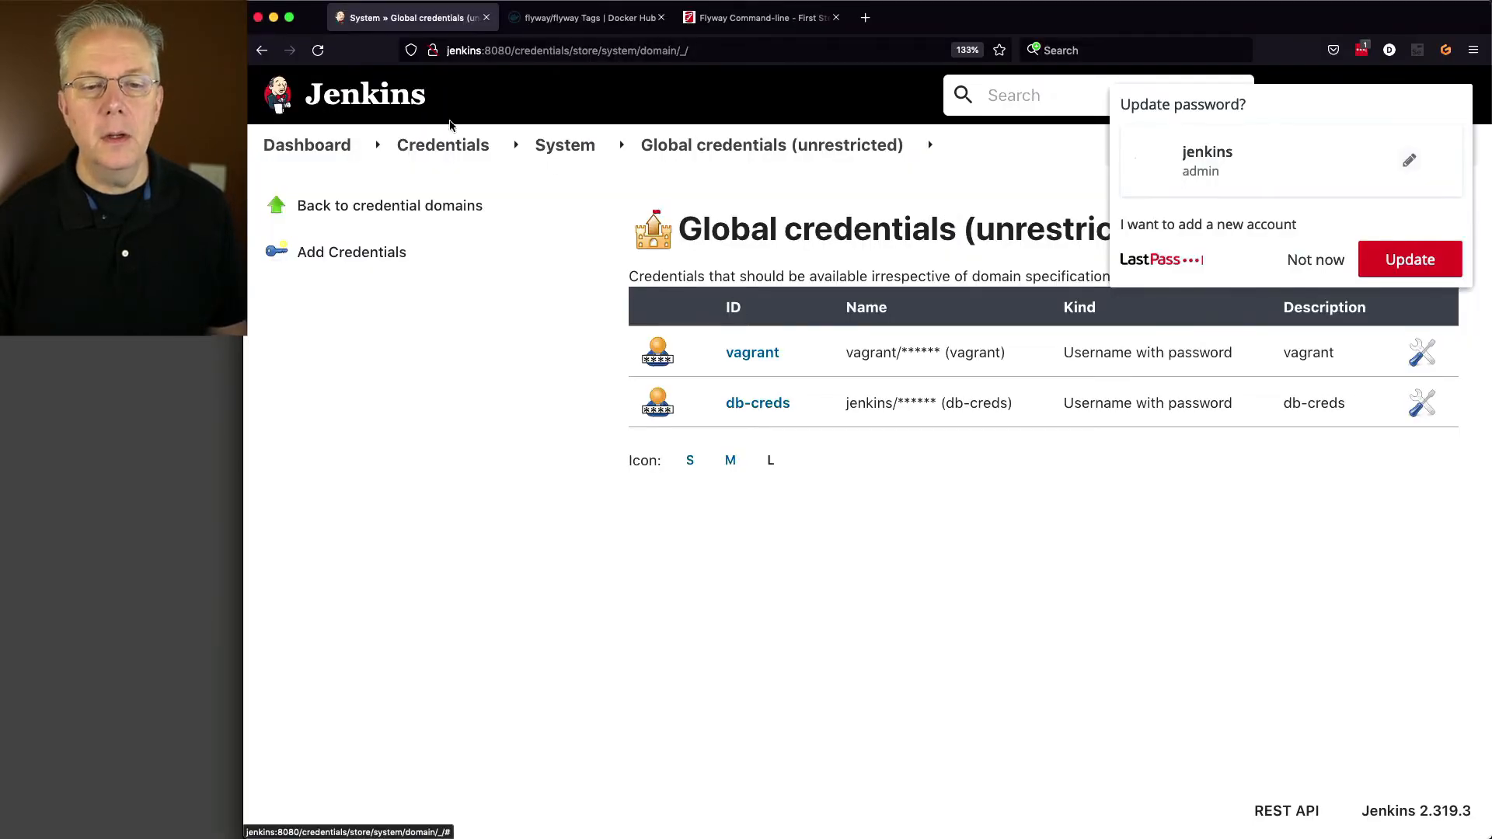
Step: Change the flyway pipeline's Script Path to Jenkinsfile-2, save it and start a new build
left_click(306, 144)
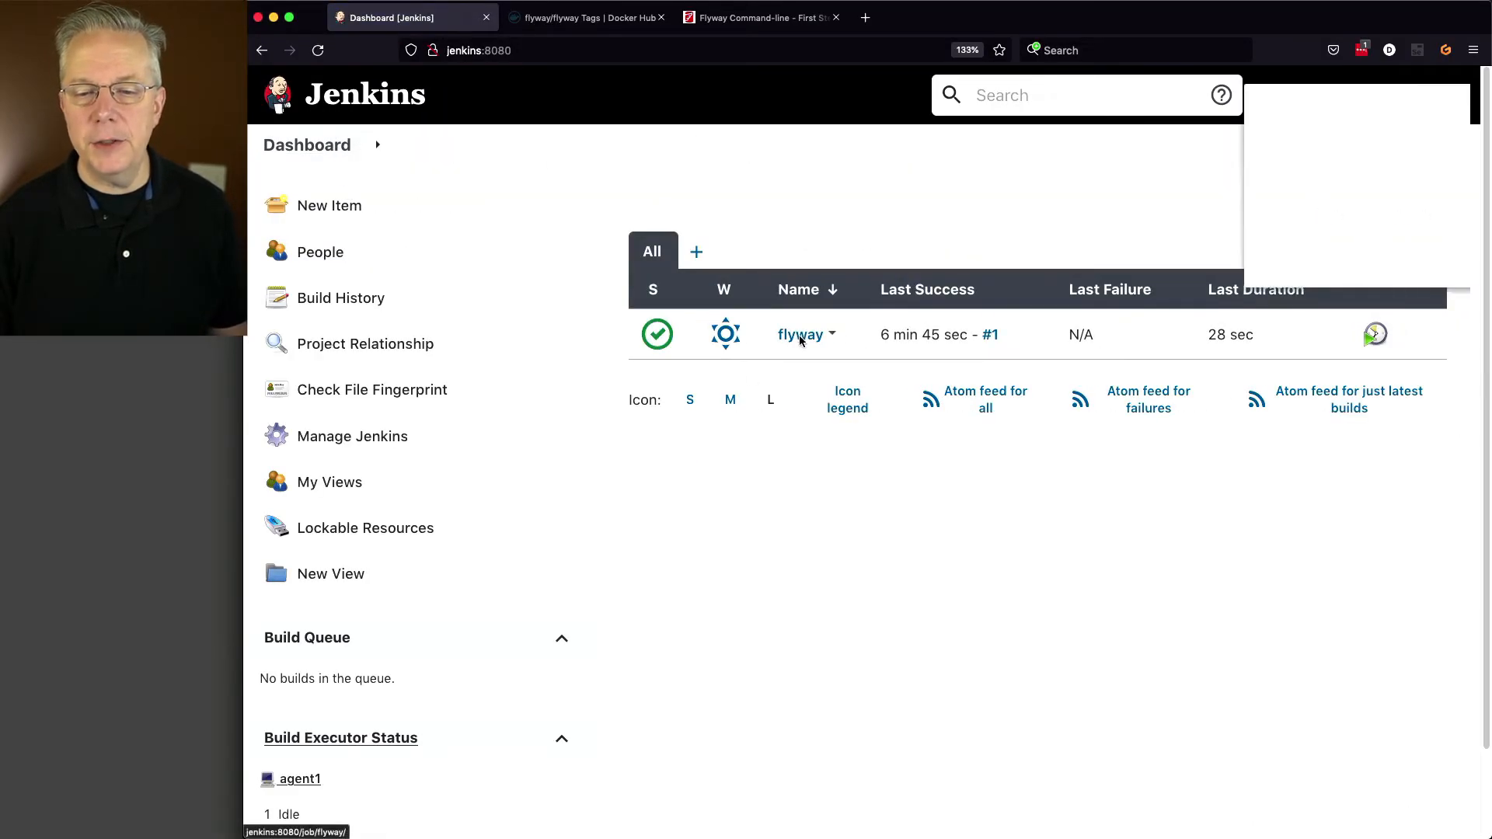
left_click(798, 335)
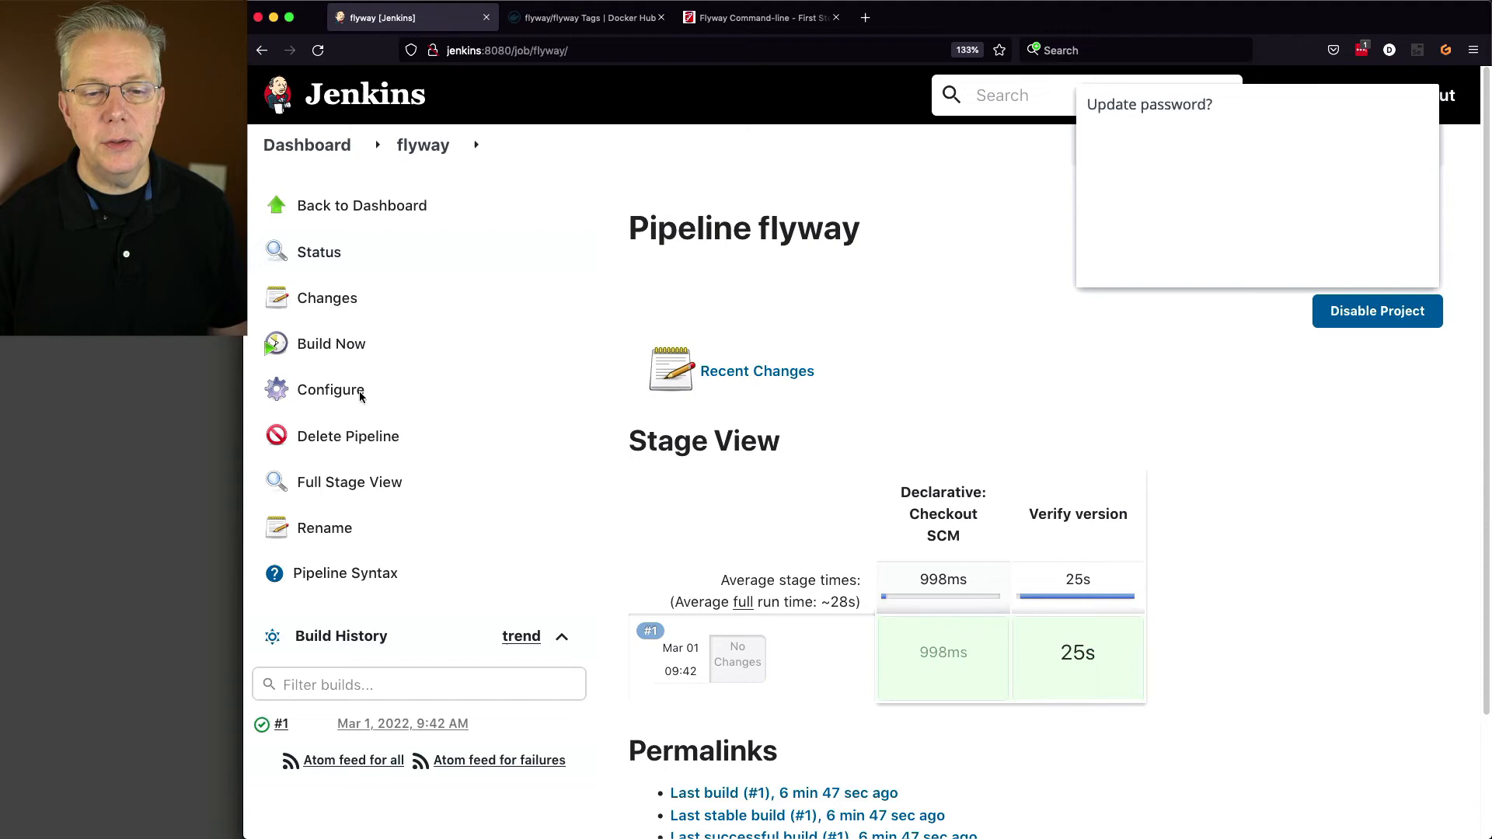
left_click(328, 389)
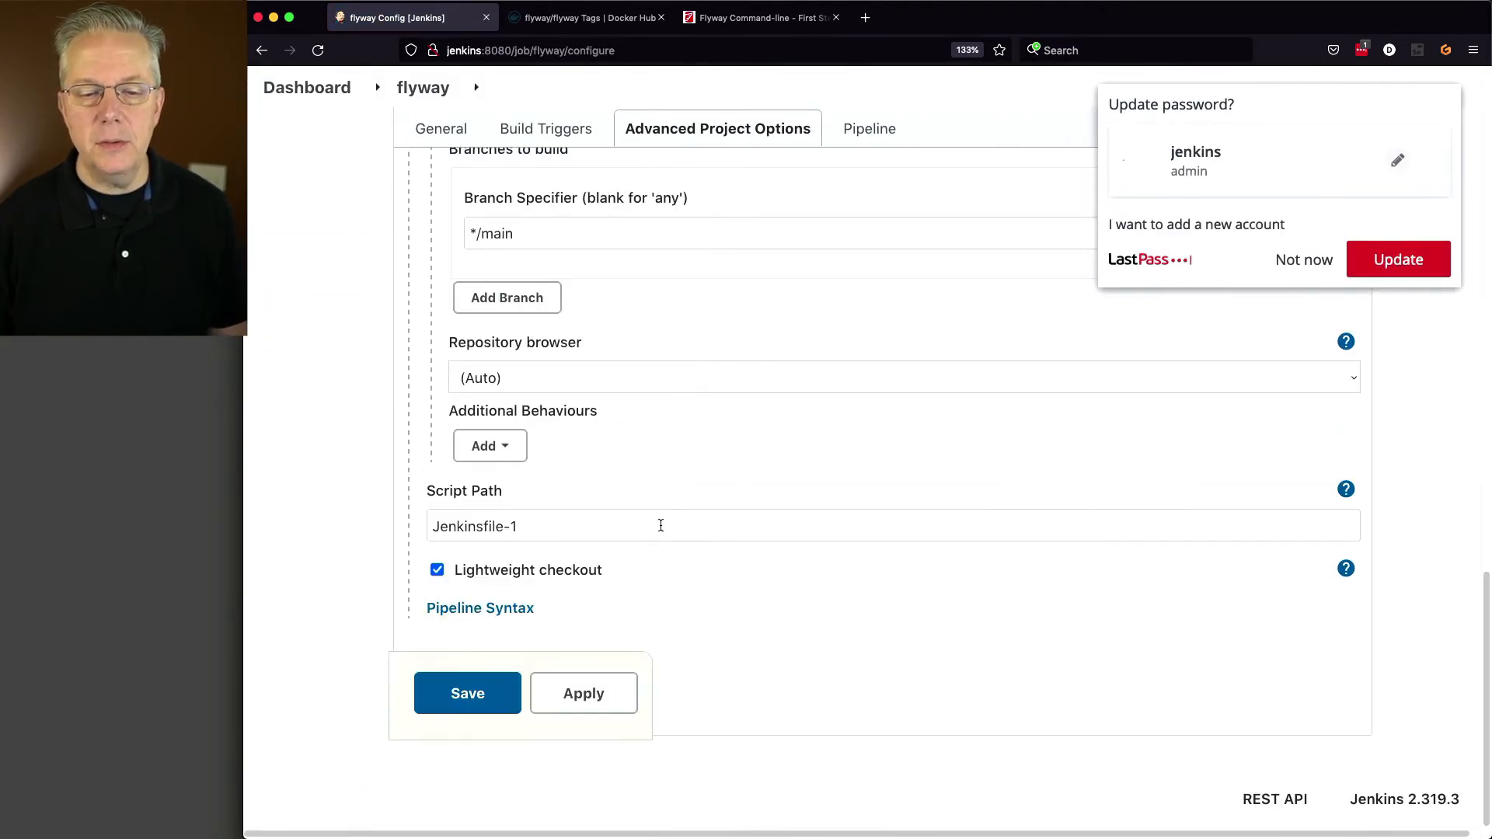
type("2")
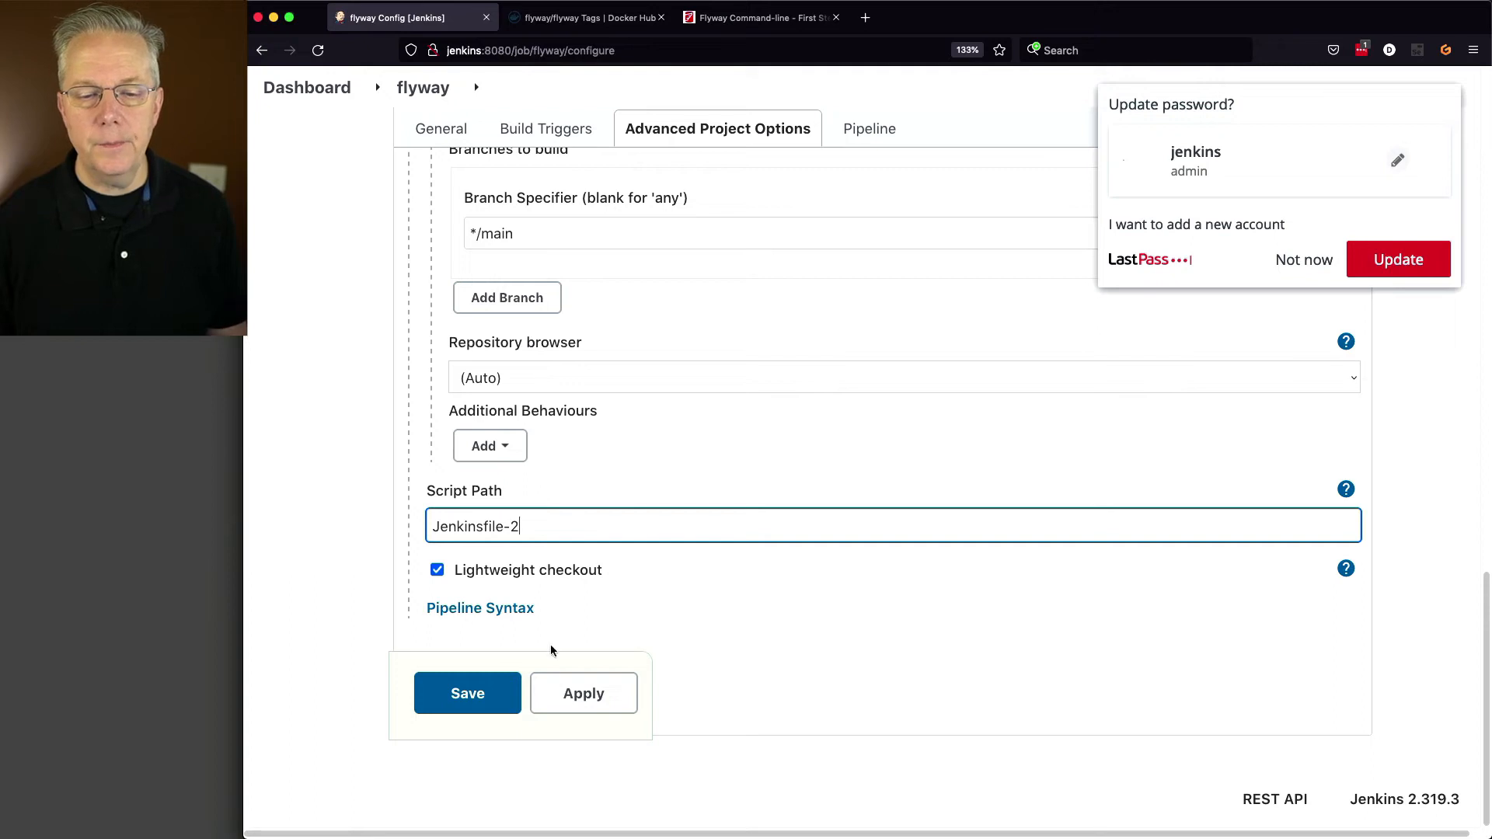
left_click(466, 692)
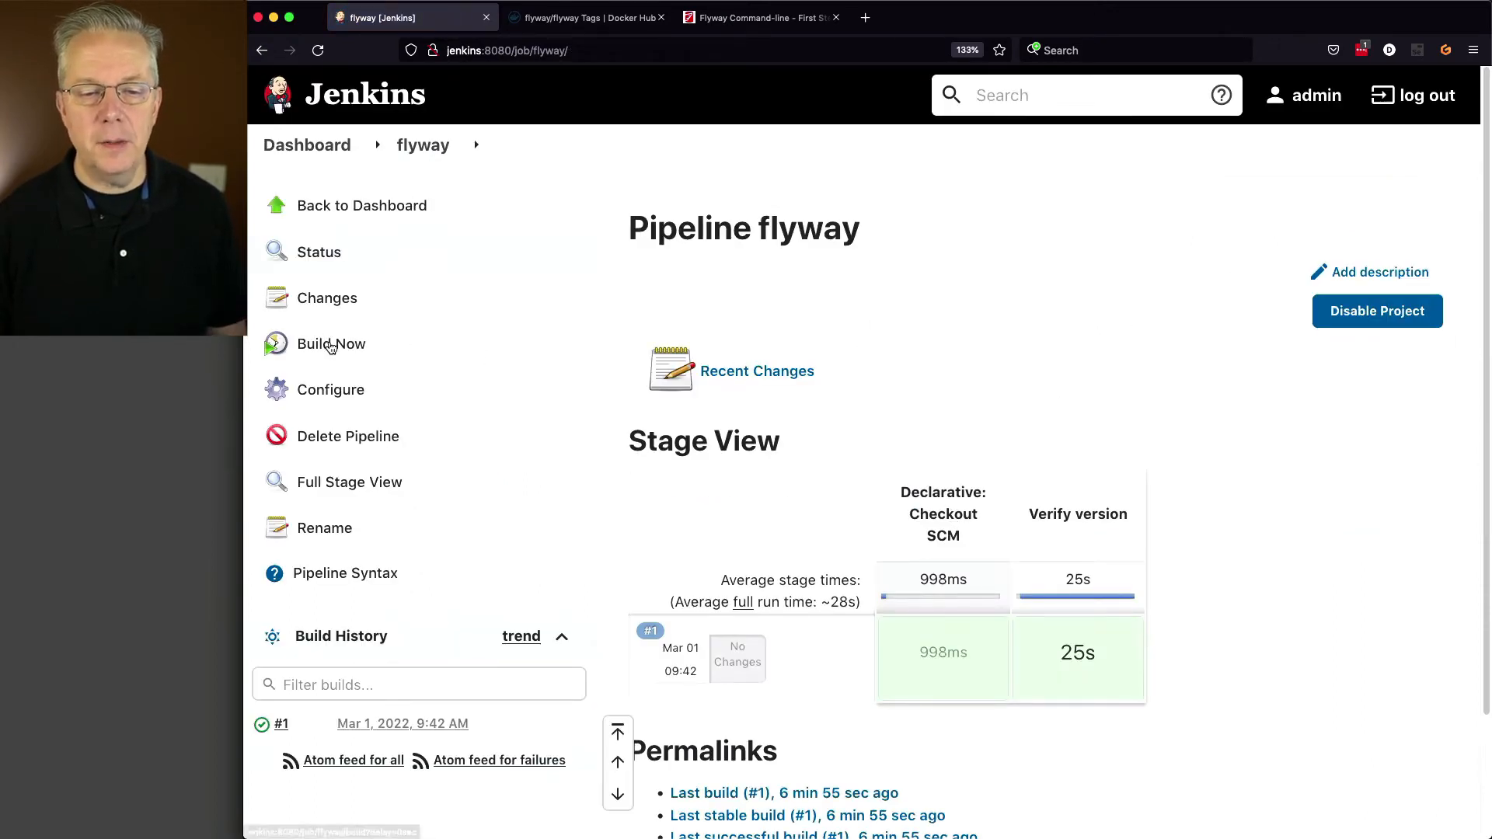
left_click(331, 344)
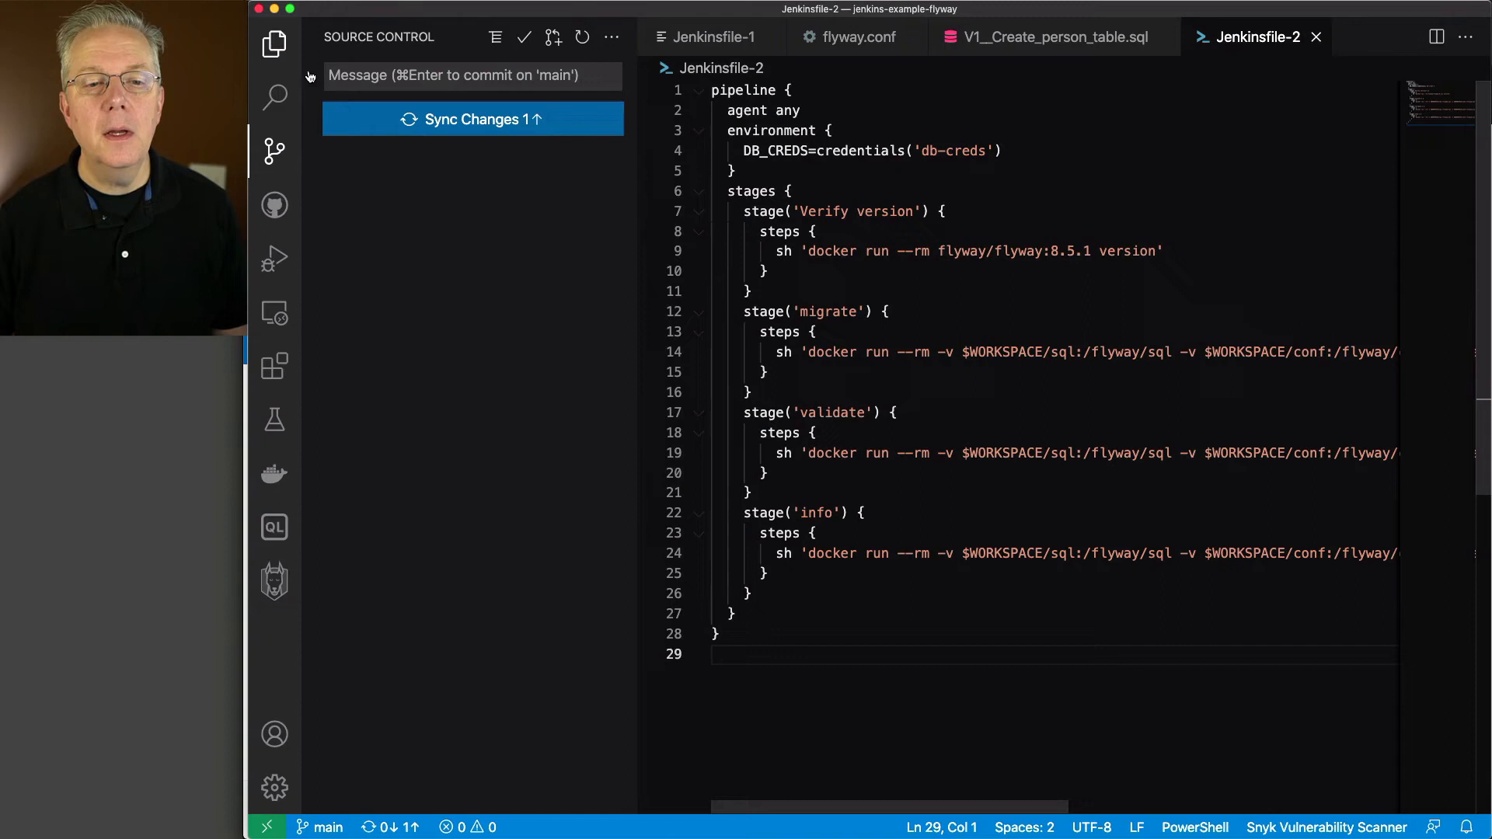
Step: Reopen Jenkinsfile-1 from the Explorer and push the pending migrate 1 commit via Sync Changes
left_click(274, 44)
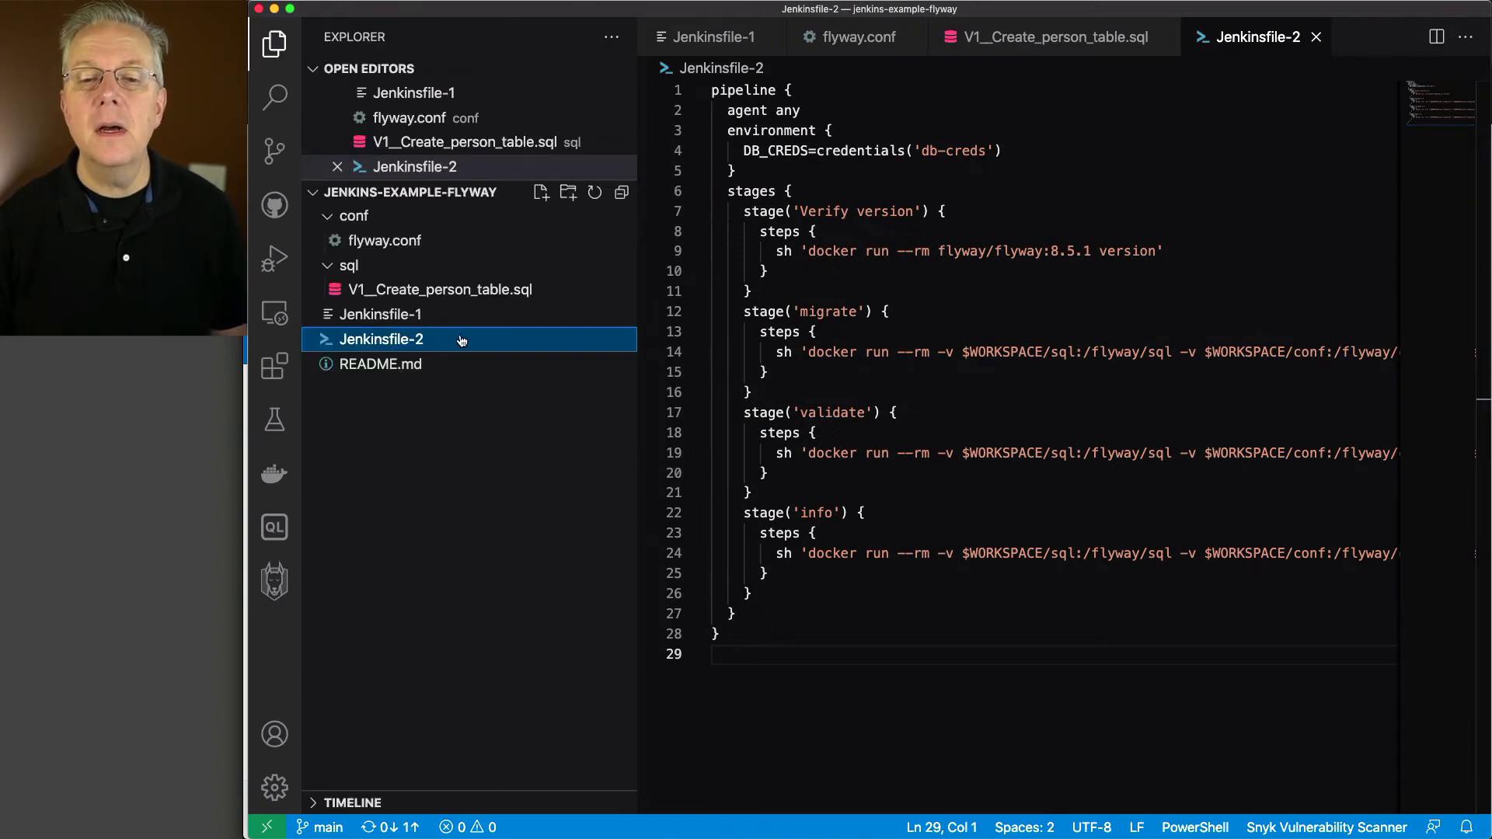
left_click(380, 314)
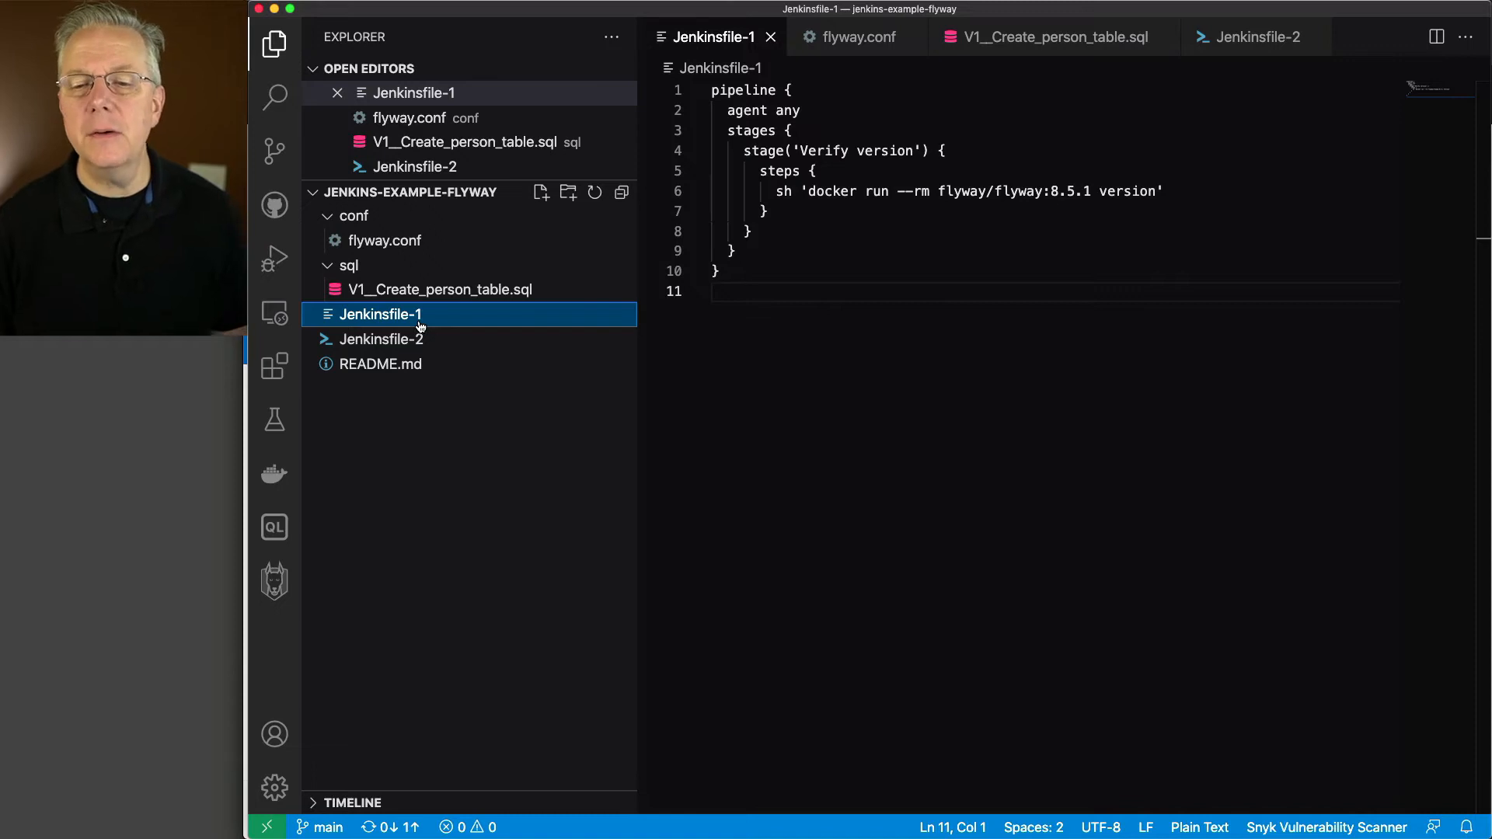
mouse_move(274, 98)
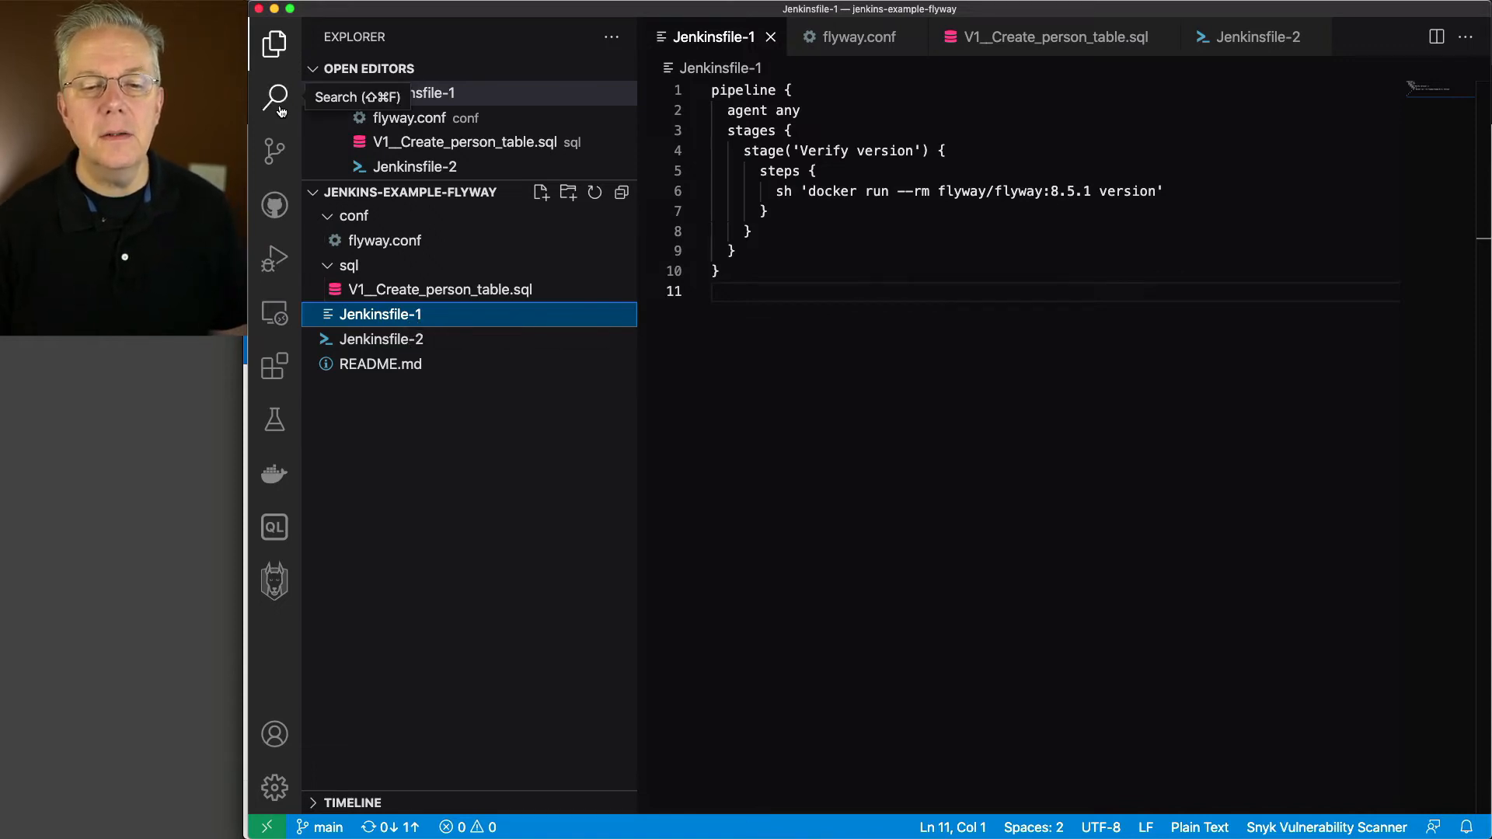
mouse_move(438, 450)
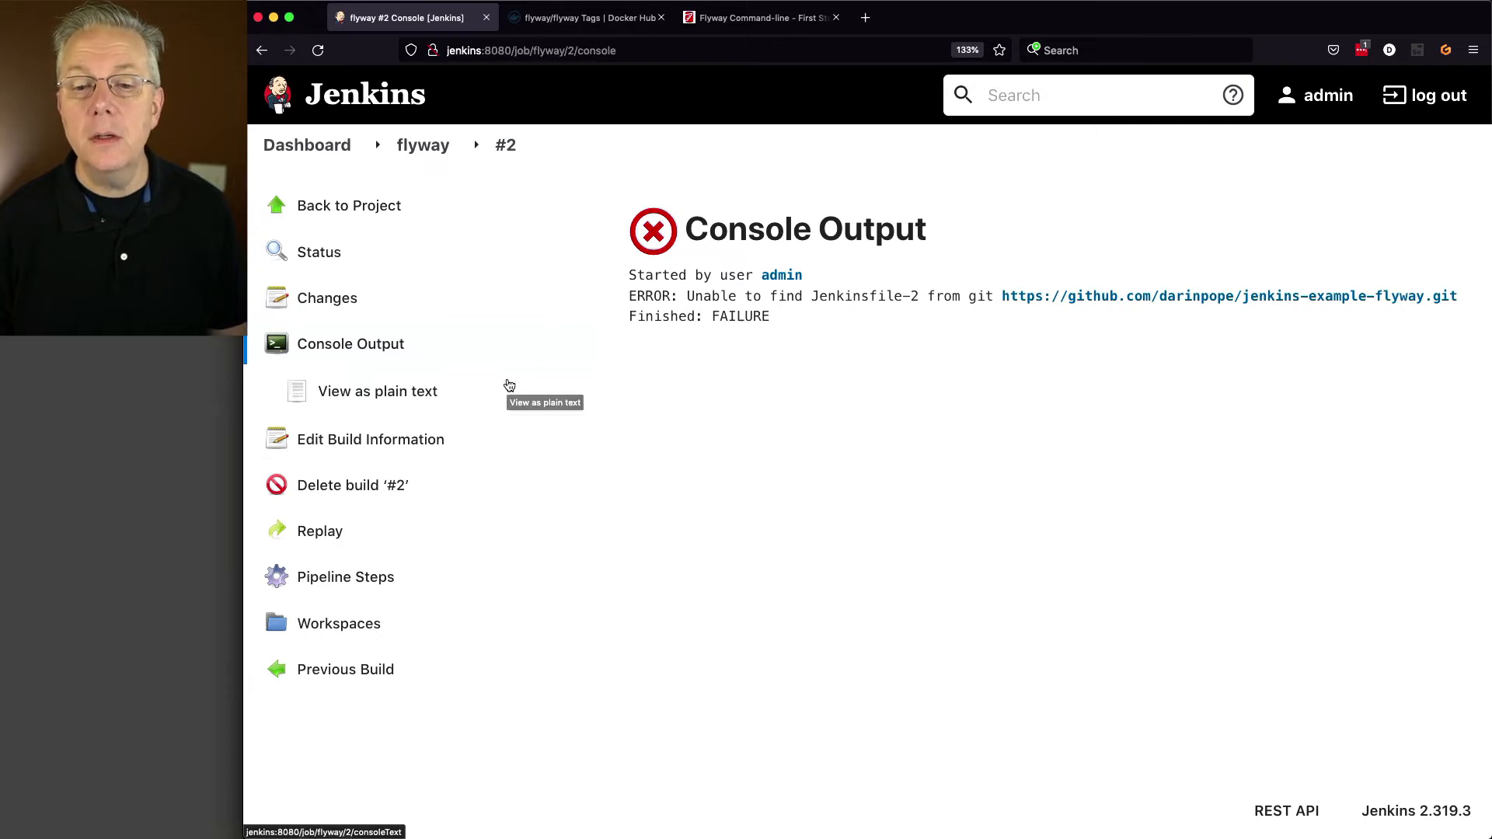
mouse_move(896, 302)
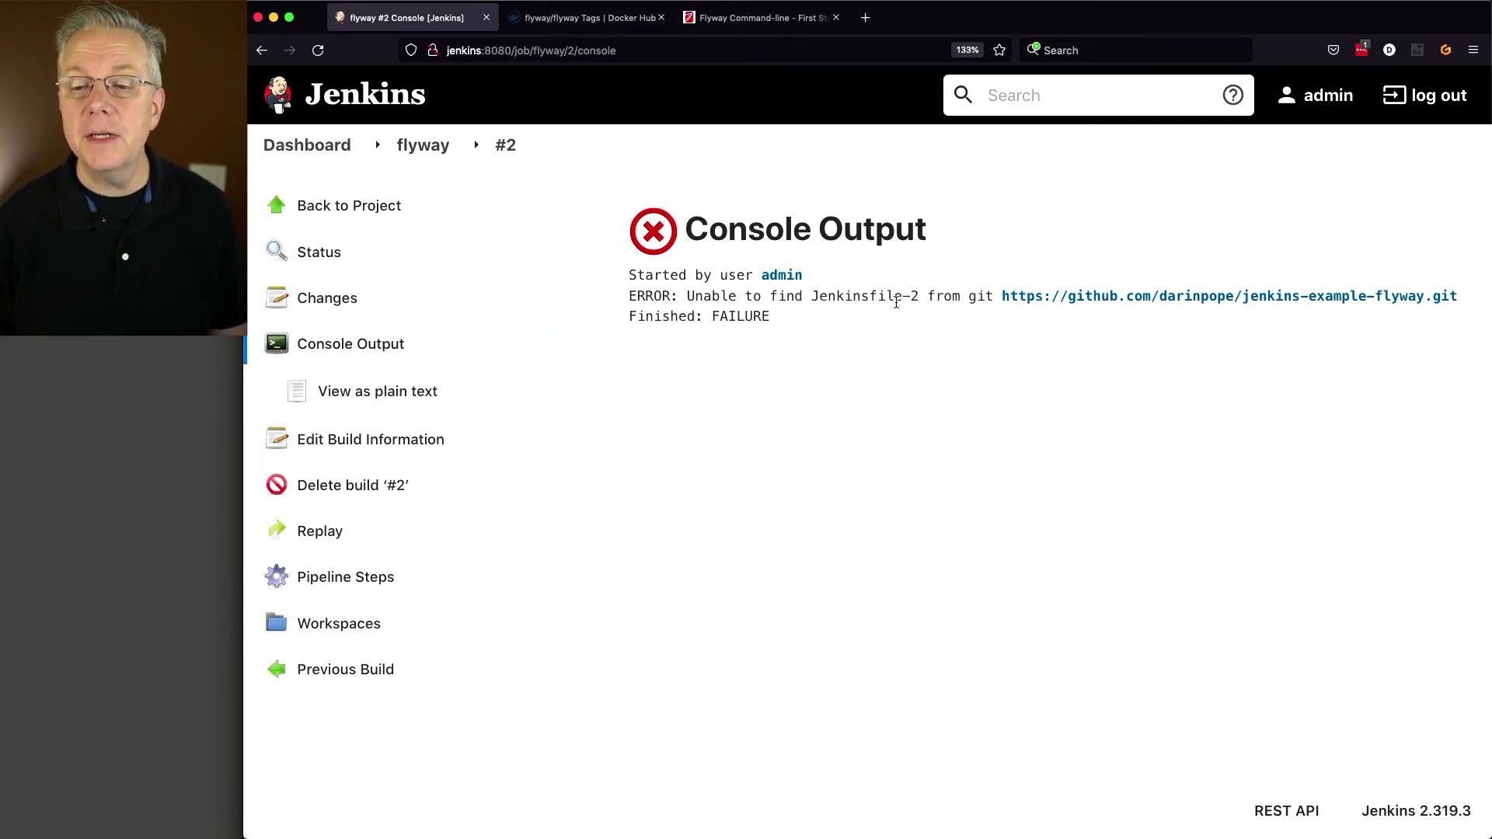
mouse_move(1175, 296)
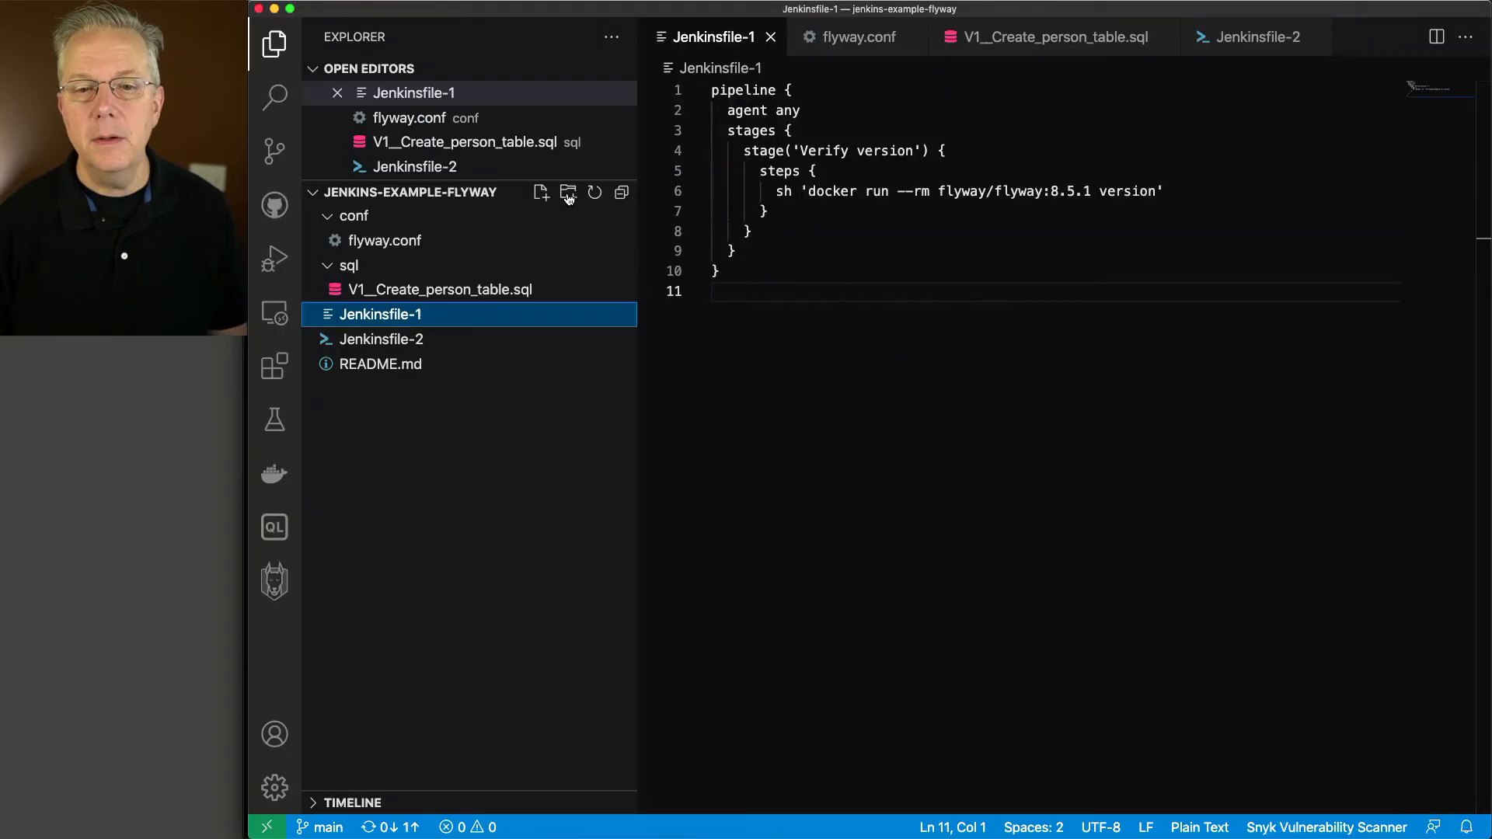
left_click(274, 151)
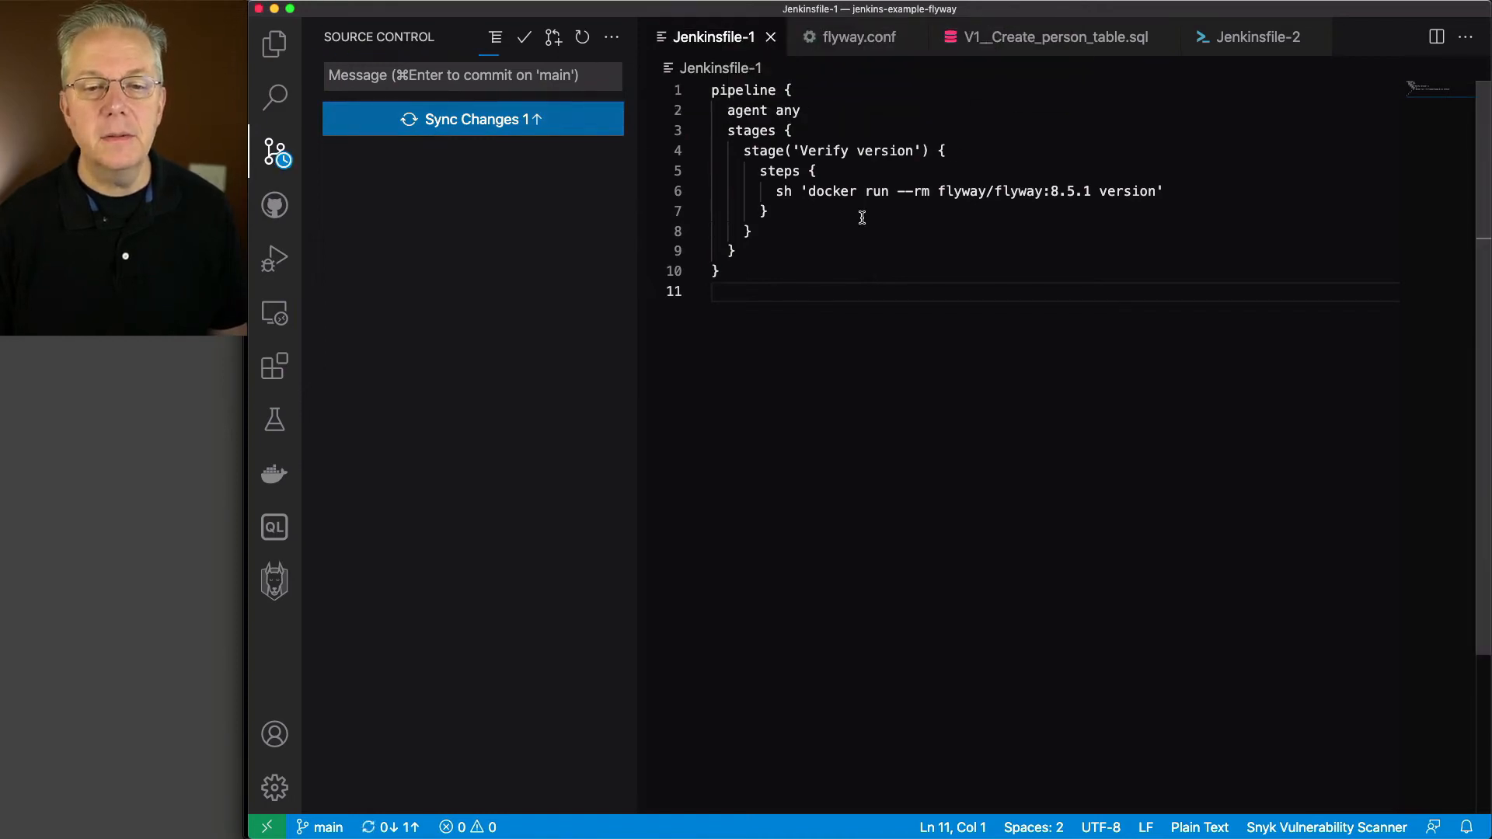
left_click(472, 119)
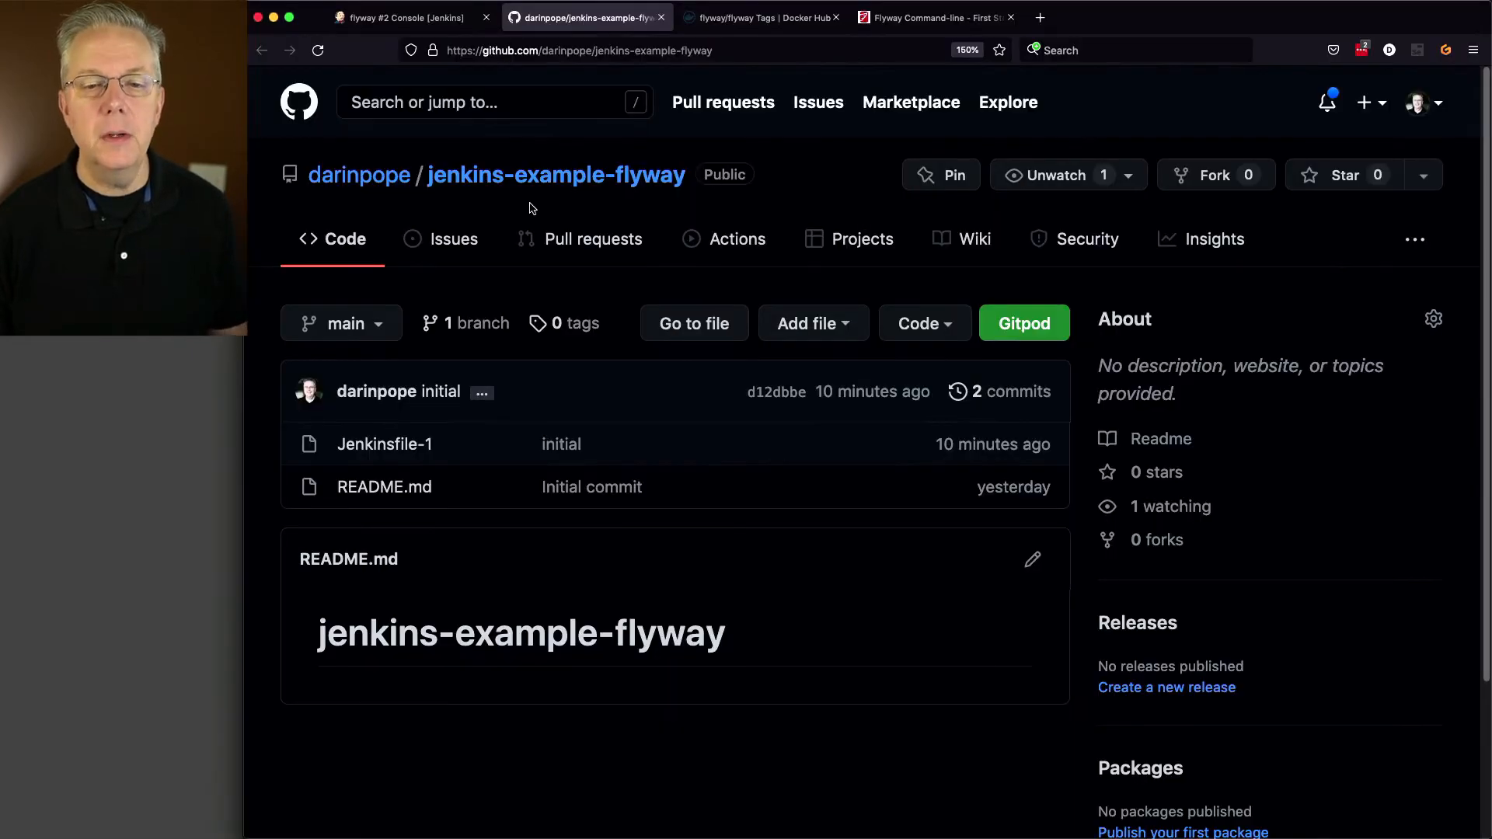
Step: Return to the flyway pipeline from the failed build and start build #3
left_click(404, 17)
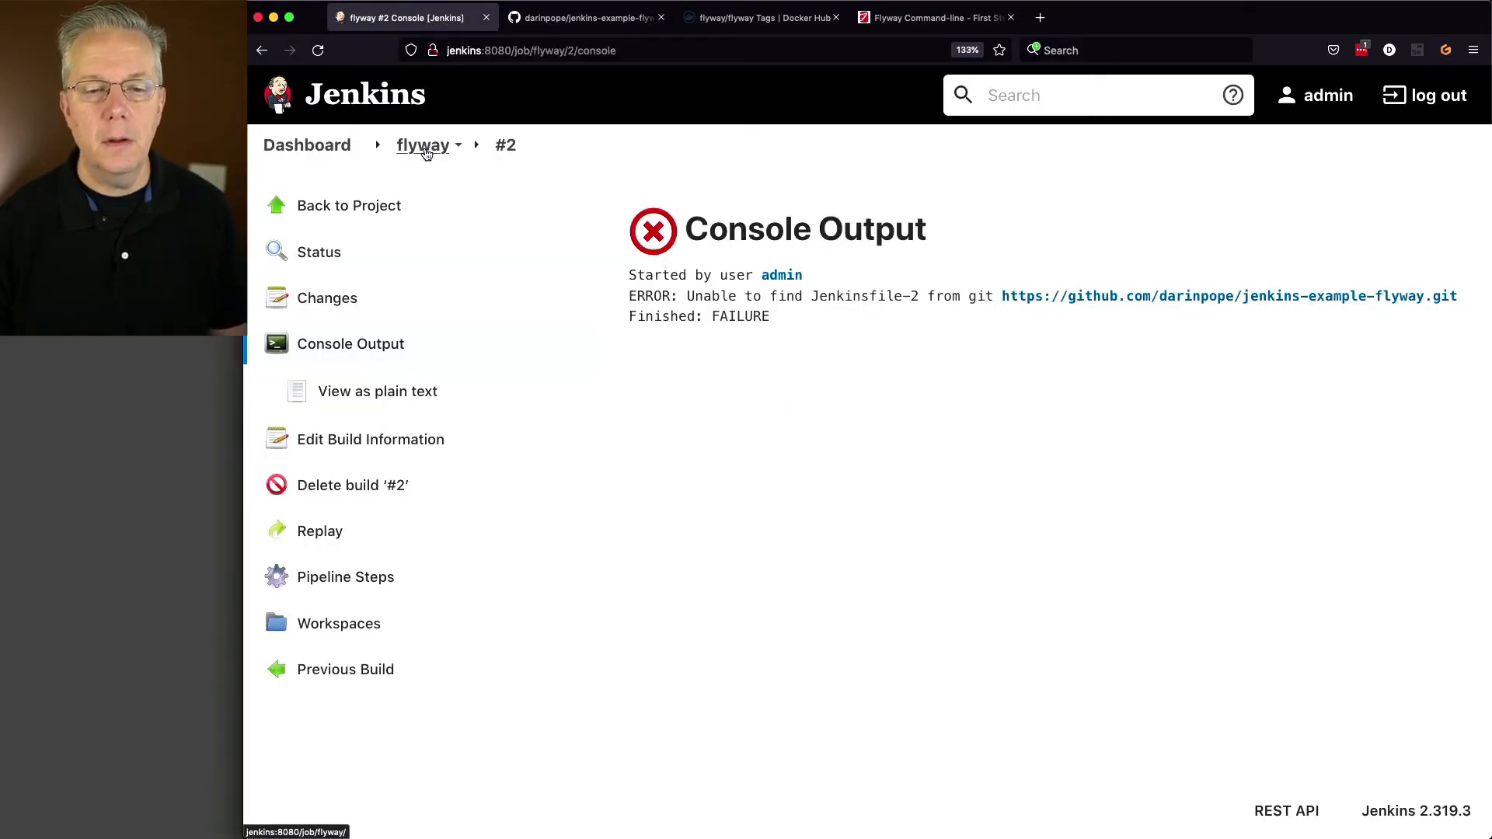
left_click(422, 144)
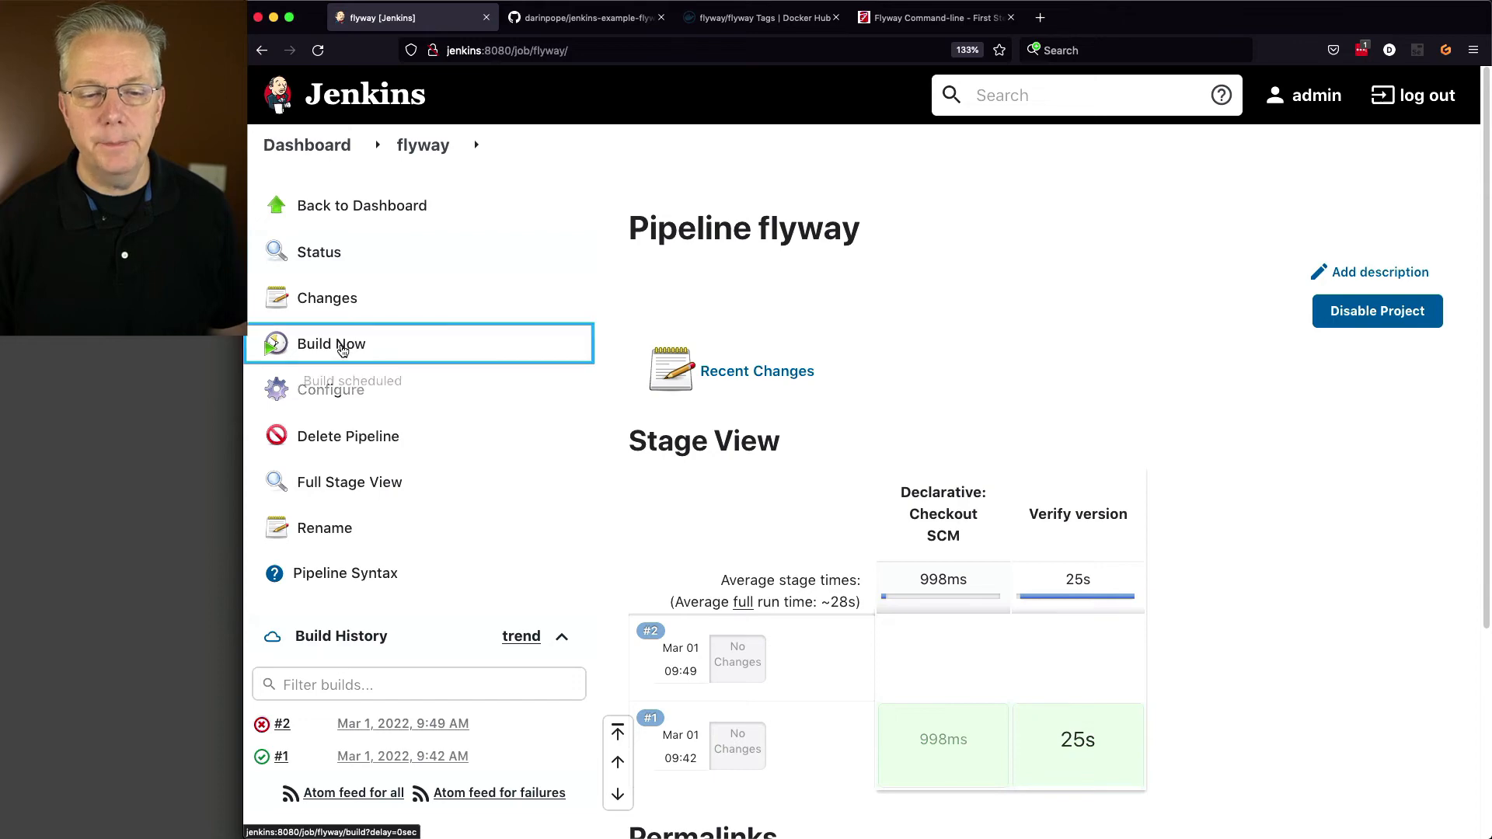
left_click(331, 343)
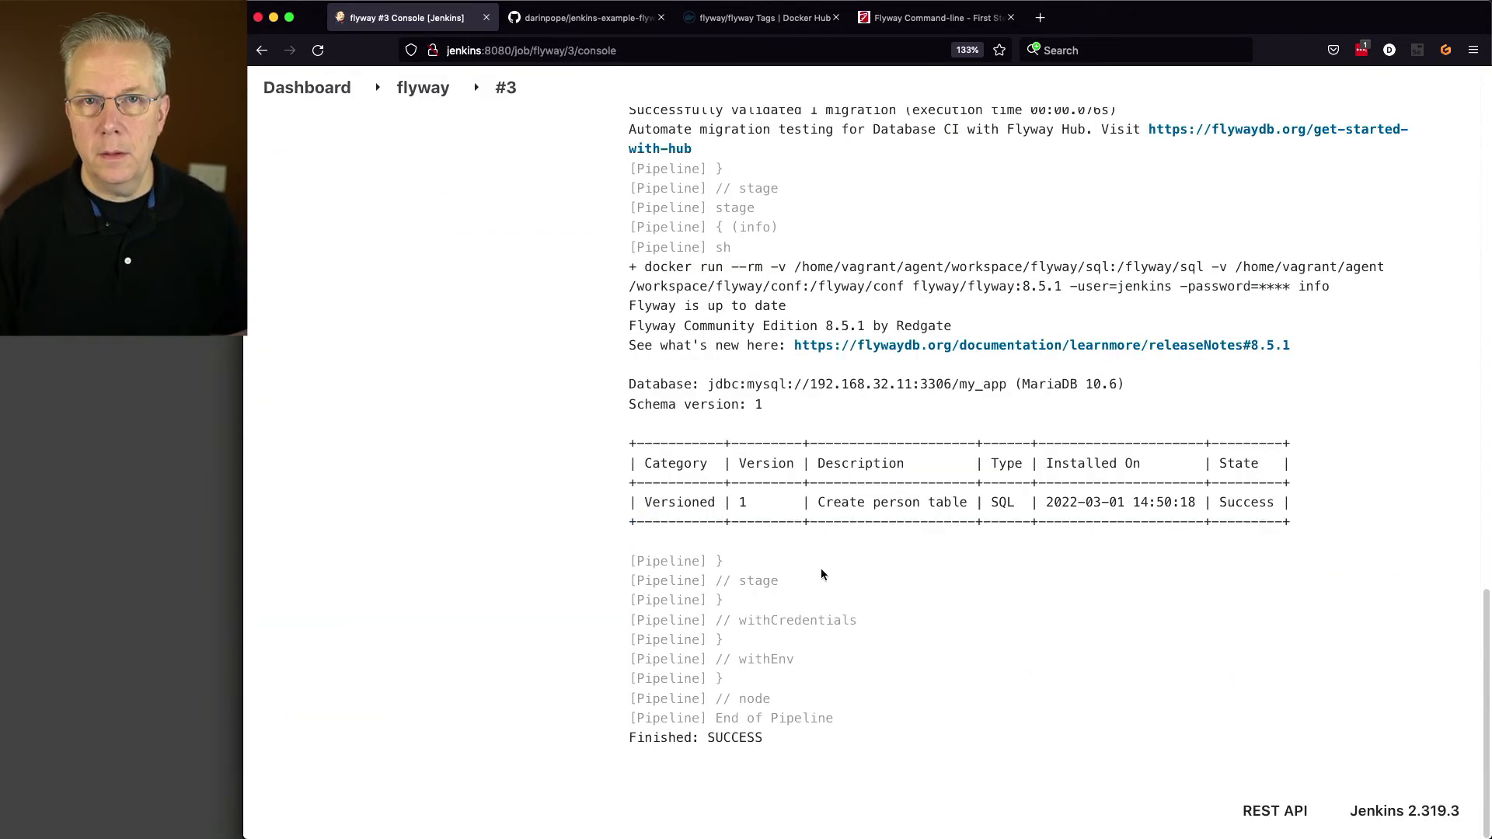
scroll("up", 3)
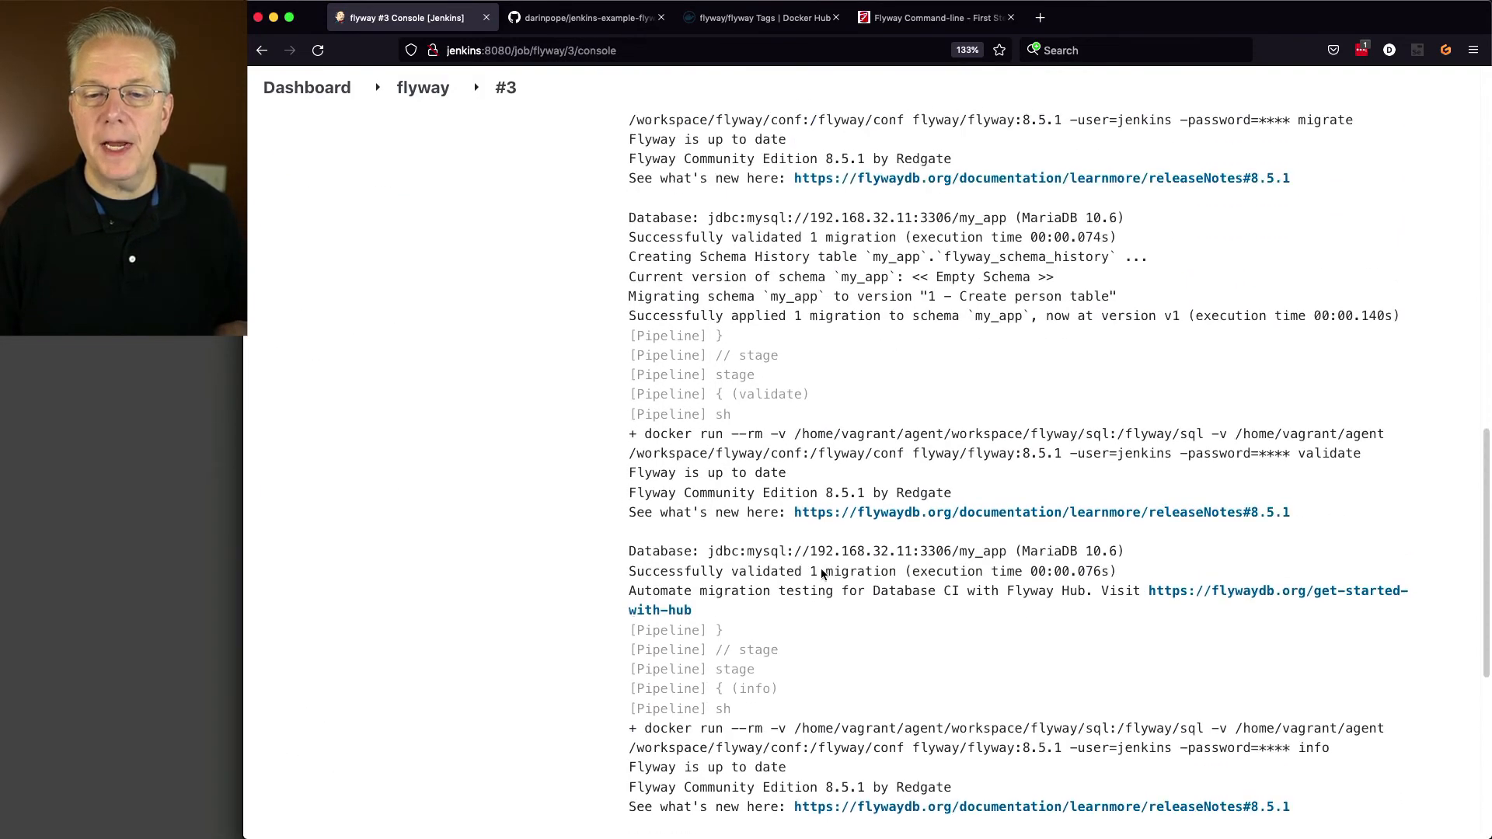
scroll("up", 3)
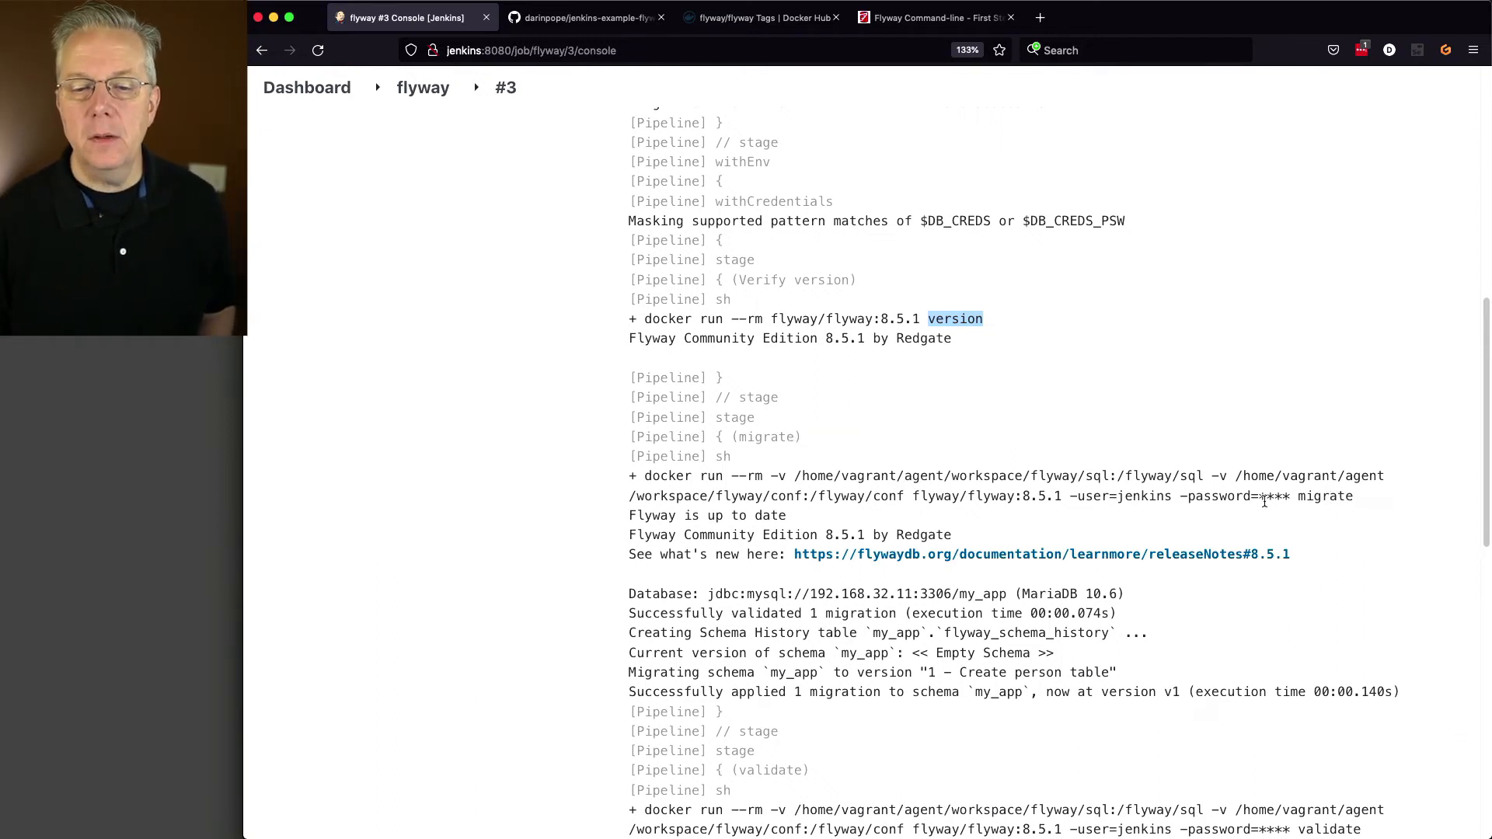
scroll("down", 3)
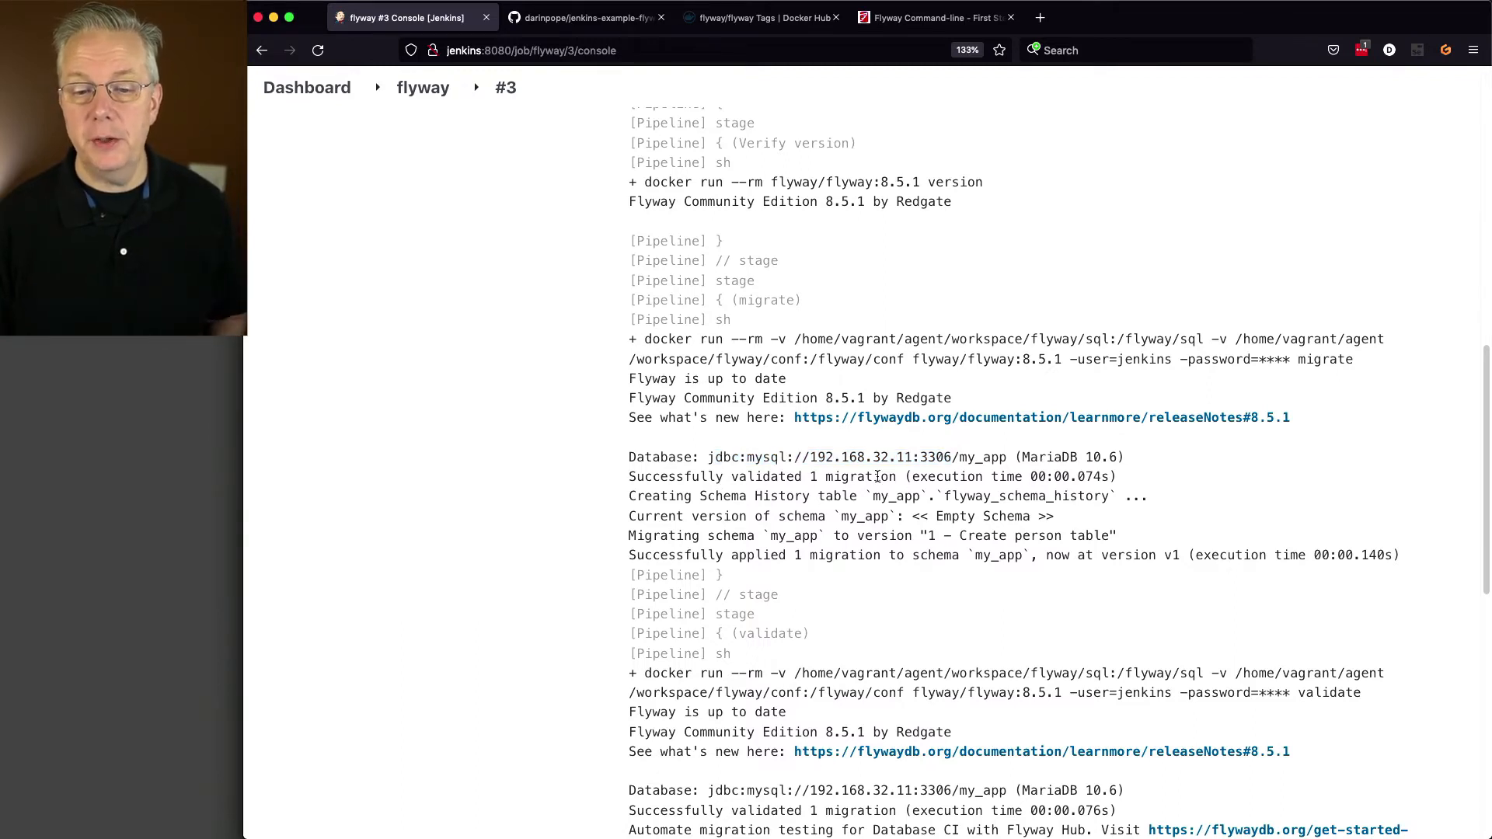
scroll("down", 3)
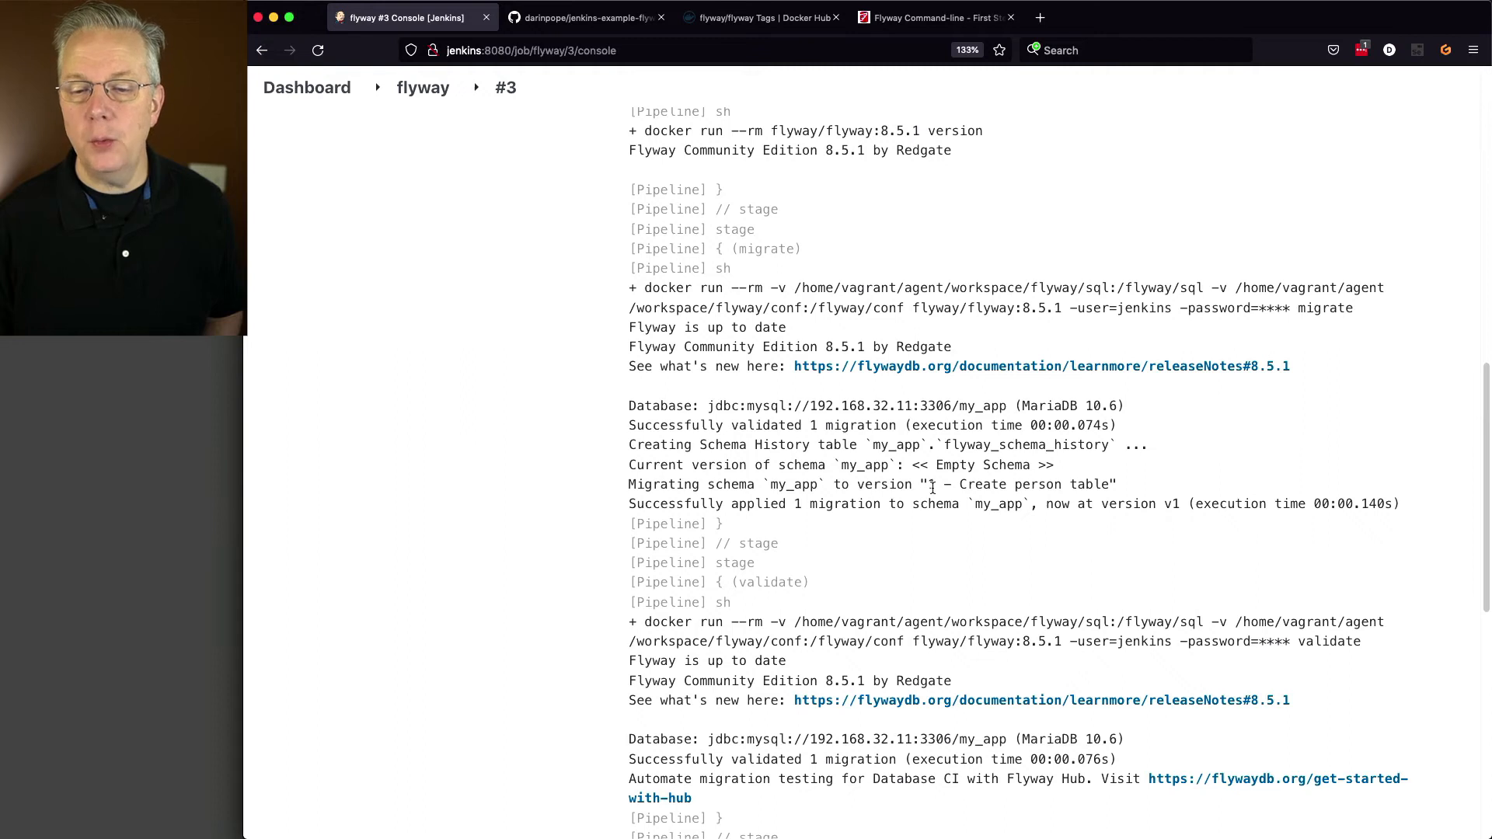
mouse_move(1008, 487)
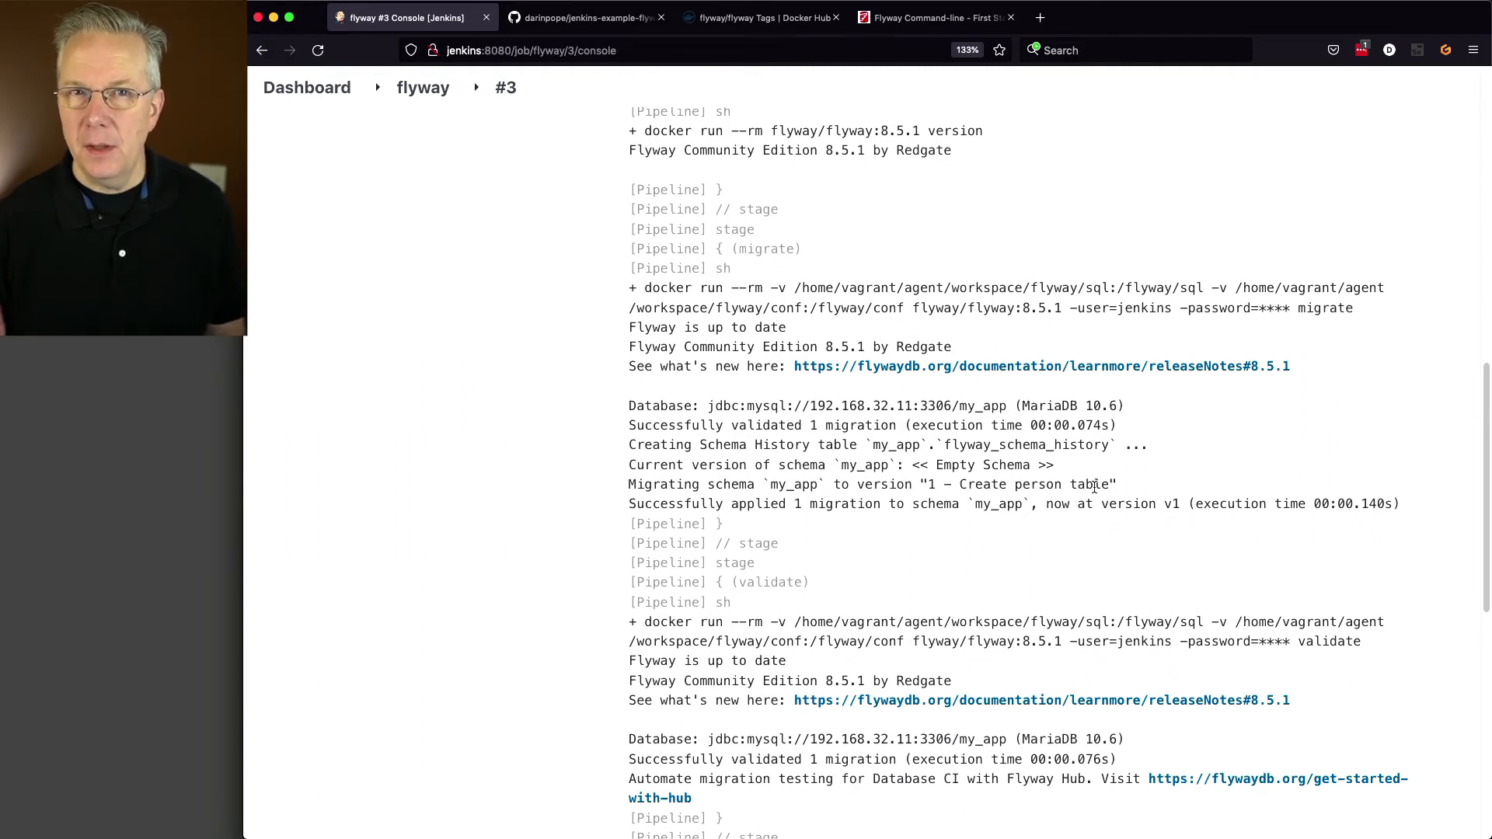
mouse_move(1094, 492)
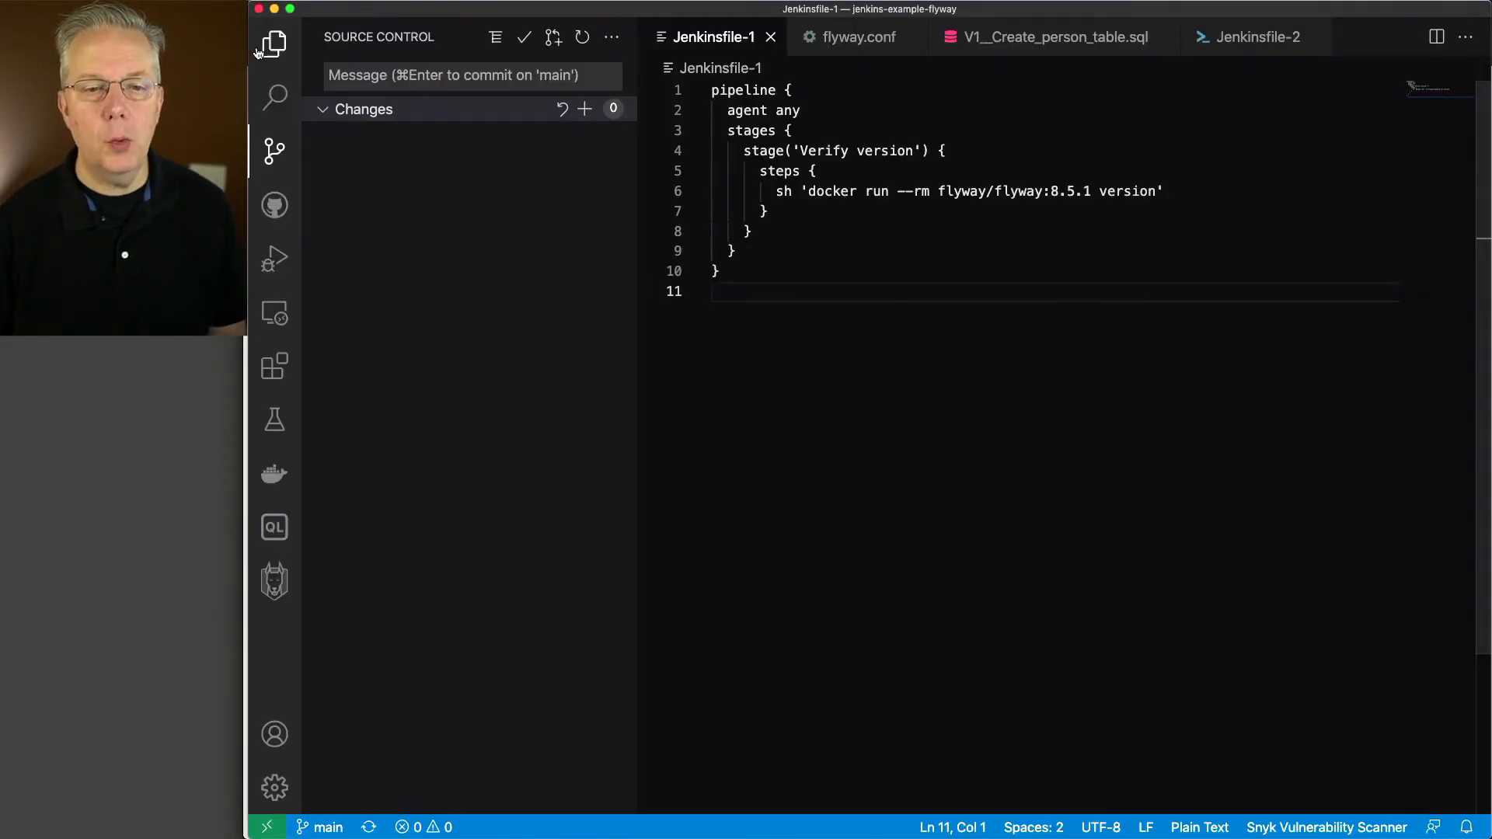
left_click(274, 43)
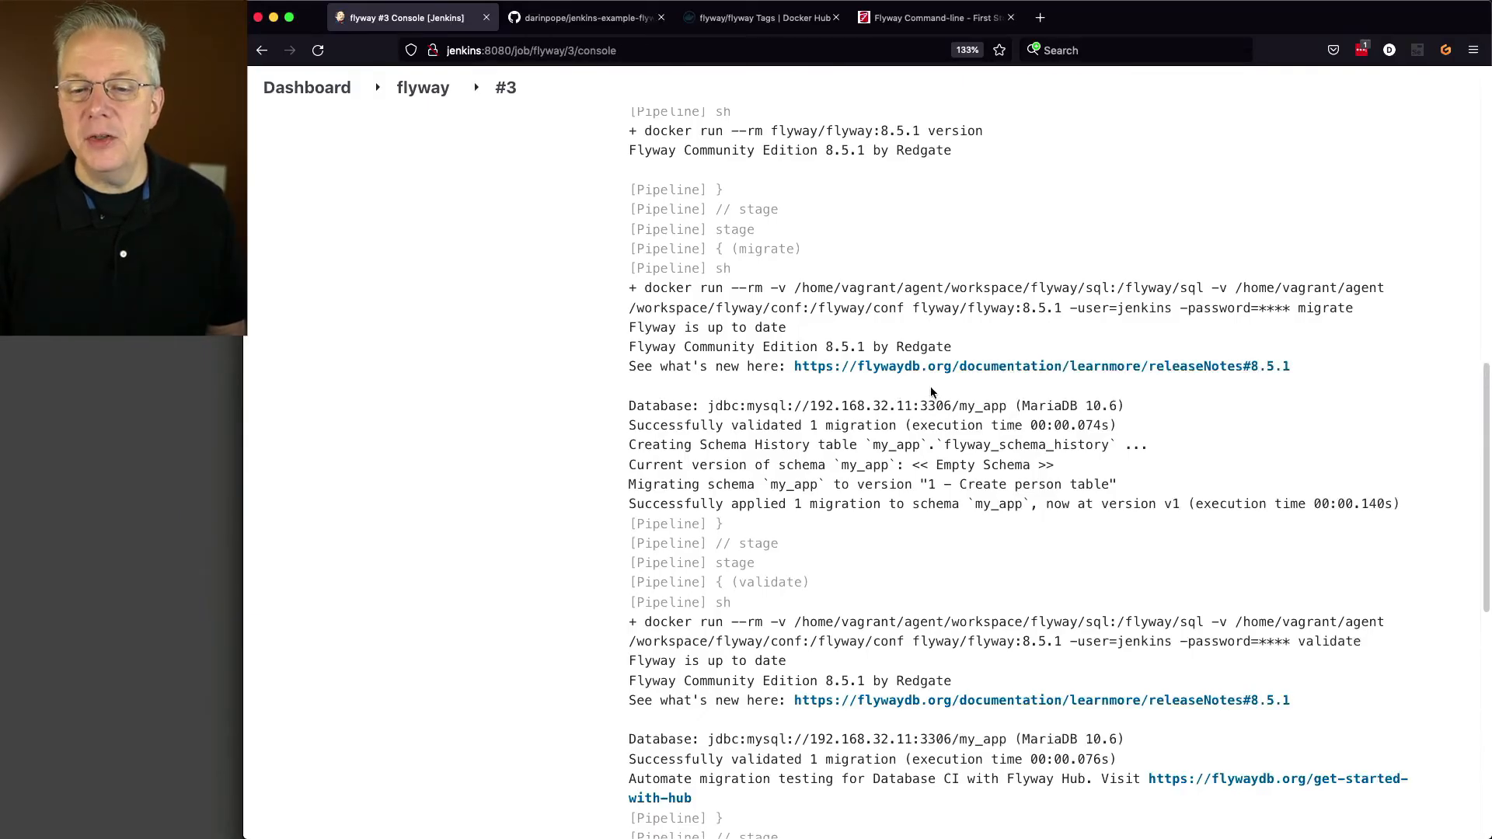
mouse_move(930, 484)
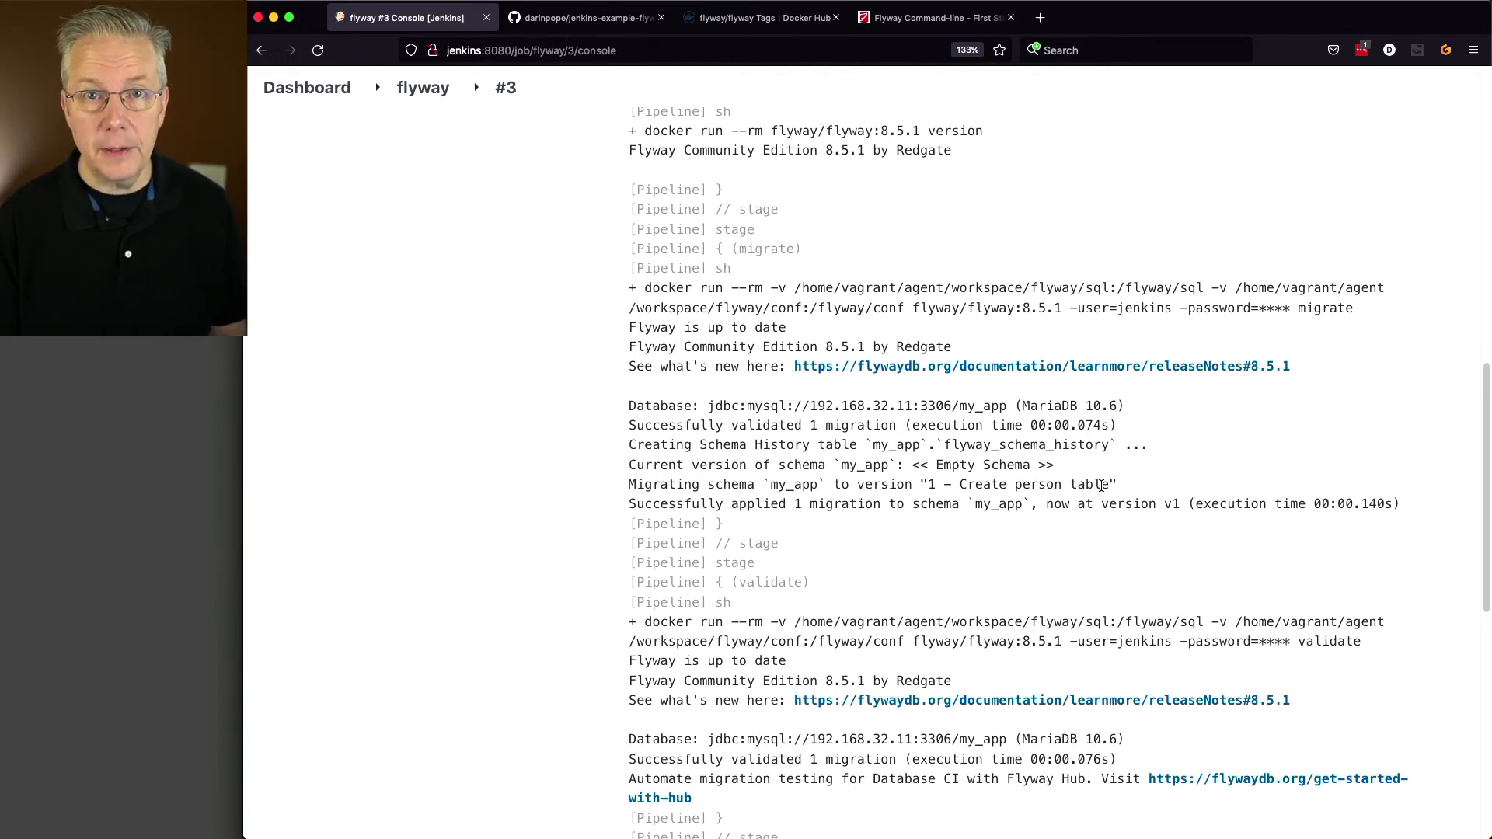
scroll("down", 3)
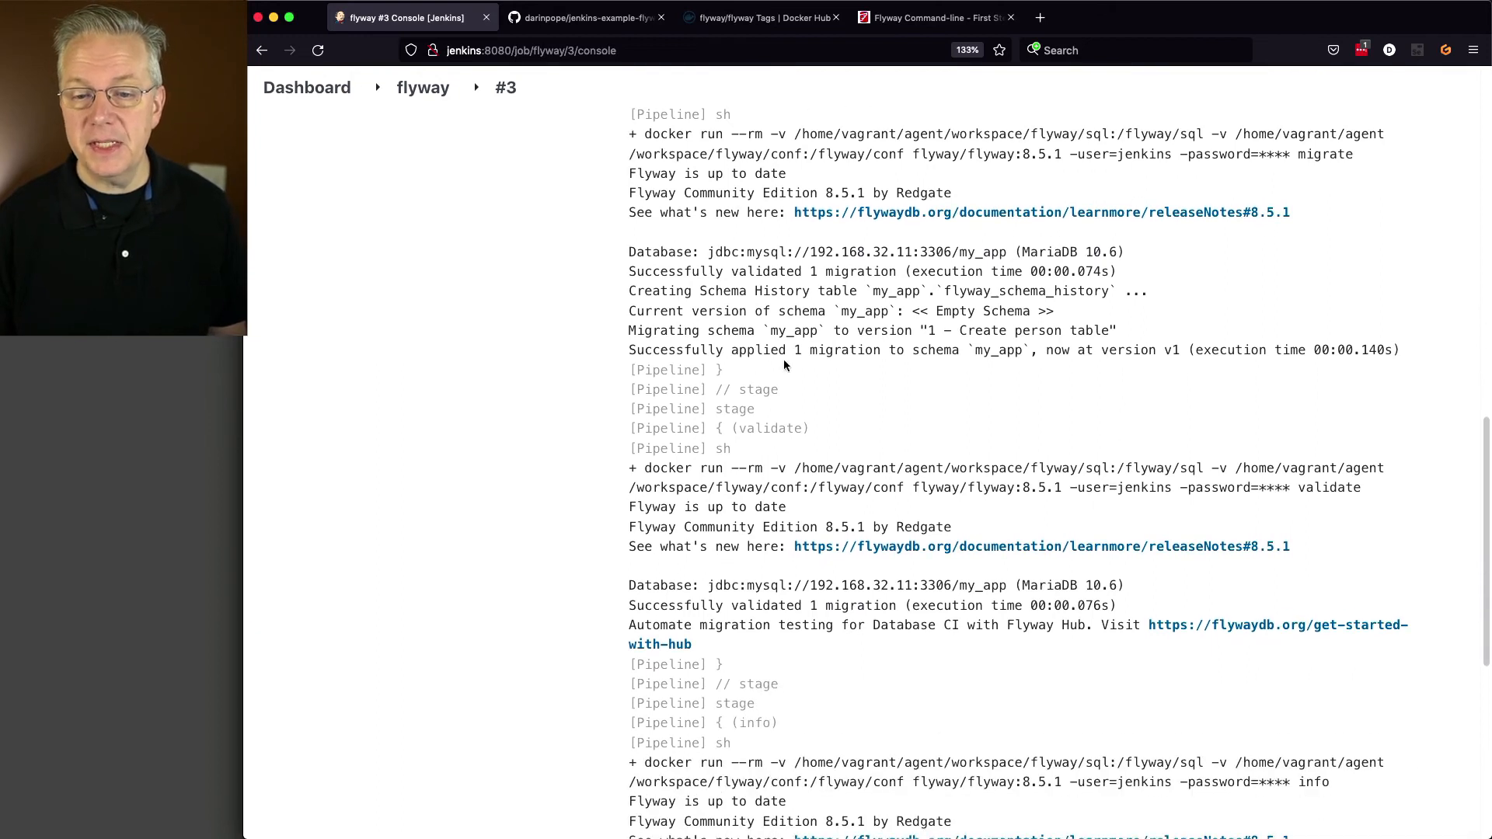
scroll("down", 3)
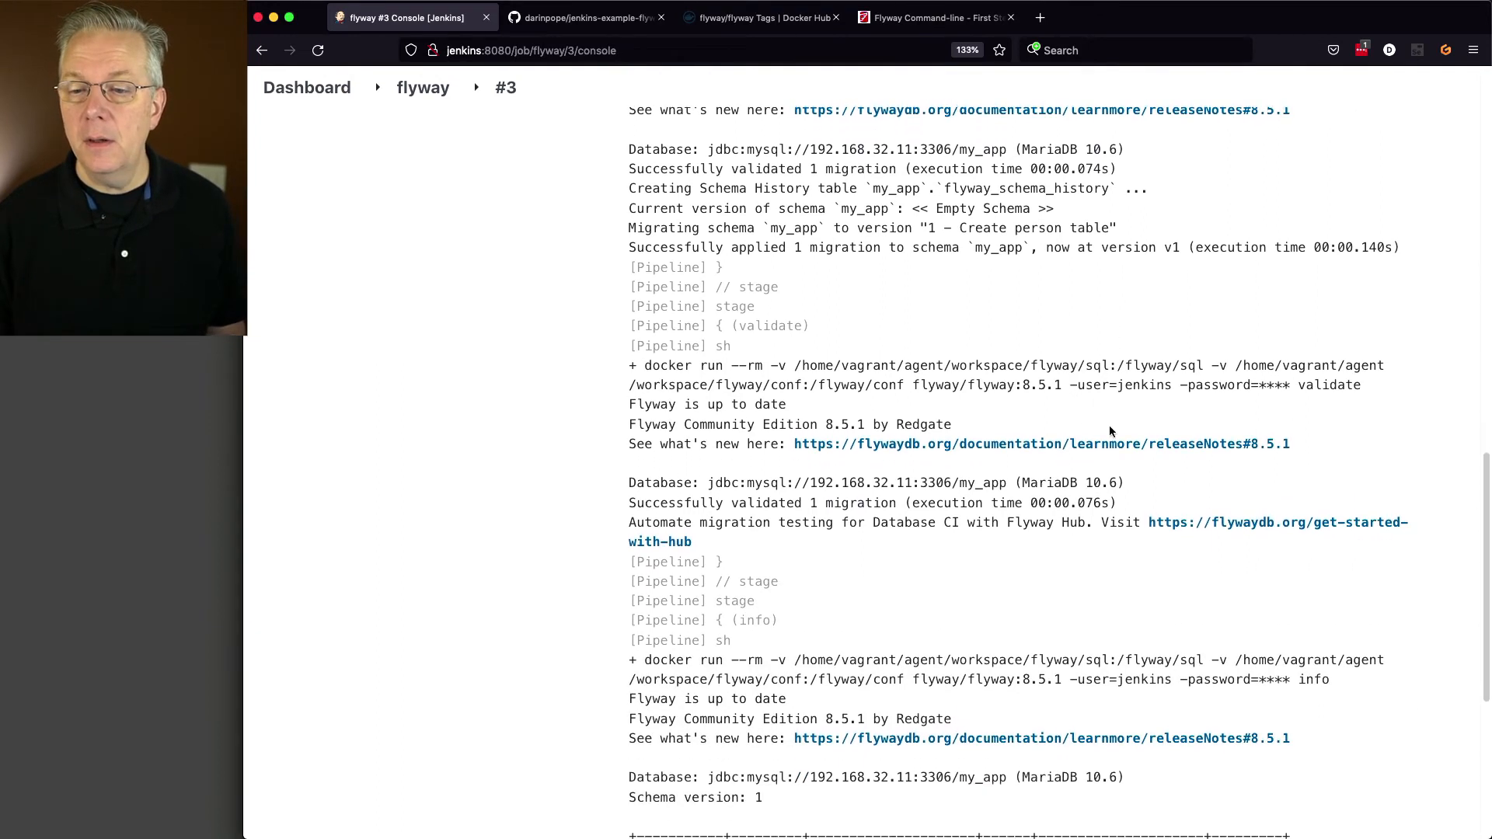
mouse_move(906, 545)
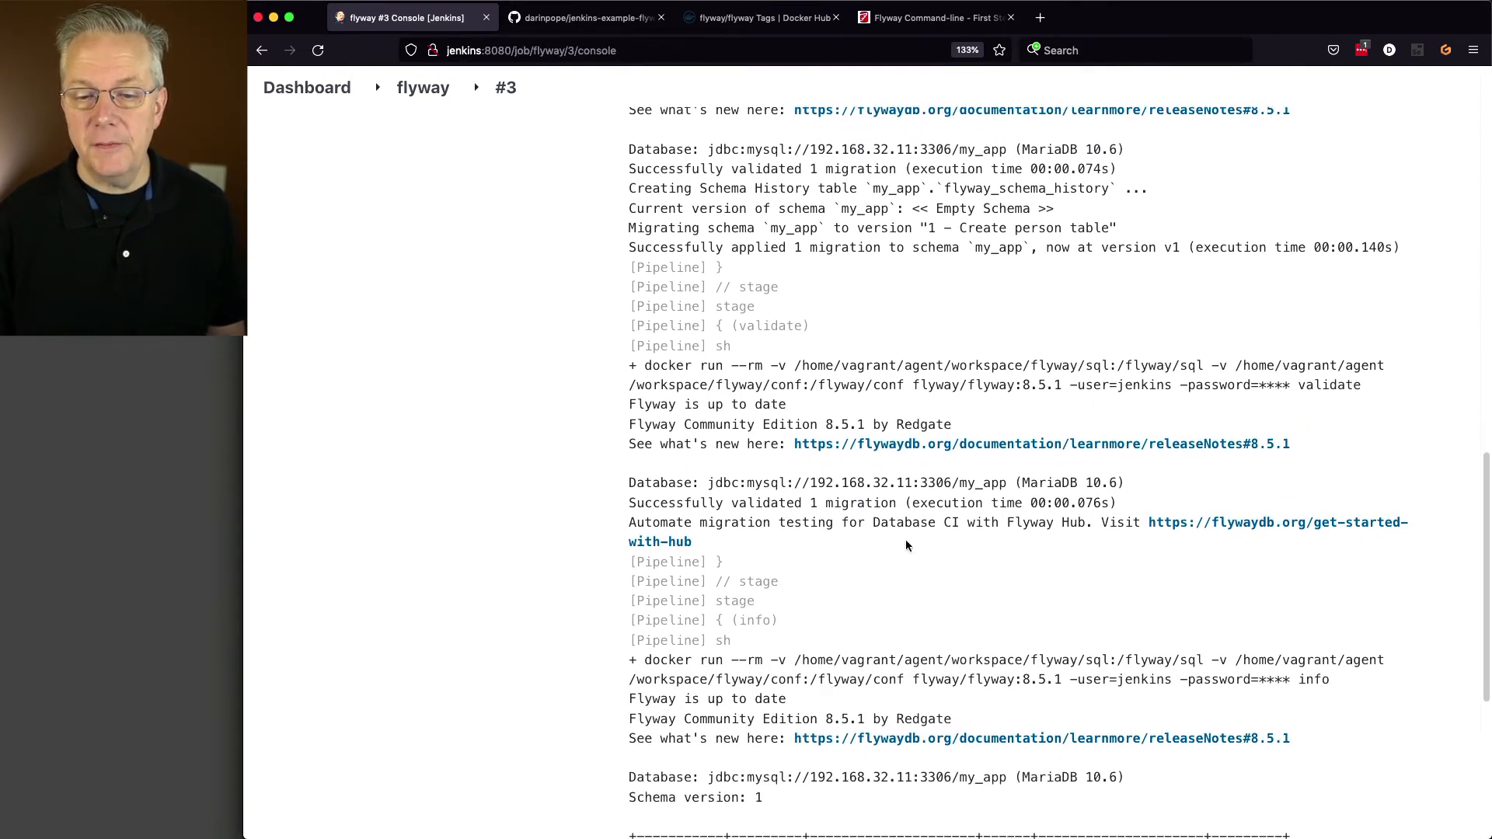
mouse_move(887, 530)
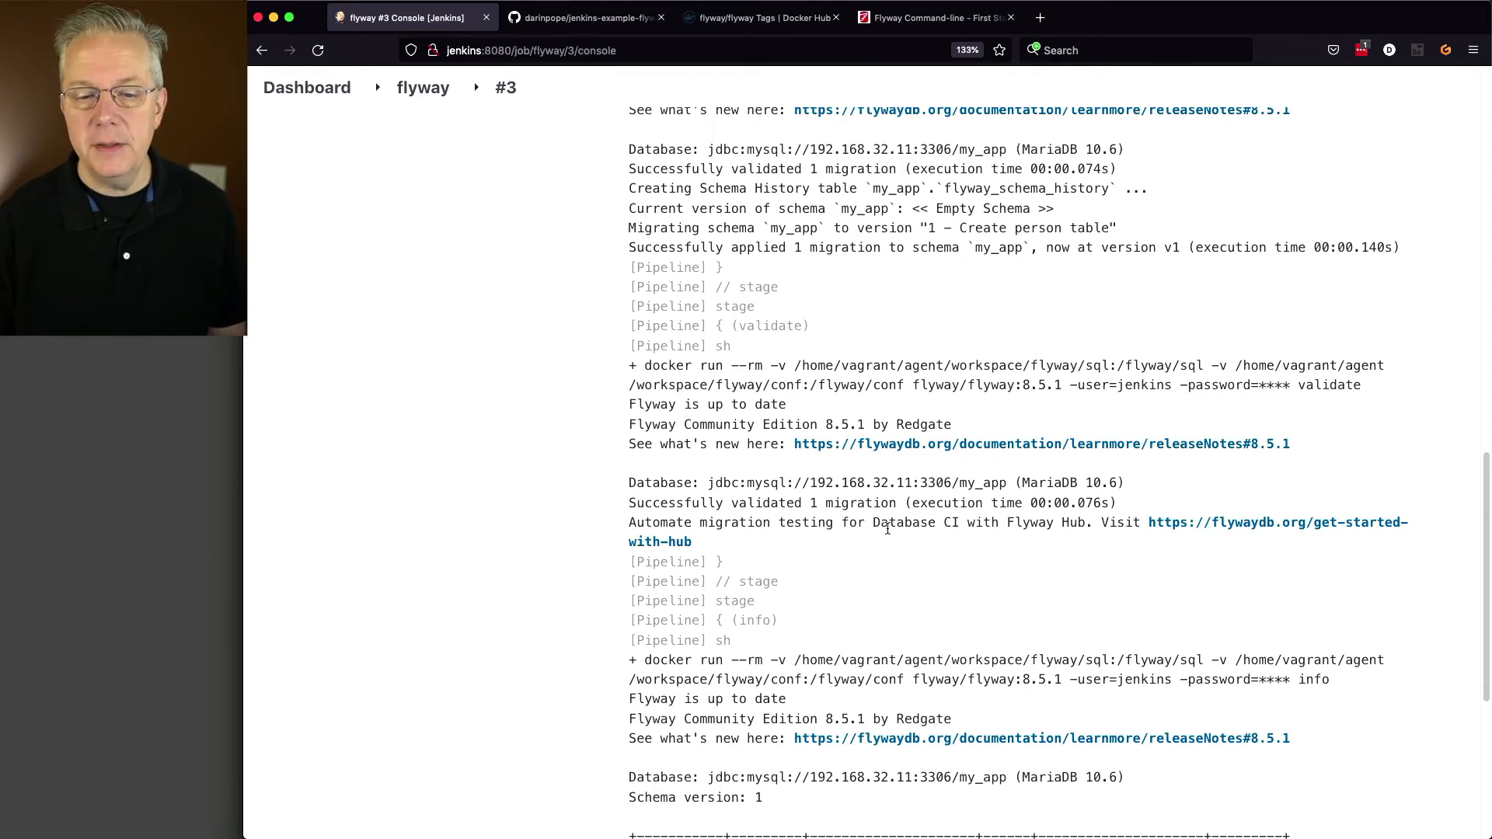
scroll("down", 3)
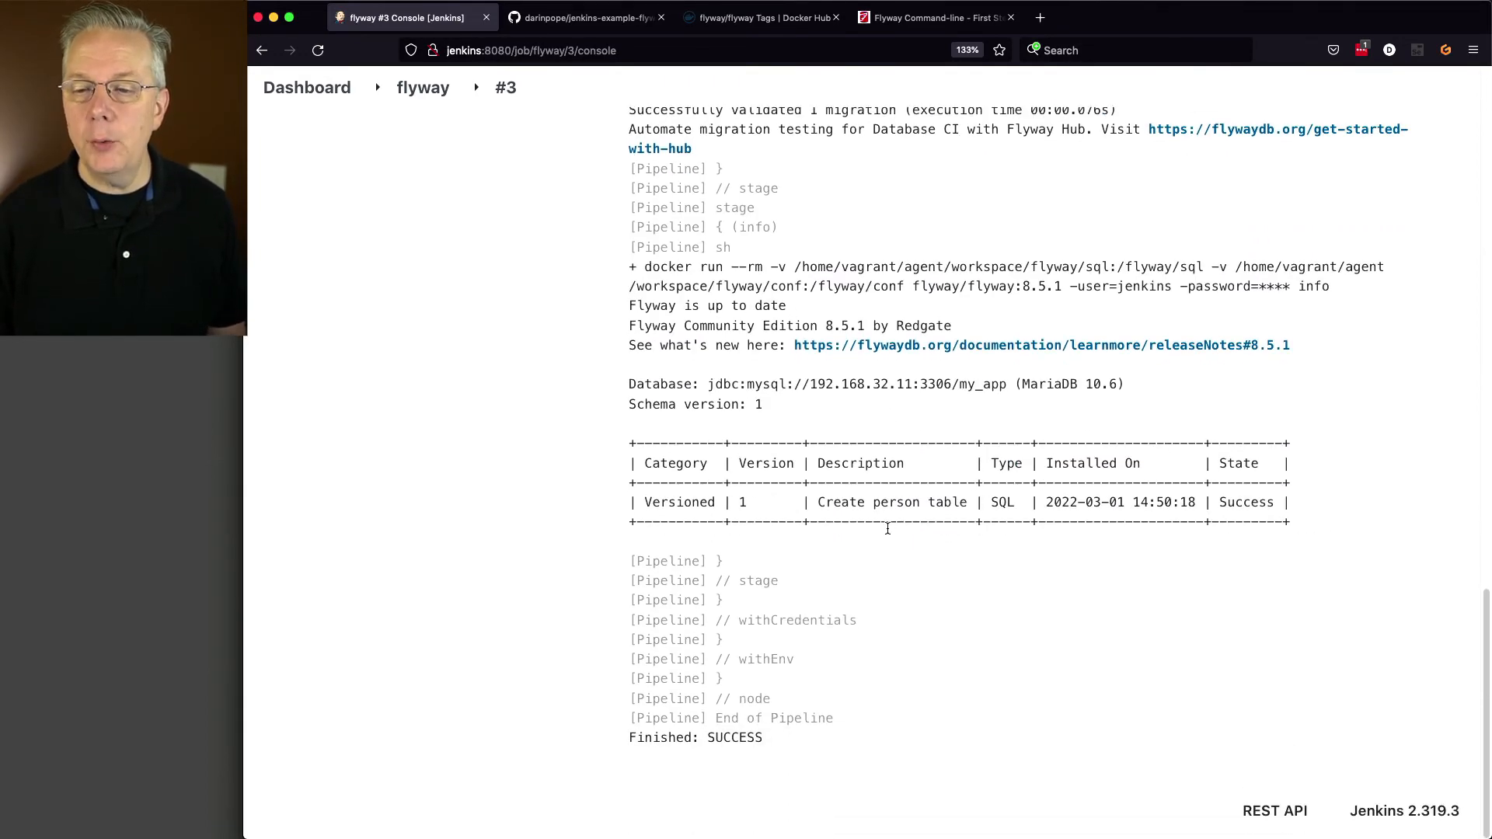
mouse_move(766, 381)
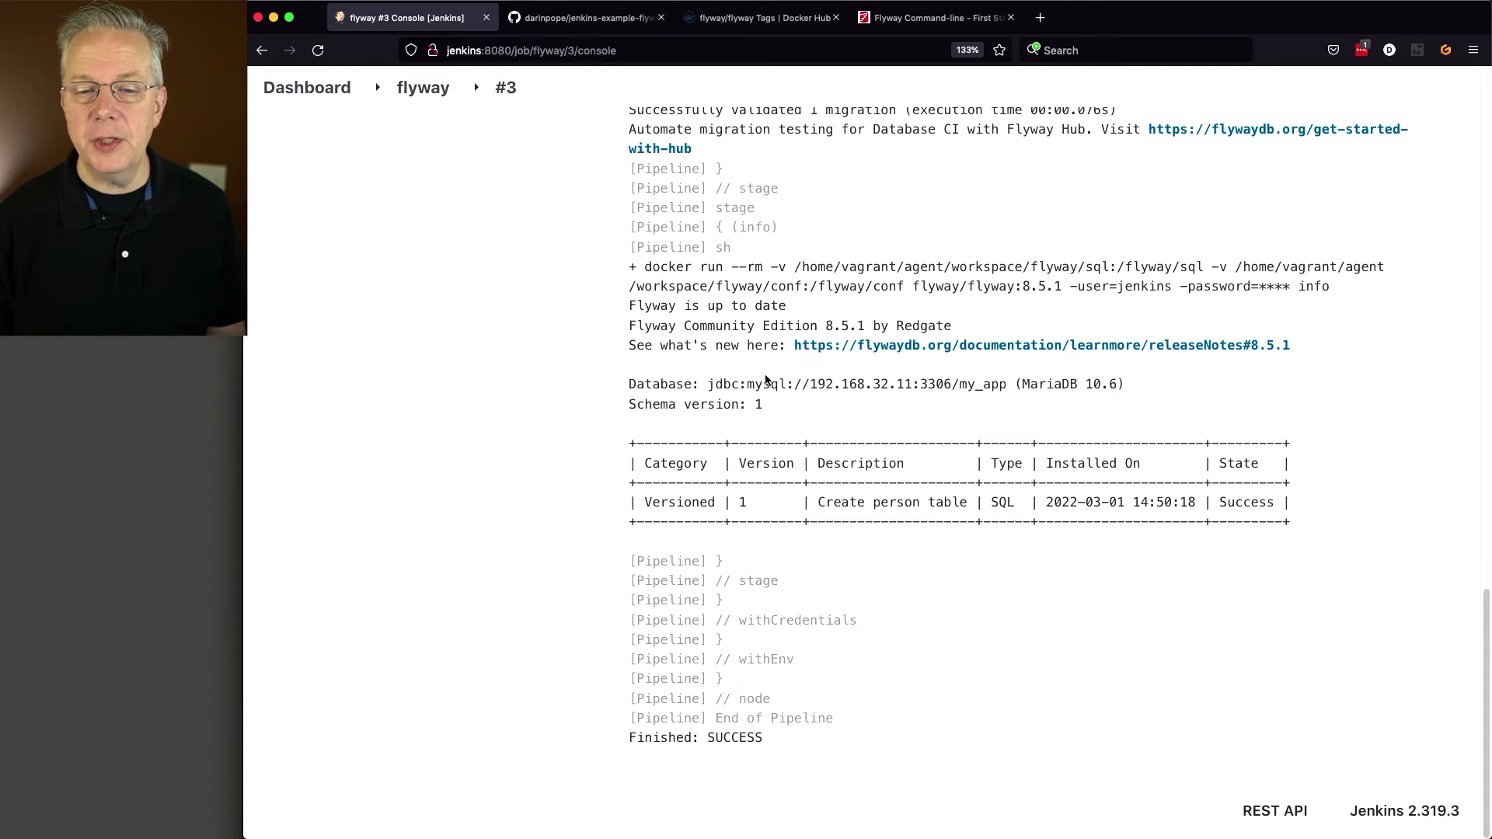
mouse_move(734, 508)
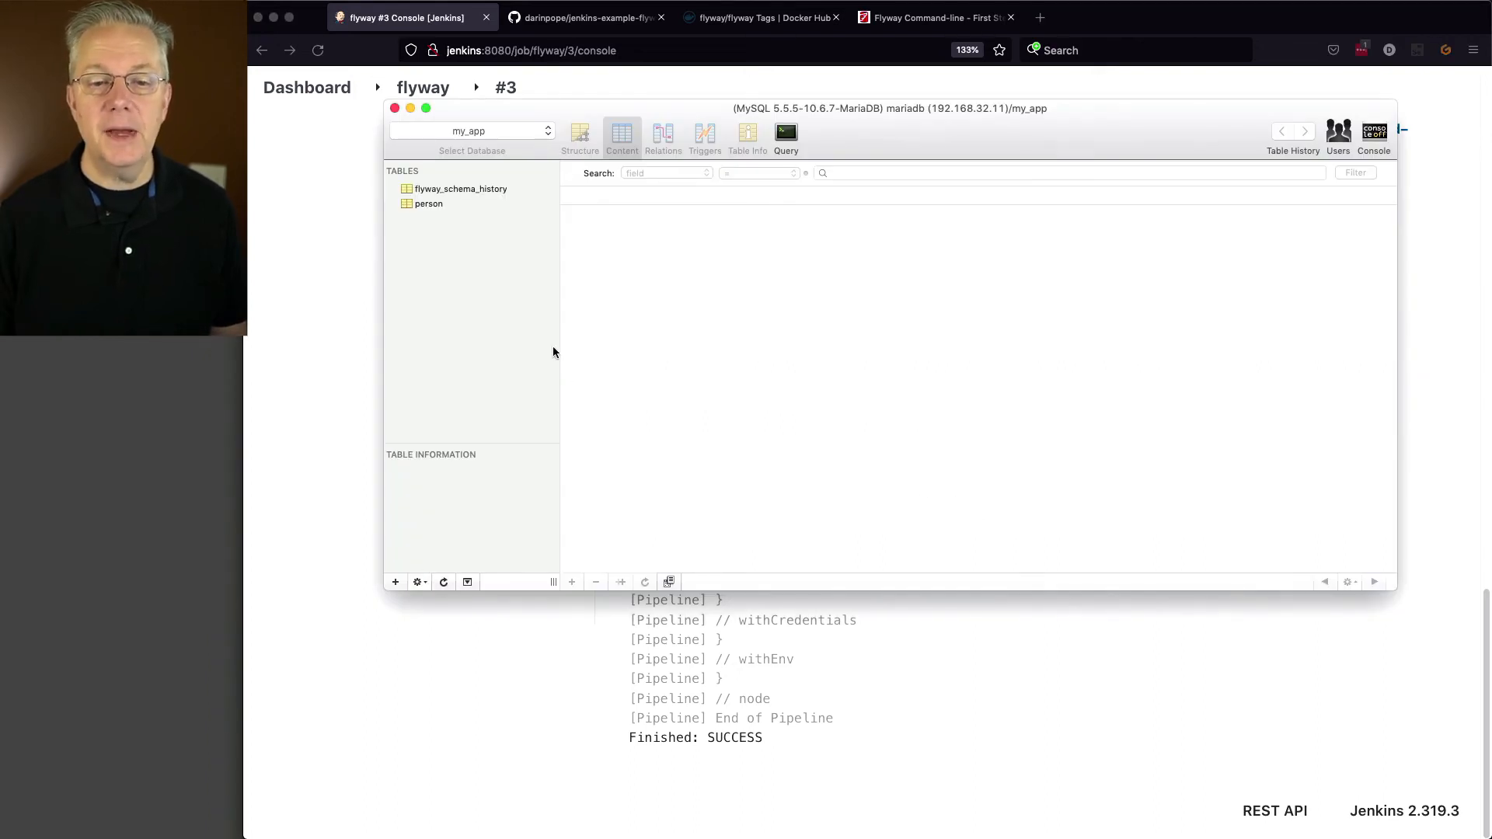
Step: Select flyway_schema_history and show its Structure with column definitions and indexes
left_click(429, 204)
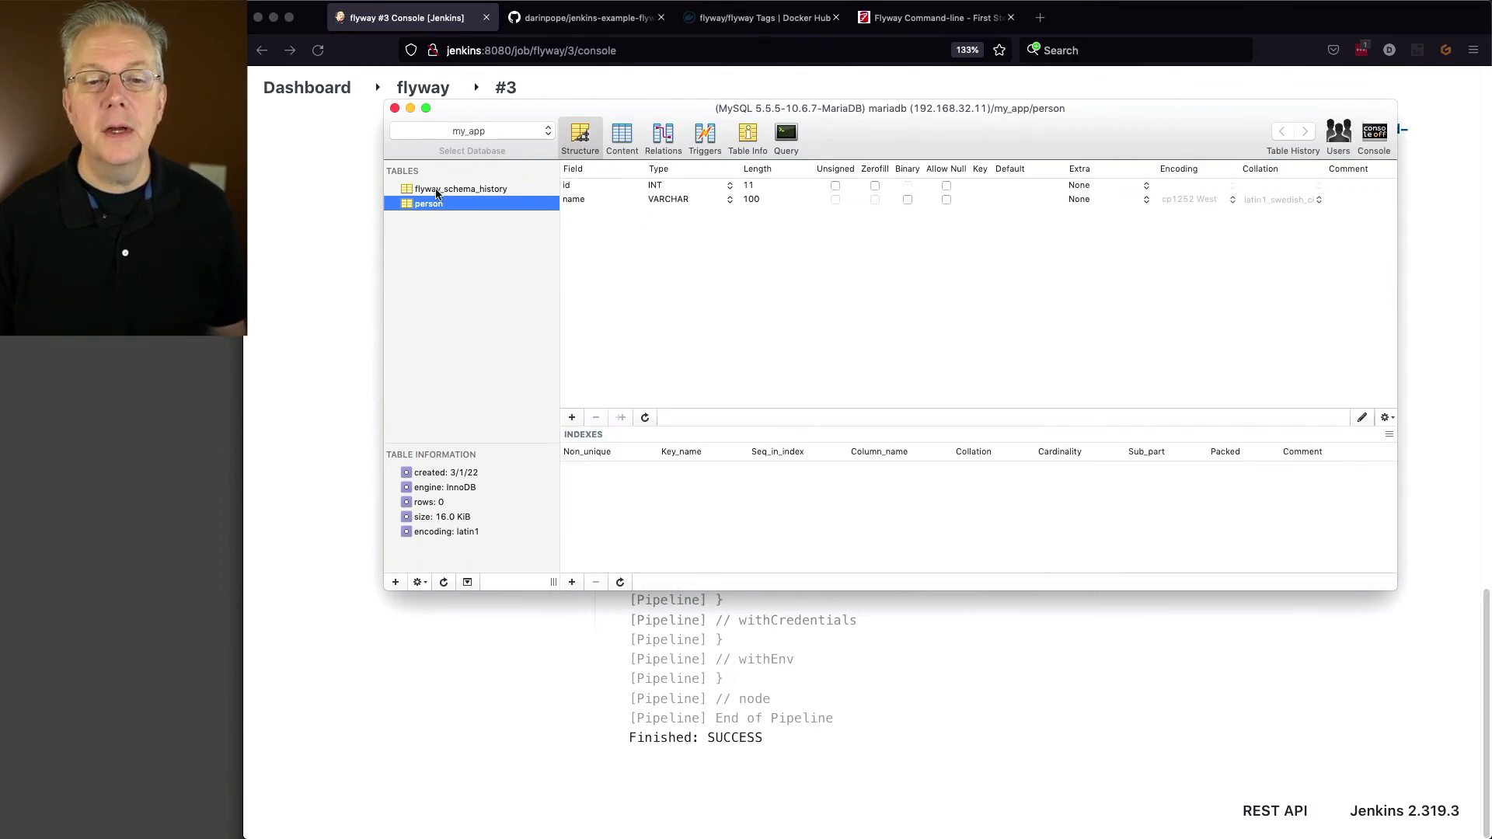
left_click(461, 188)
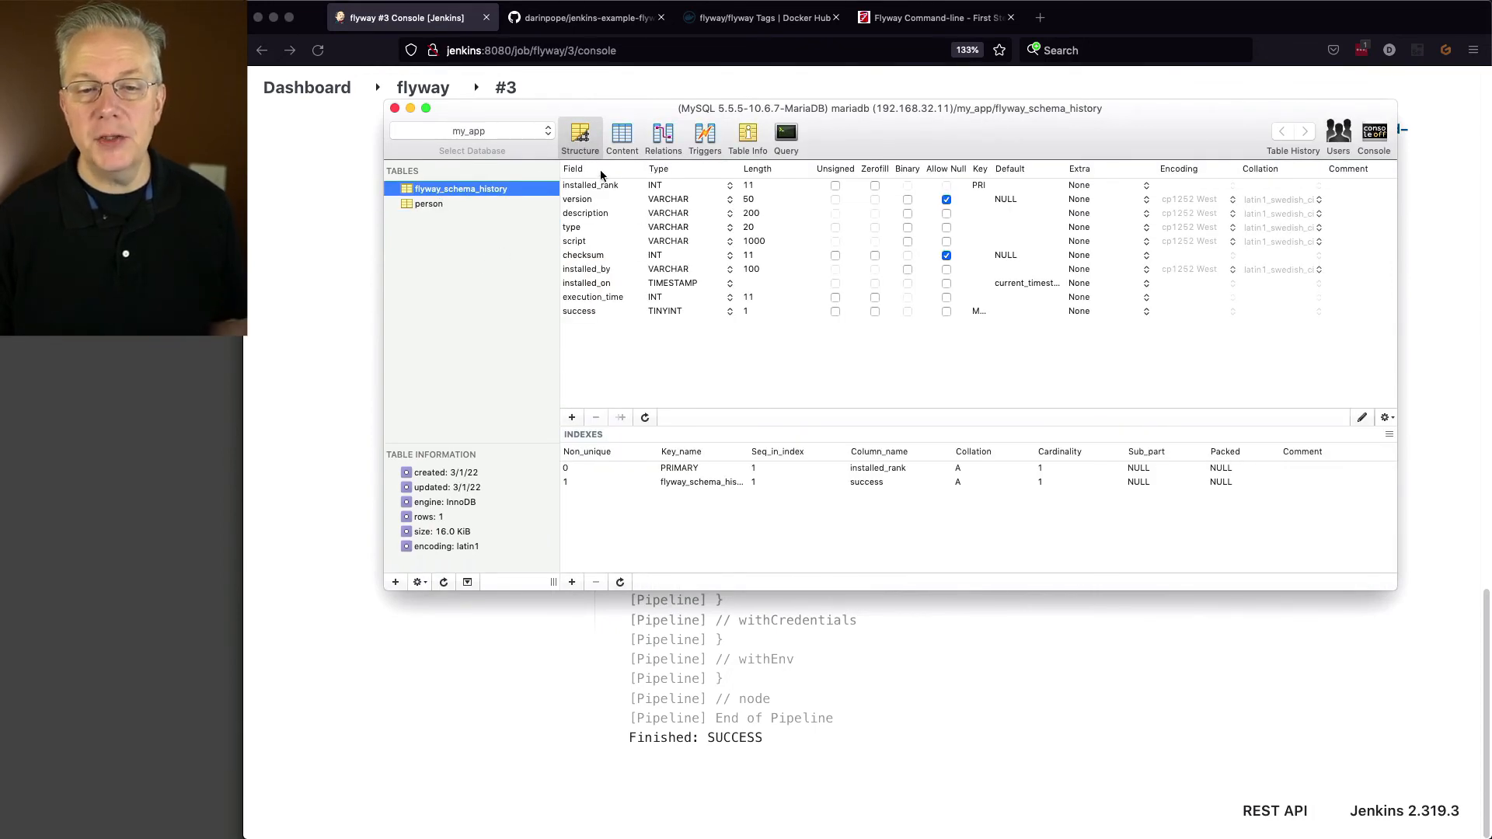
left_click(622, 137)
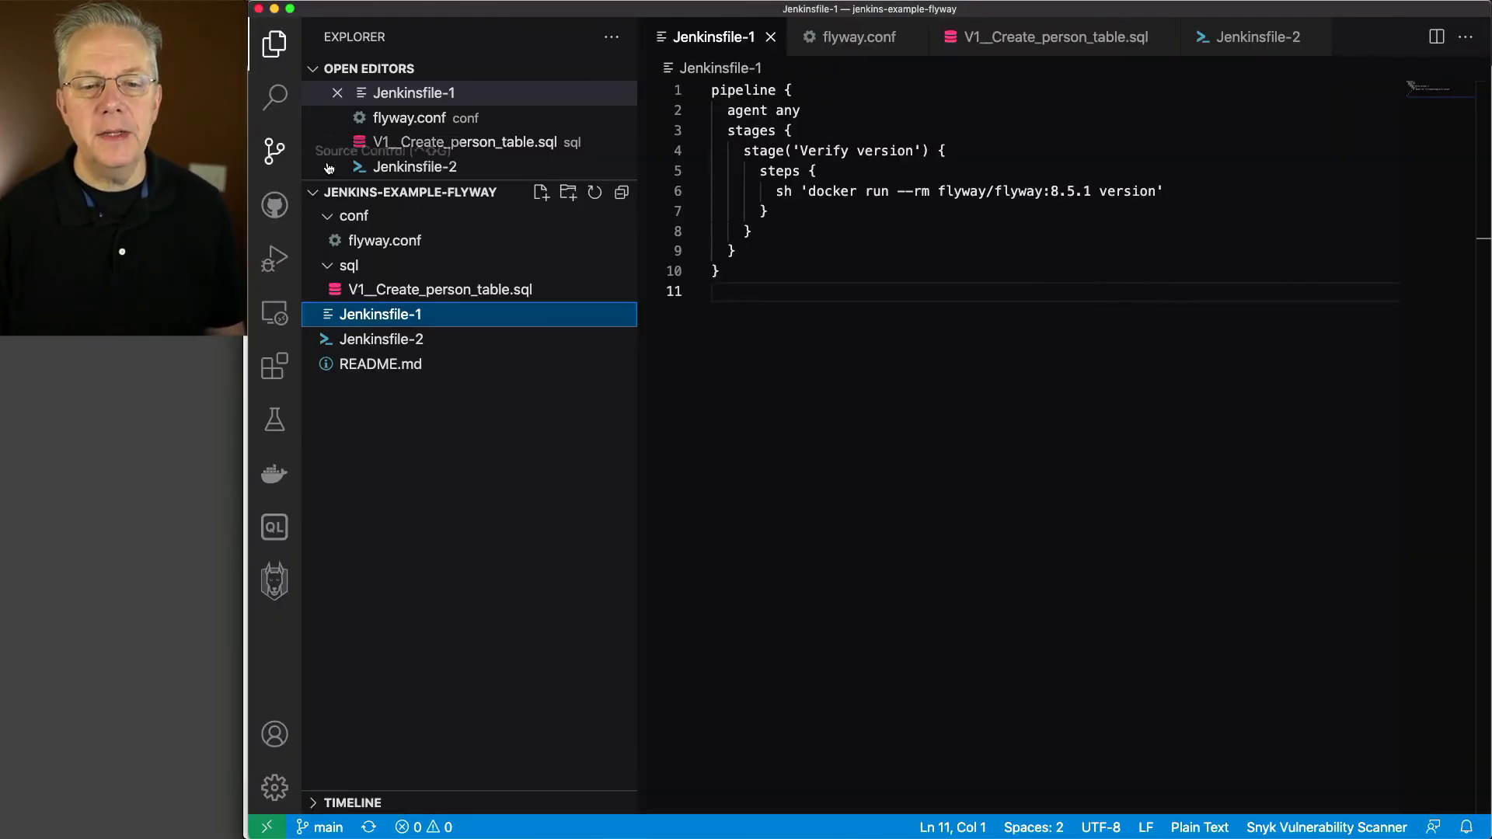
Step: Create sql/V2__Add_person.sql with insert statements adding Axel, Mr. Foo and Ms. Bar to person
left_click(348, 266)
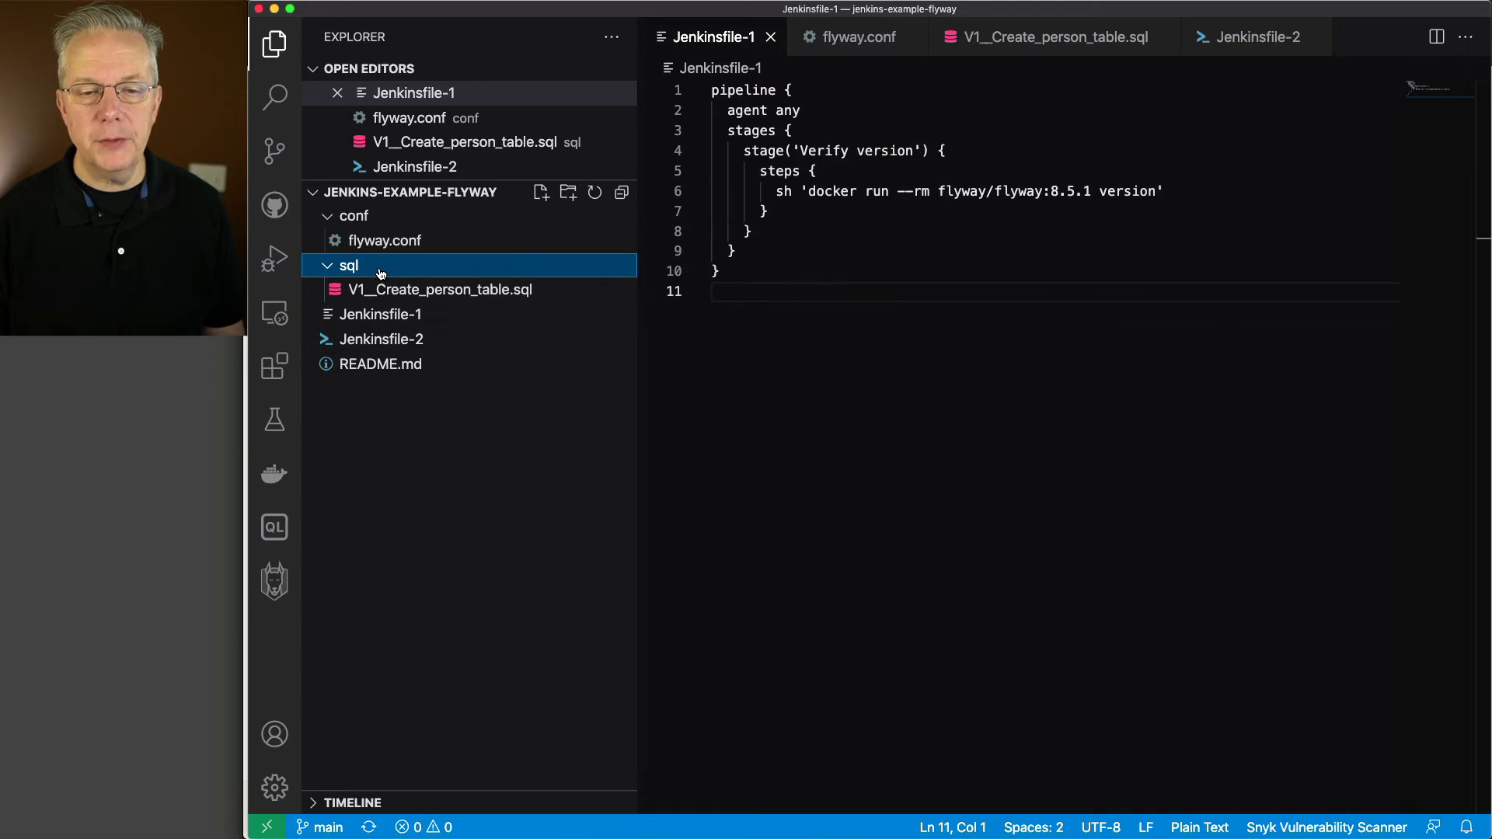
right_click(348, 266)
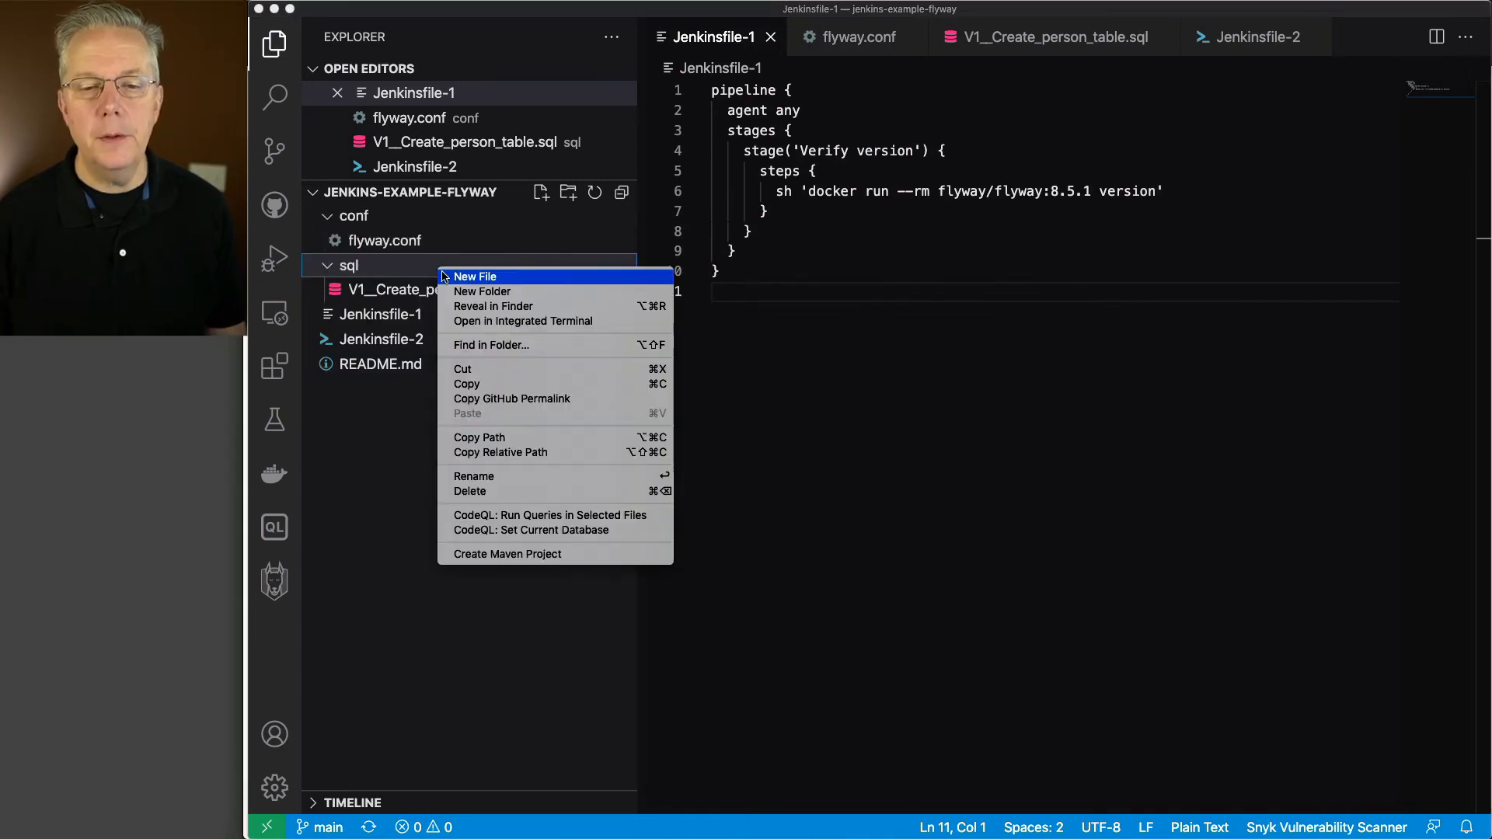
left_click(475, 276)
type("V2__Add_person.sql")
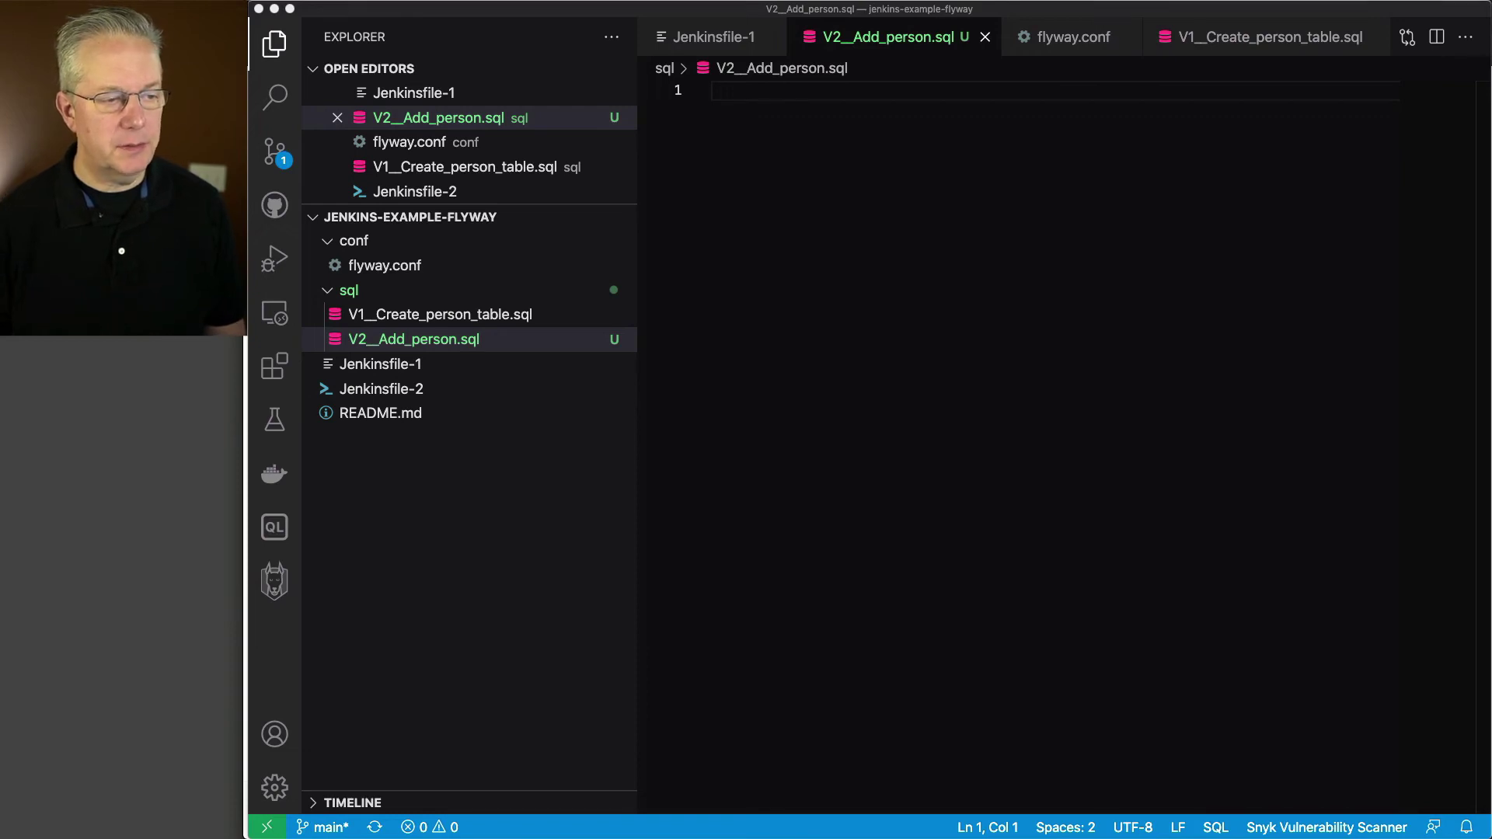
type("insert into person (id, name) values (1, 'Axel');")
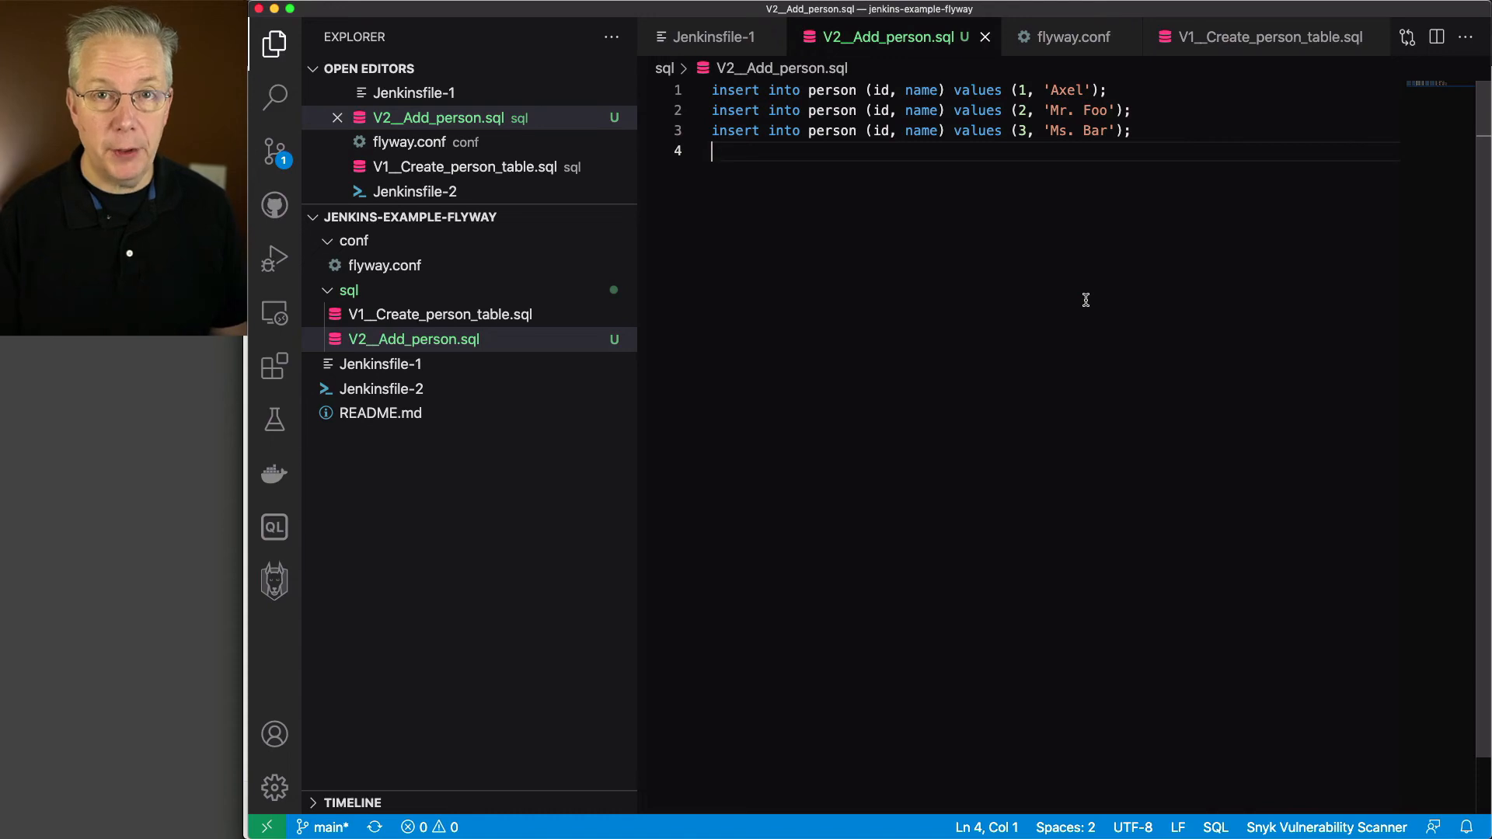
Step: Stage and commit V2__Add_person.sql, then sync it with origin/main
left_click(274, 152)
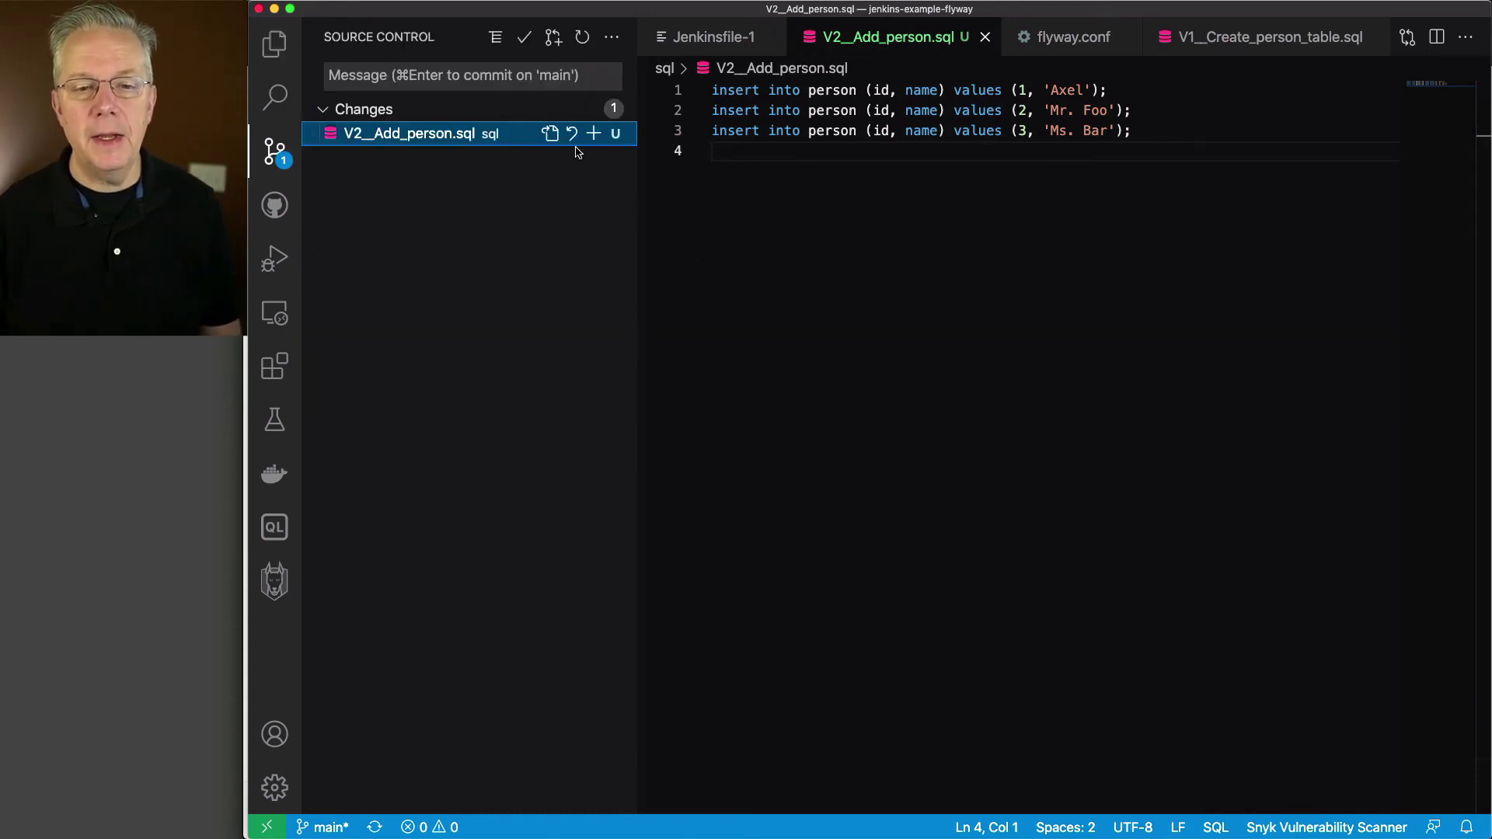
left_click(593, 133)
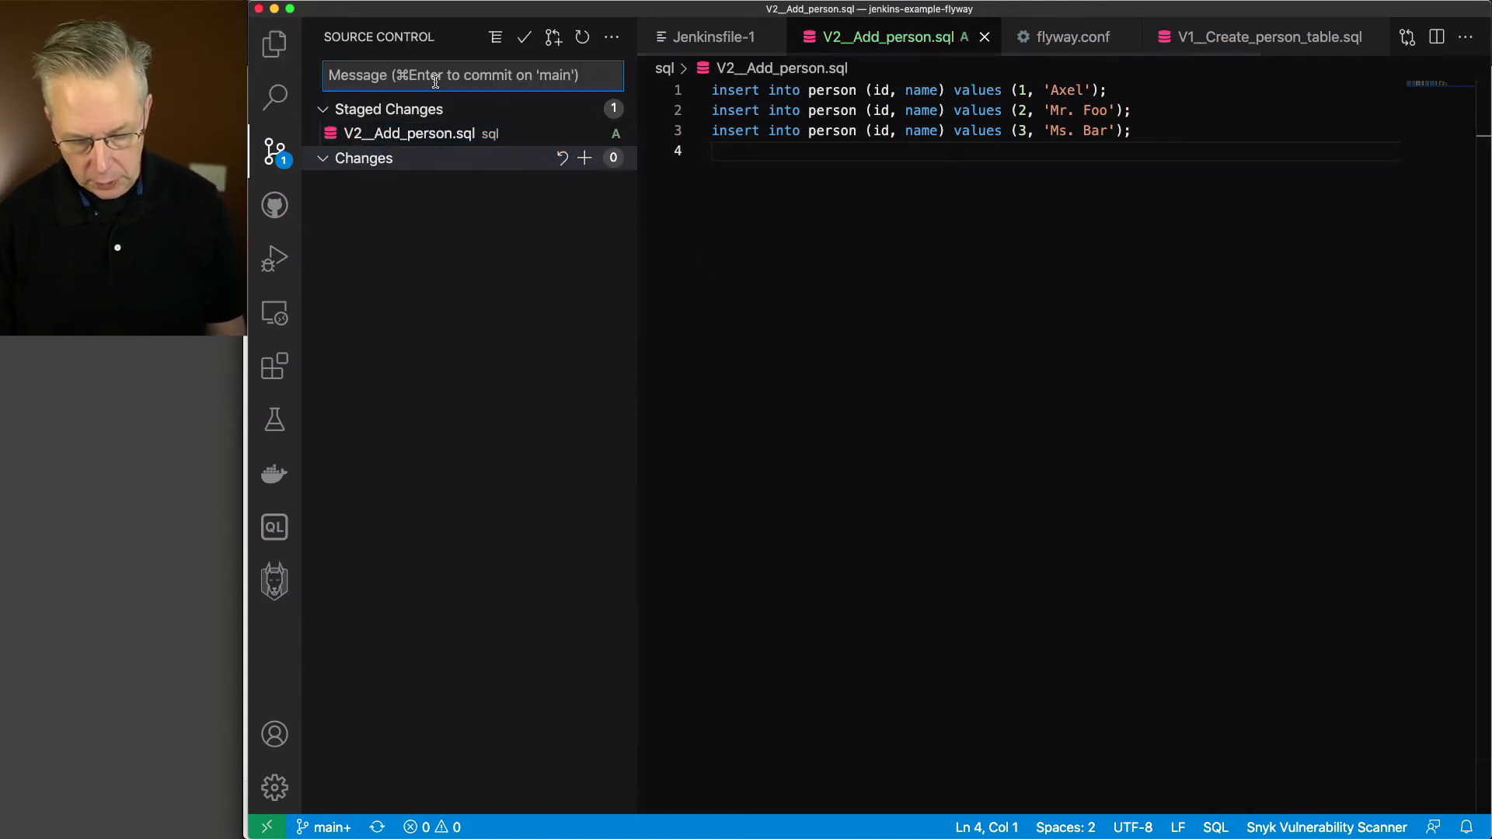
left_click(523, 38)
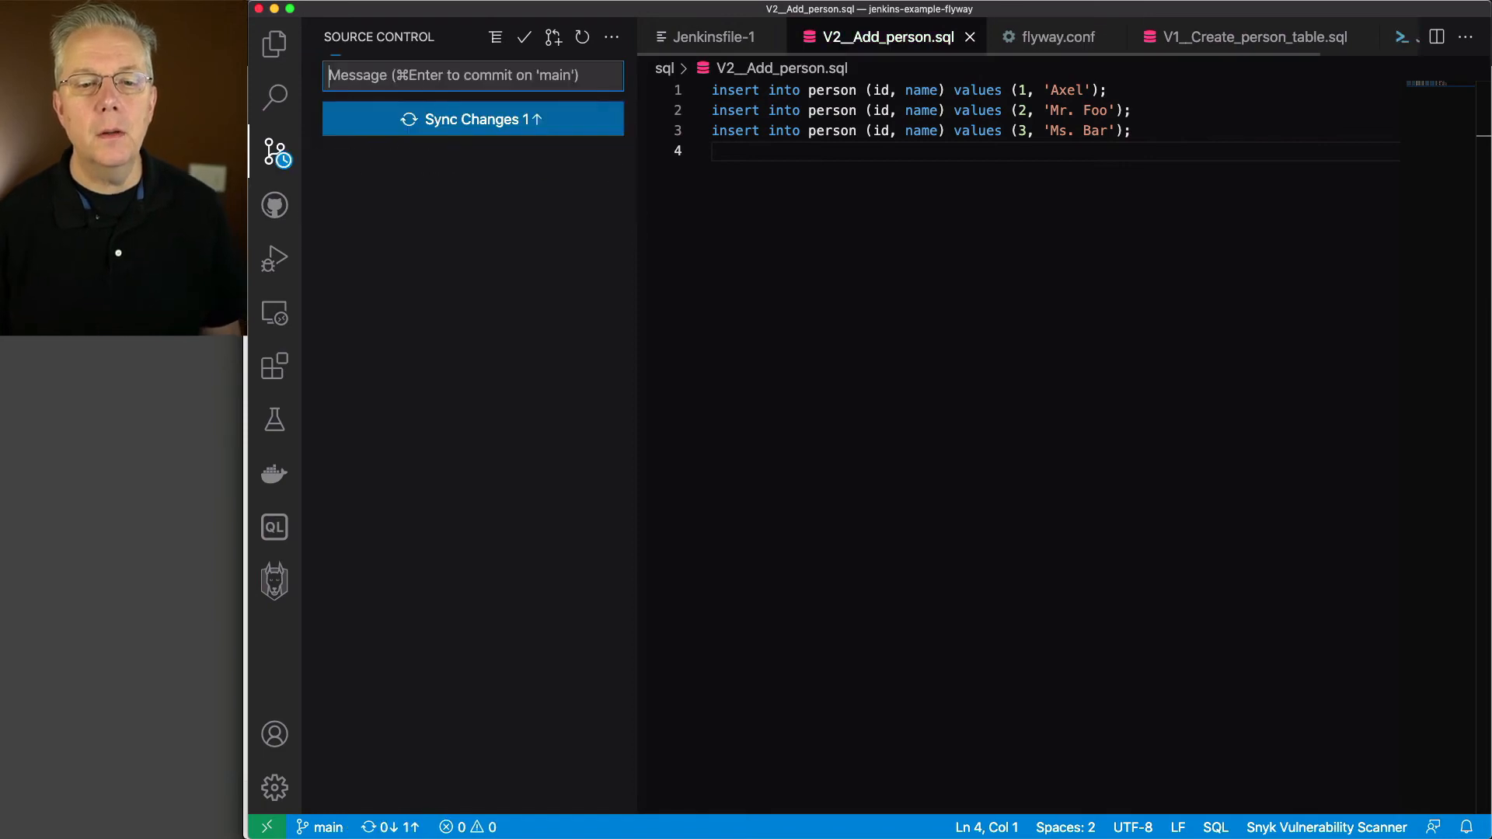
left_click(473, 119)
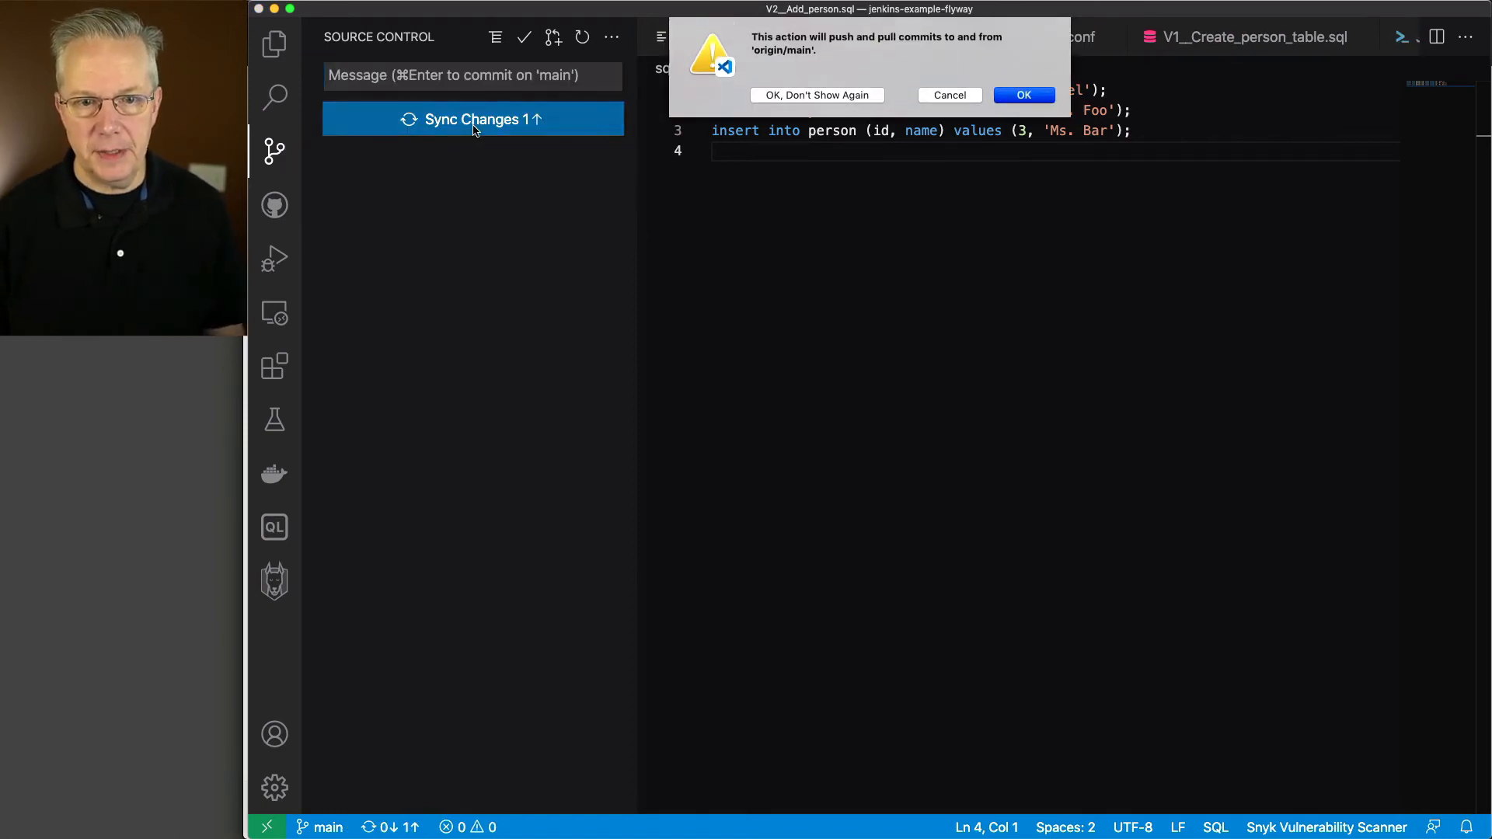
left_click(1022, 94)
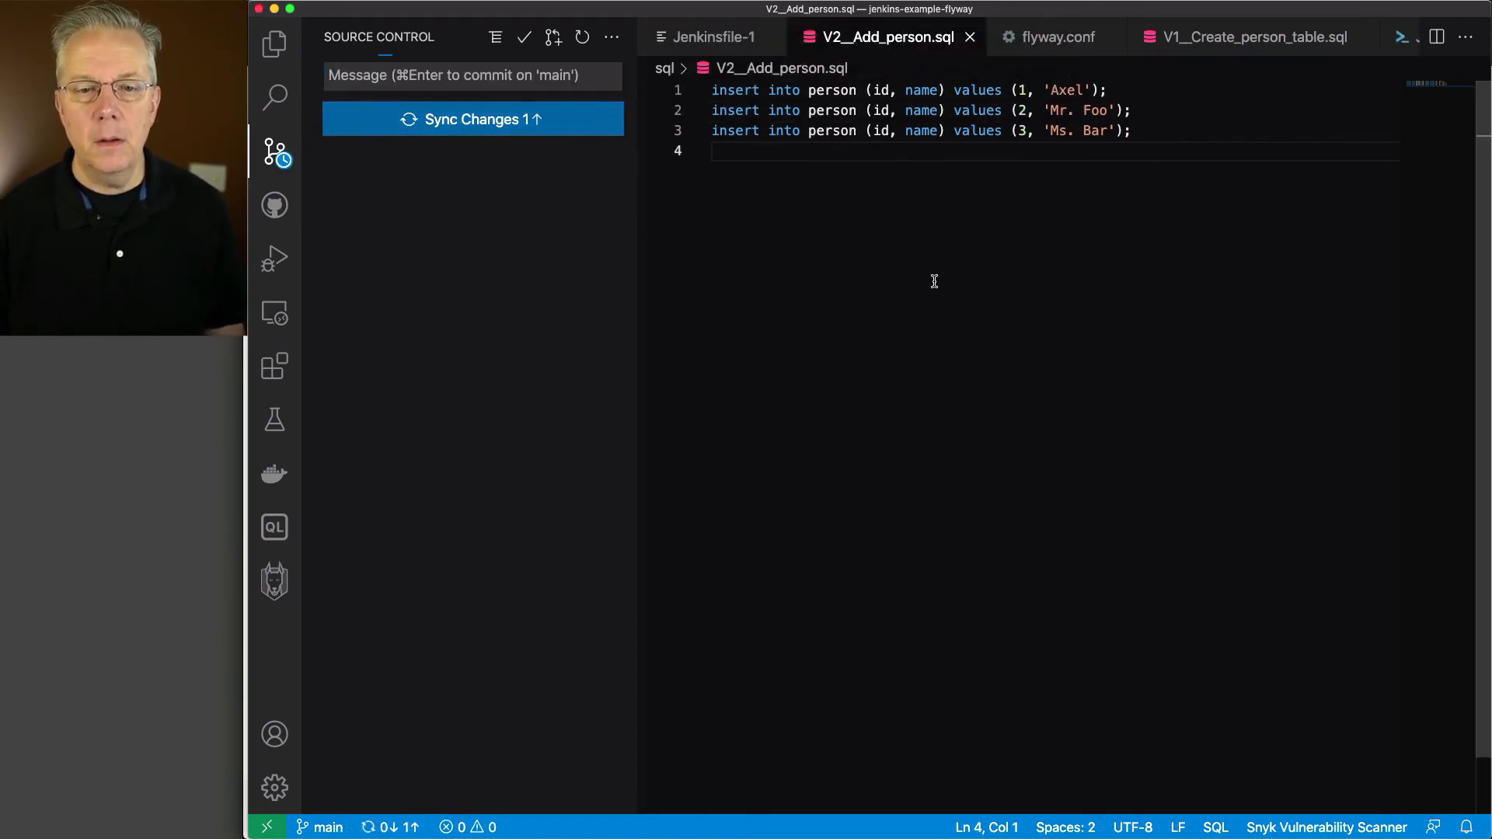
left_click(472, 119)
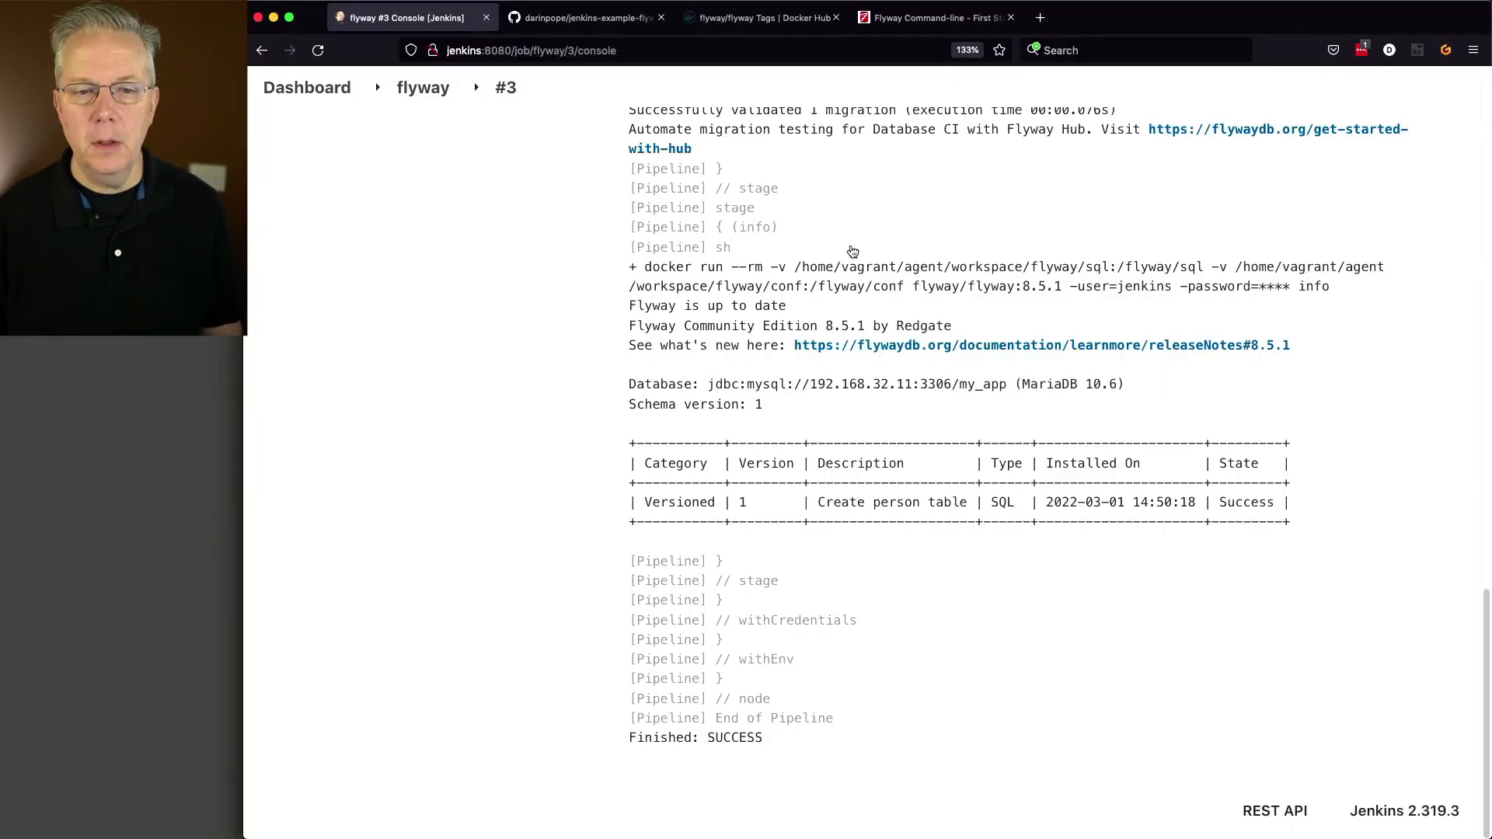
Step: Start build #4 of the flyway pipeline and check the console's previous schema version of 1
left_click(423, 88)
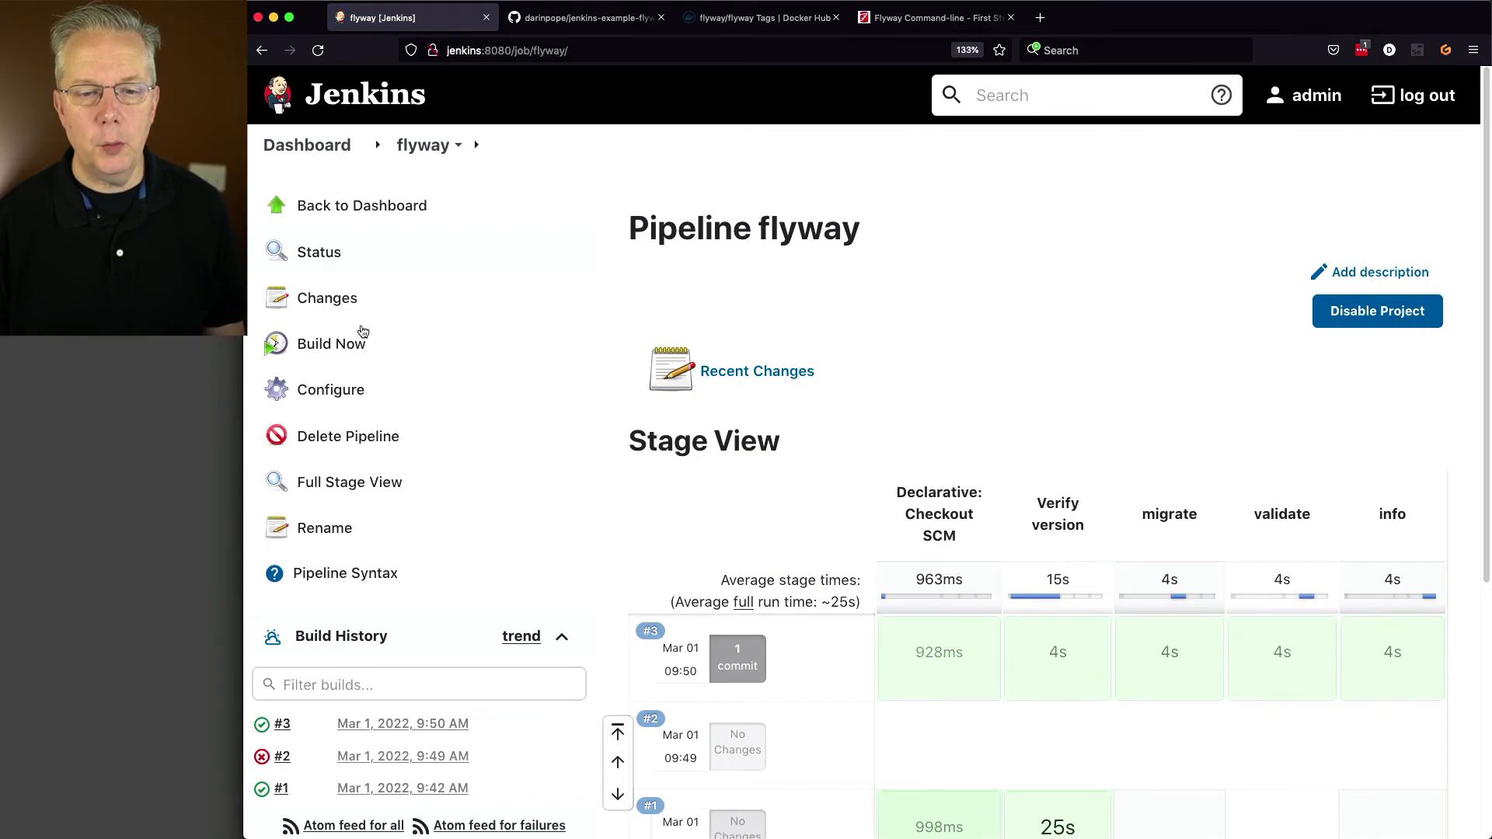
left_click(332, 343)
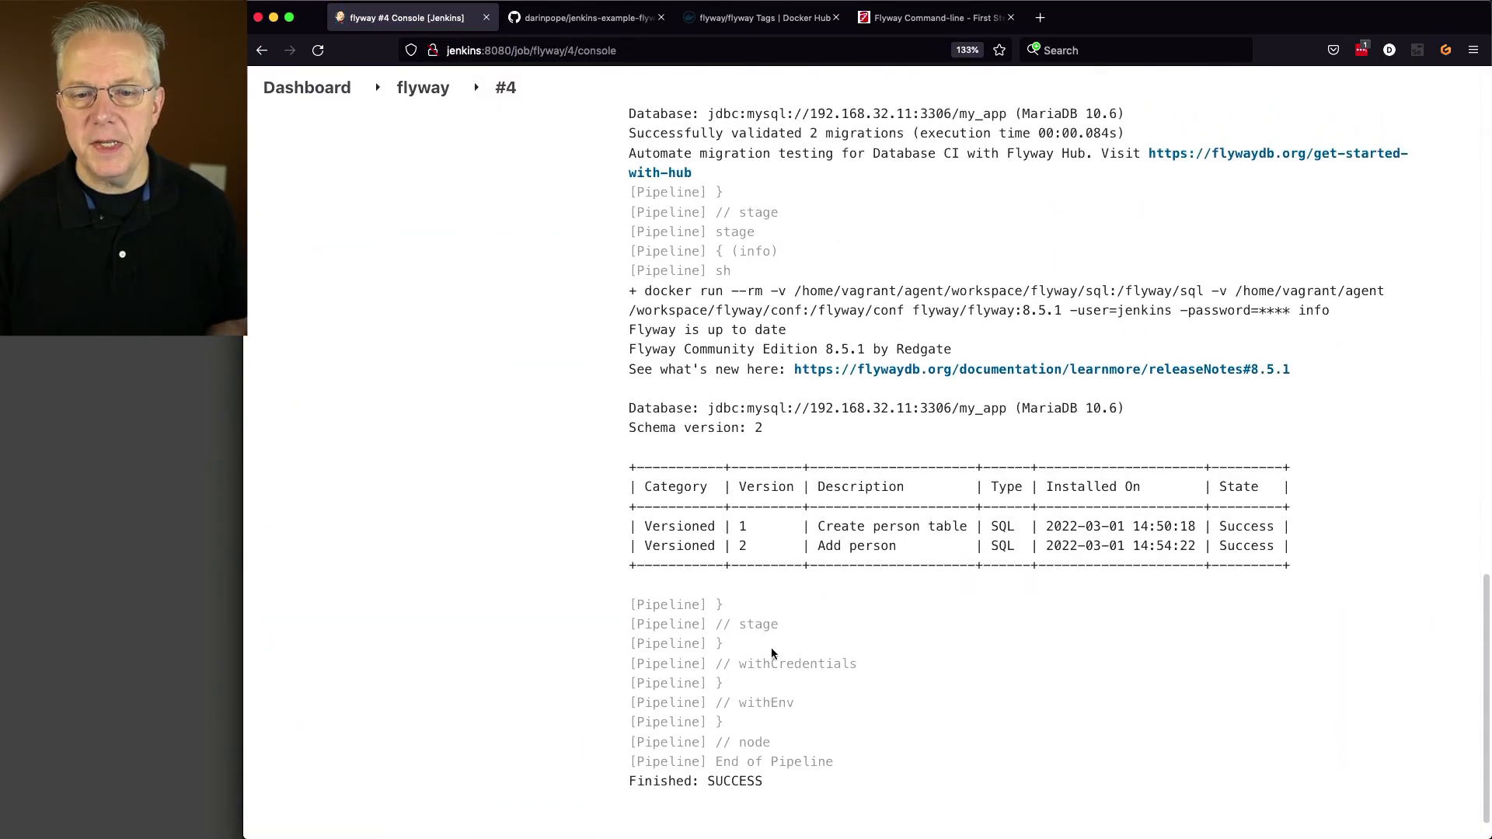
scroll("up", 3)
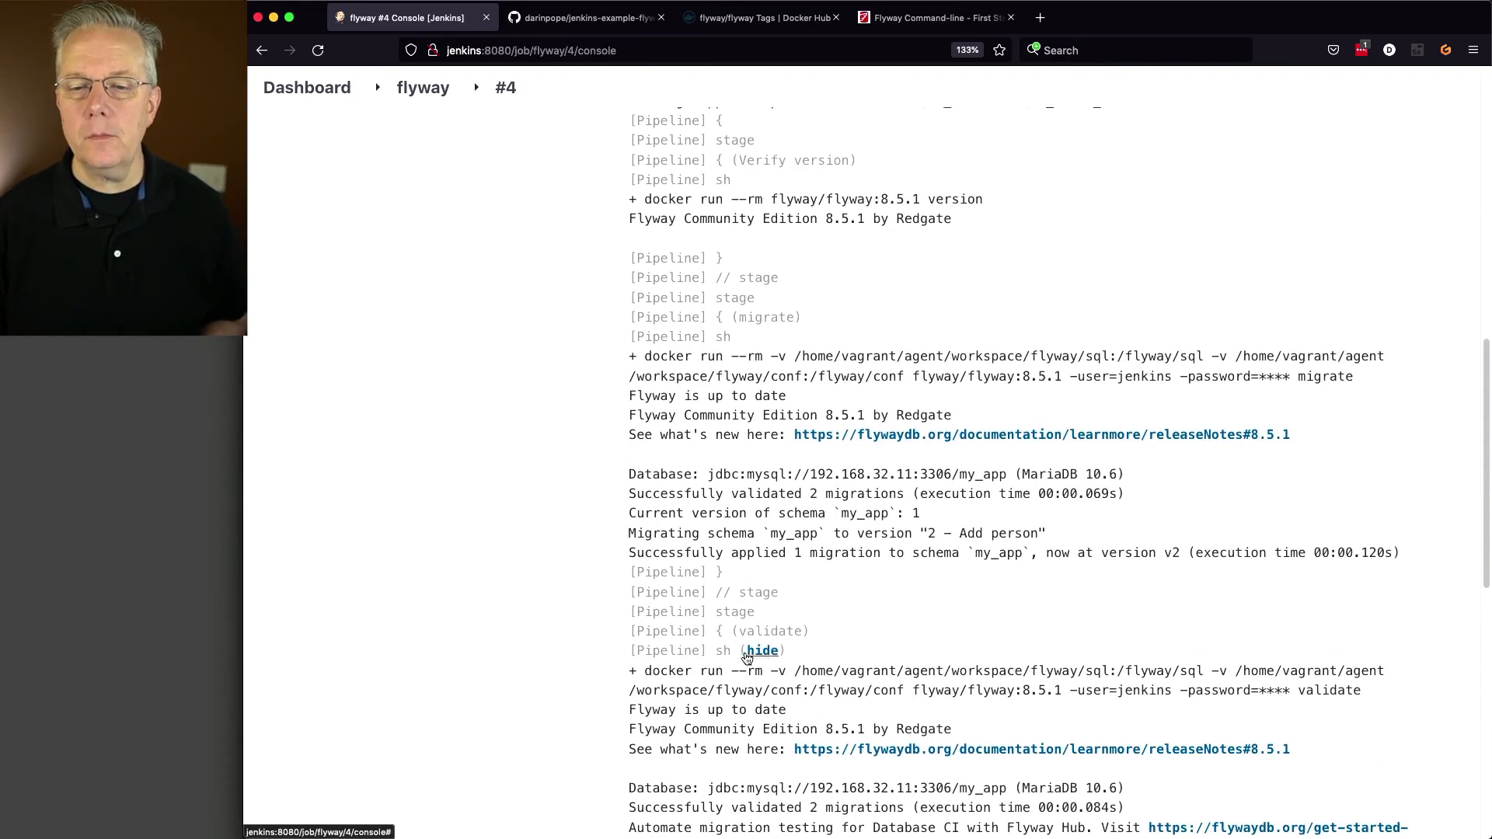
mouse_move(1263, 348)
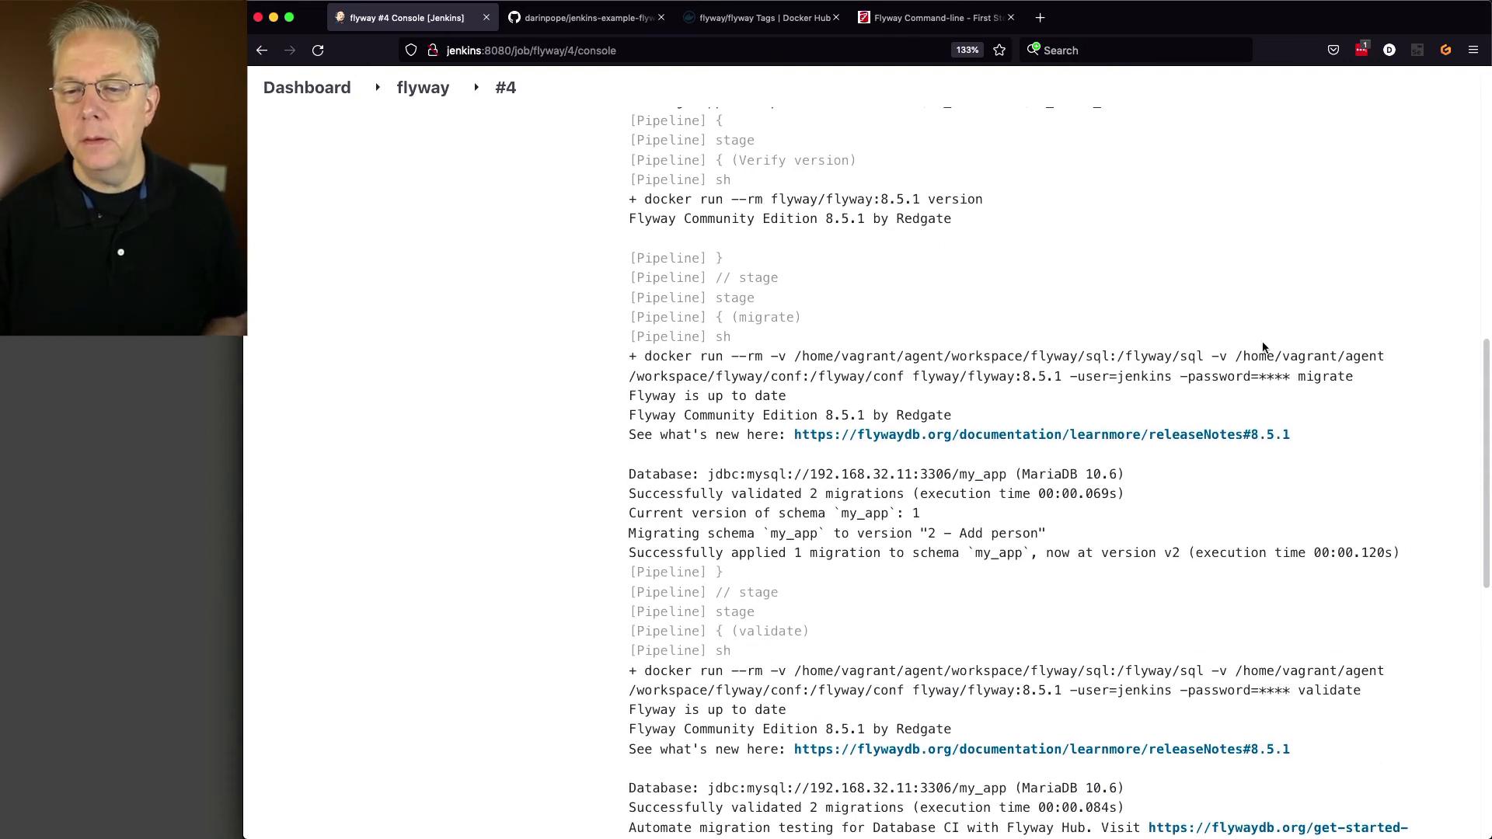
mouse_move(1320, 376)
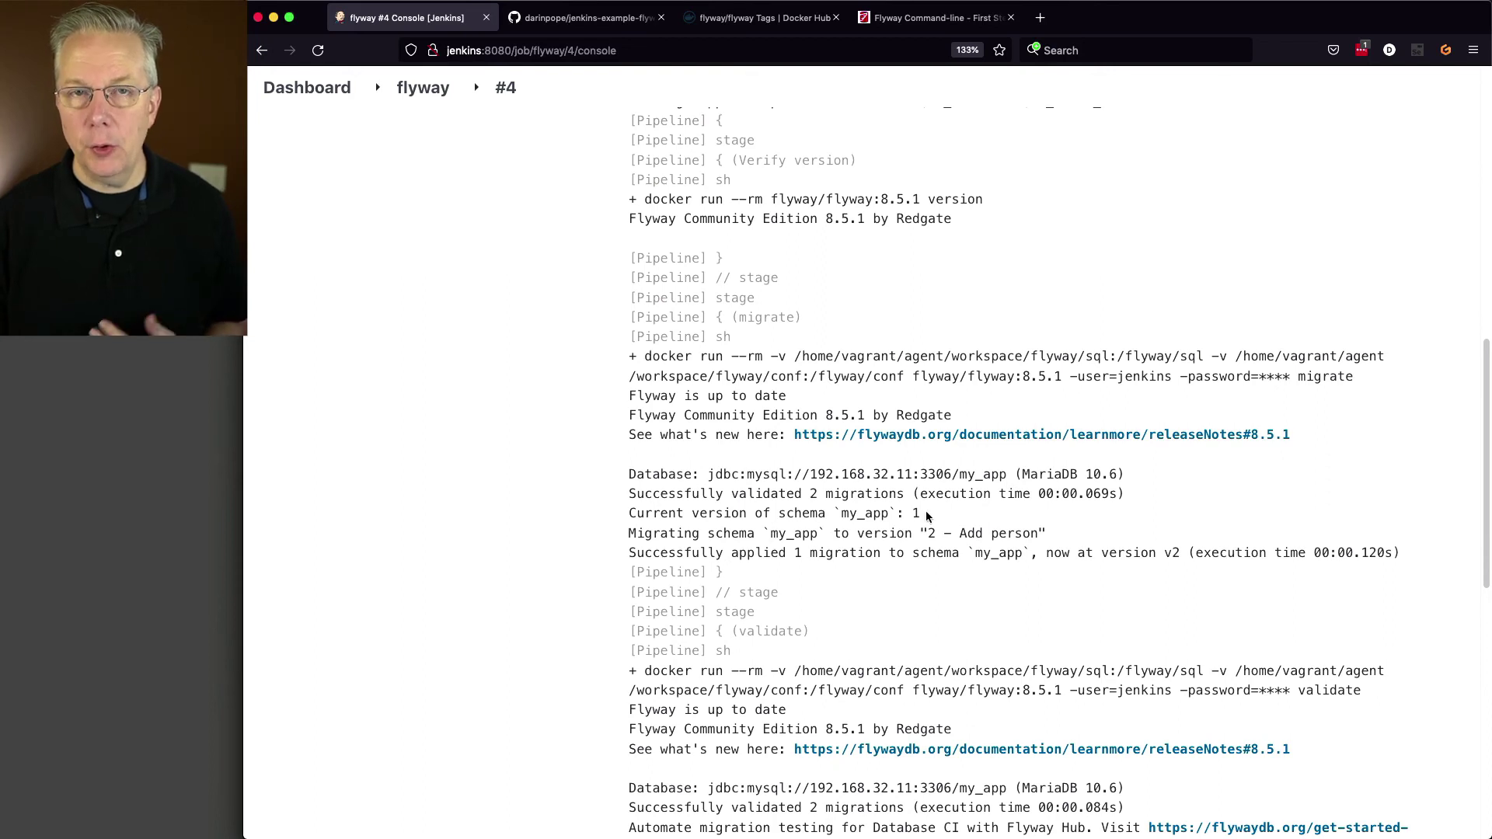
double_click(908, 513)
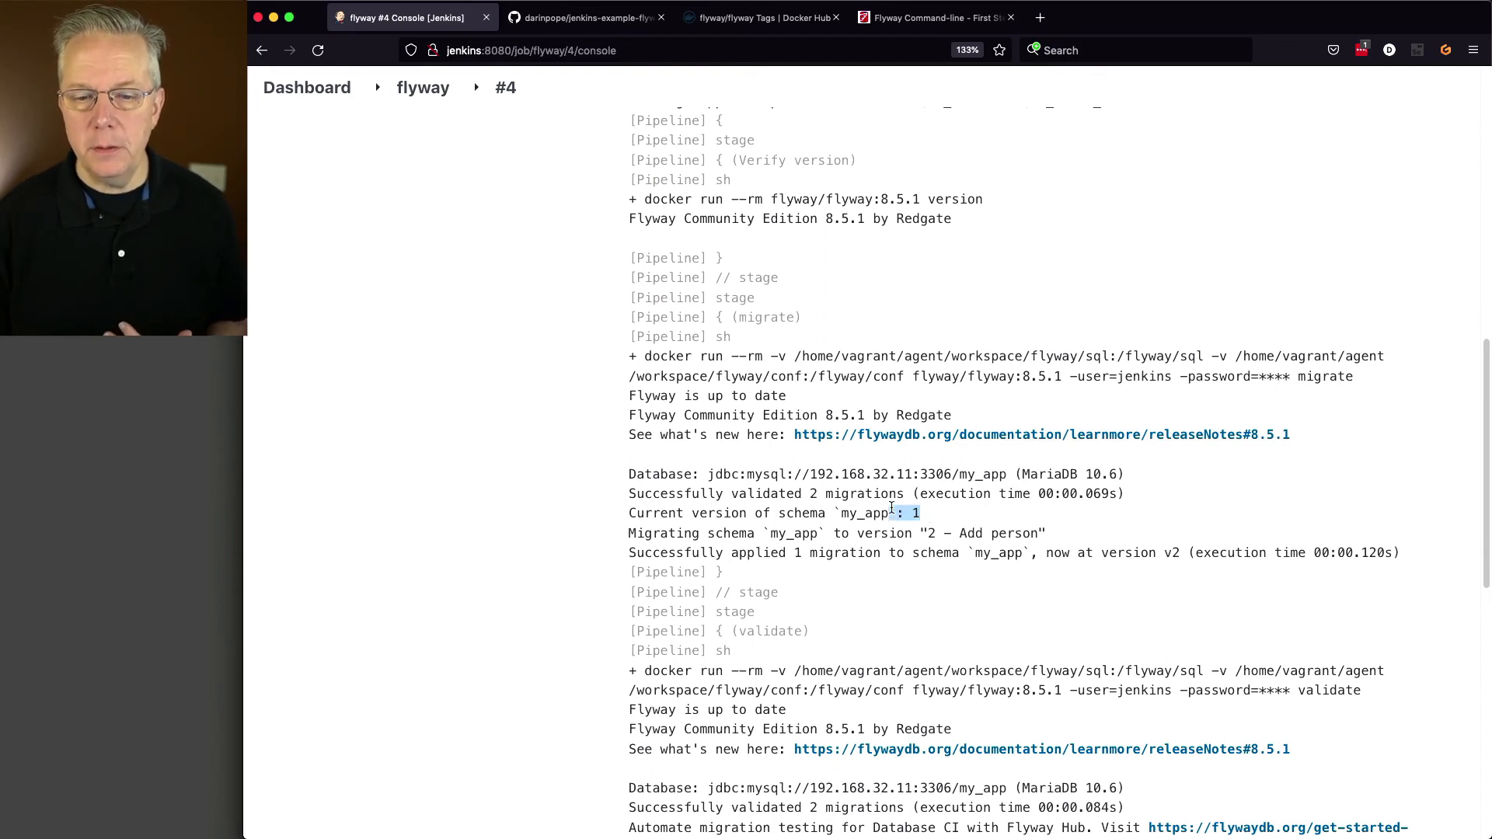
mouse_move(939, 533)
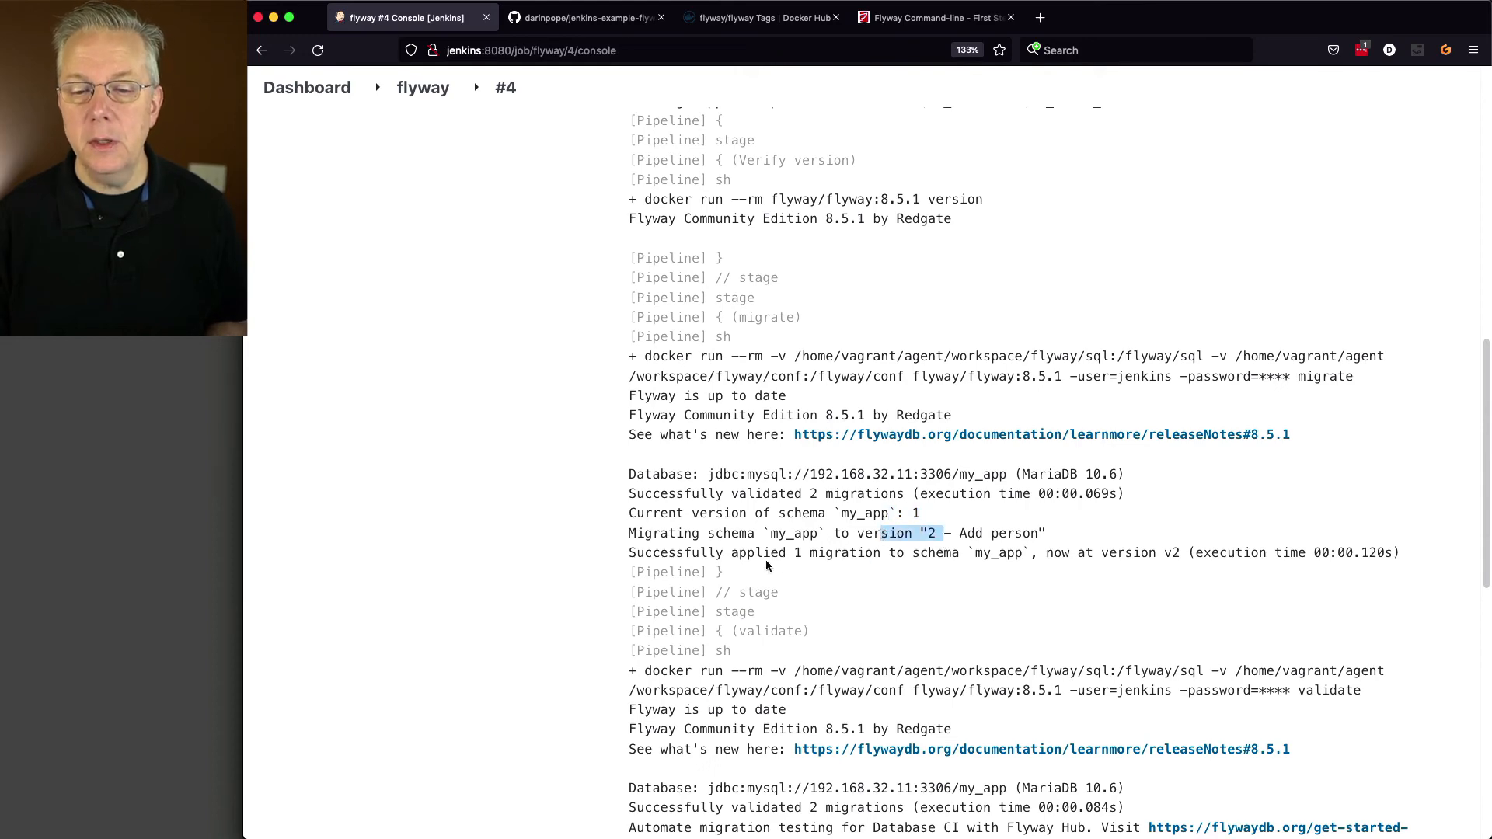
mouse_move(910, 560)
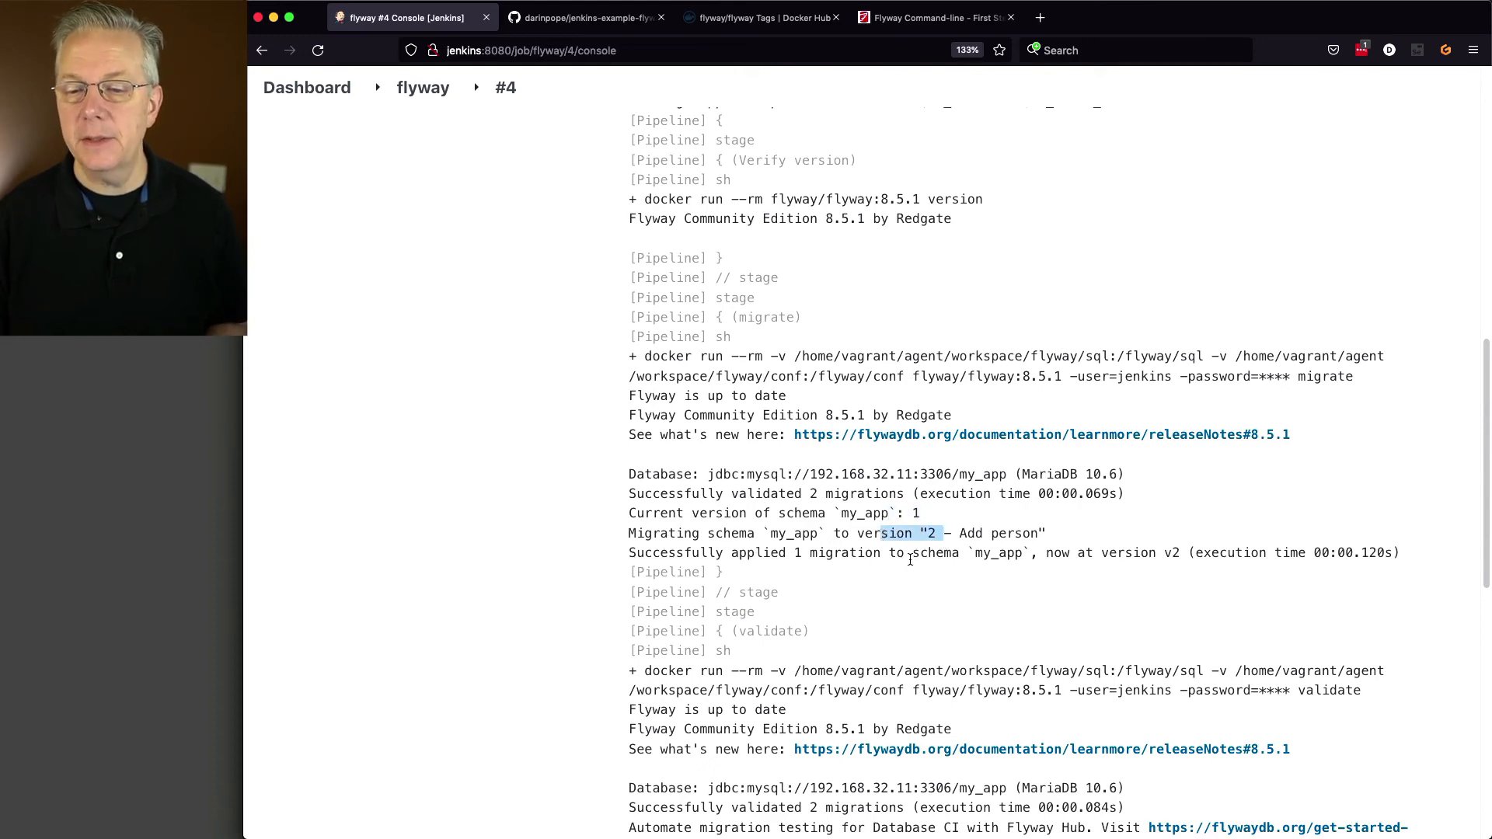
Step: Read the migrate and info stages showing my_app migrated to v2 with both migrations Success
scroll("down", 3)
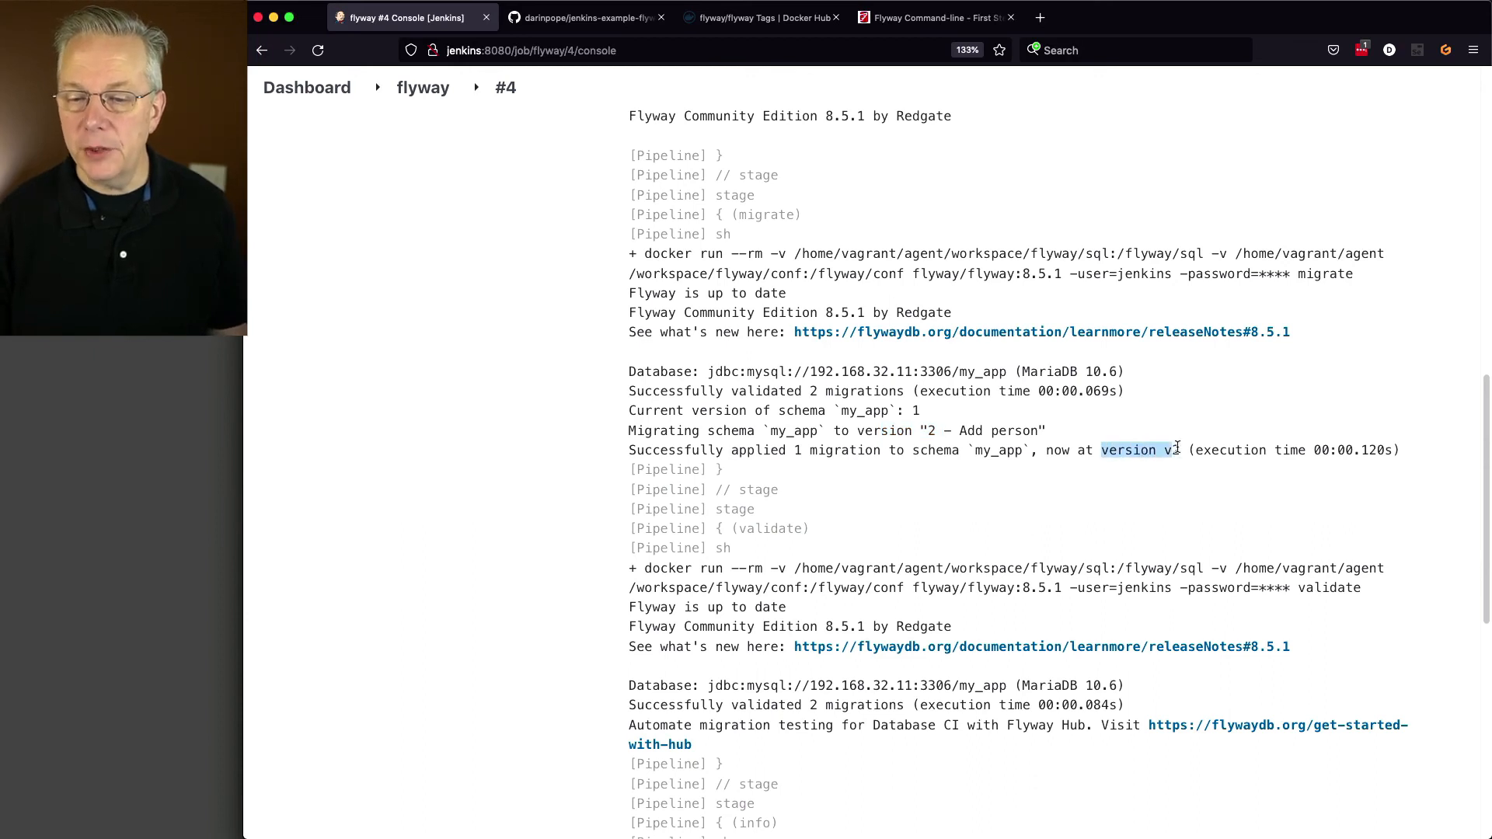
scroll("down", 3)
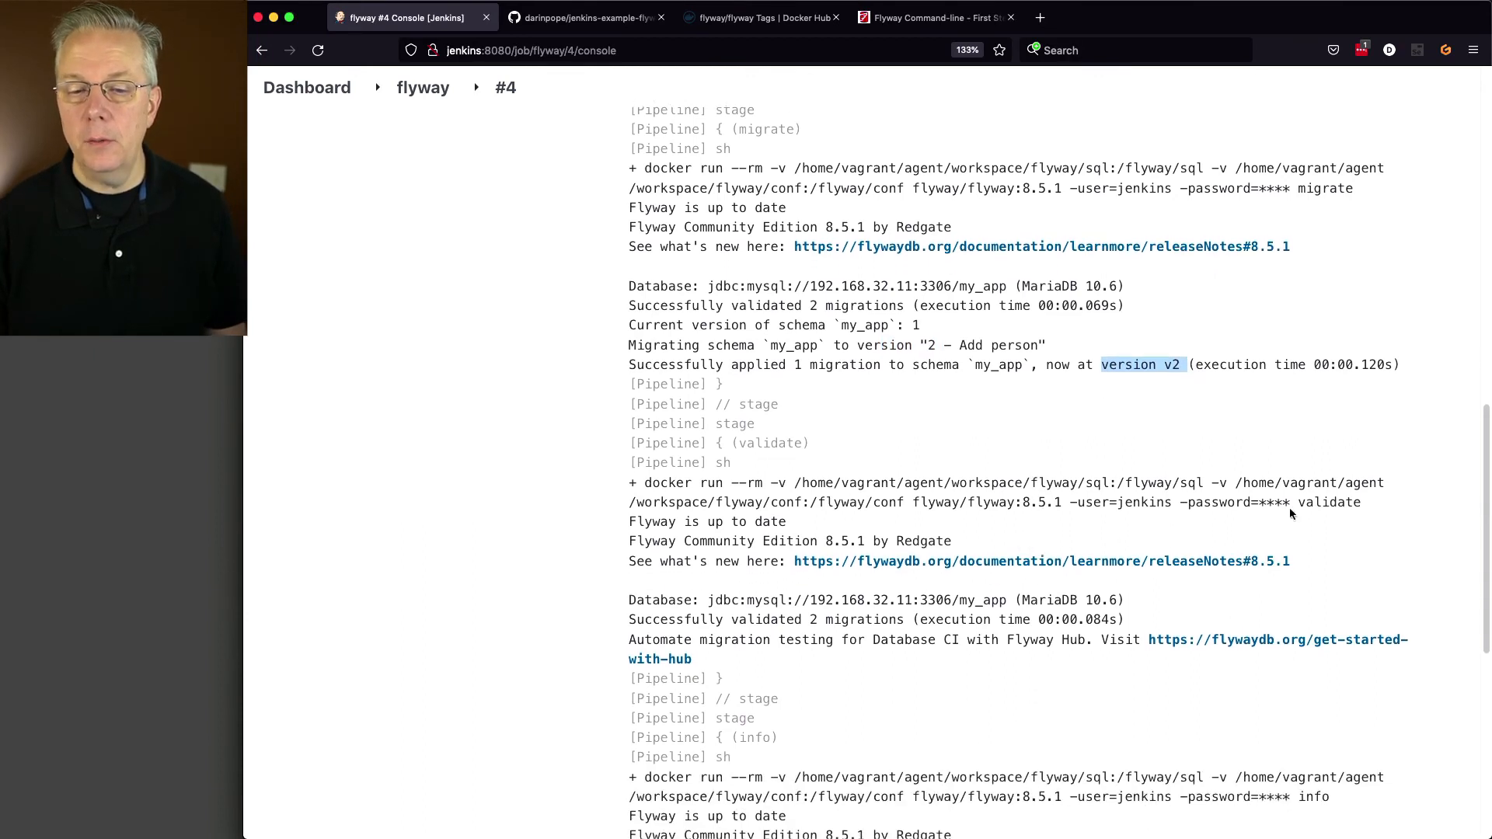
scroll("down", 3)
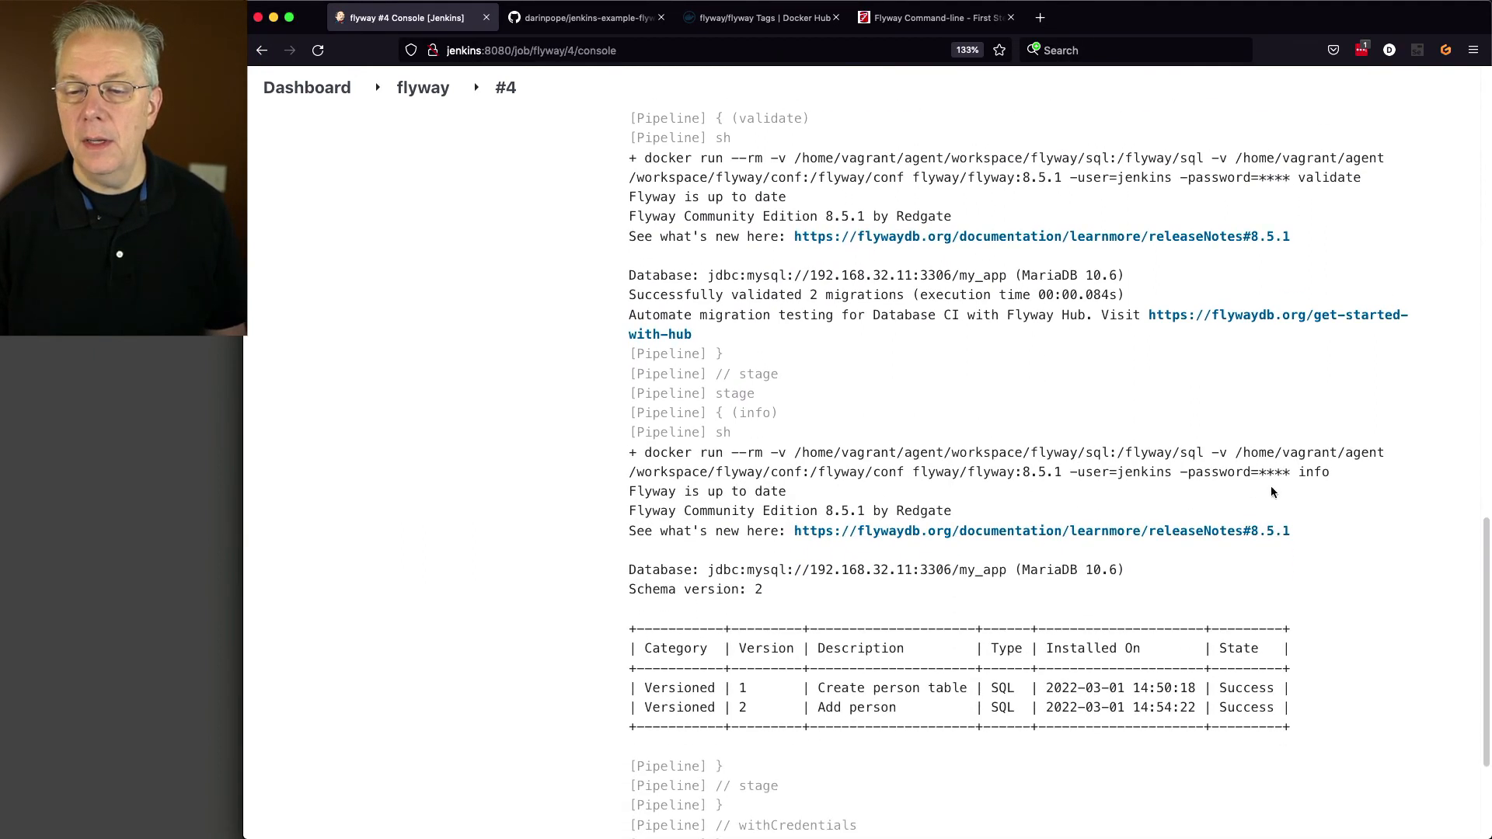
scroll("down", 3)
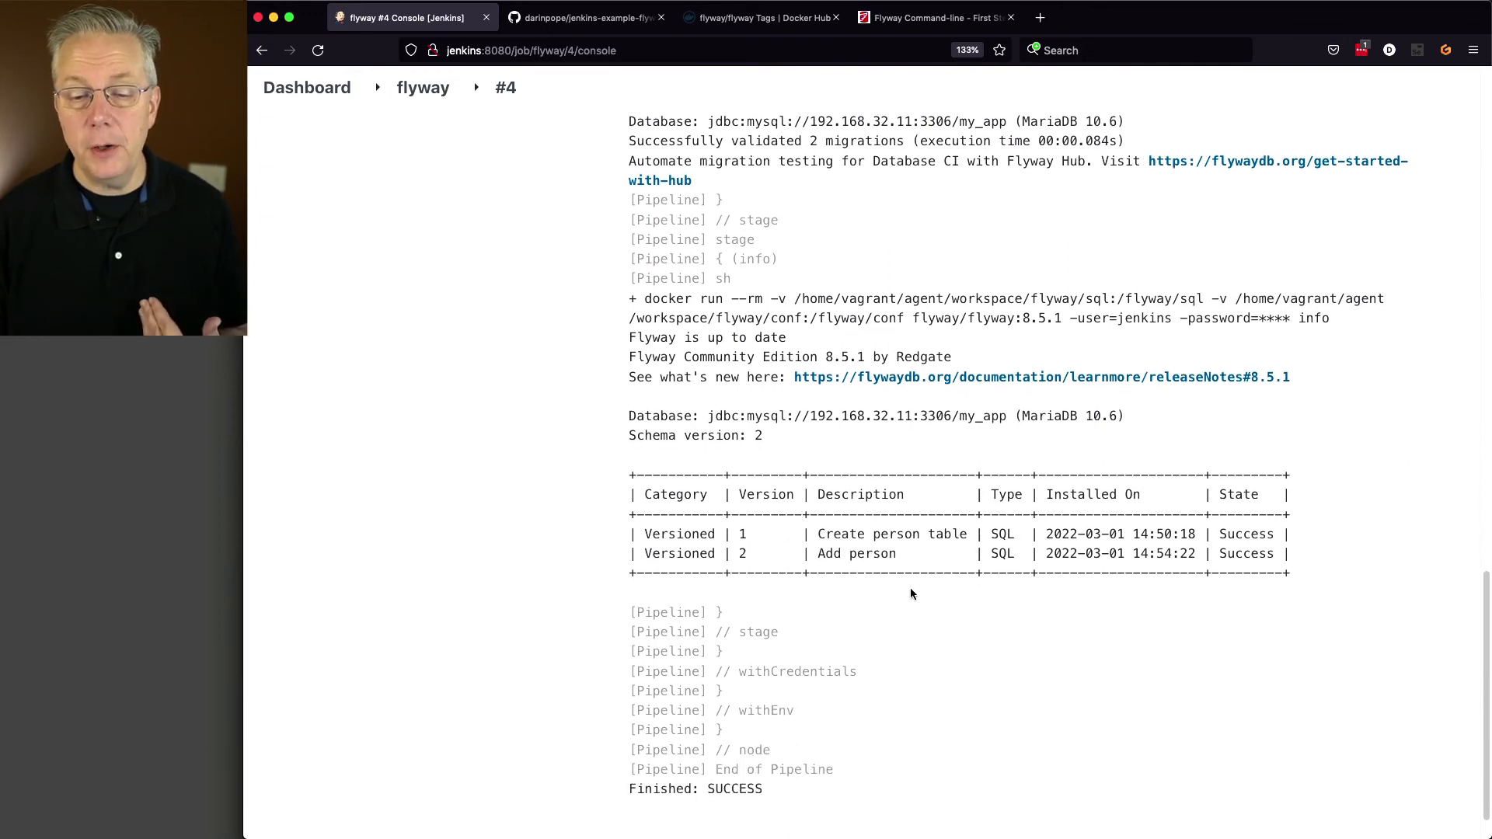
mouse_move(730, 554)
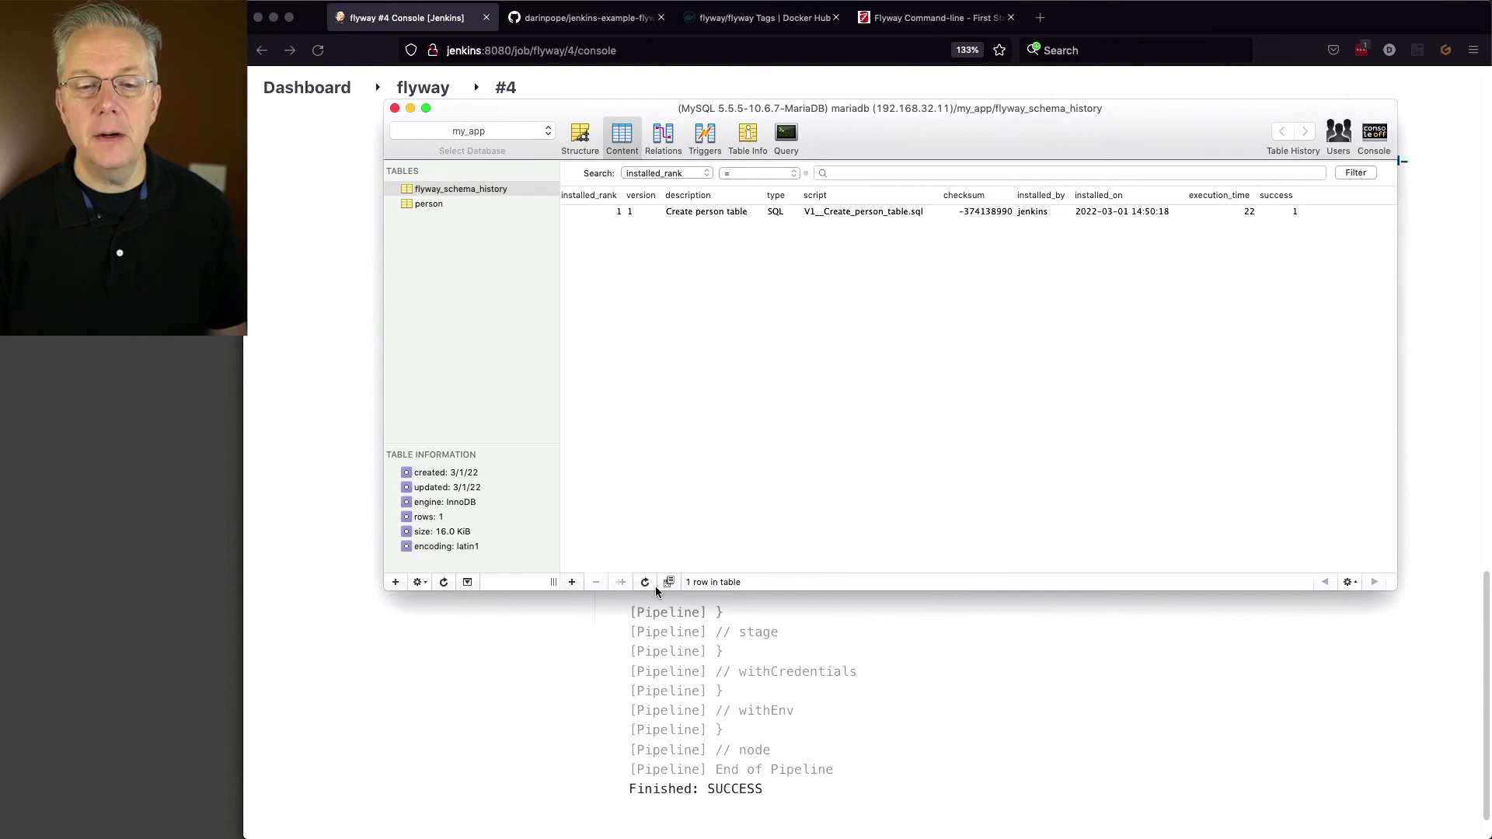
Step: Verify person holds Axel, Mr. Foo and Ms. Bar, and flyway_schema_history lists V1 and V2
left_click(428, 203)
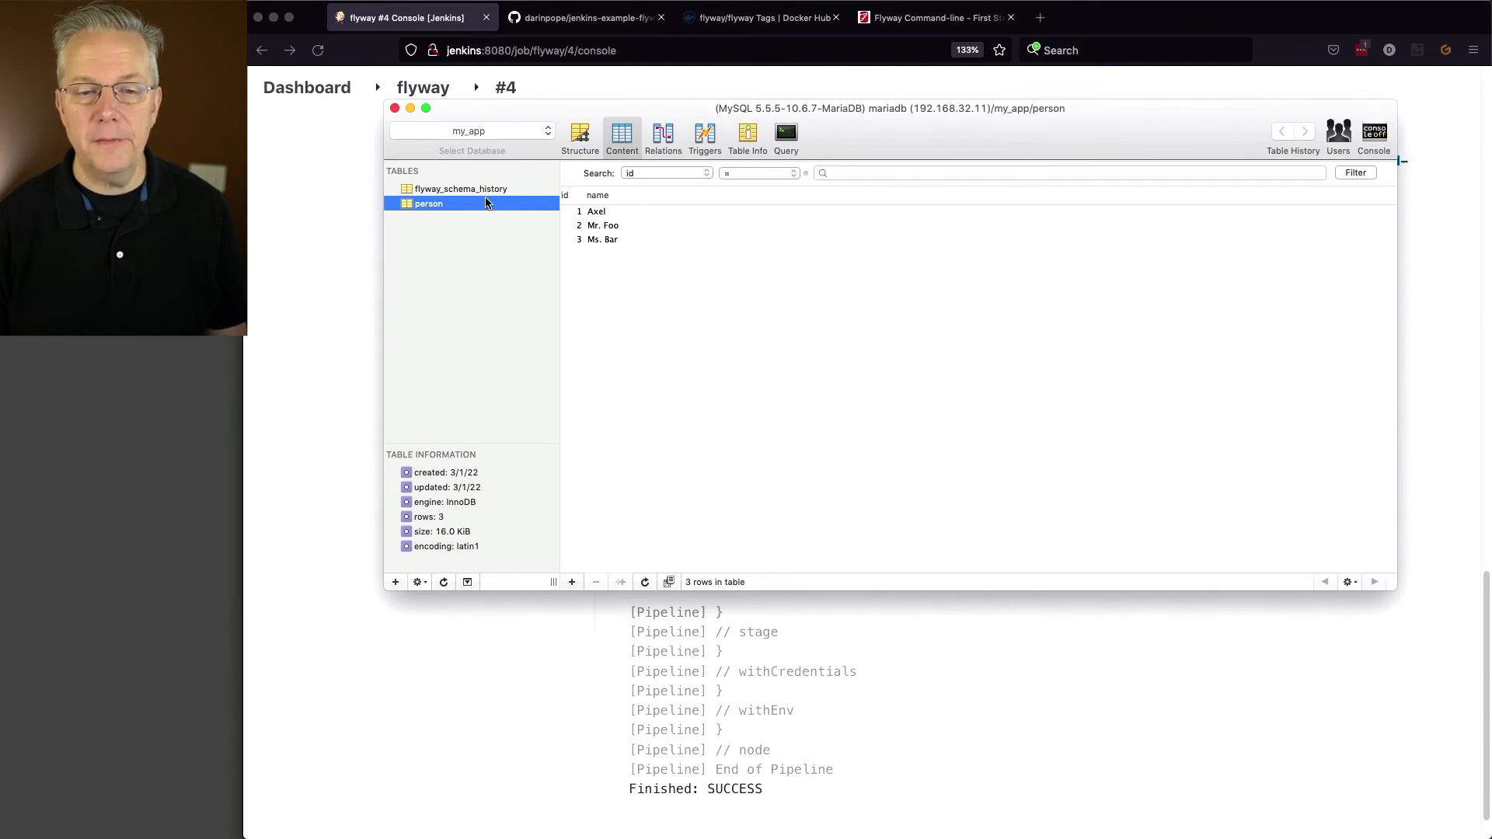
left_click(461, 188)
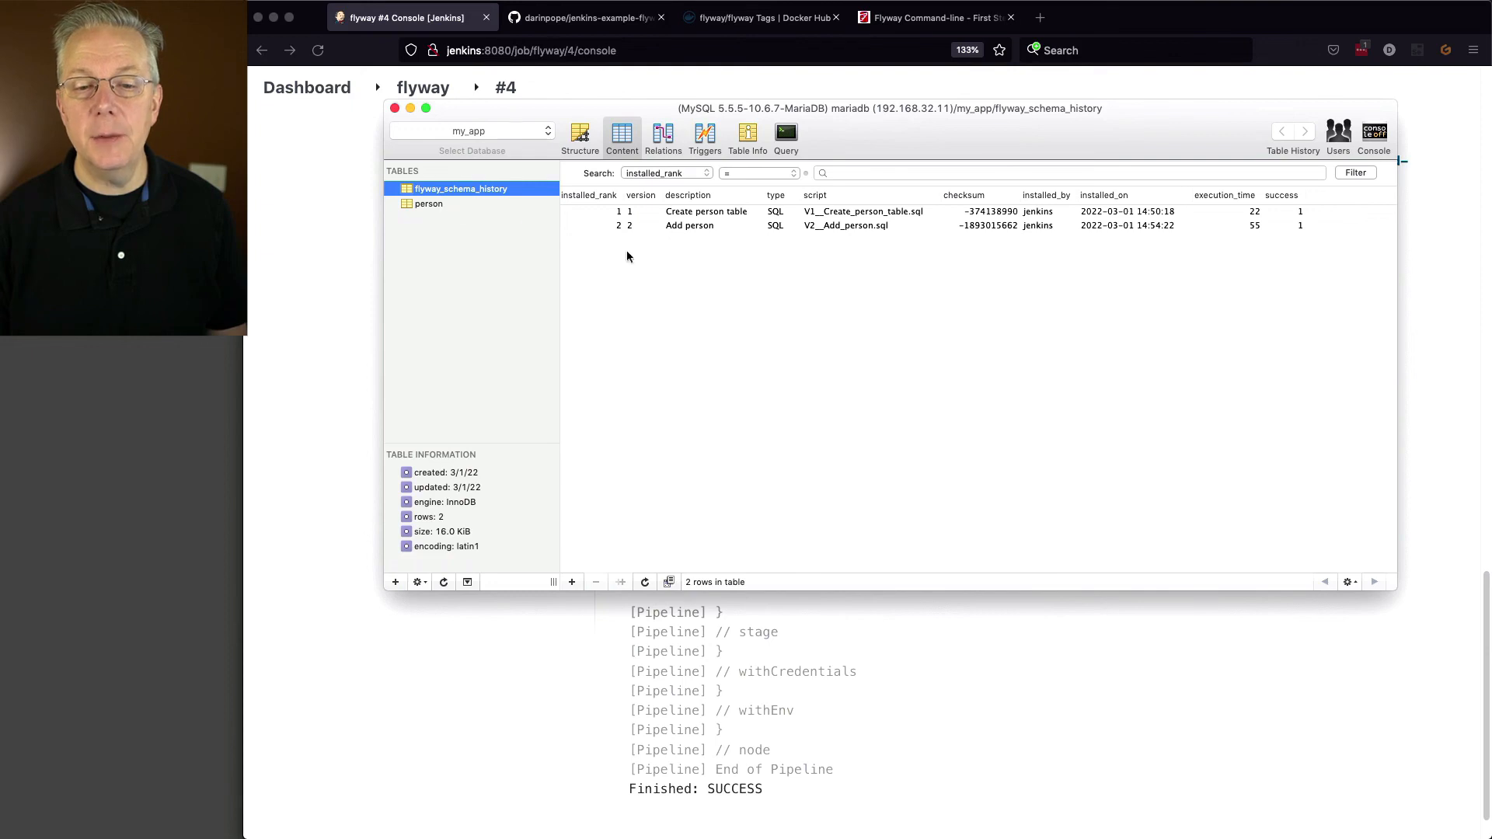
mouse_move(639, 213)
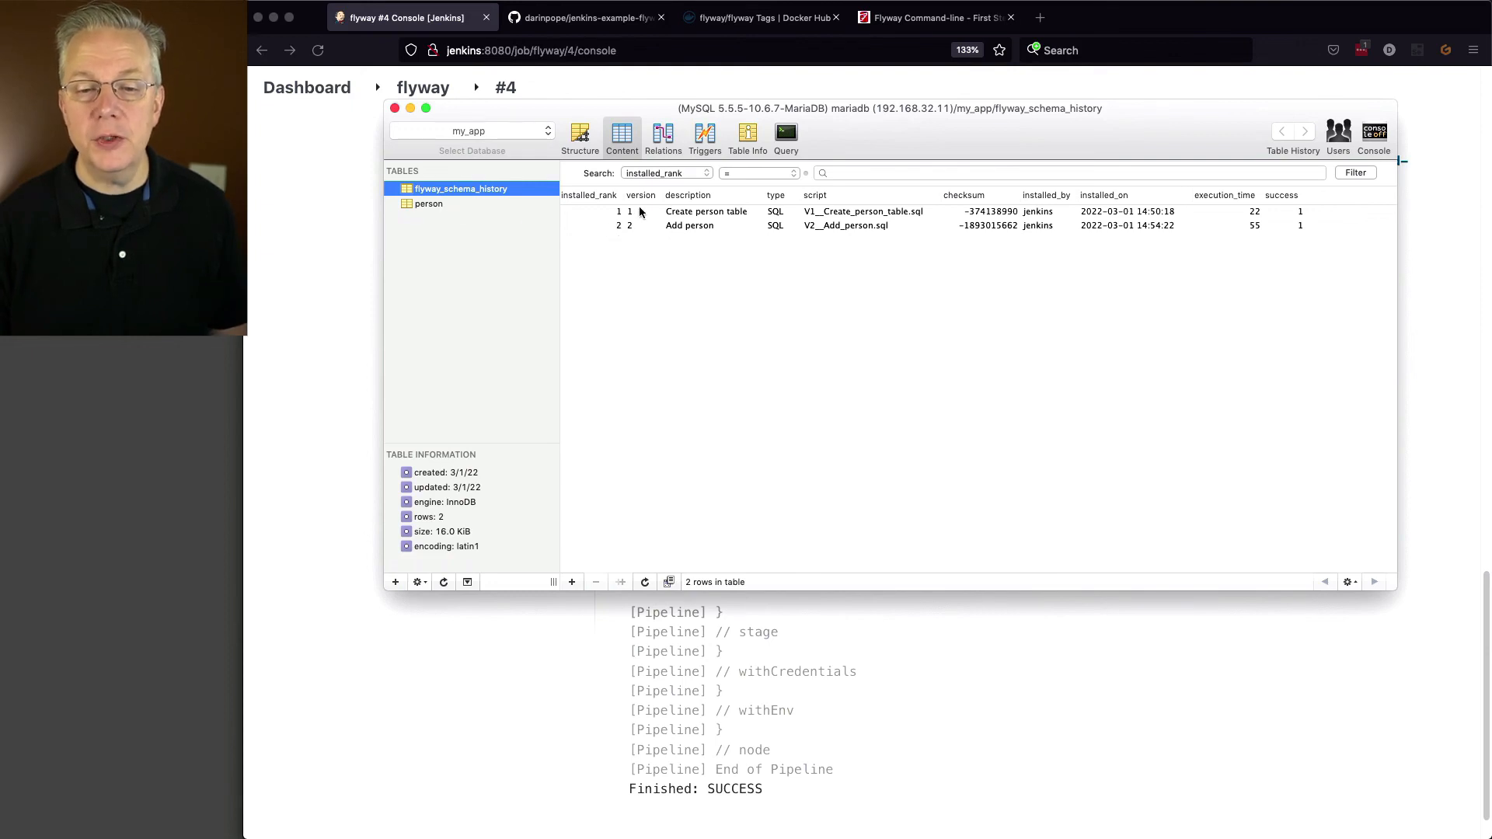